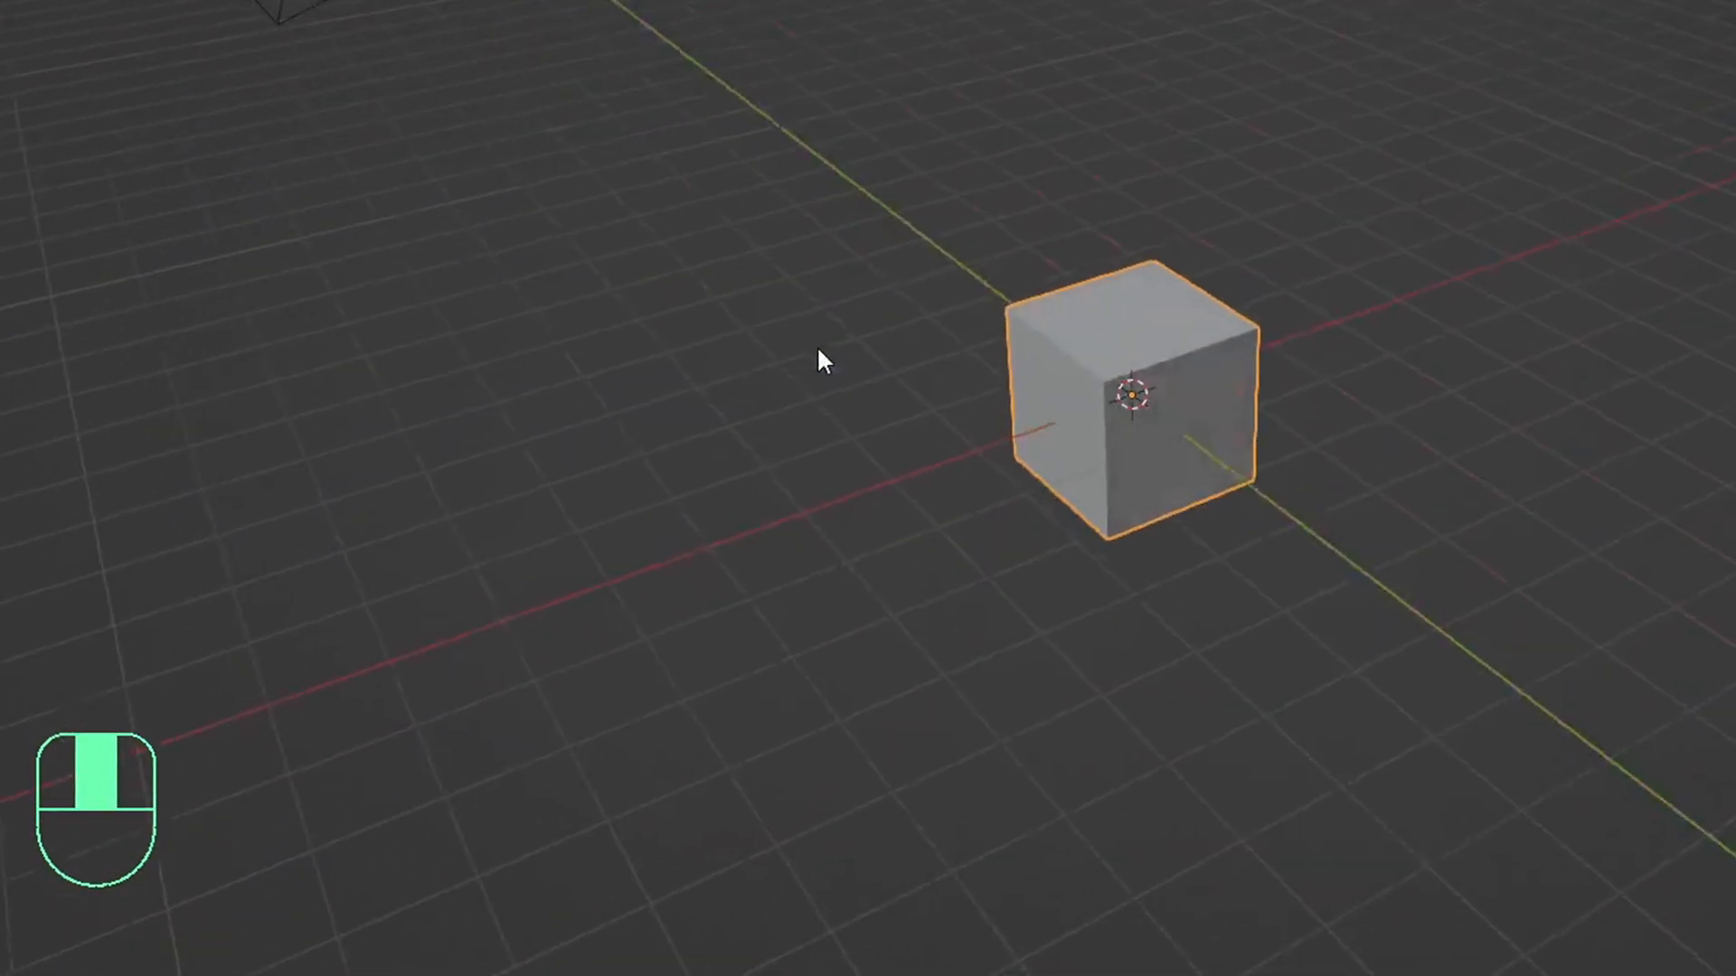
Play the cube scene's animation and jump the playhead back to frame 0.
key("a")
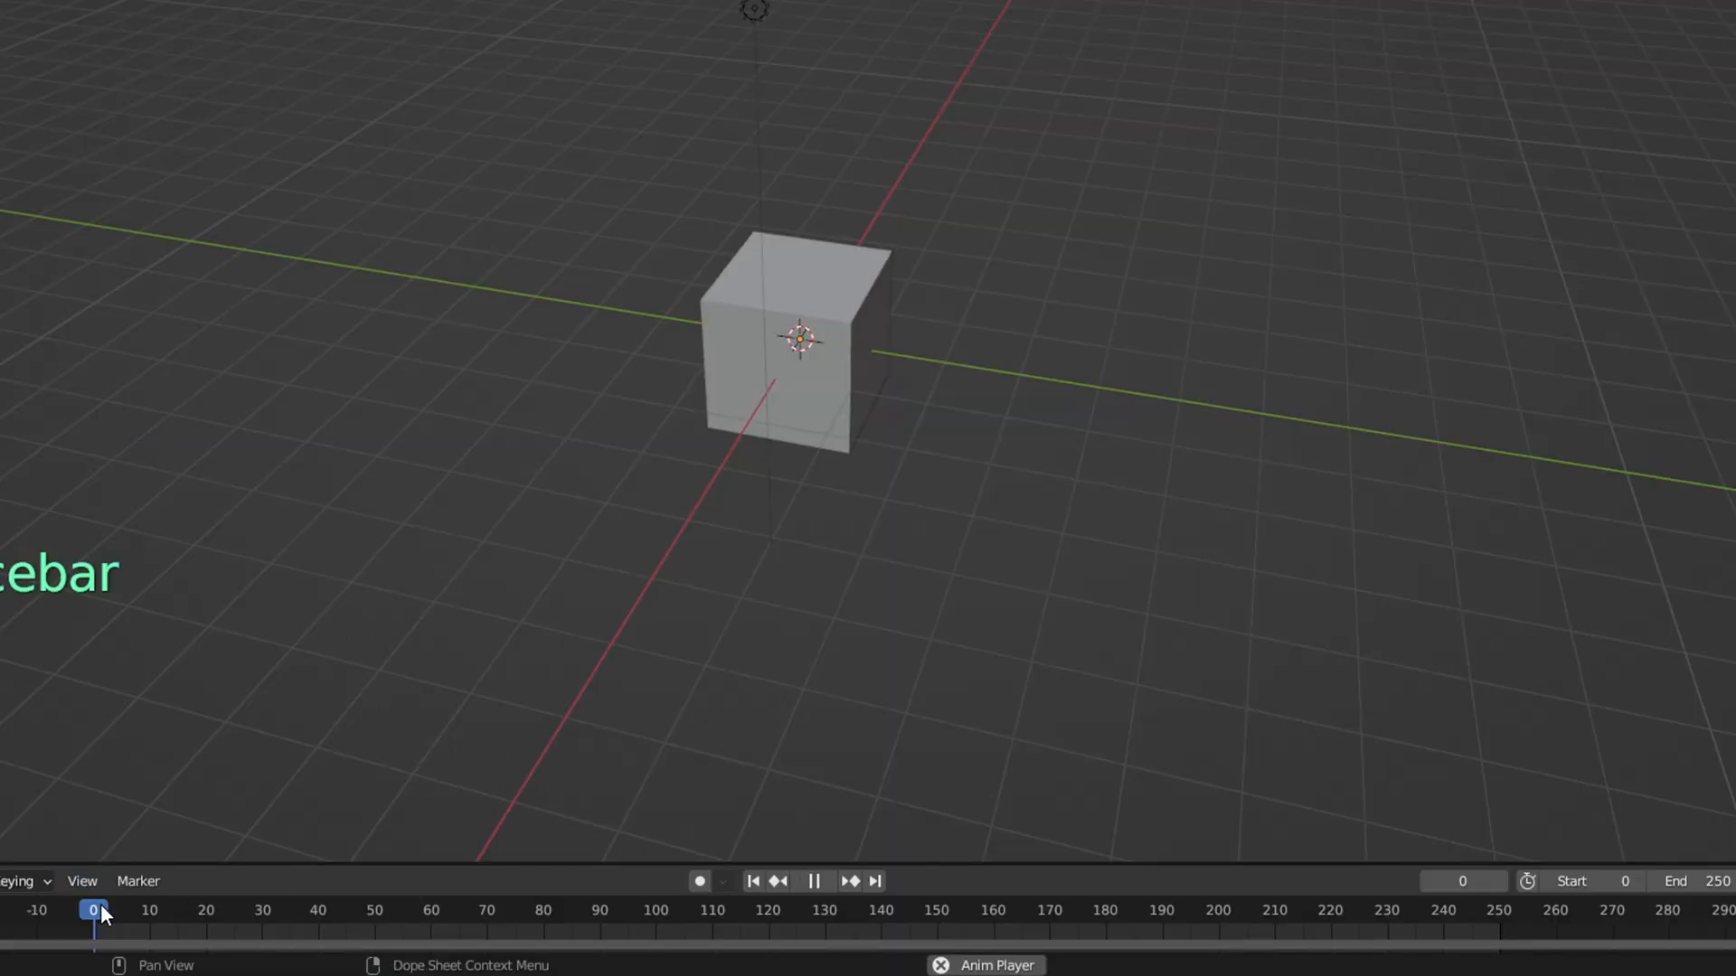
left_click(766, 911)
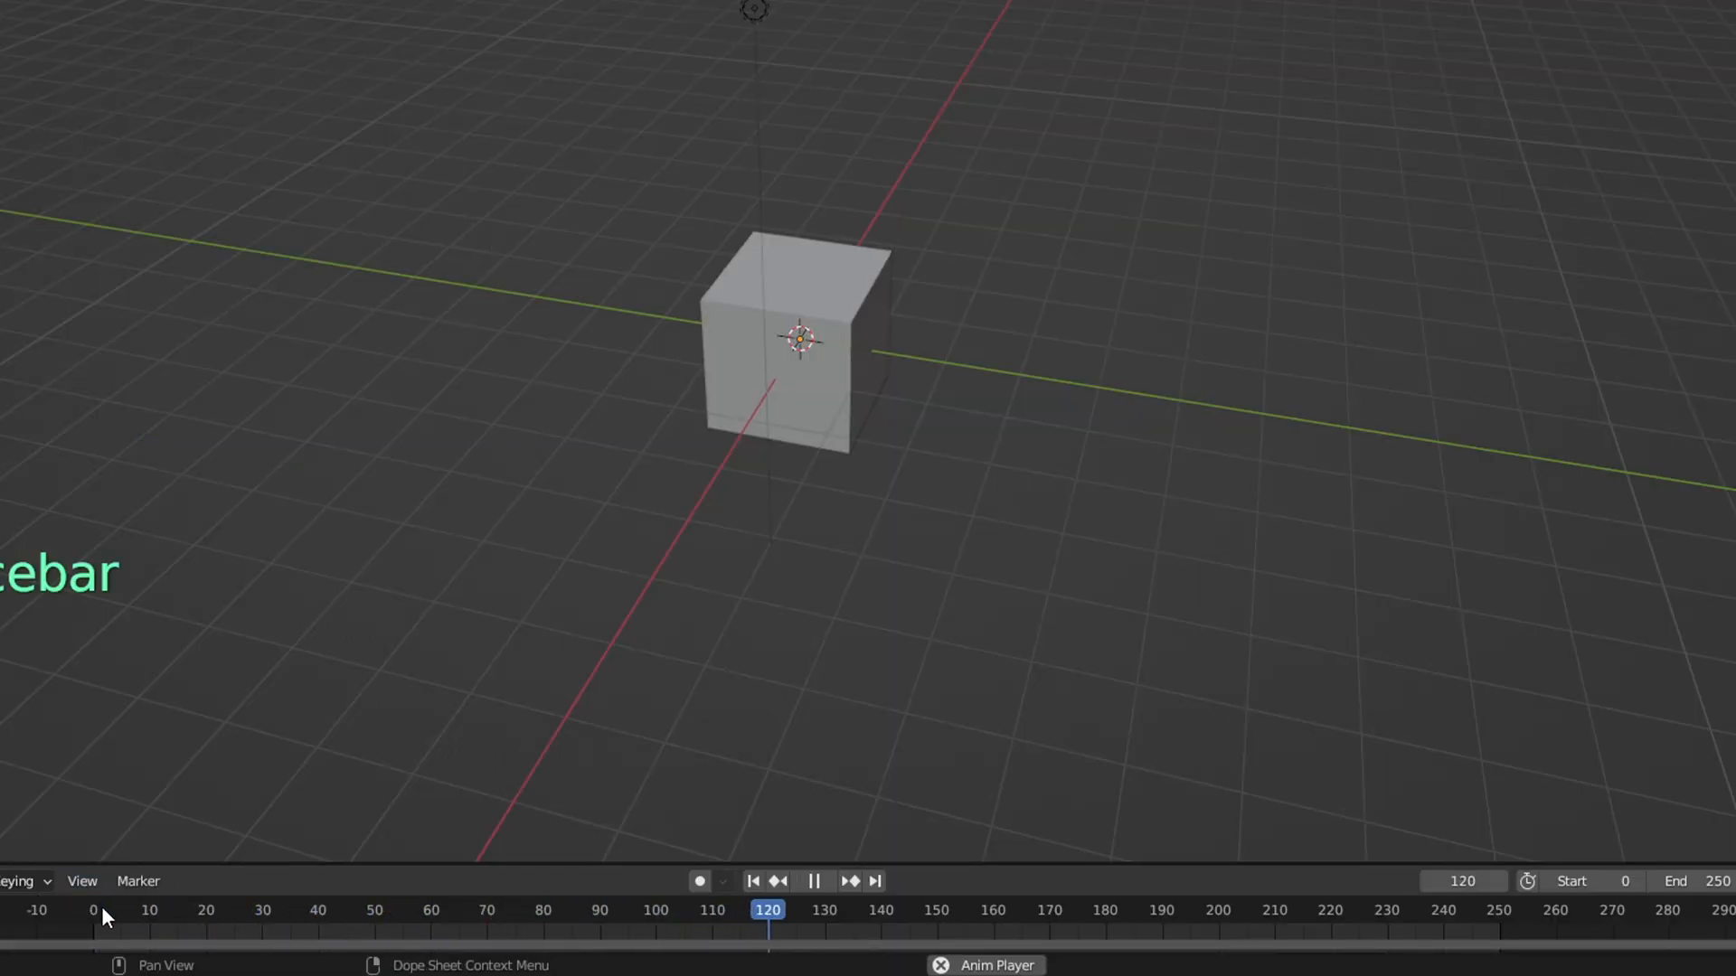
Show the Output Properties with 1920×1080 at 60 fps over frames 0–250.
left_click(1020, 188)
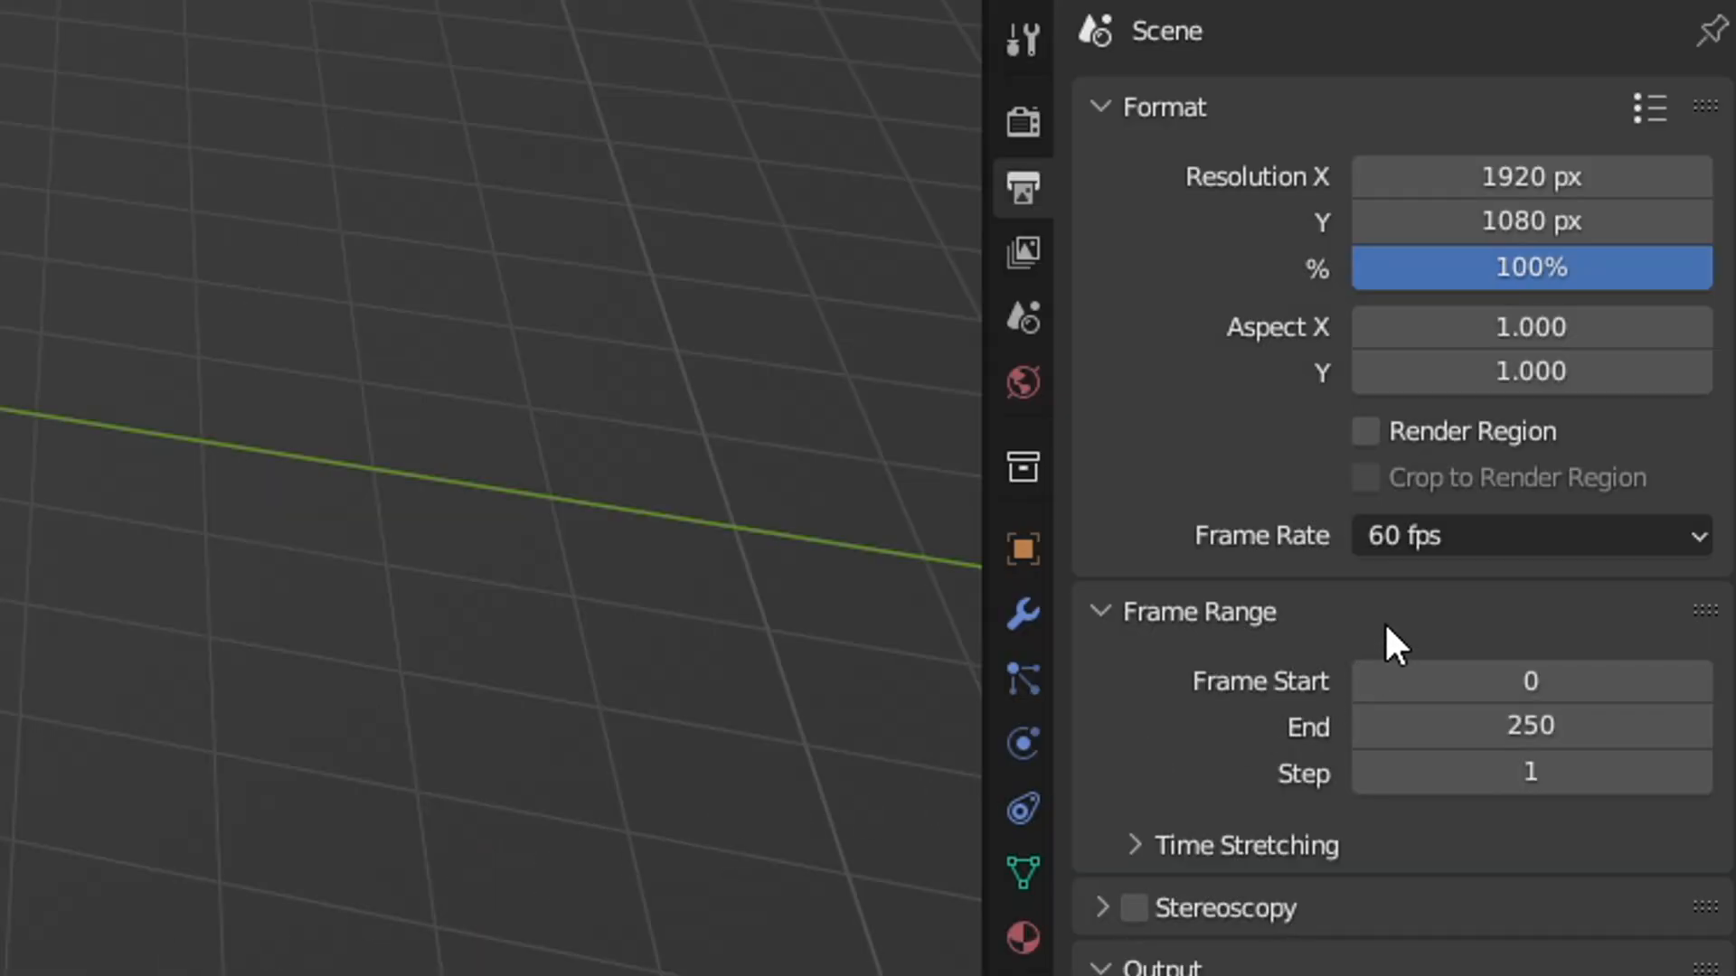
left_click(1530, 536)
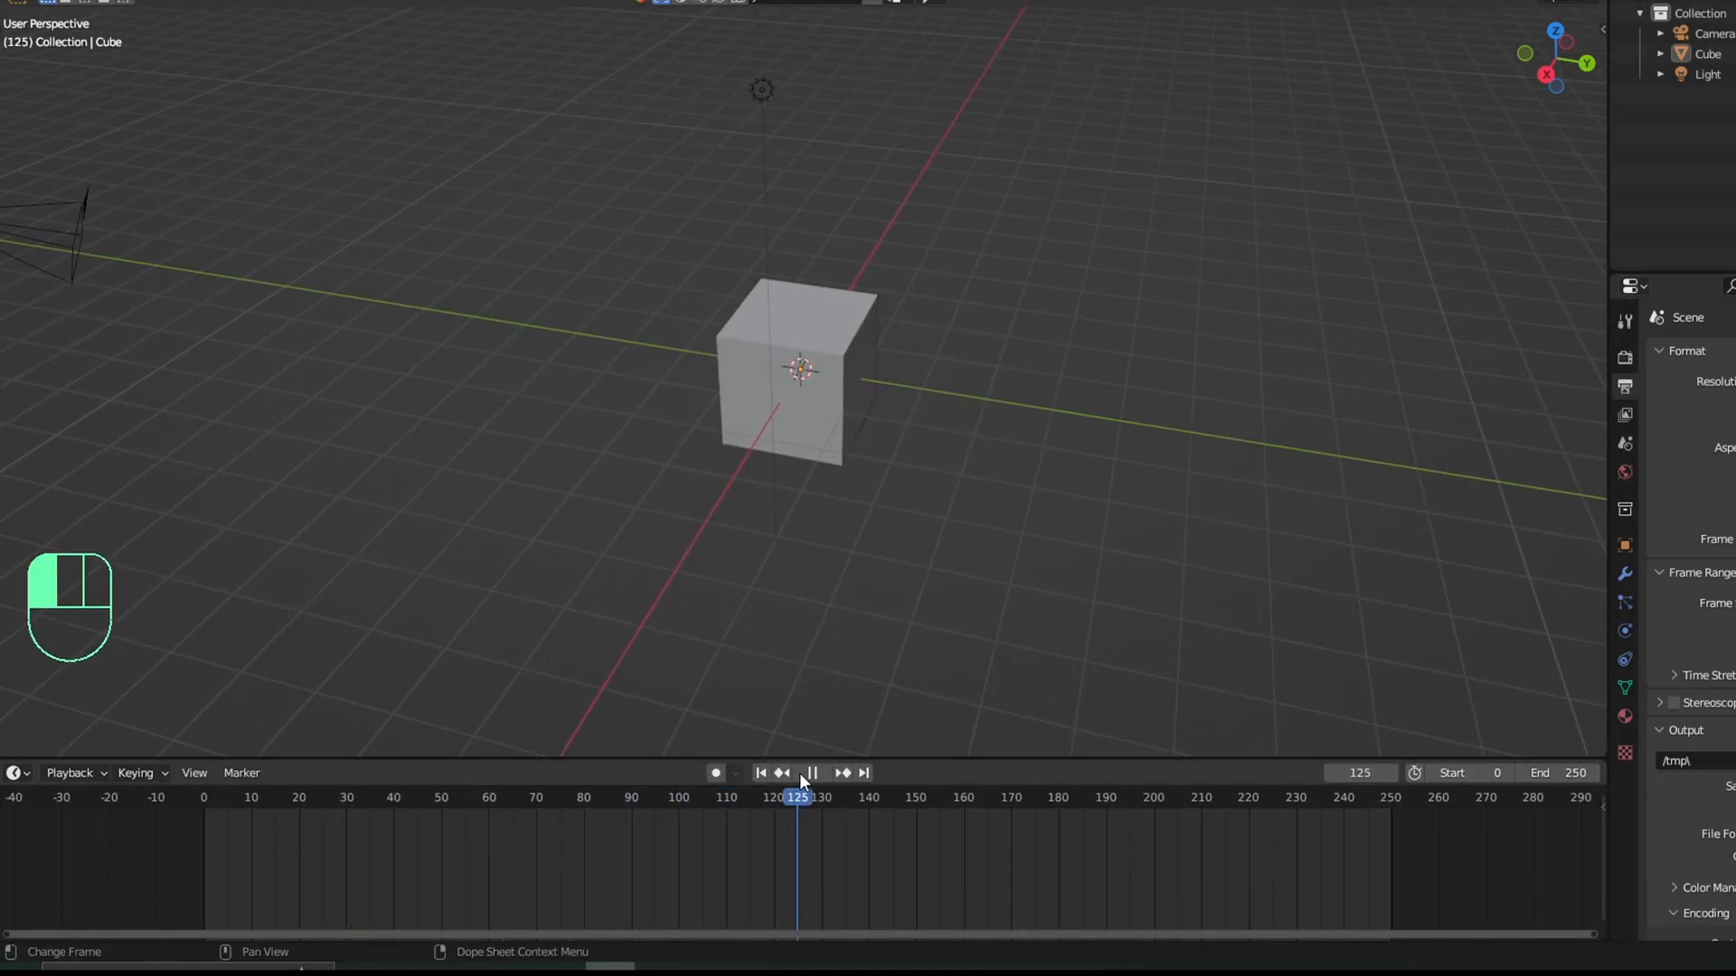
Stop the animation playback.
left_click(389, 797)
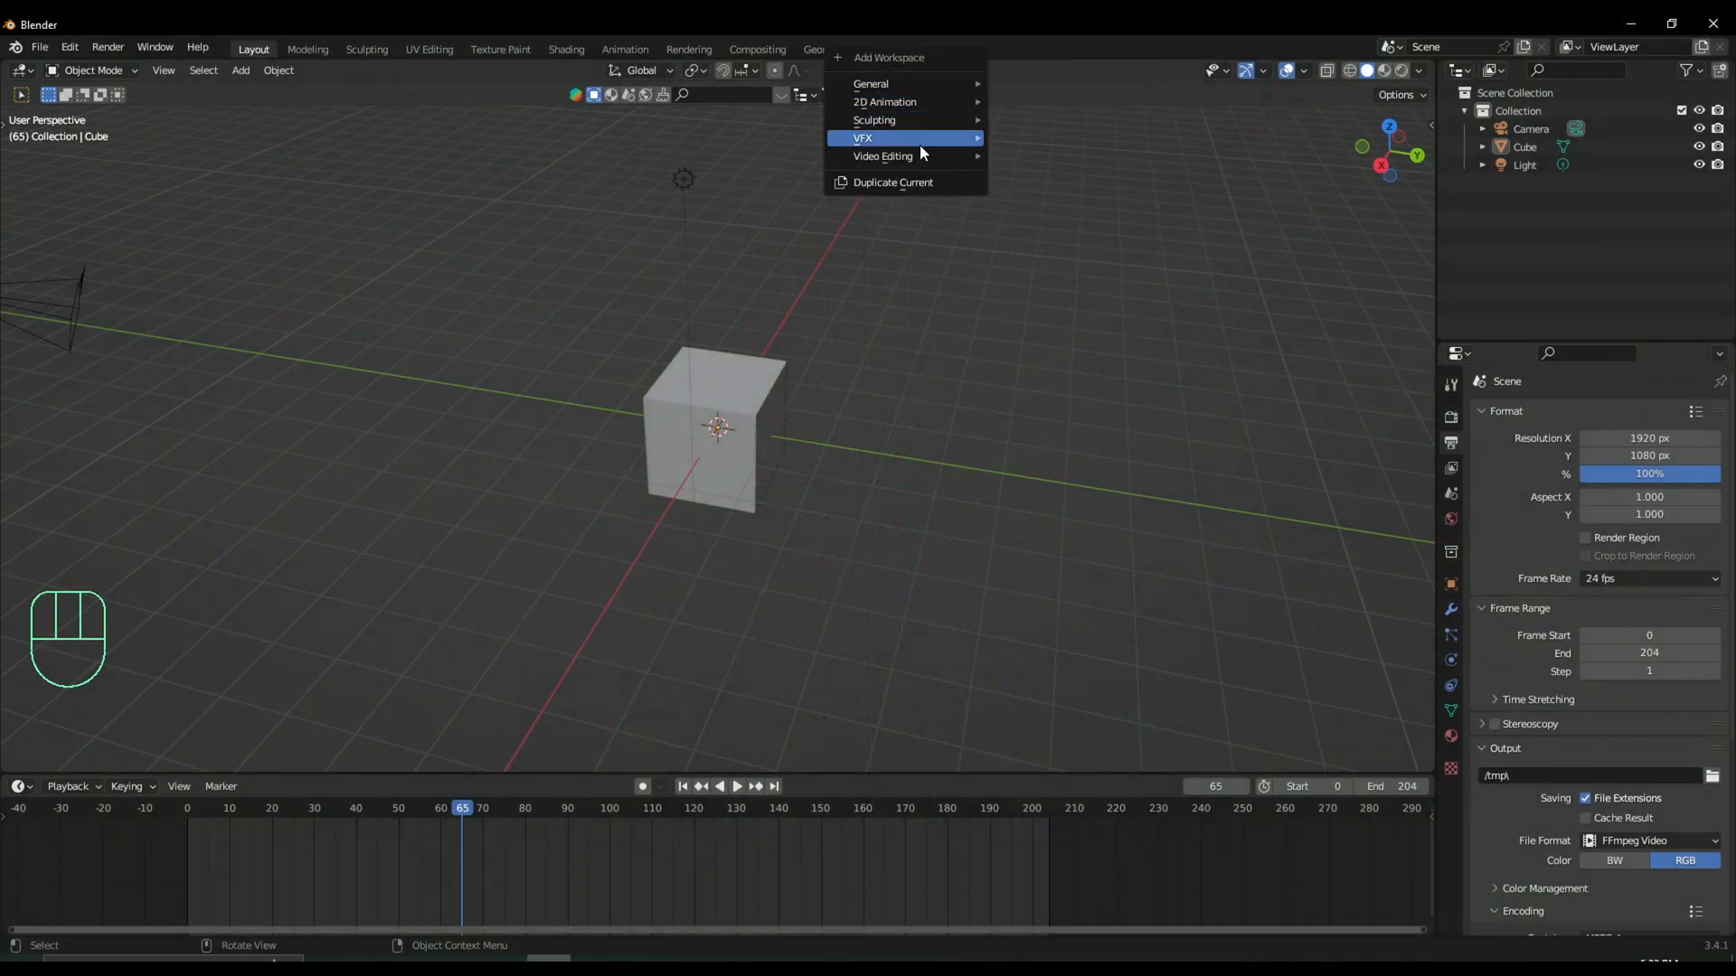
Add the Video Editing workspace, then return to the Layout workspace.
left_click(883, 155)
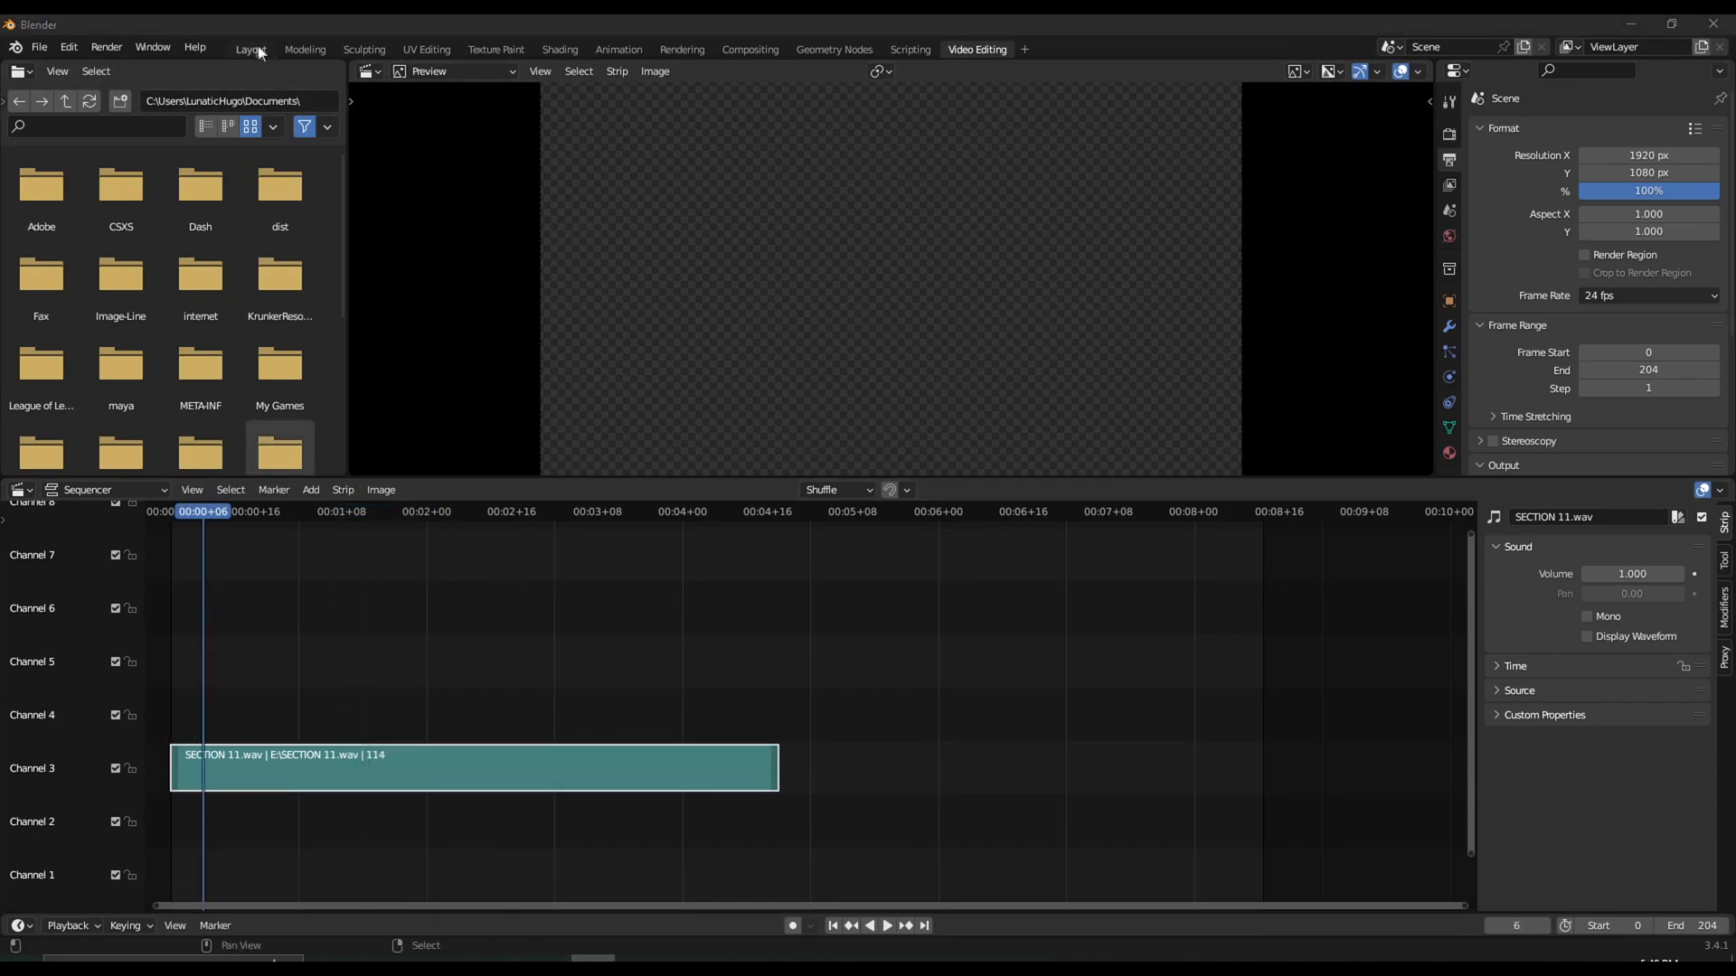
left_click(249, 49)
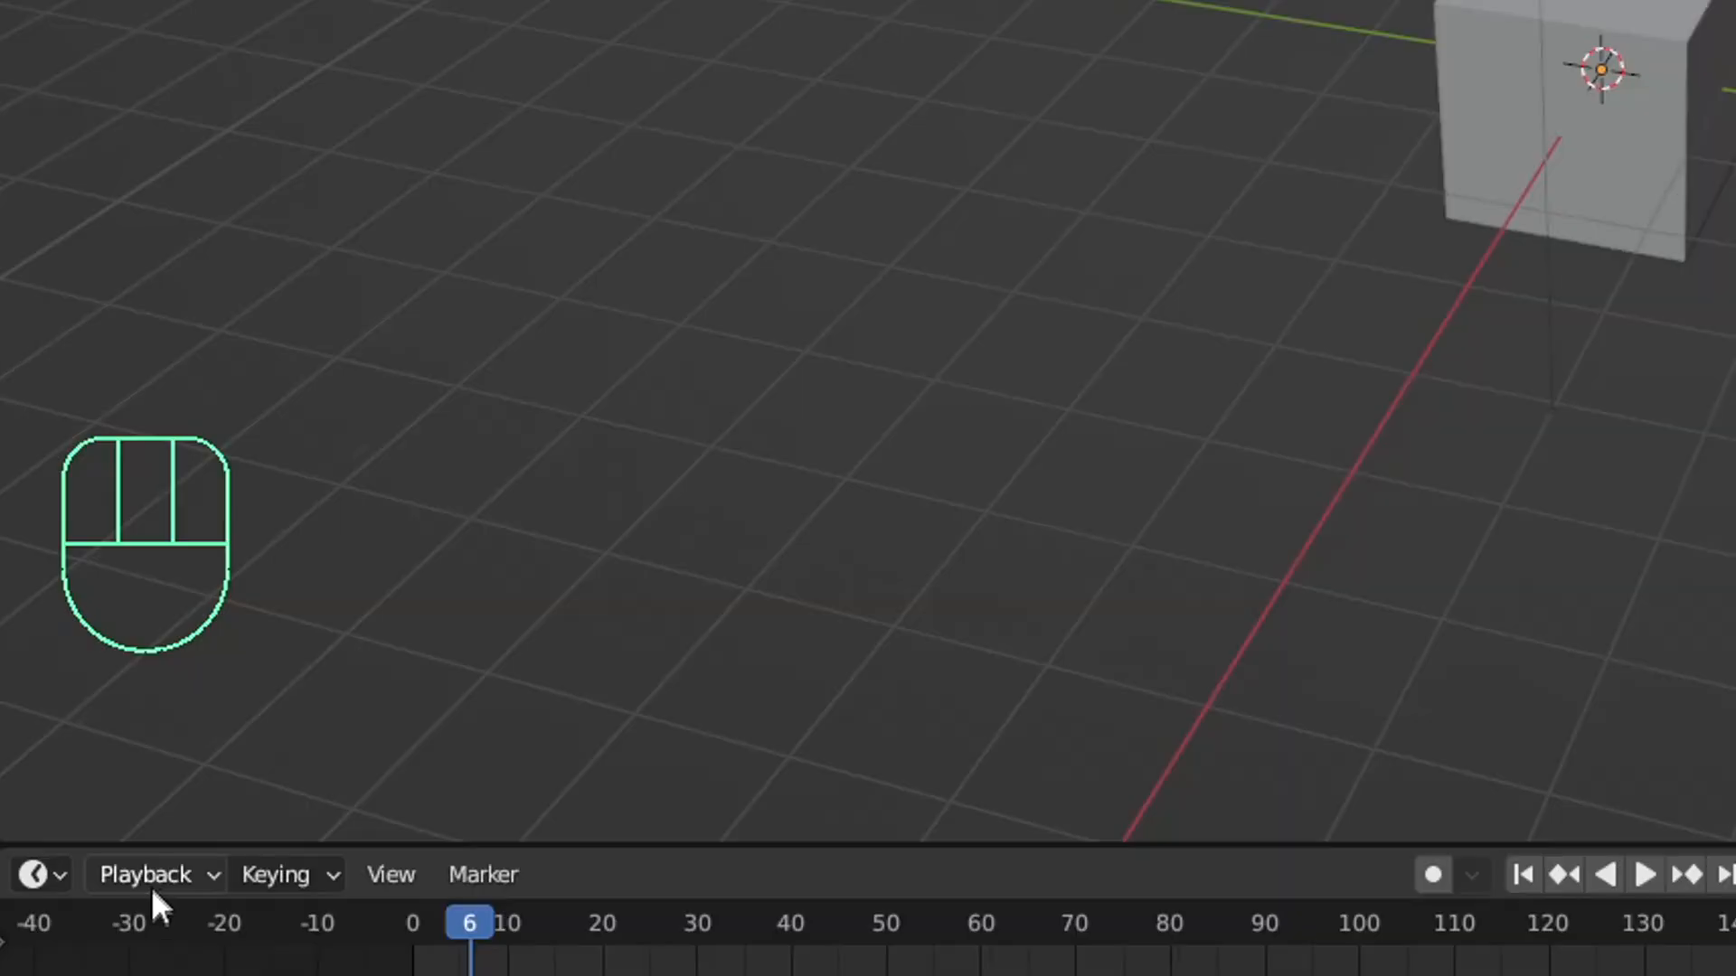
Enable Audio Scrubbing in the timeline's Playback settings and jump the playhead to frame 0.
left_click(144, 873)
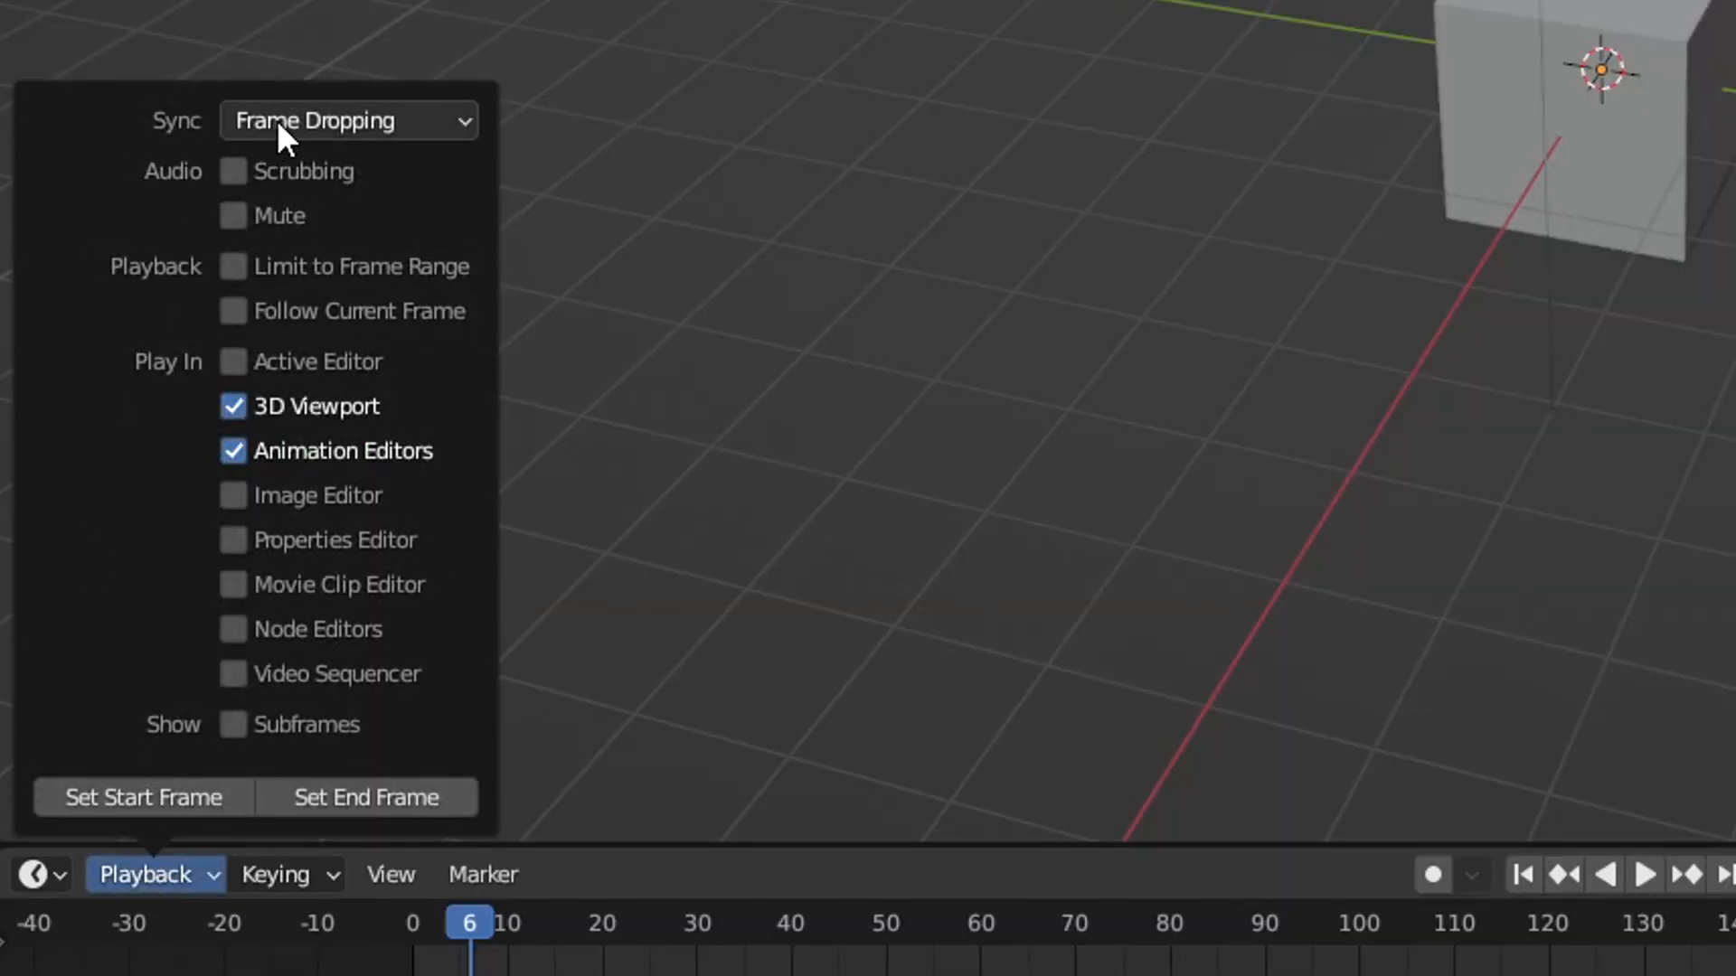
left_click(347, 120)
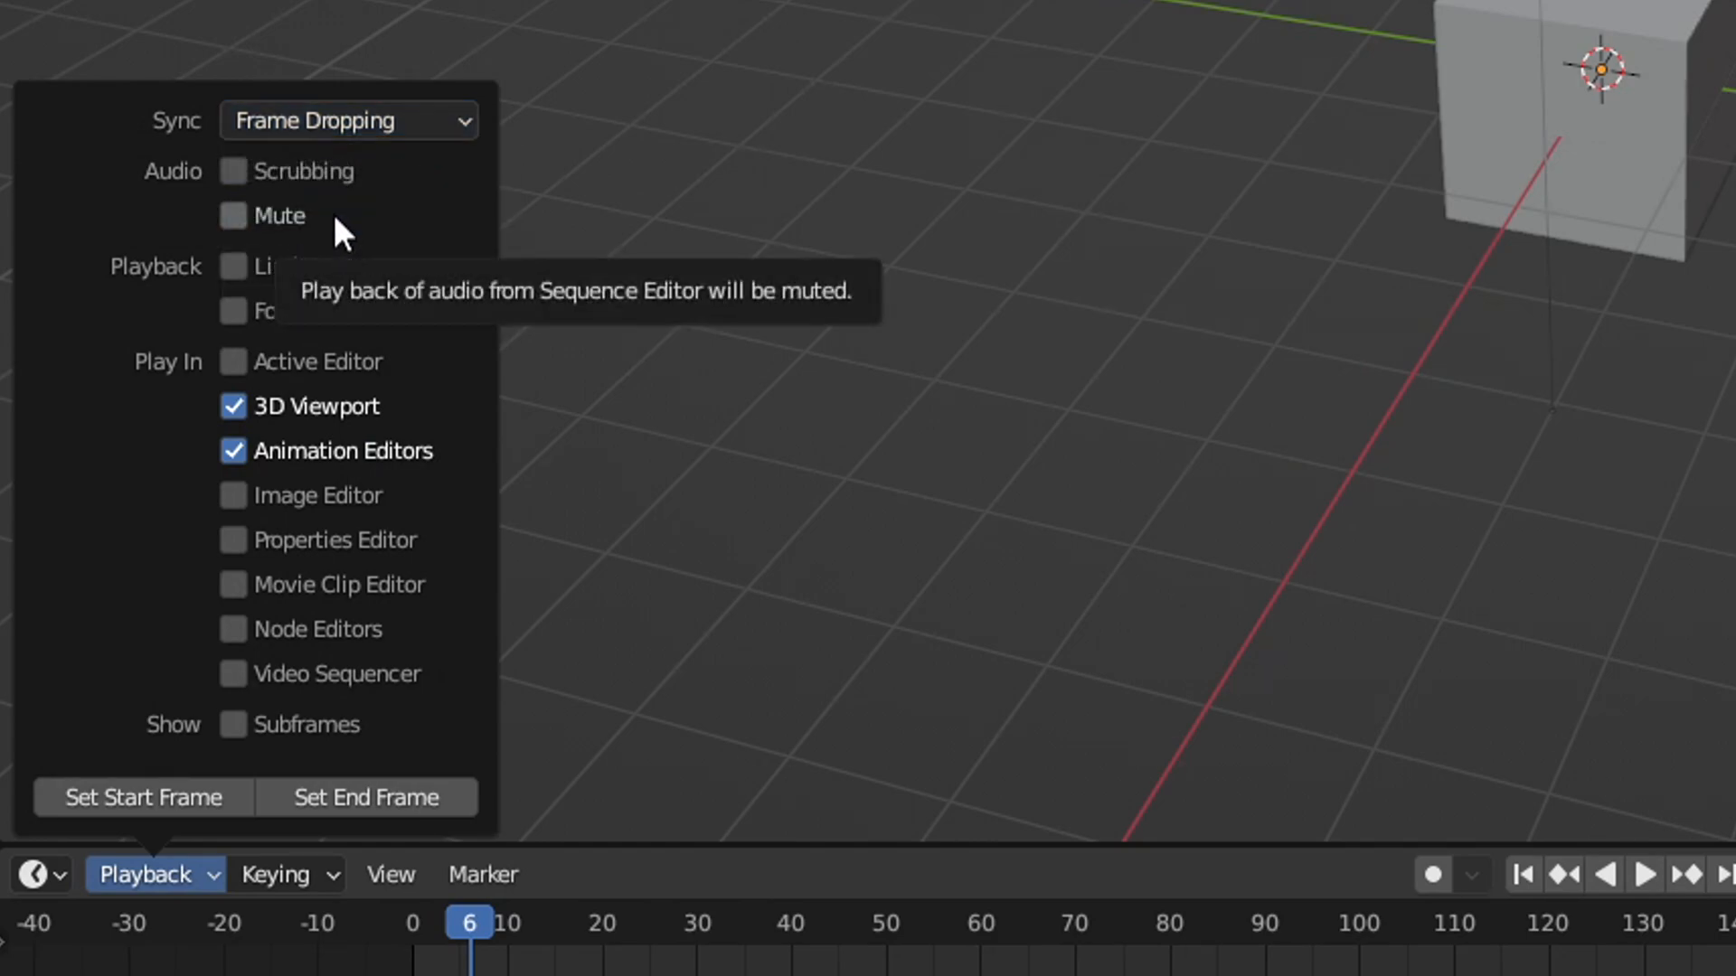
left_click(233, 172)
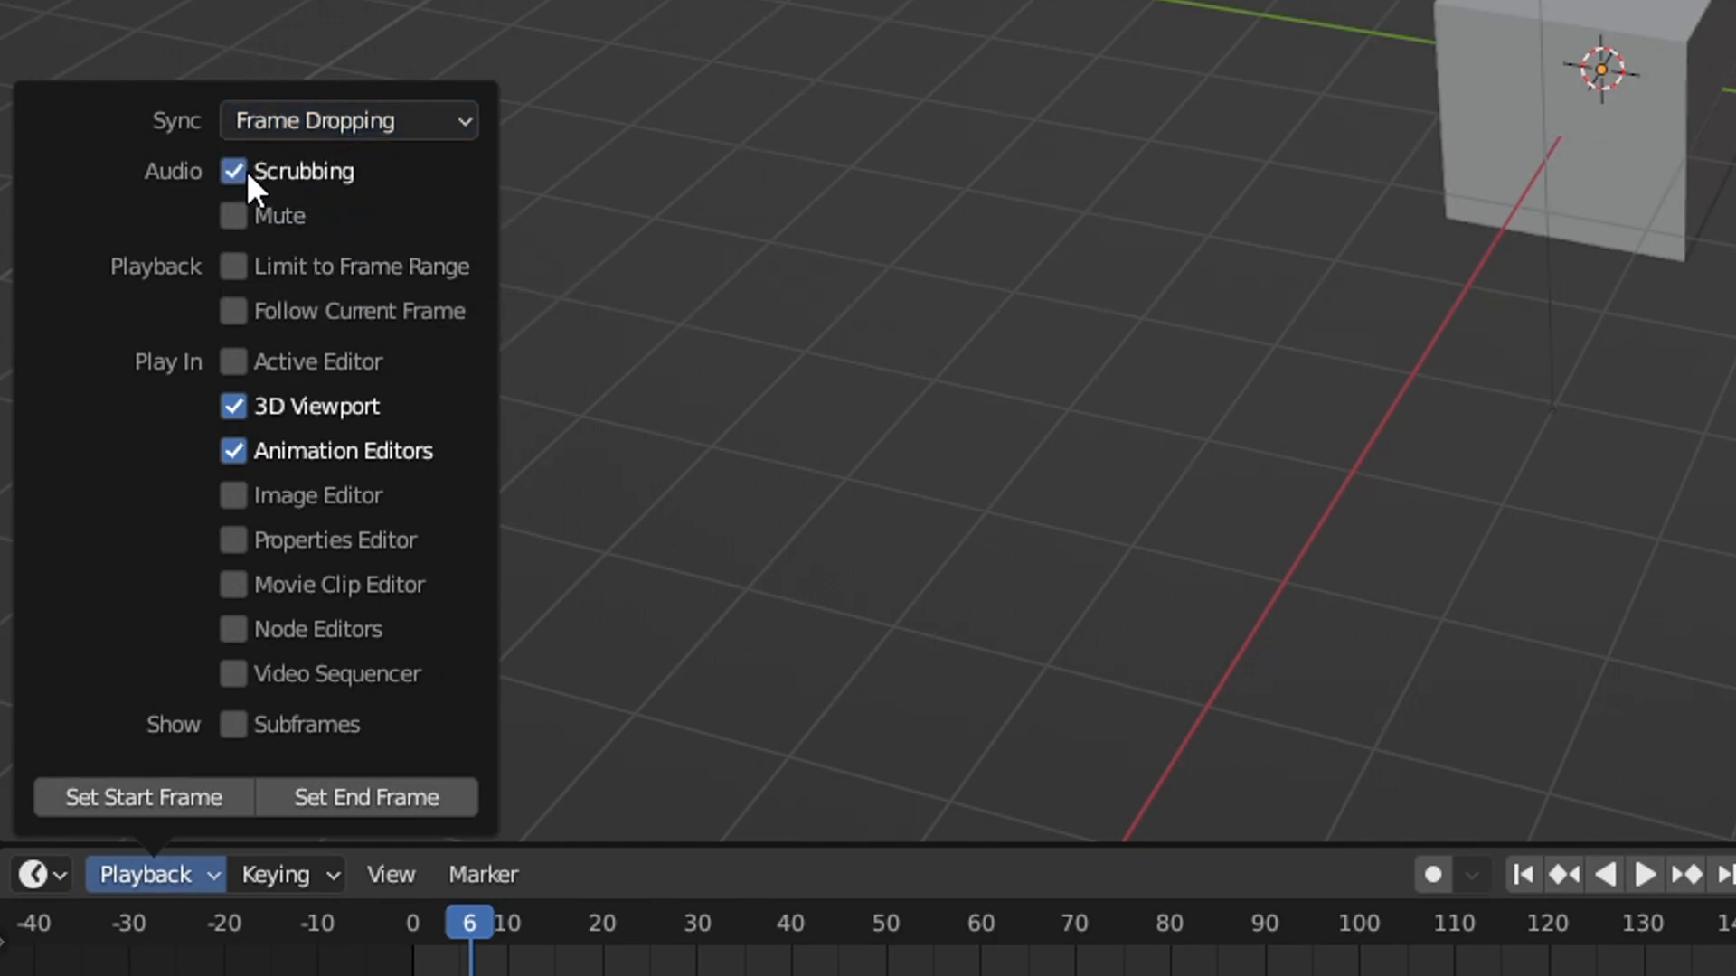
left_click(232, 172)
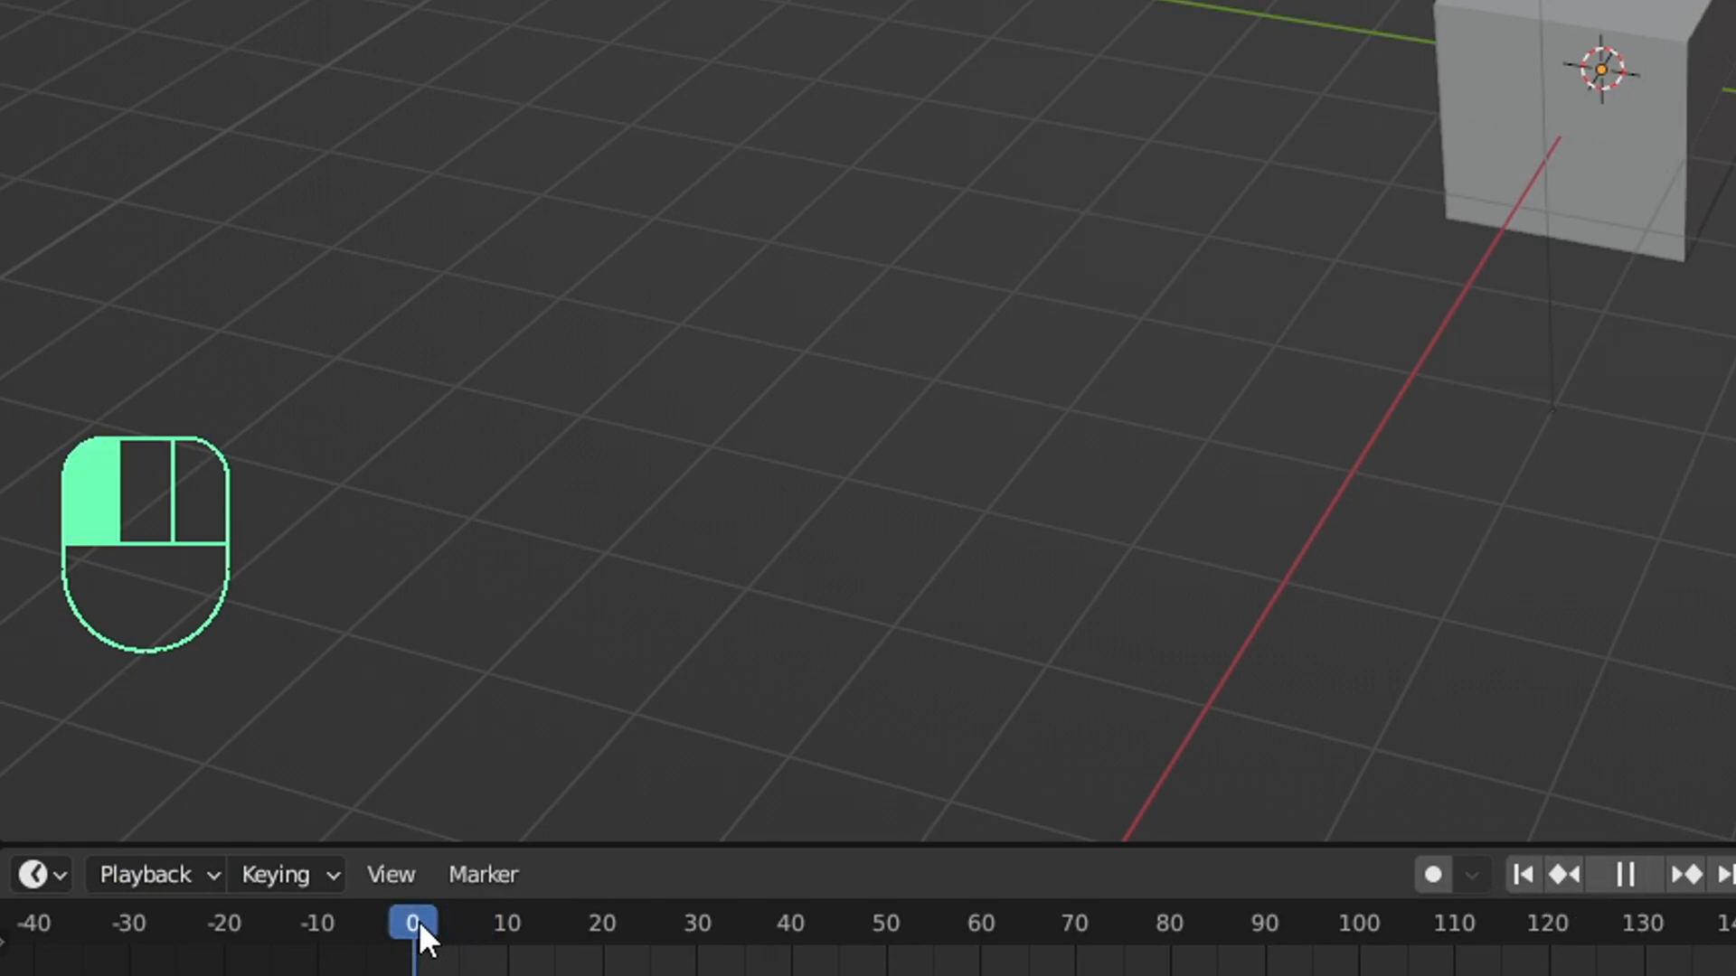
left_click(667, 924)
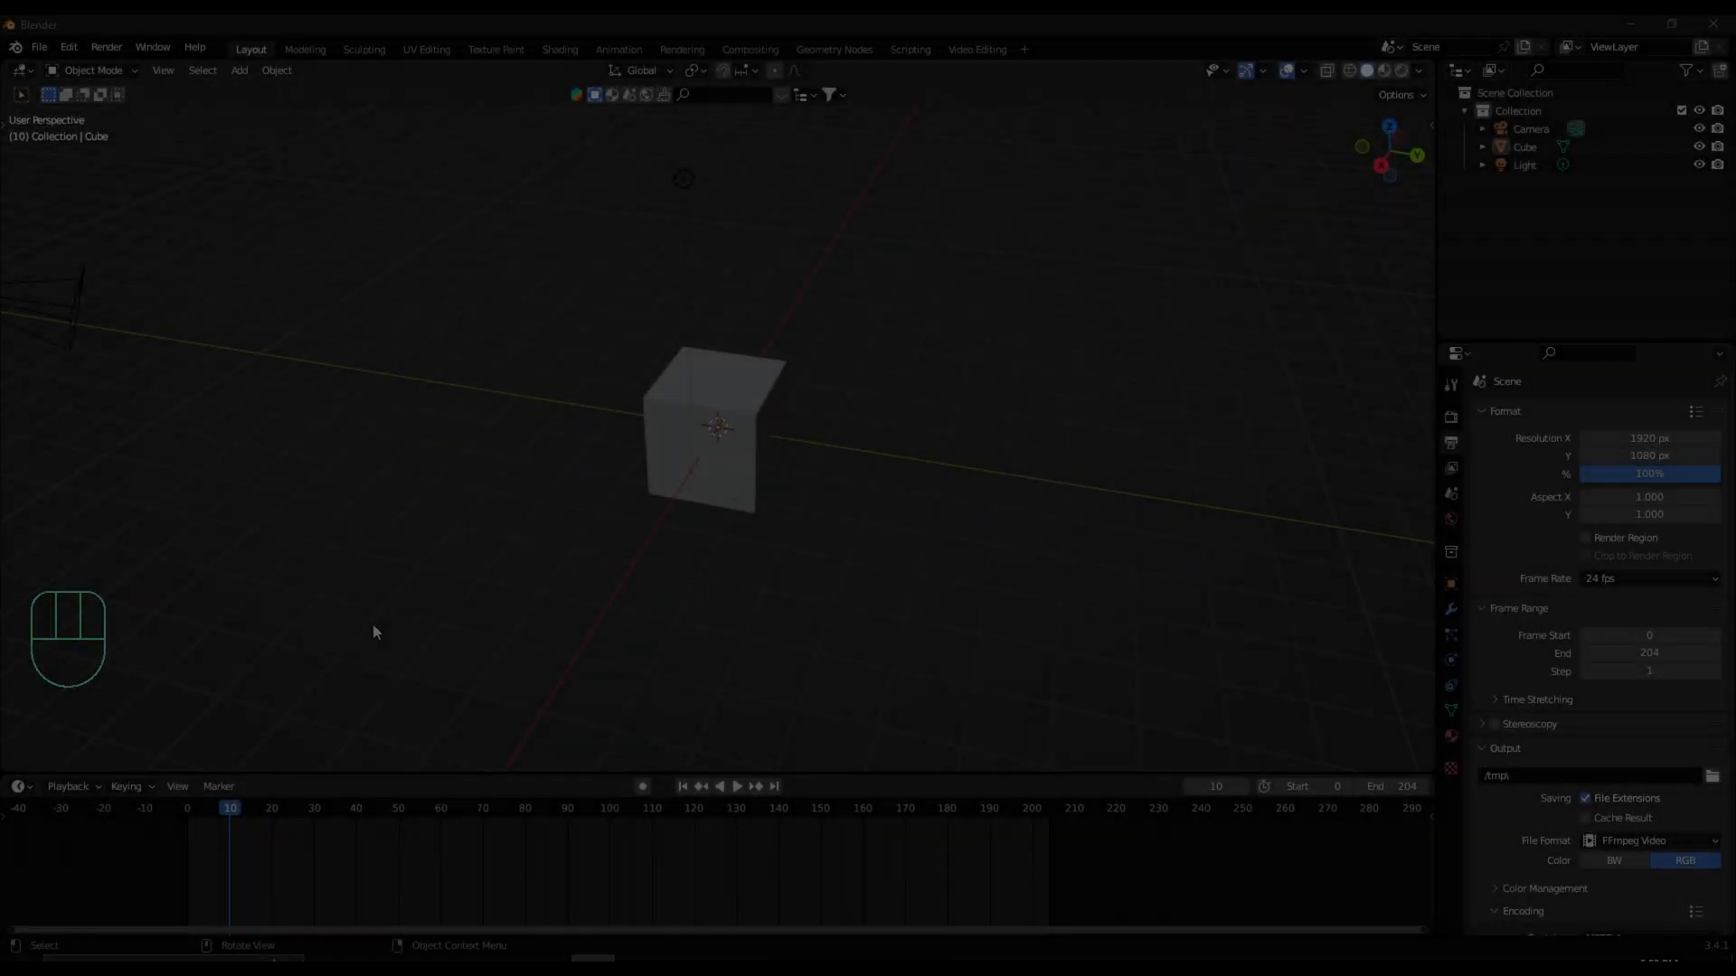
Review Default Interpolation and Default Handles in the Animation preferences.
left_click(68, 46)
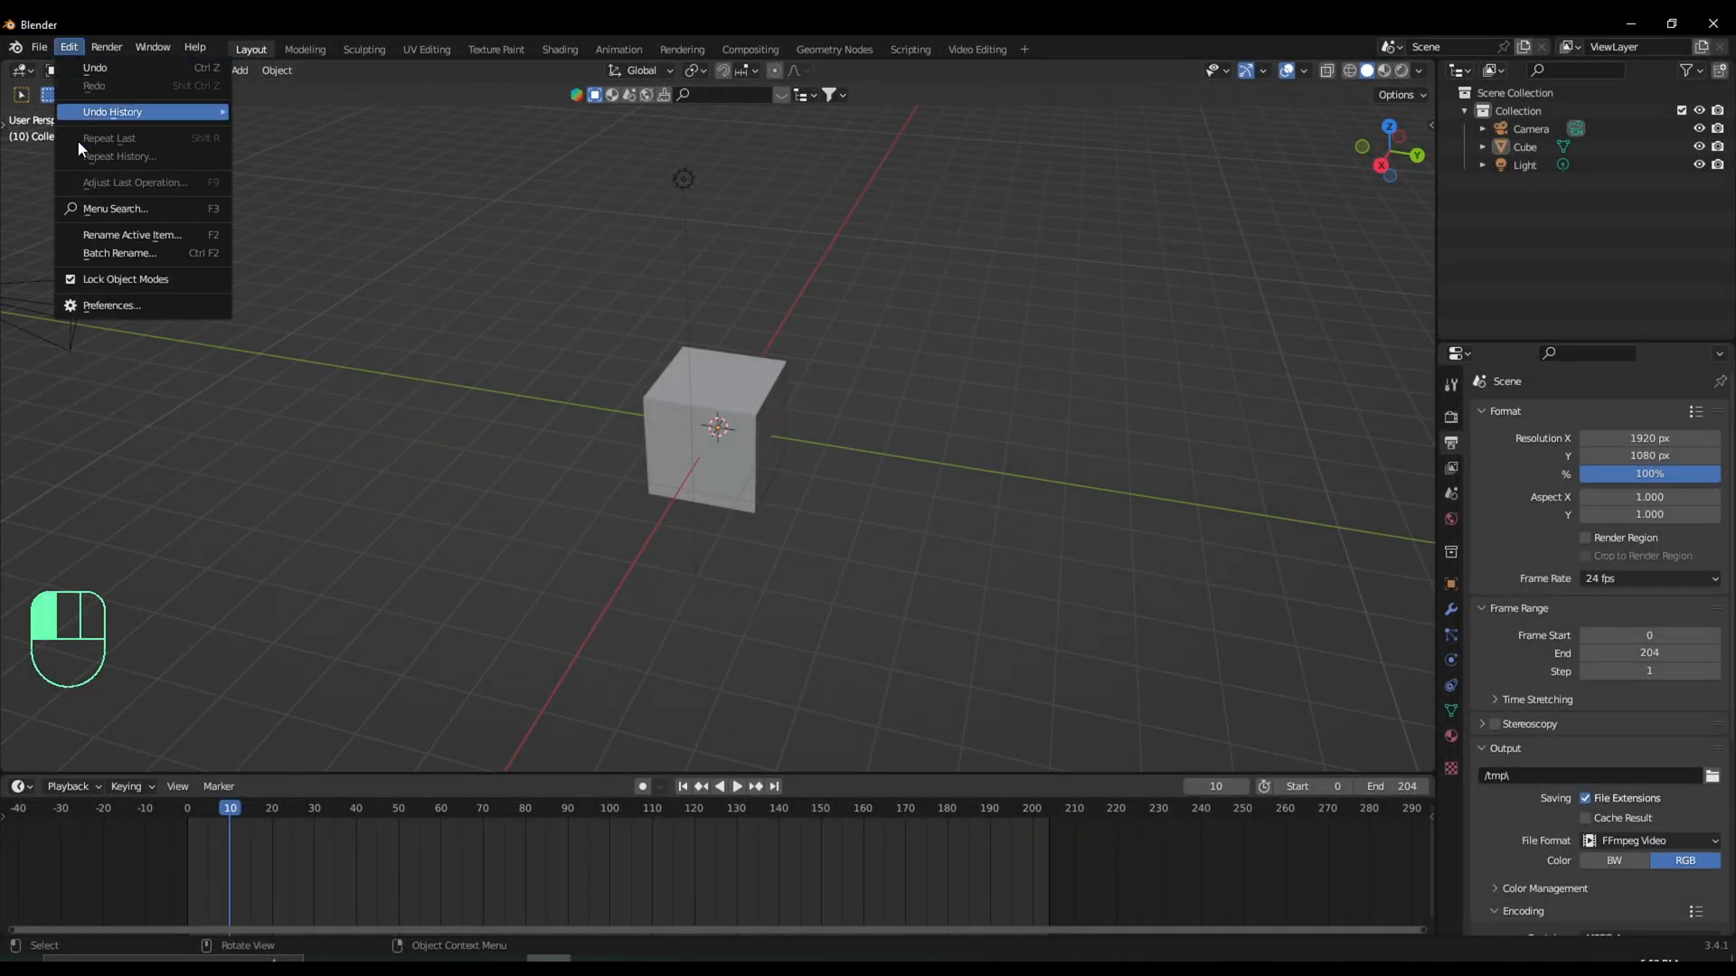
left_click(110, 306)
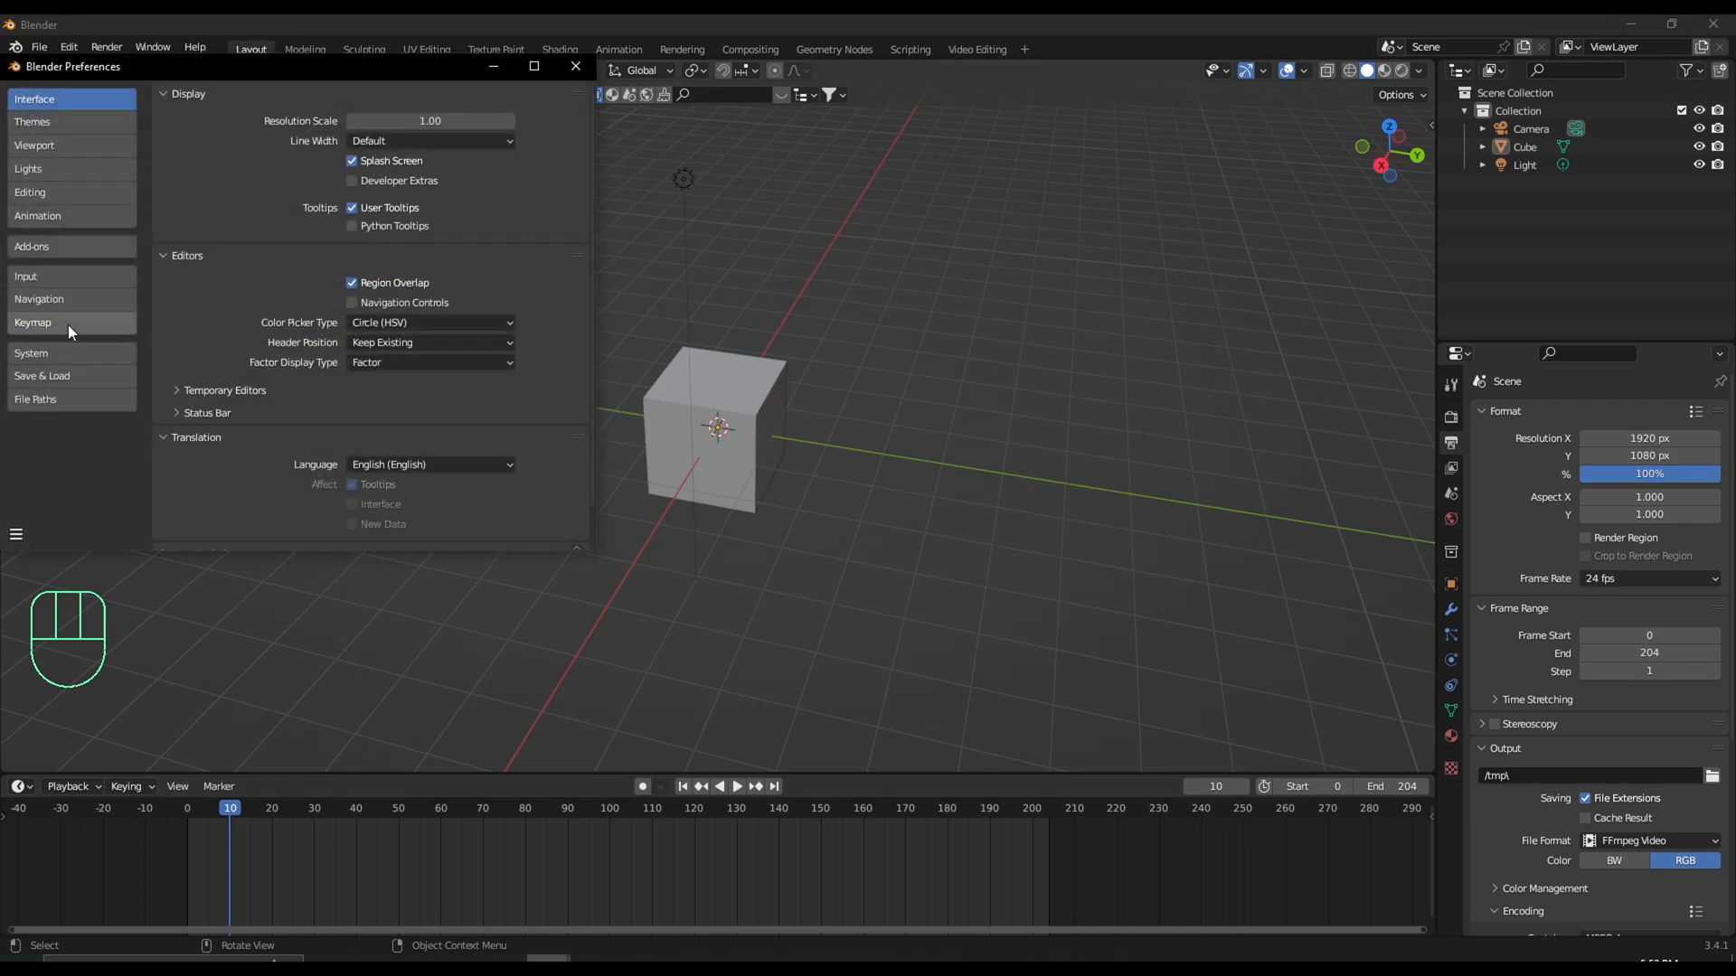
left_click(38, 217)
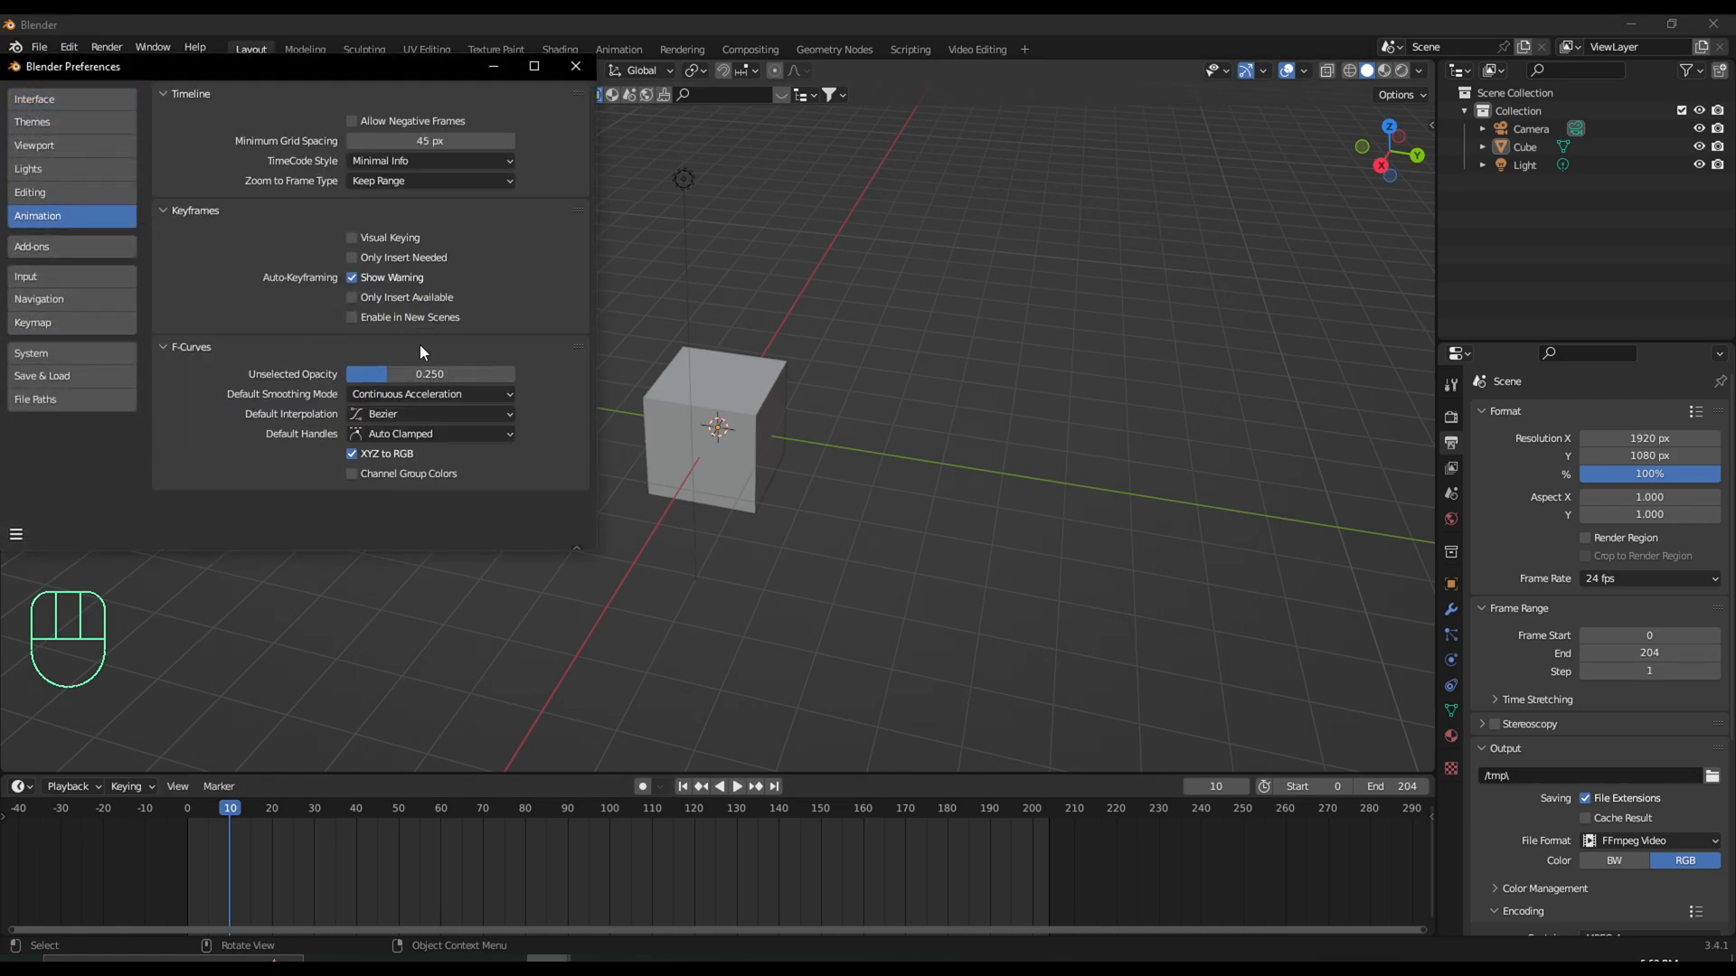
left_click(430, 414)
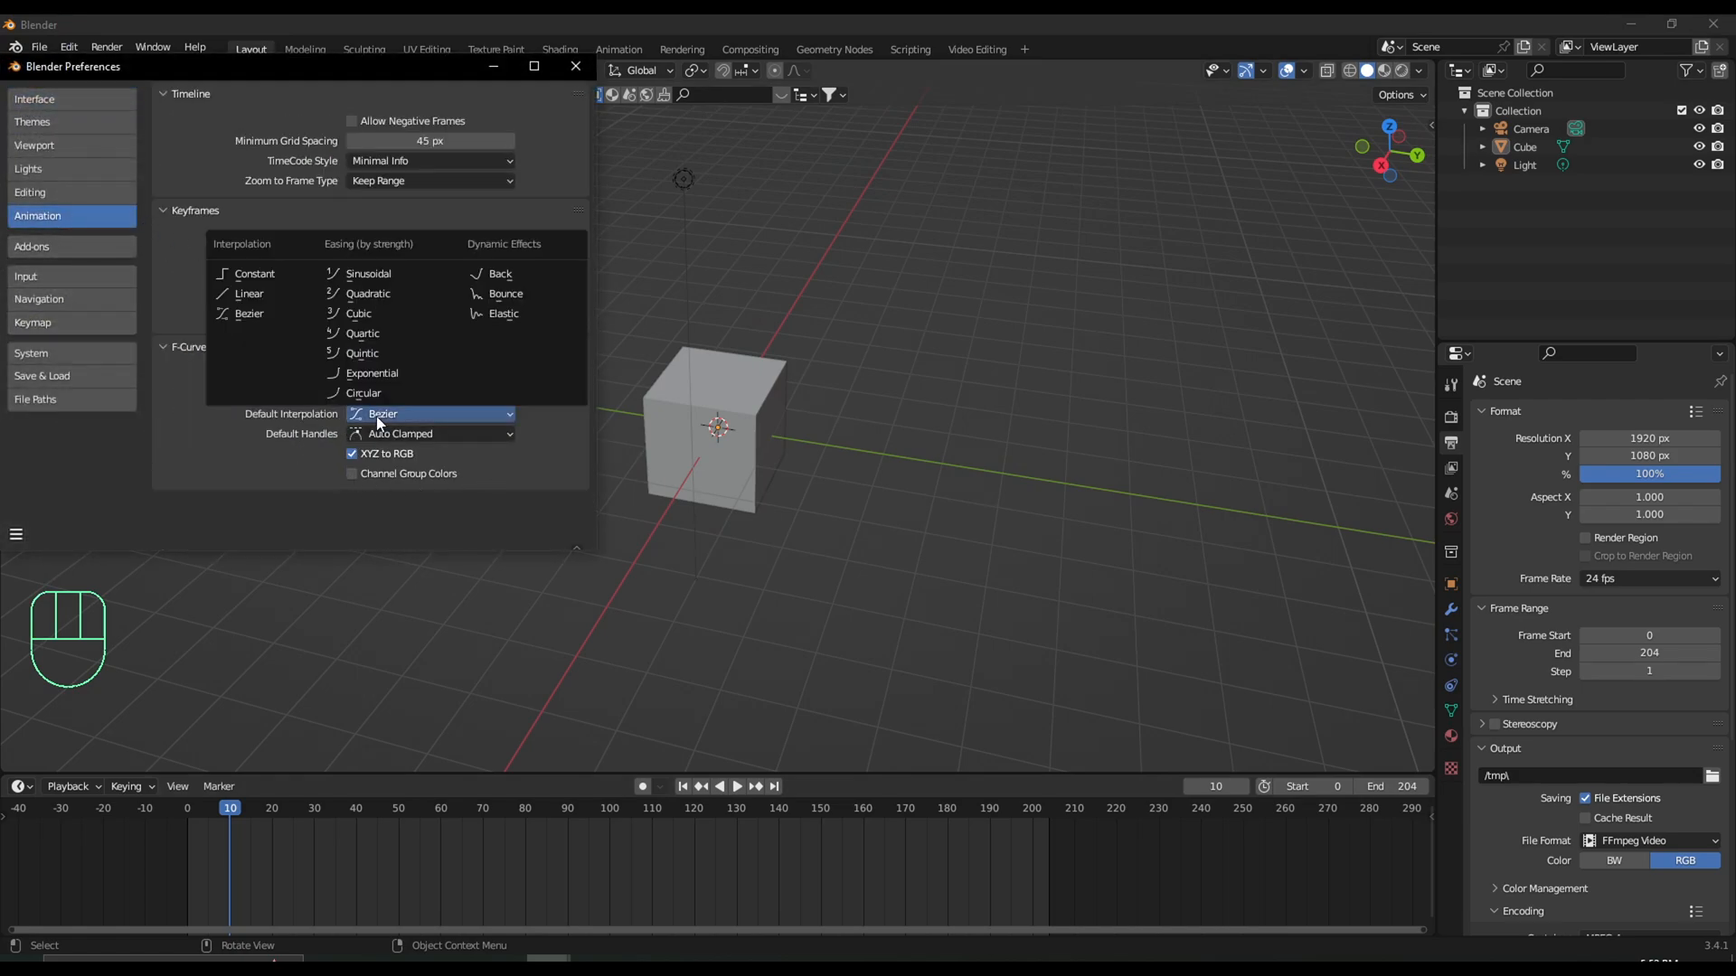
left_click(429, 433)
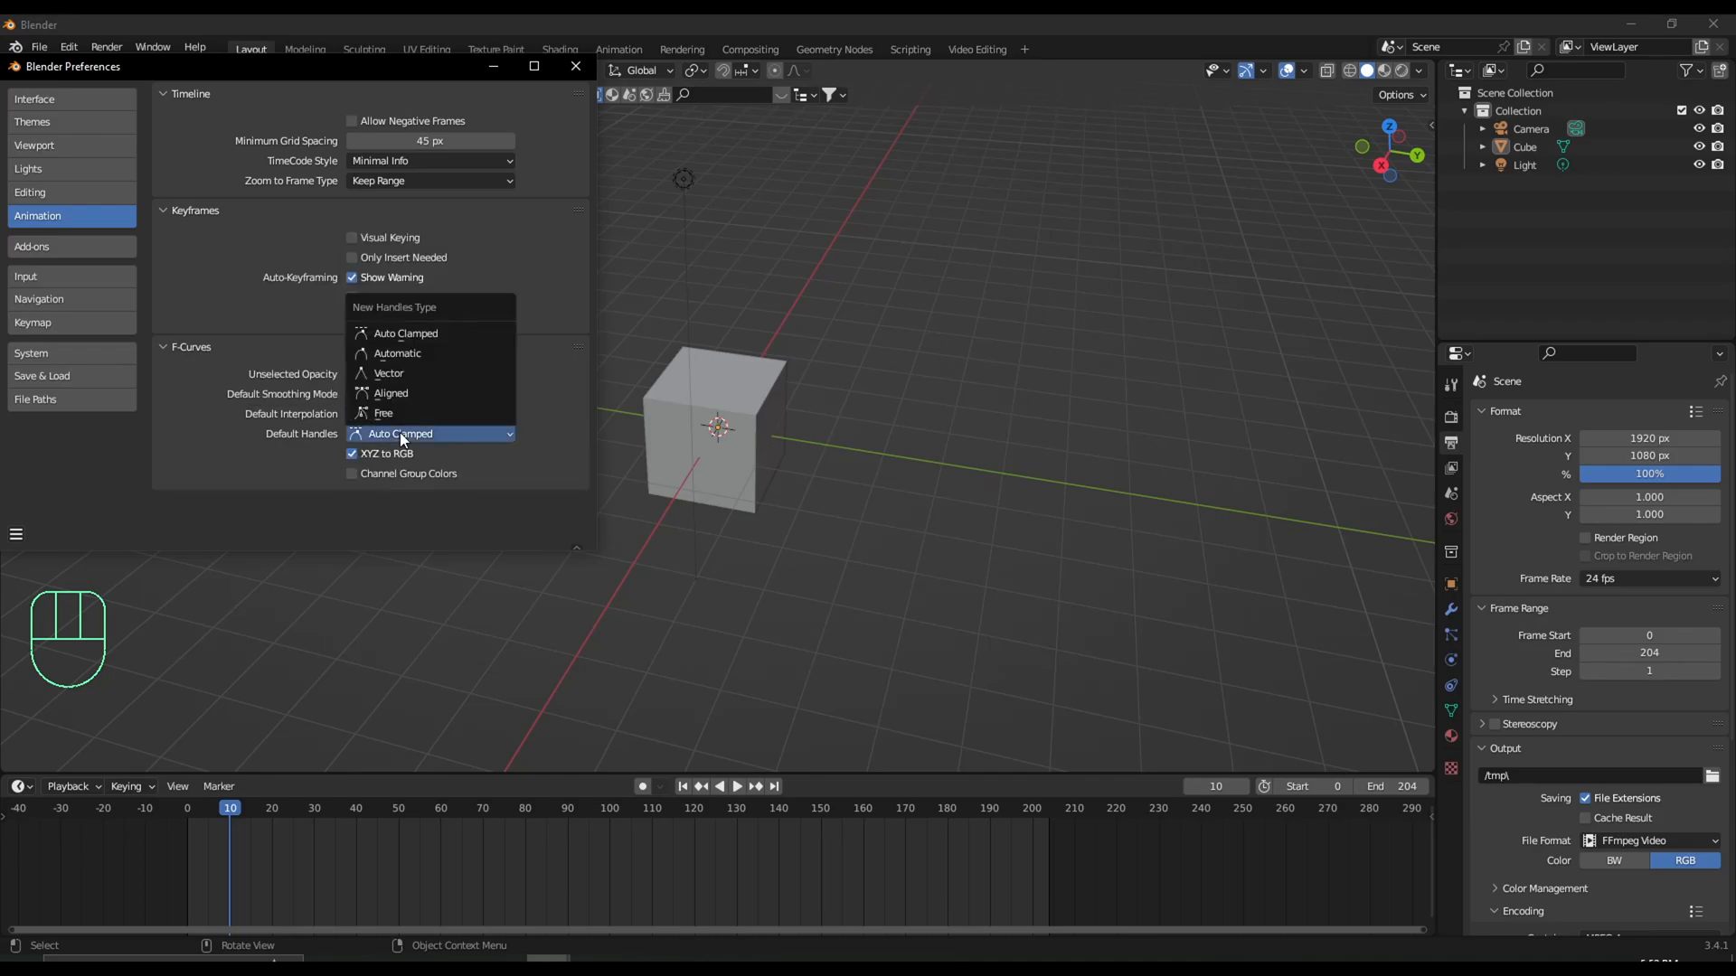
mouse_move(401, 353)
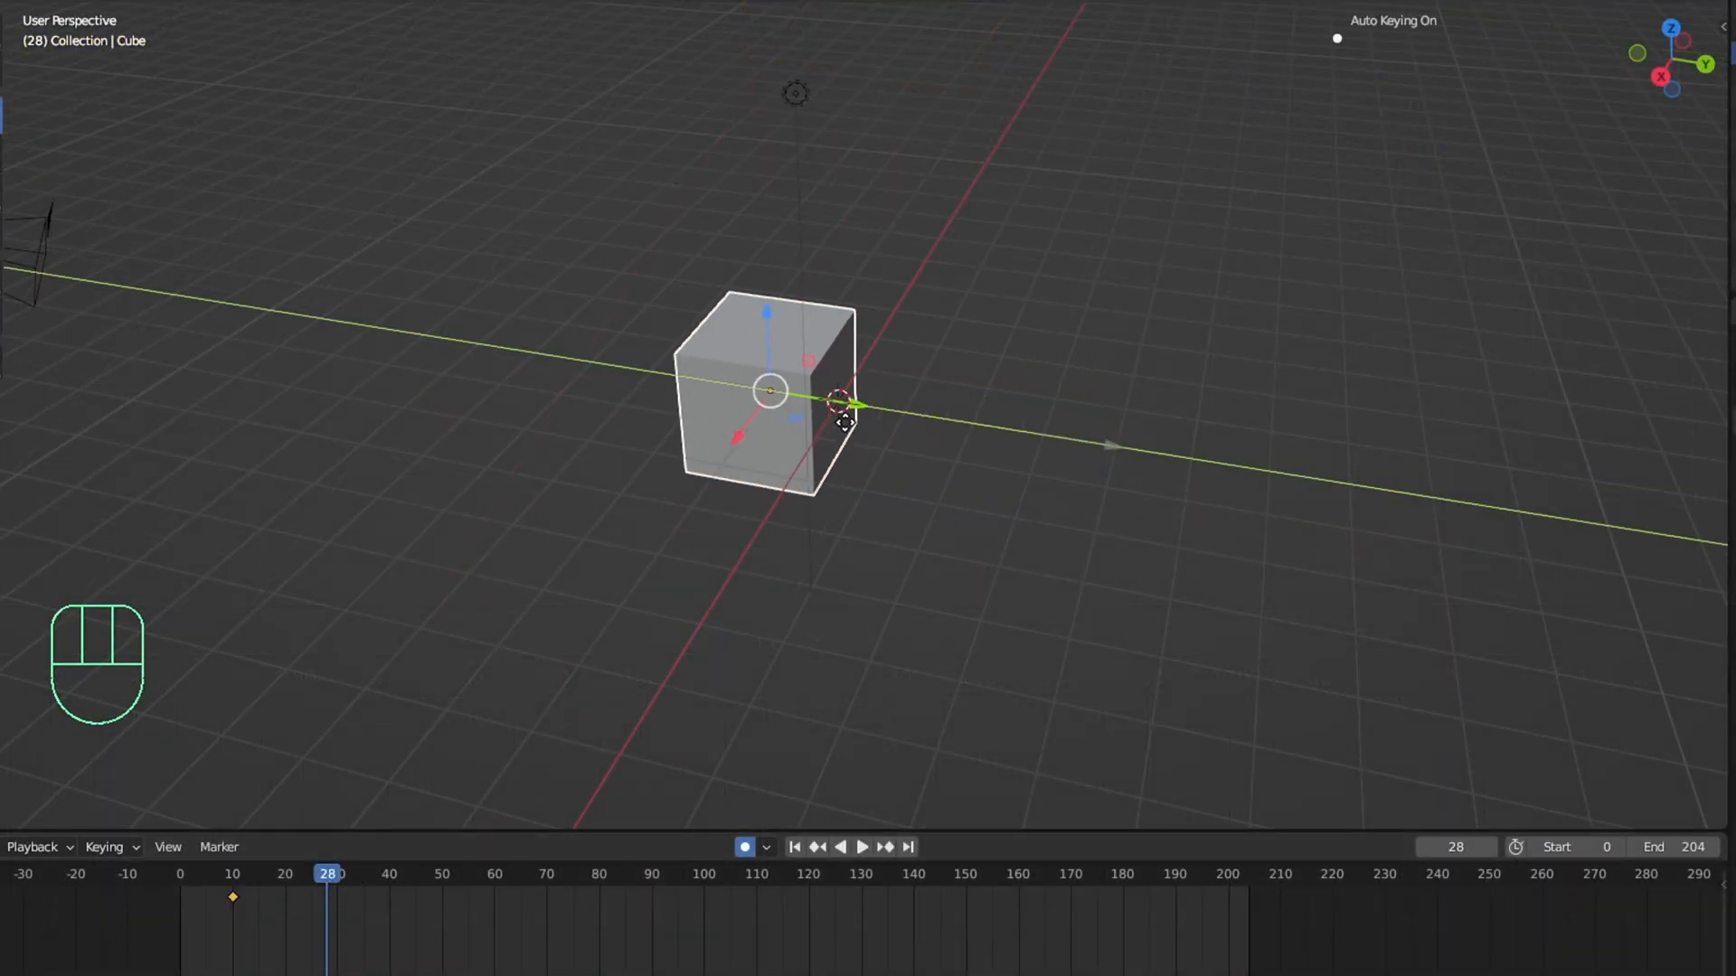
Insert a Location, Rotation & Scale keyframe on the cube at frame 10.
key("space")
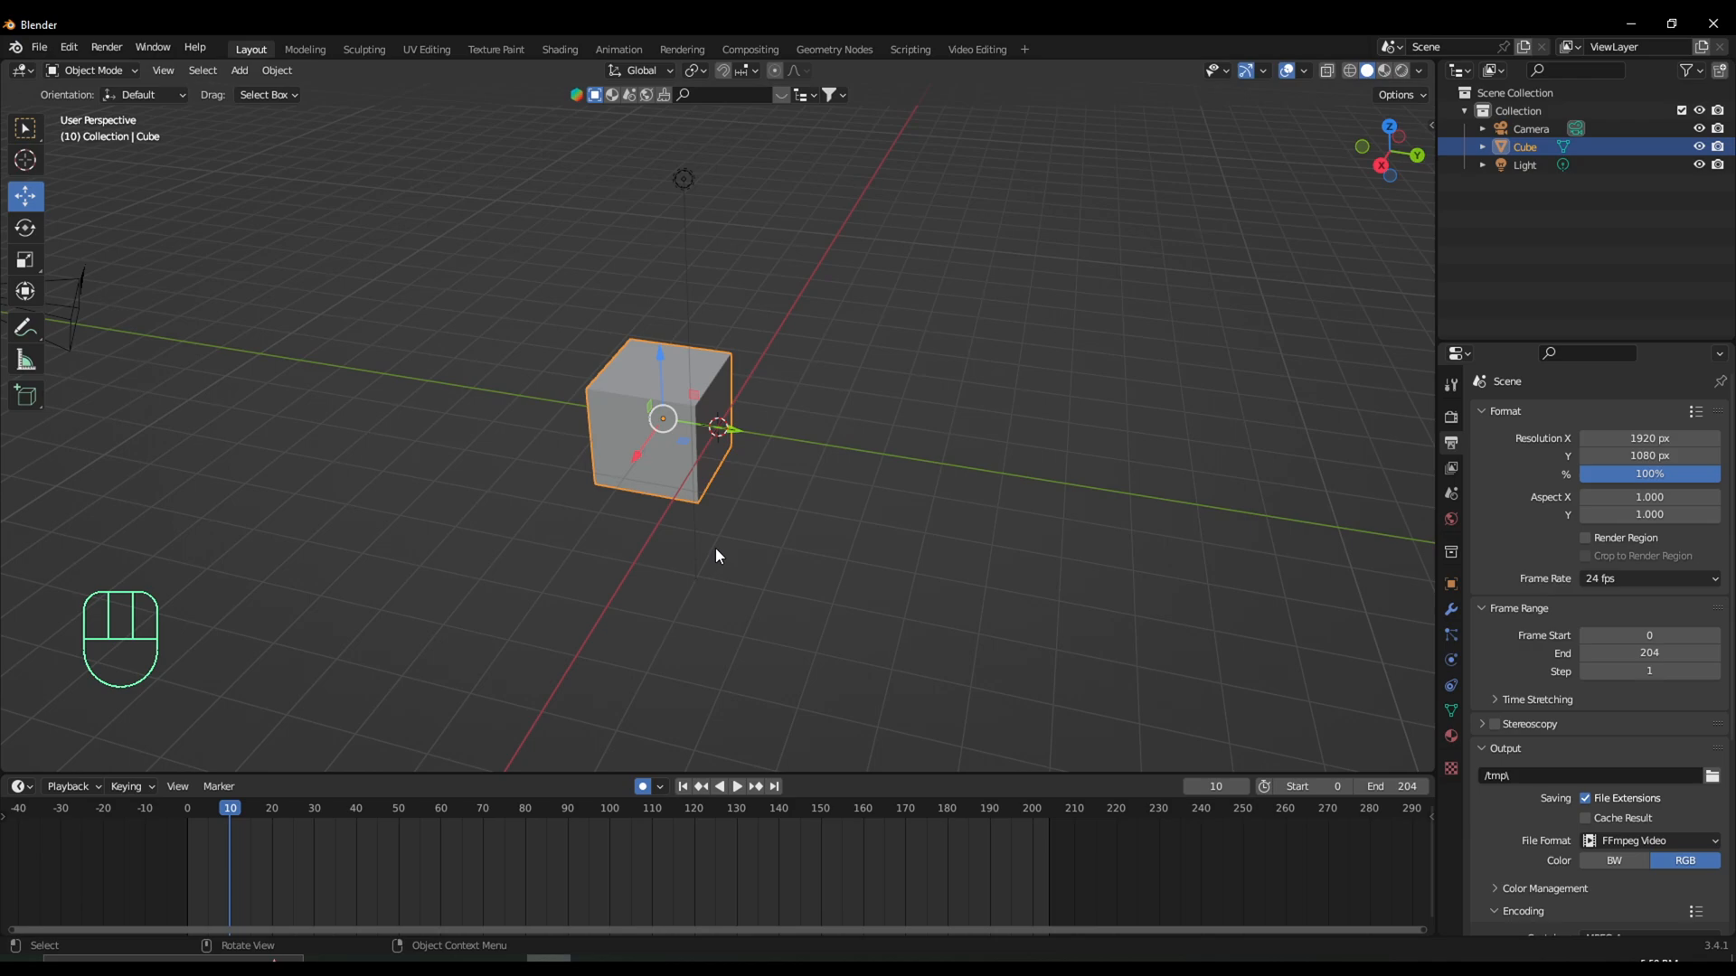
key("i")
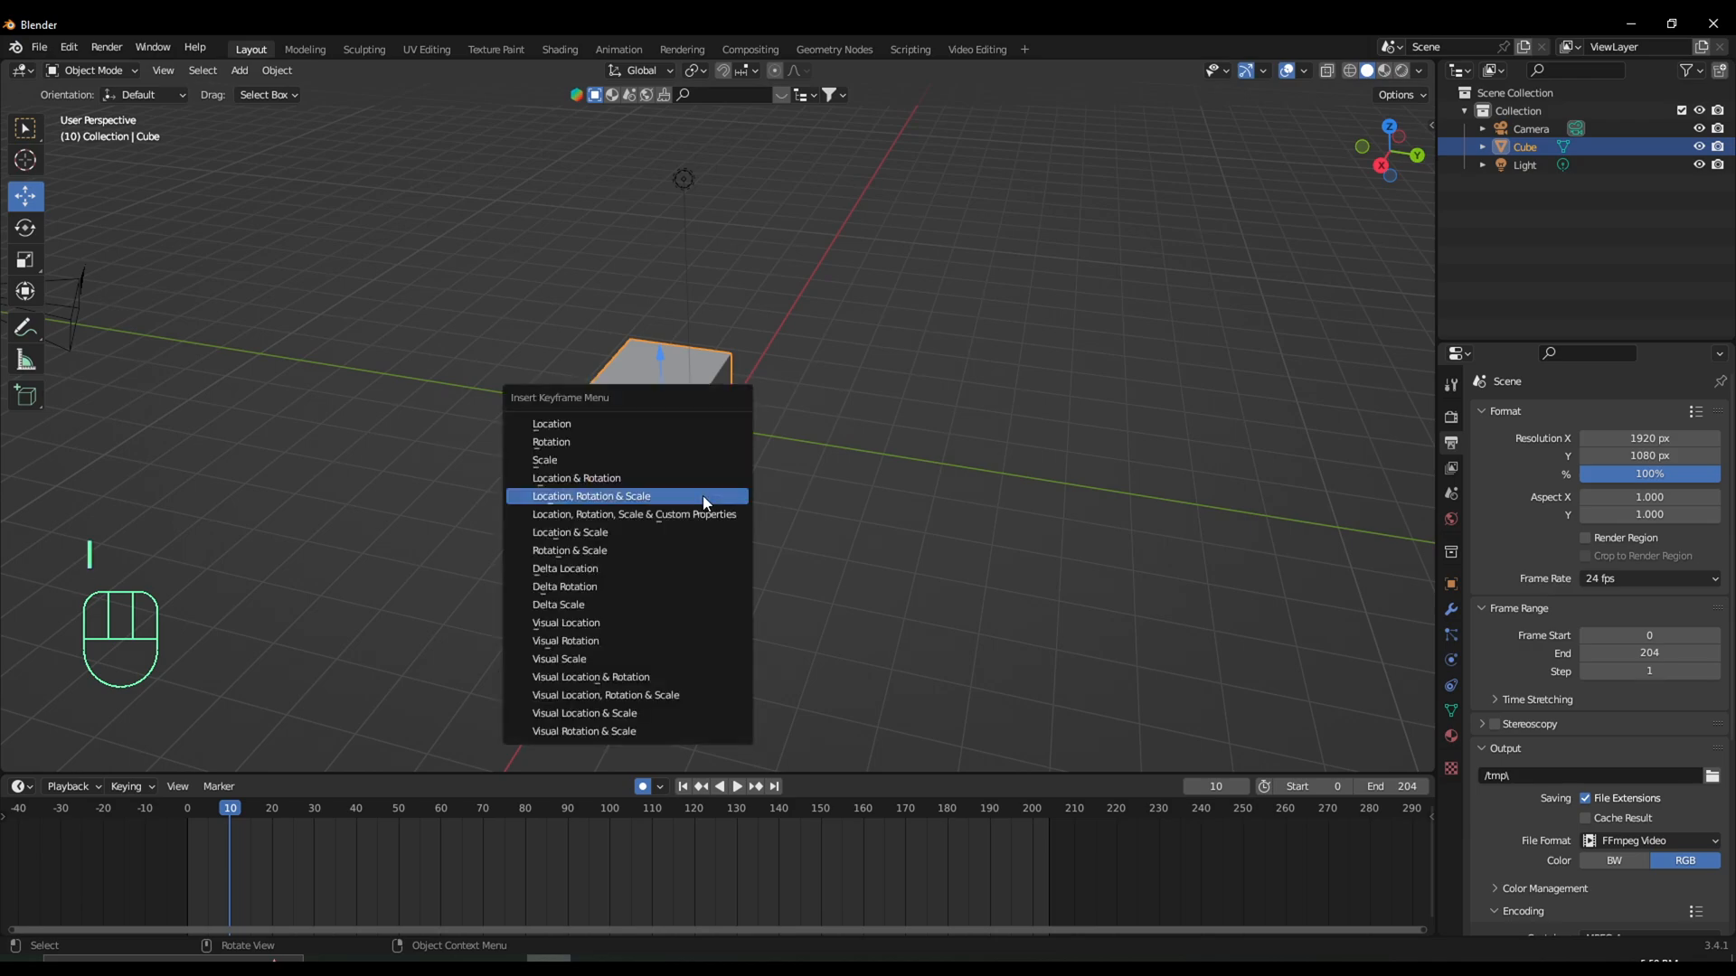
mouse_move(686, 504)
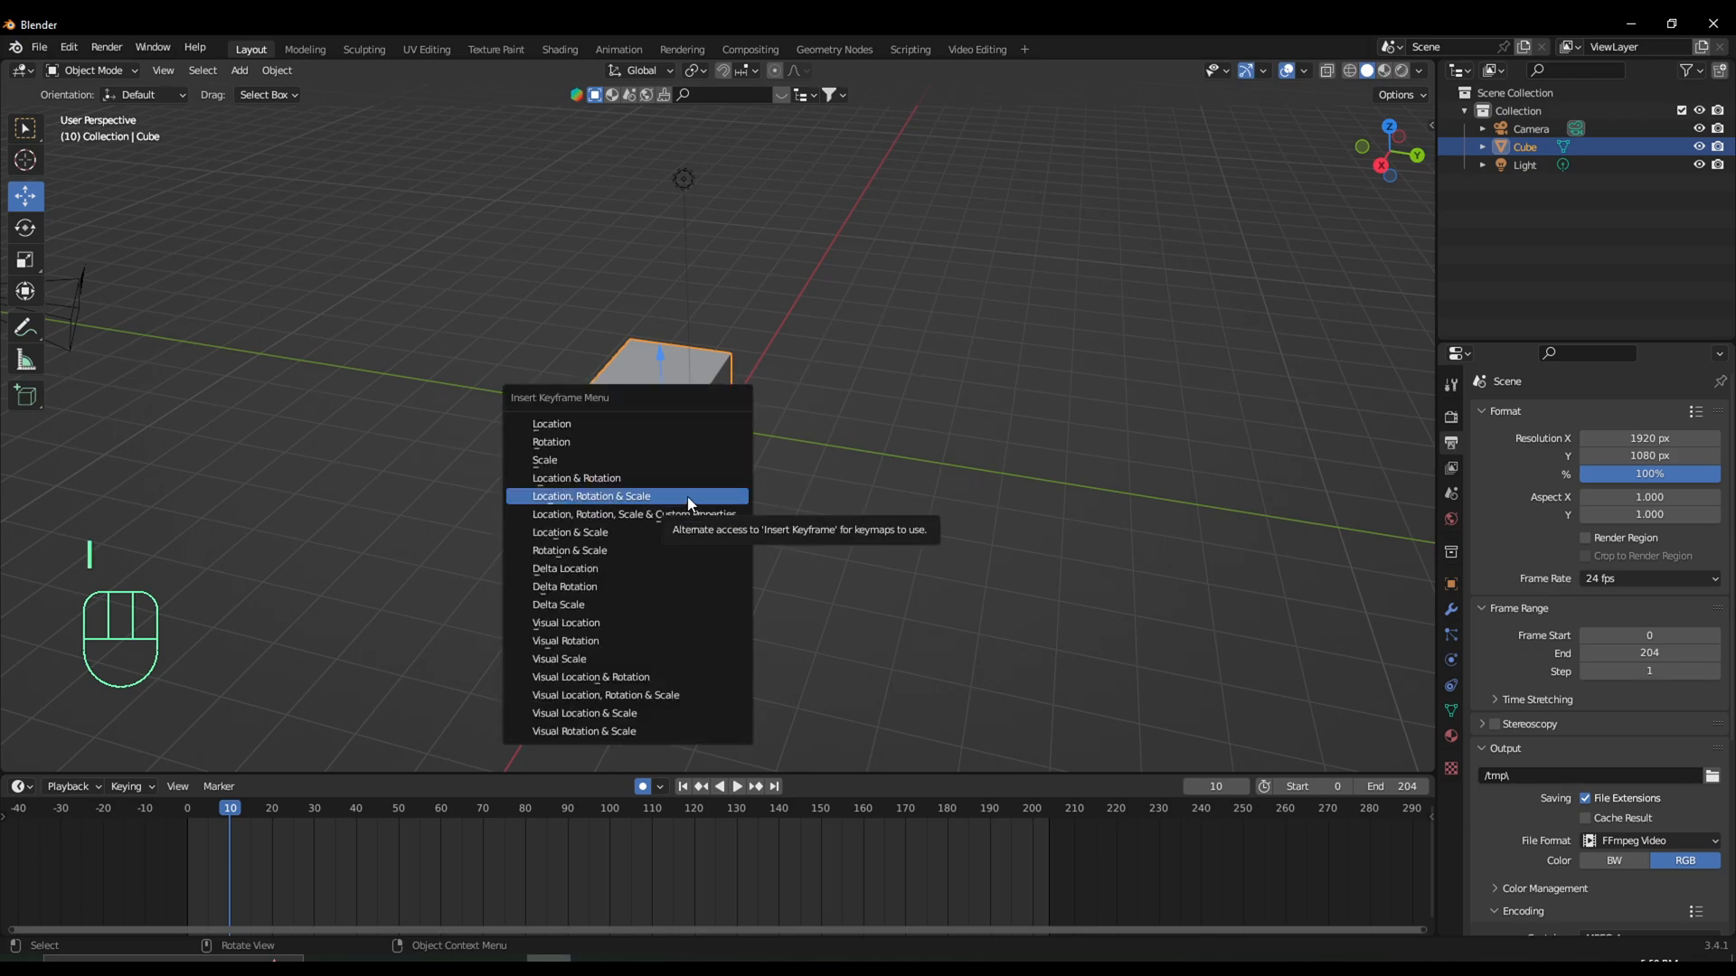
left_click(591, 497)
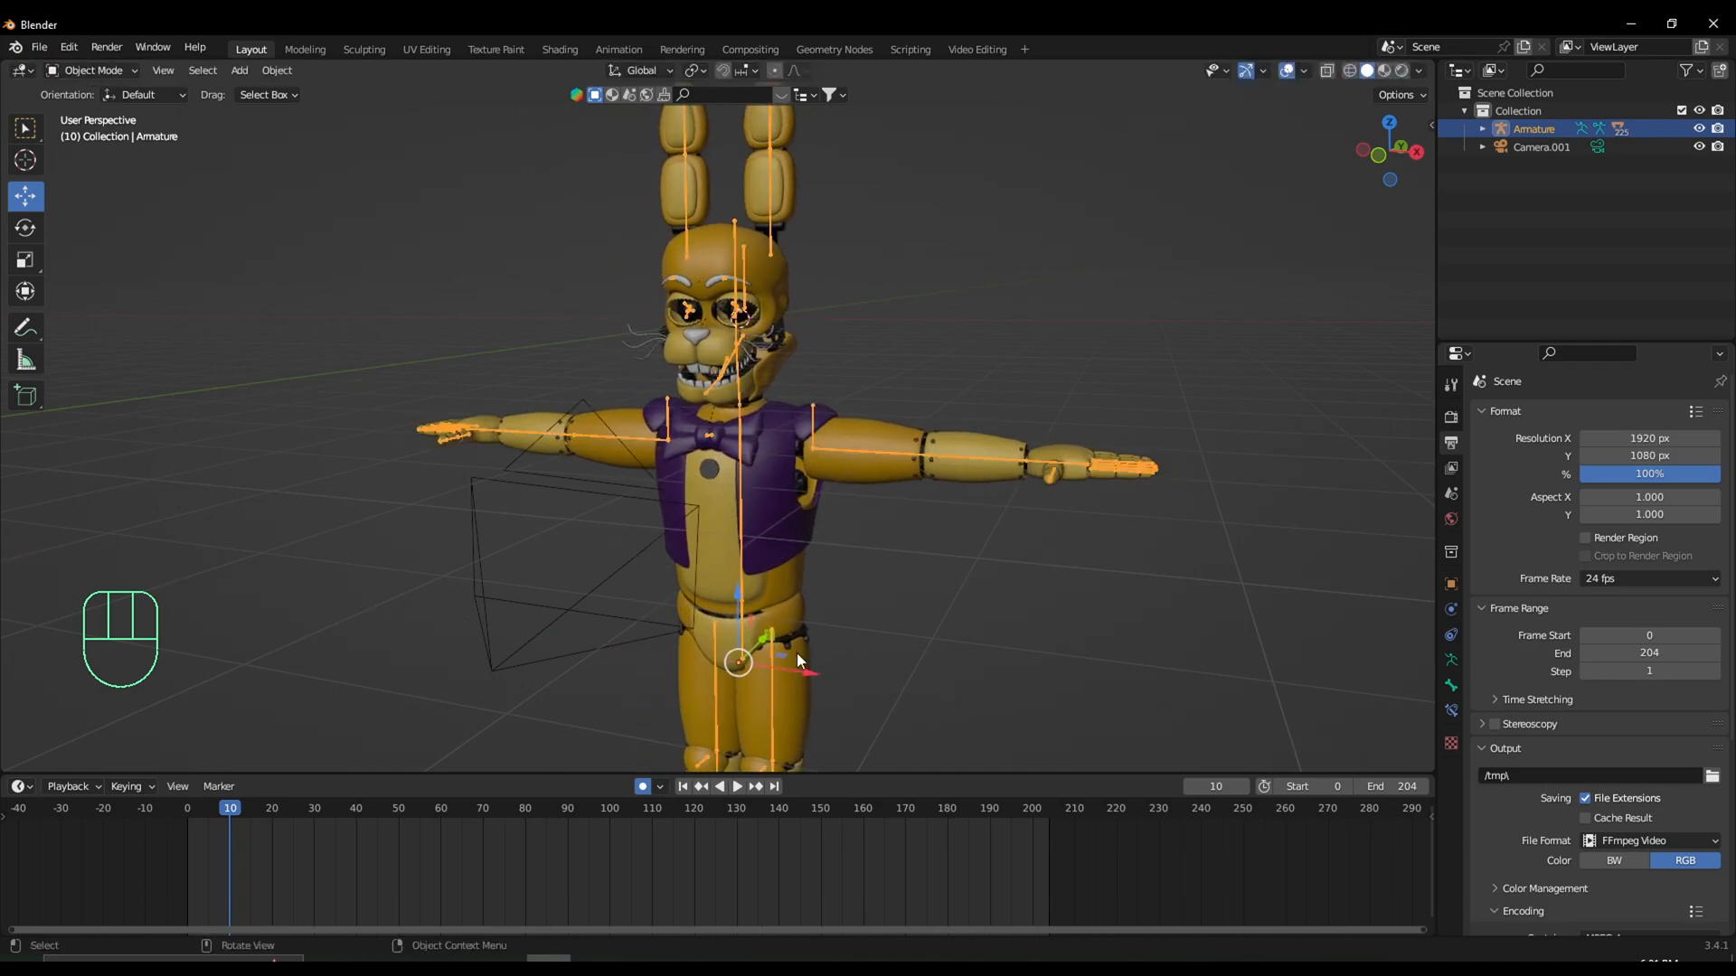
Trackball-rotate the hand bone in Pose Mode and switch transforms to Local orientation.
left_click(91, 69)
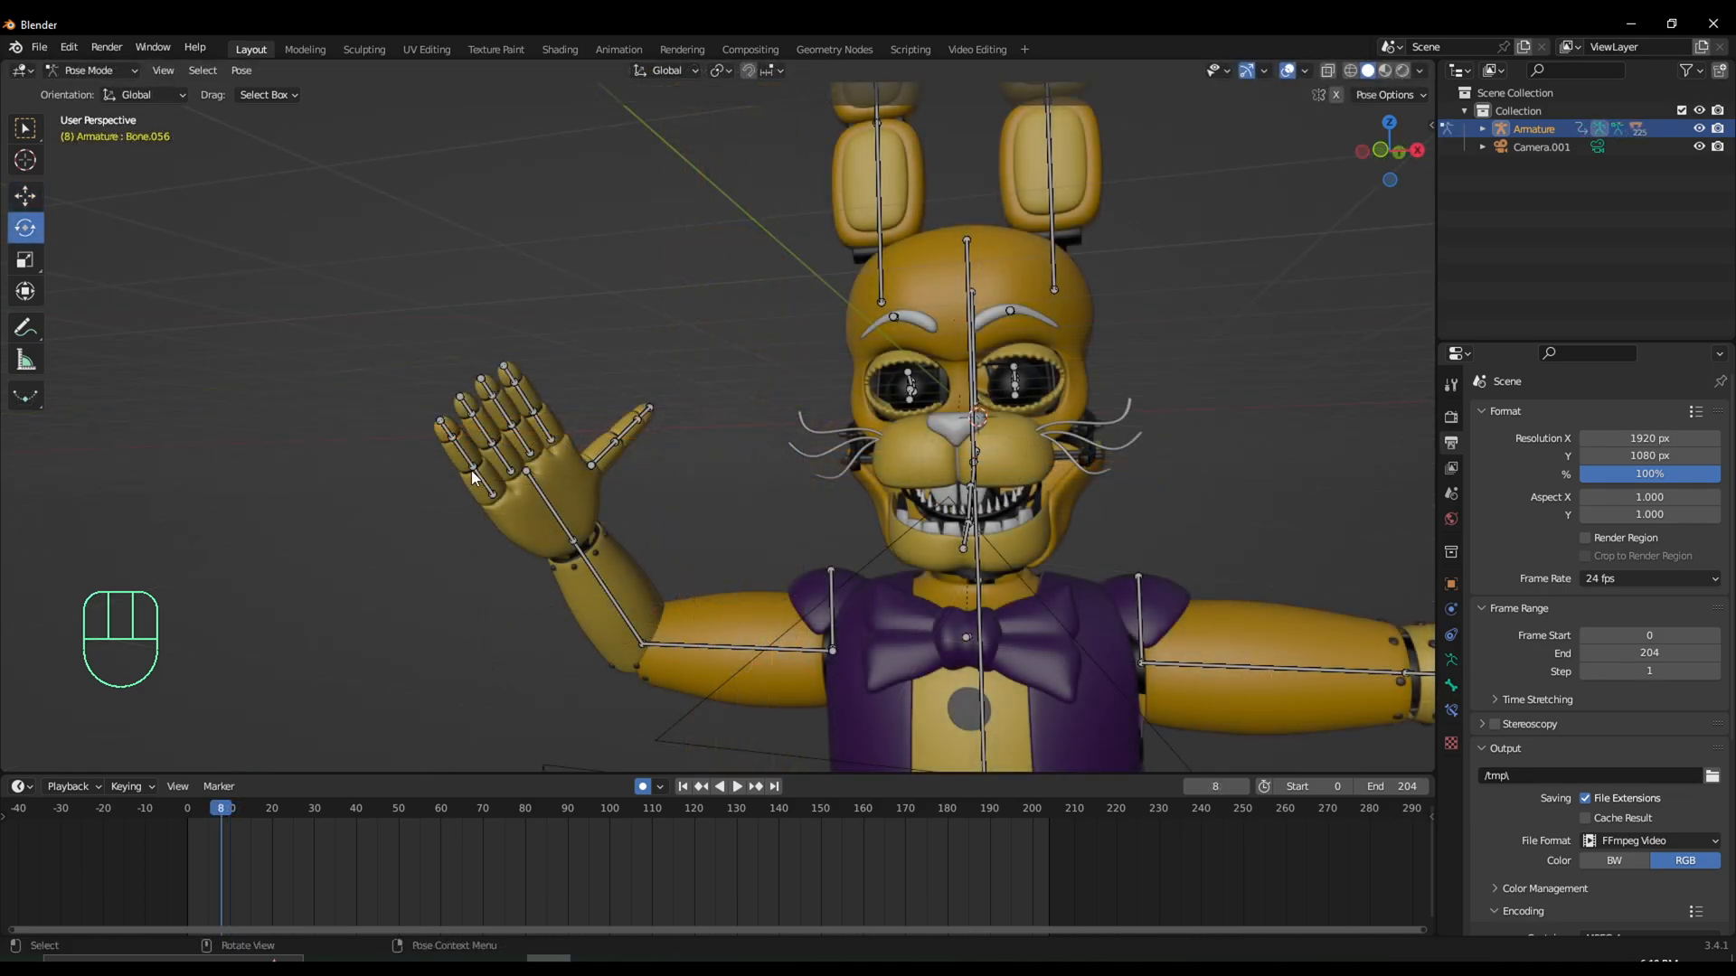
key("c")
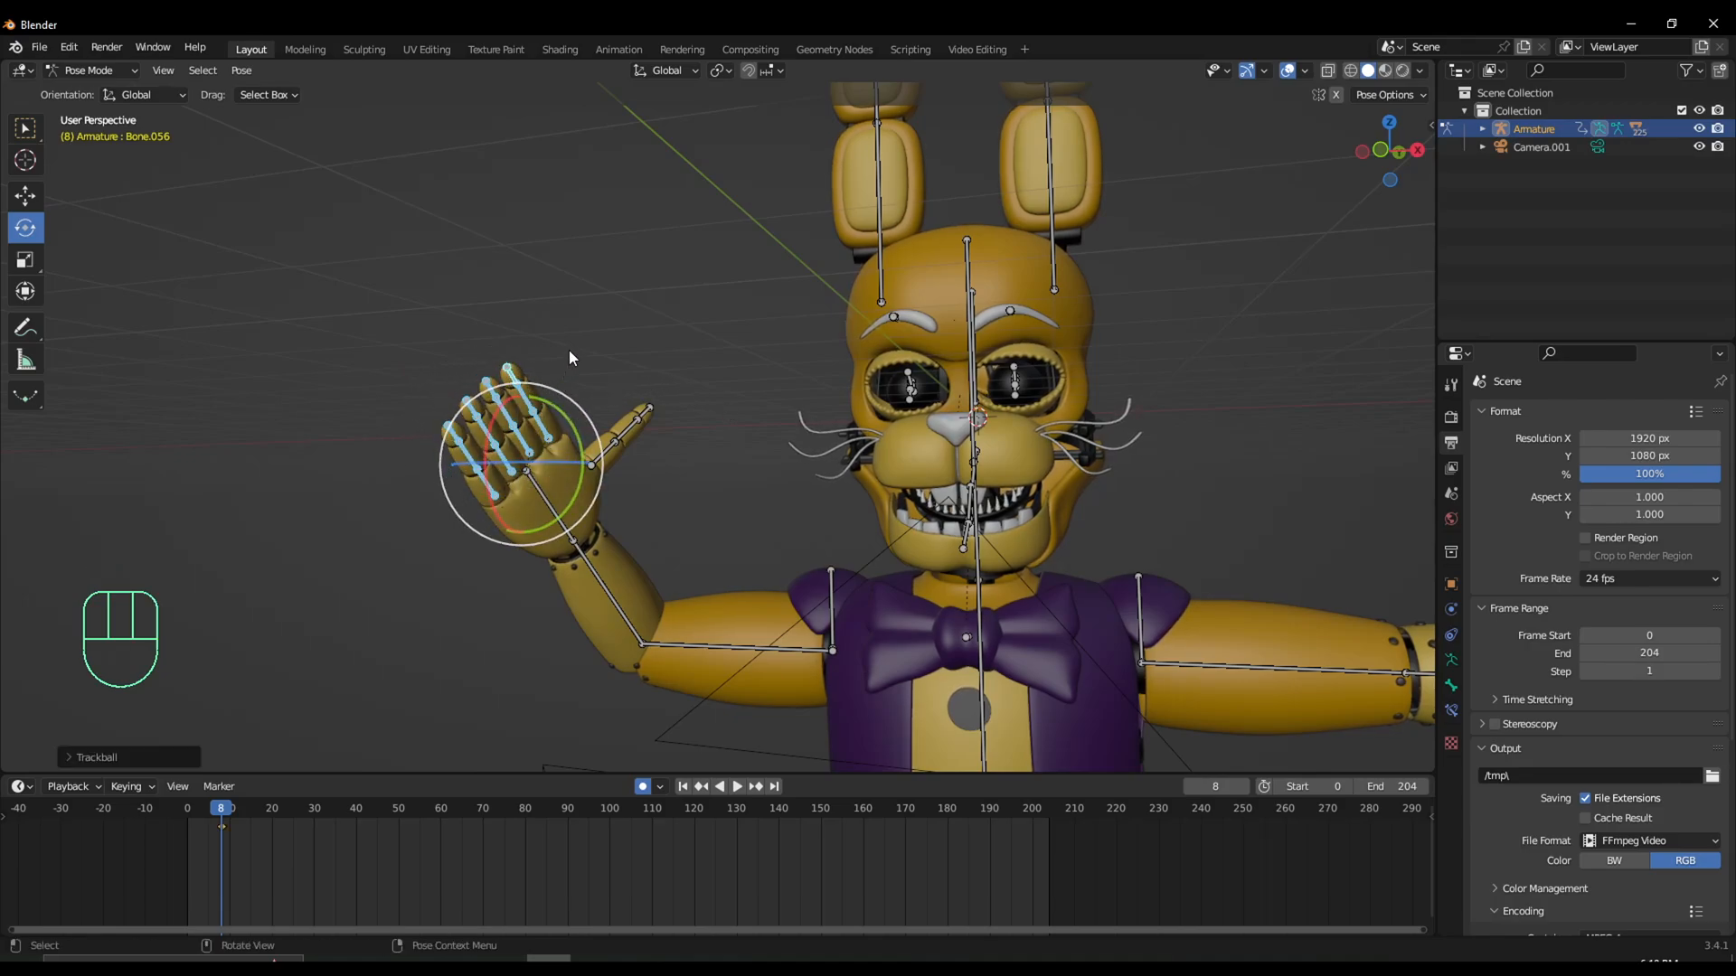
mouse_move(472, 243)
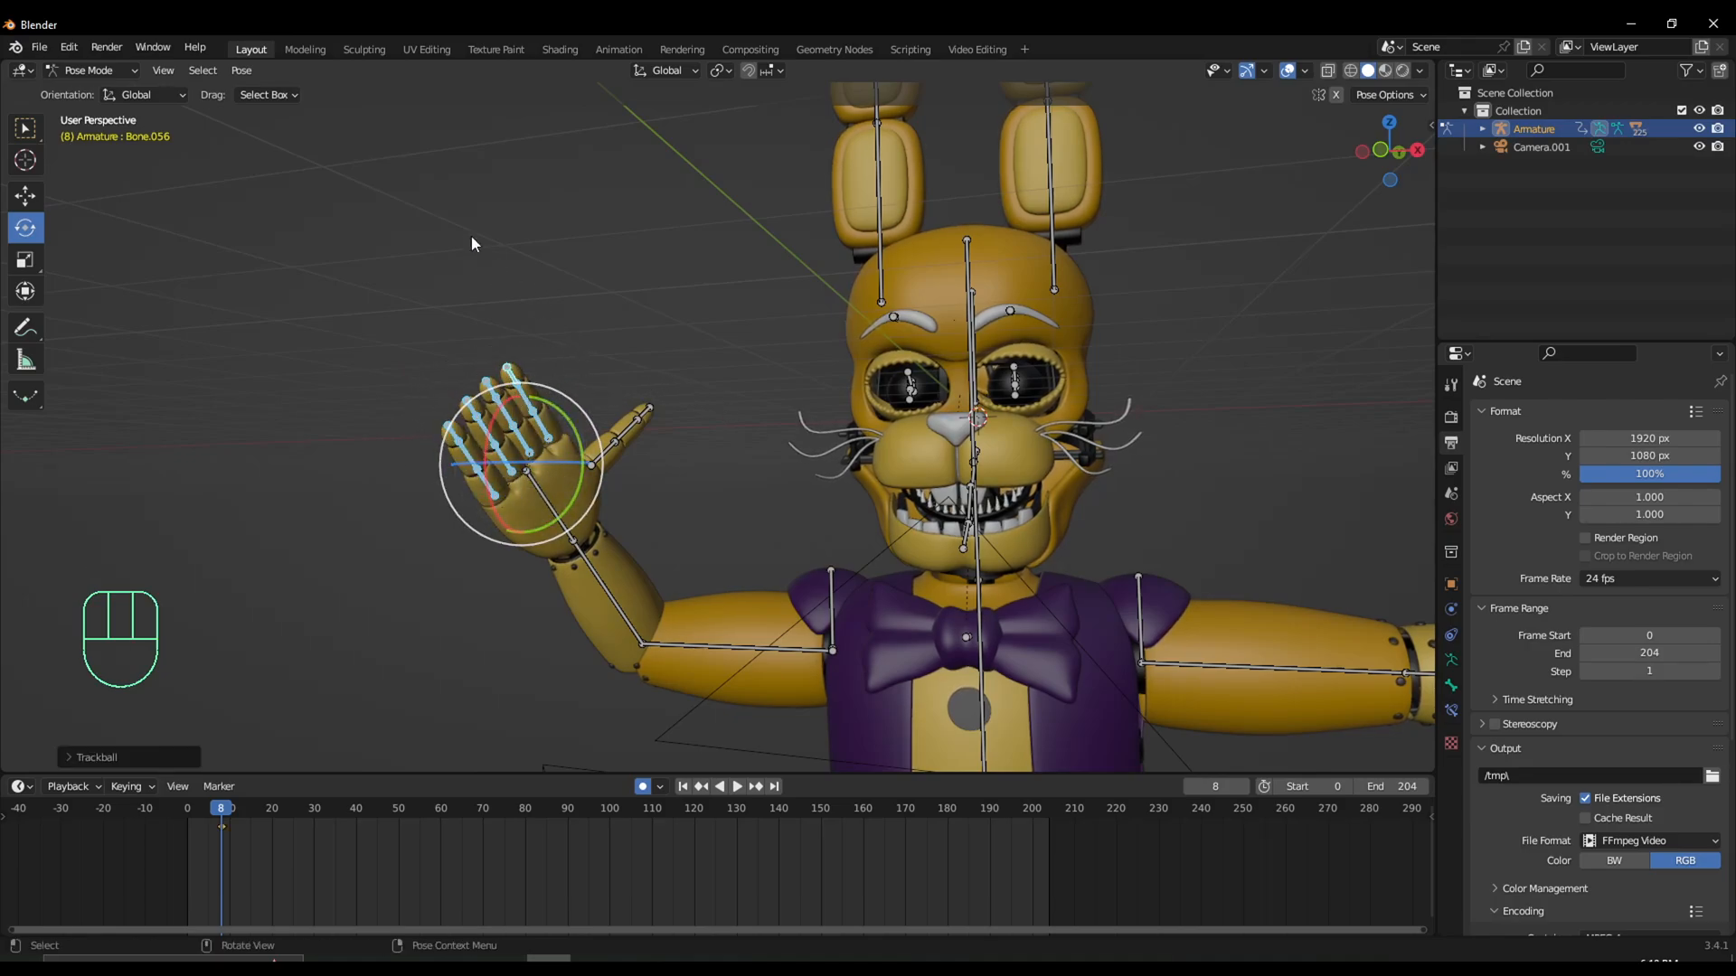
left_click(144, 94)
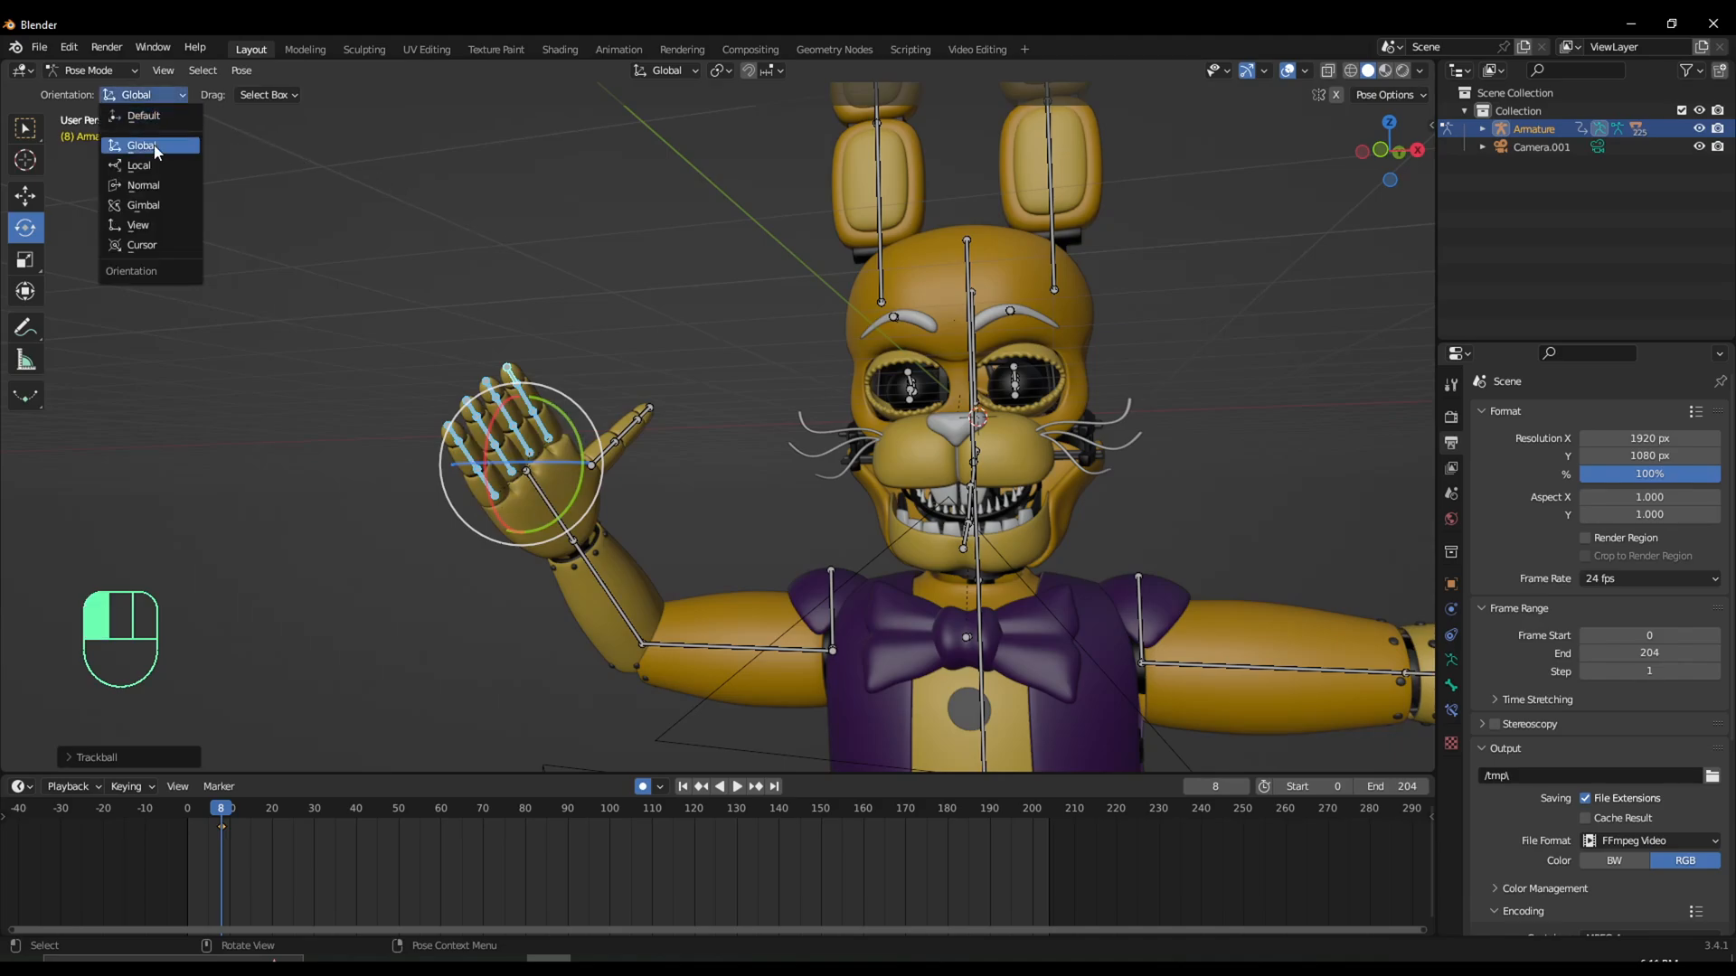
left_click(139, 165)
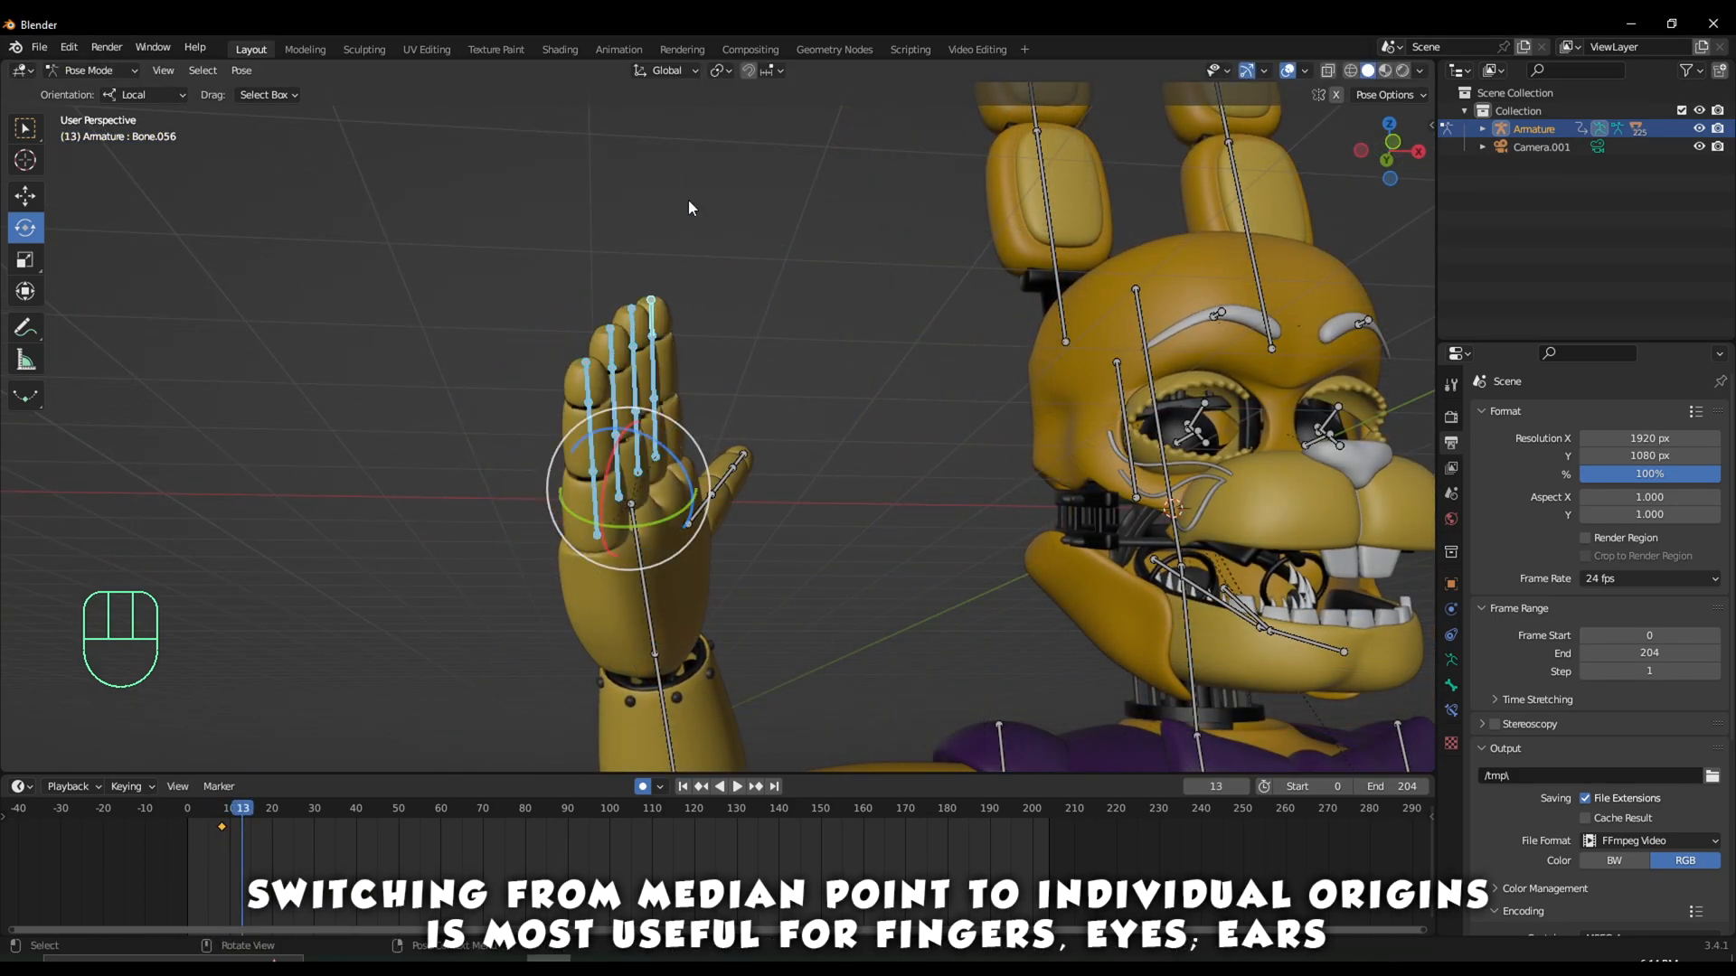
left_click(719, 69)
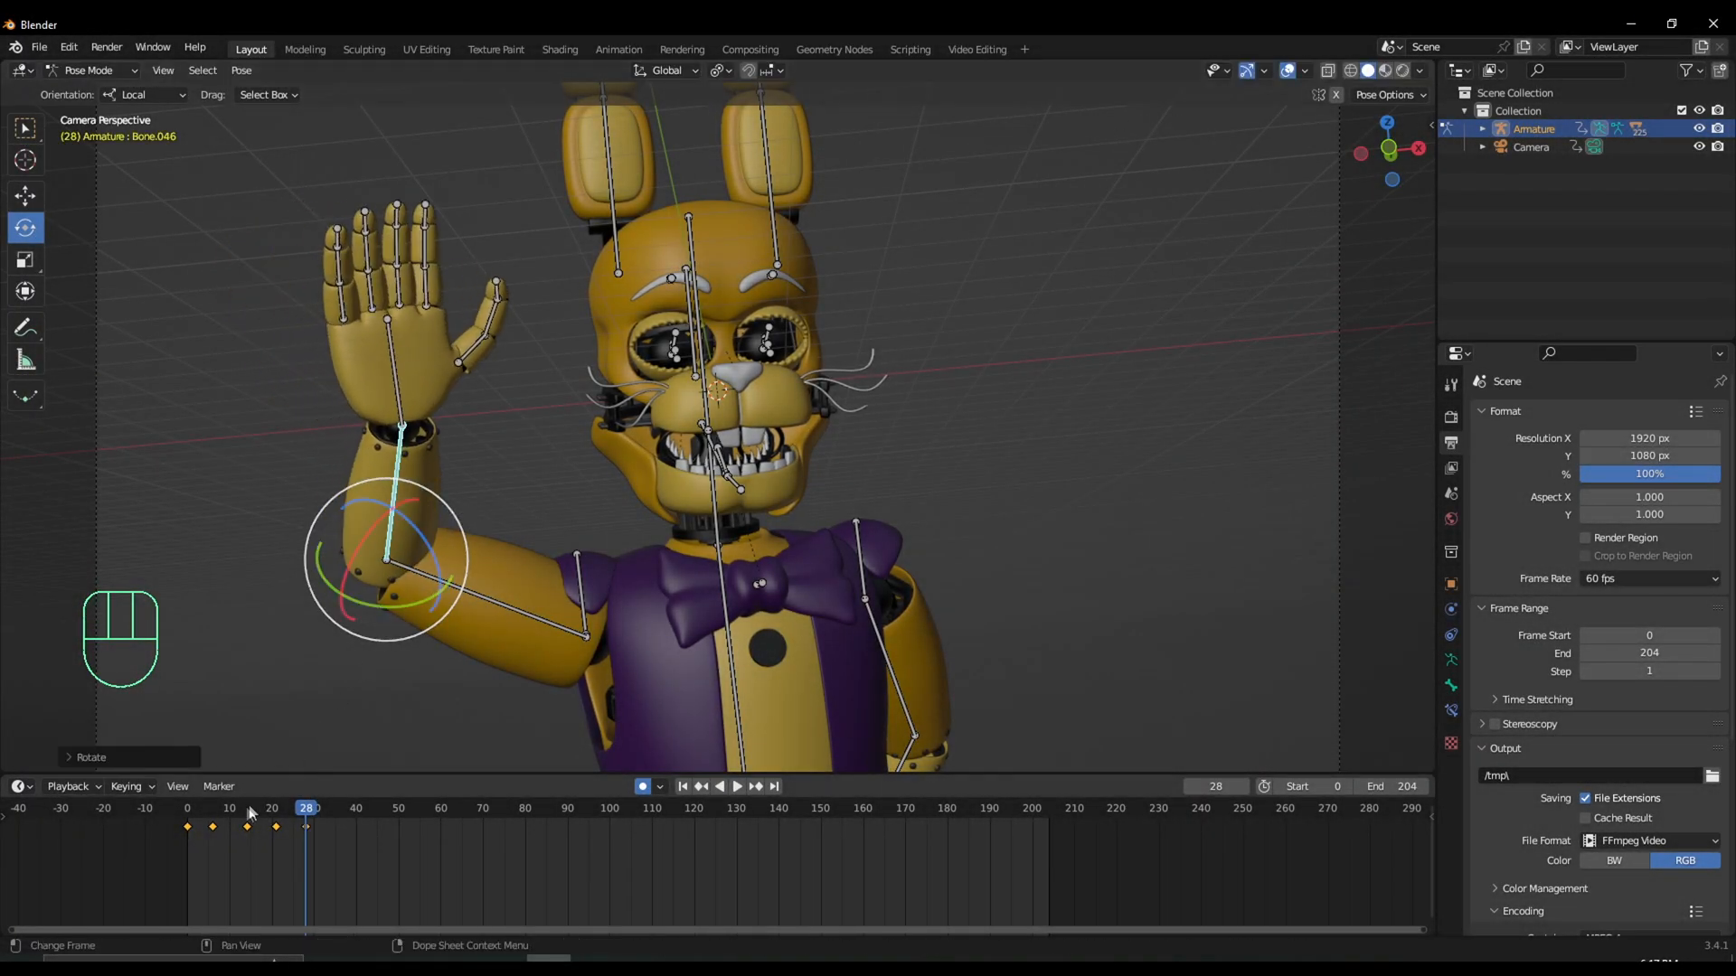
Key another rotated arm pose and preview the waving animation.
key("space")
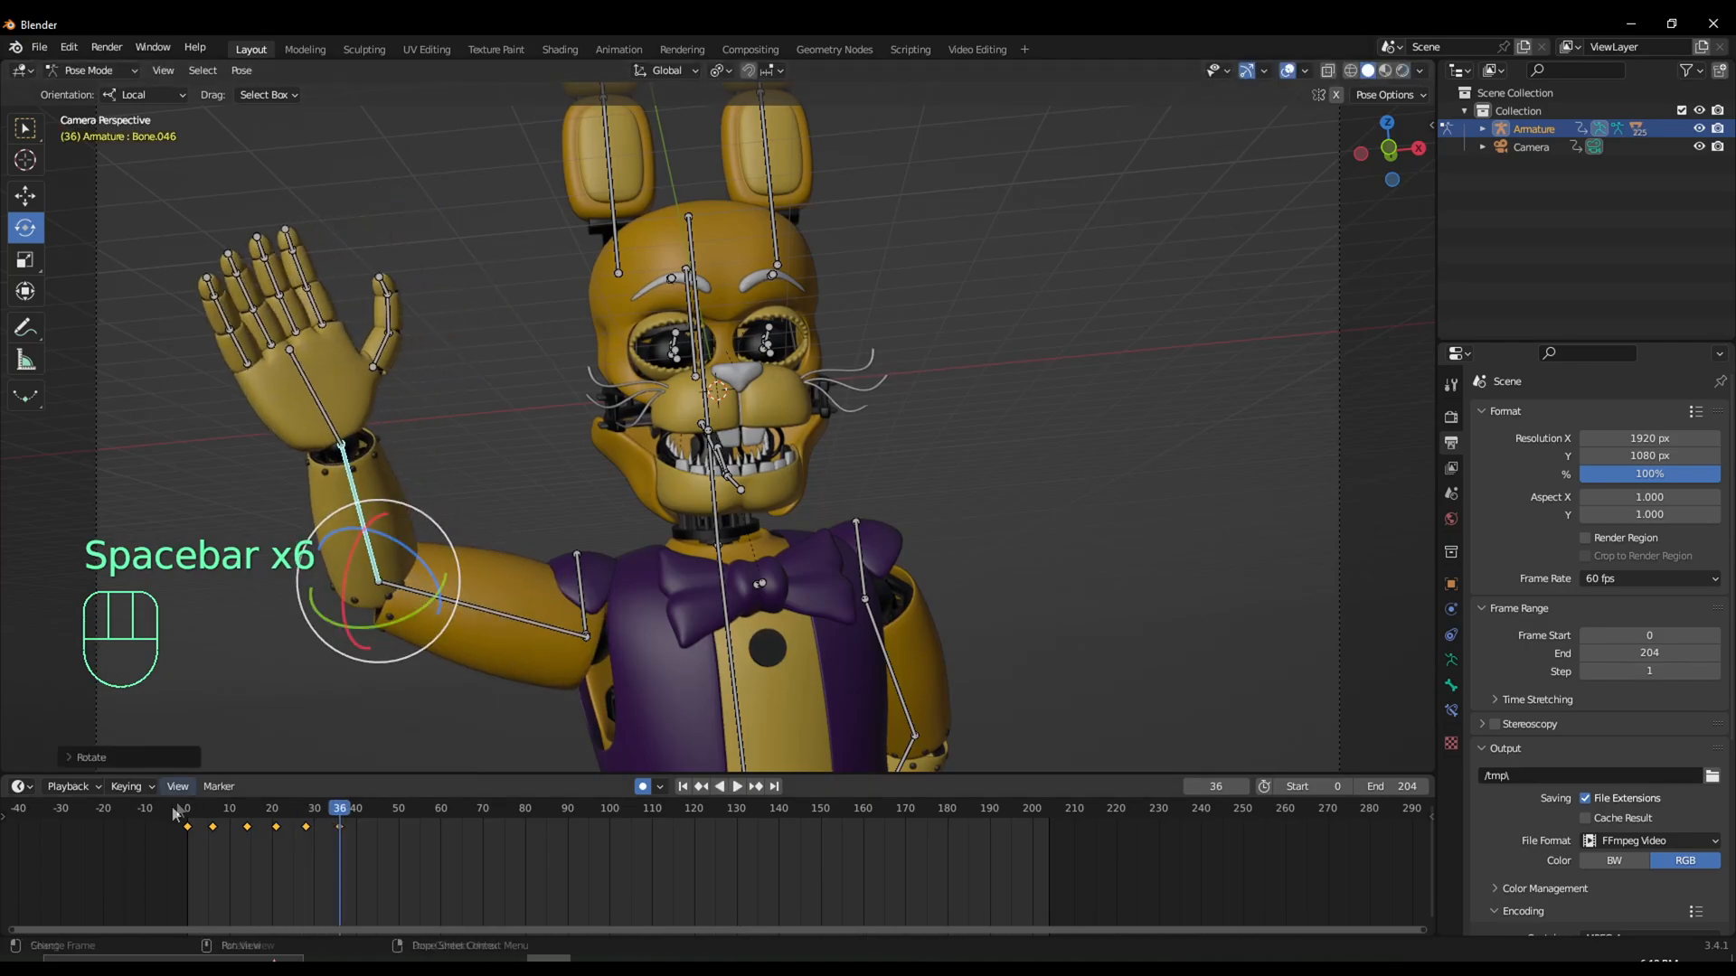
key("space")
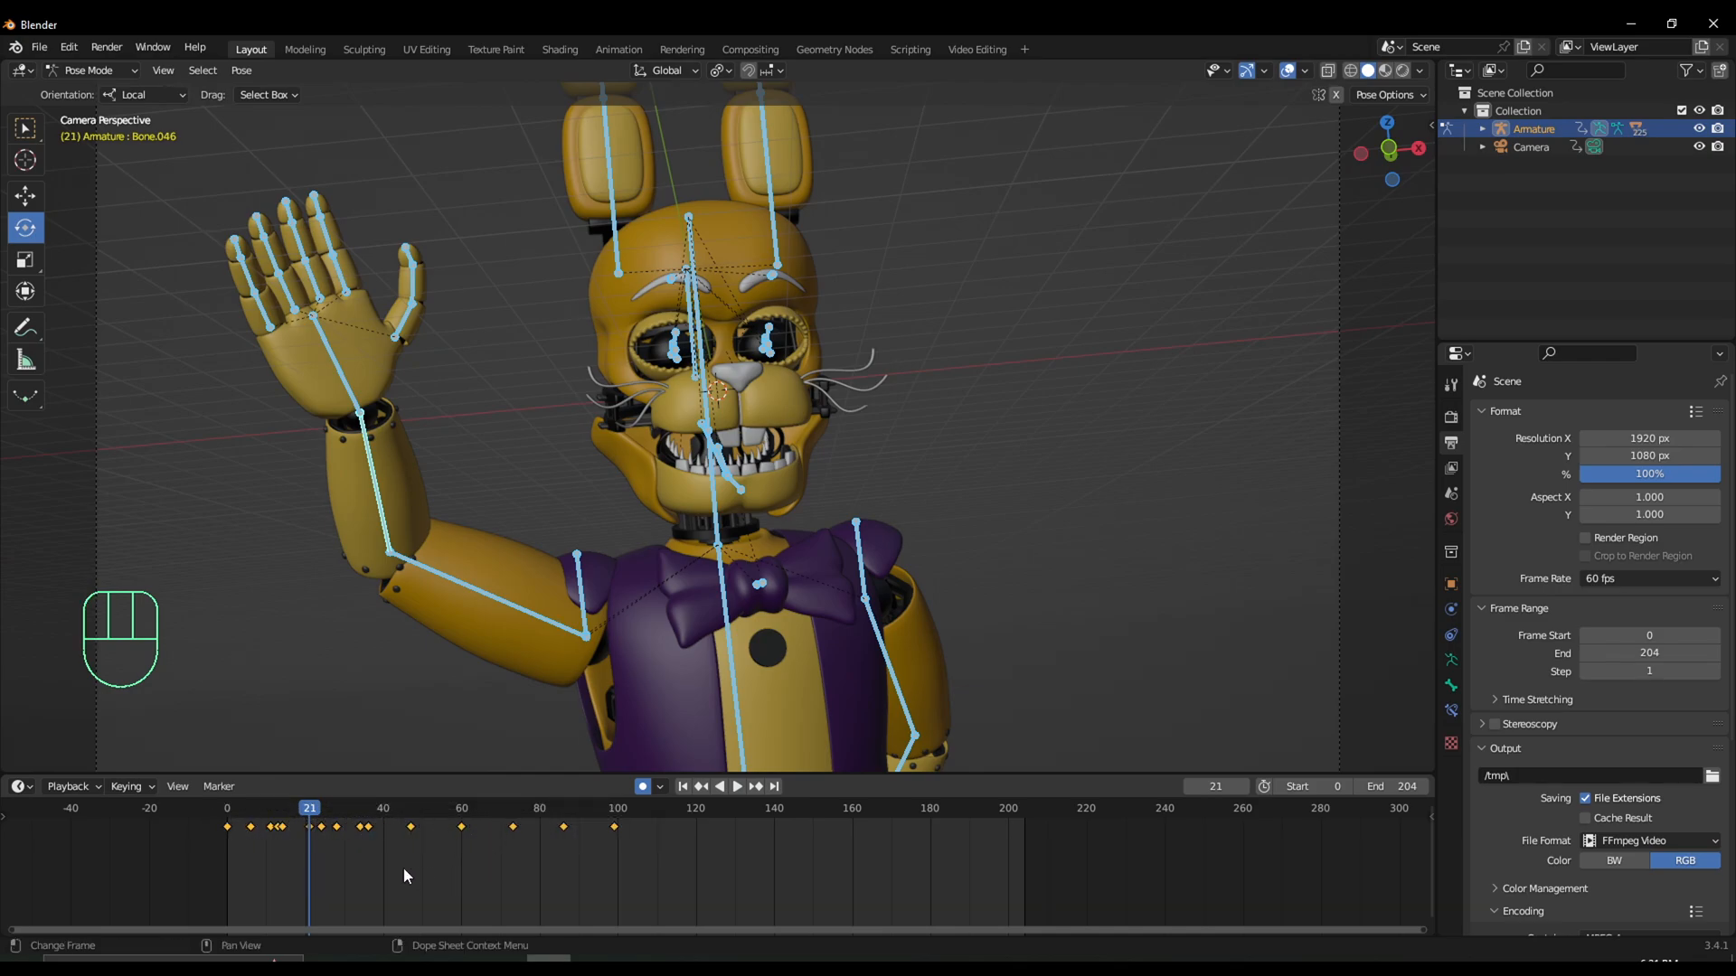
Restore the deleted keyframes, check the stretched timing by playback, and bring up the keyframe operations menu.
key("Delete")
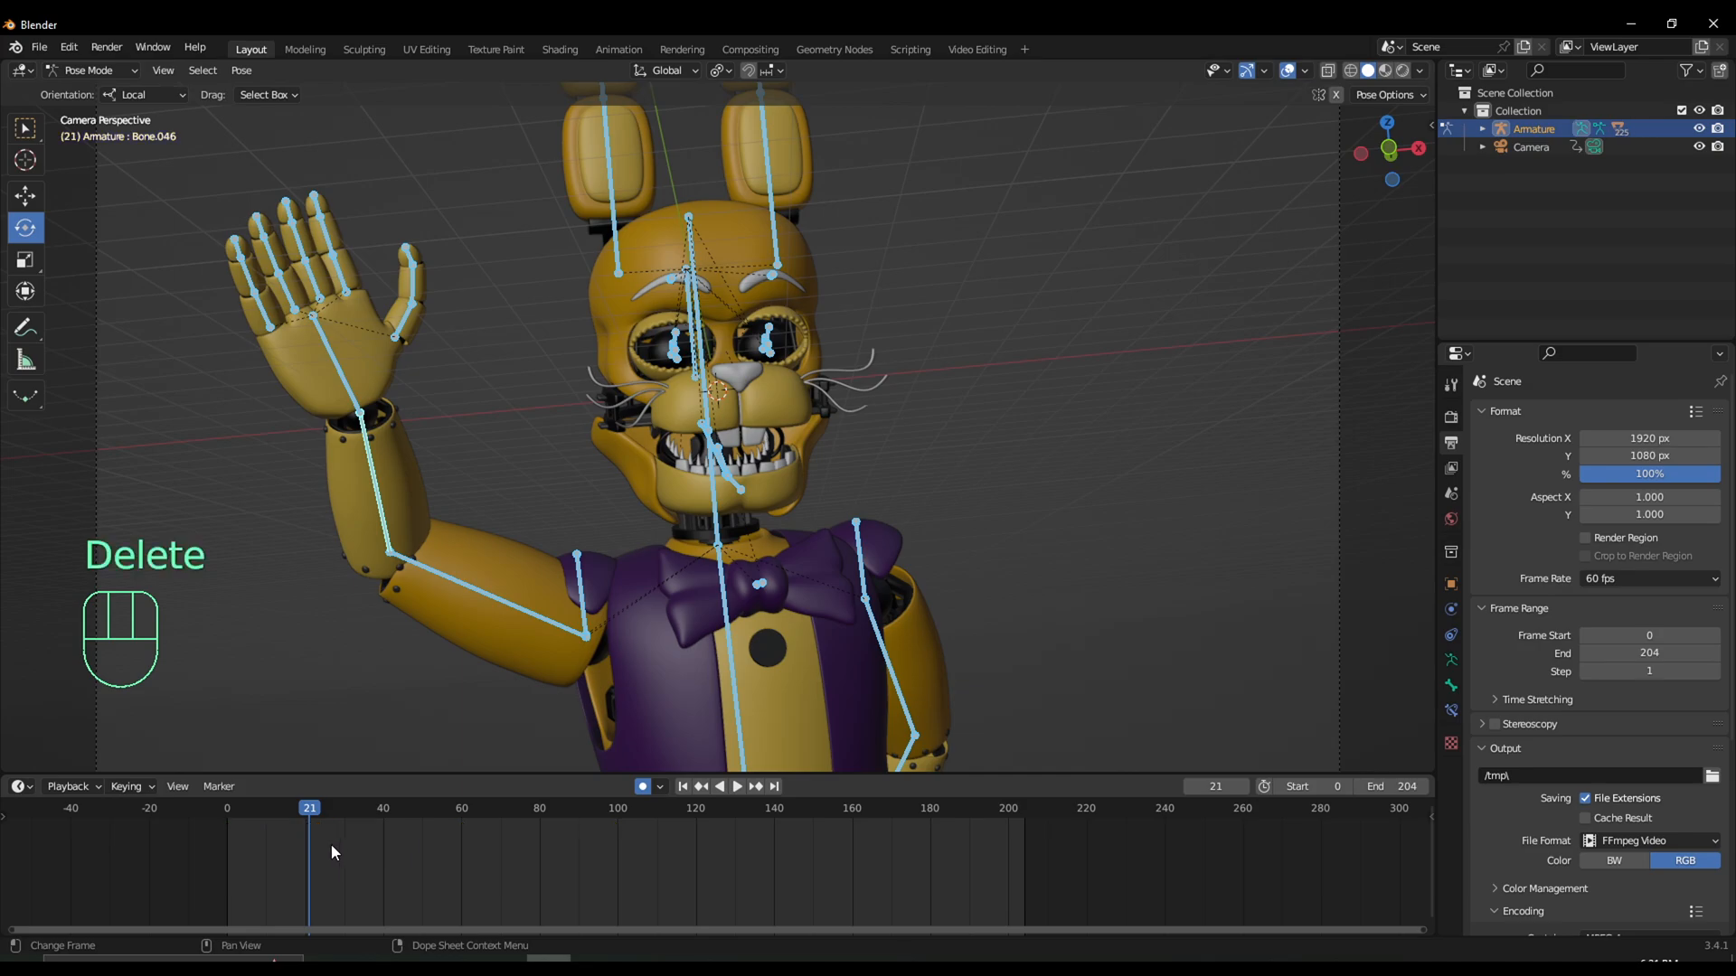
key("ctrl+z")
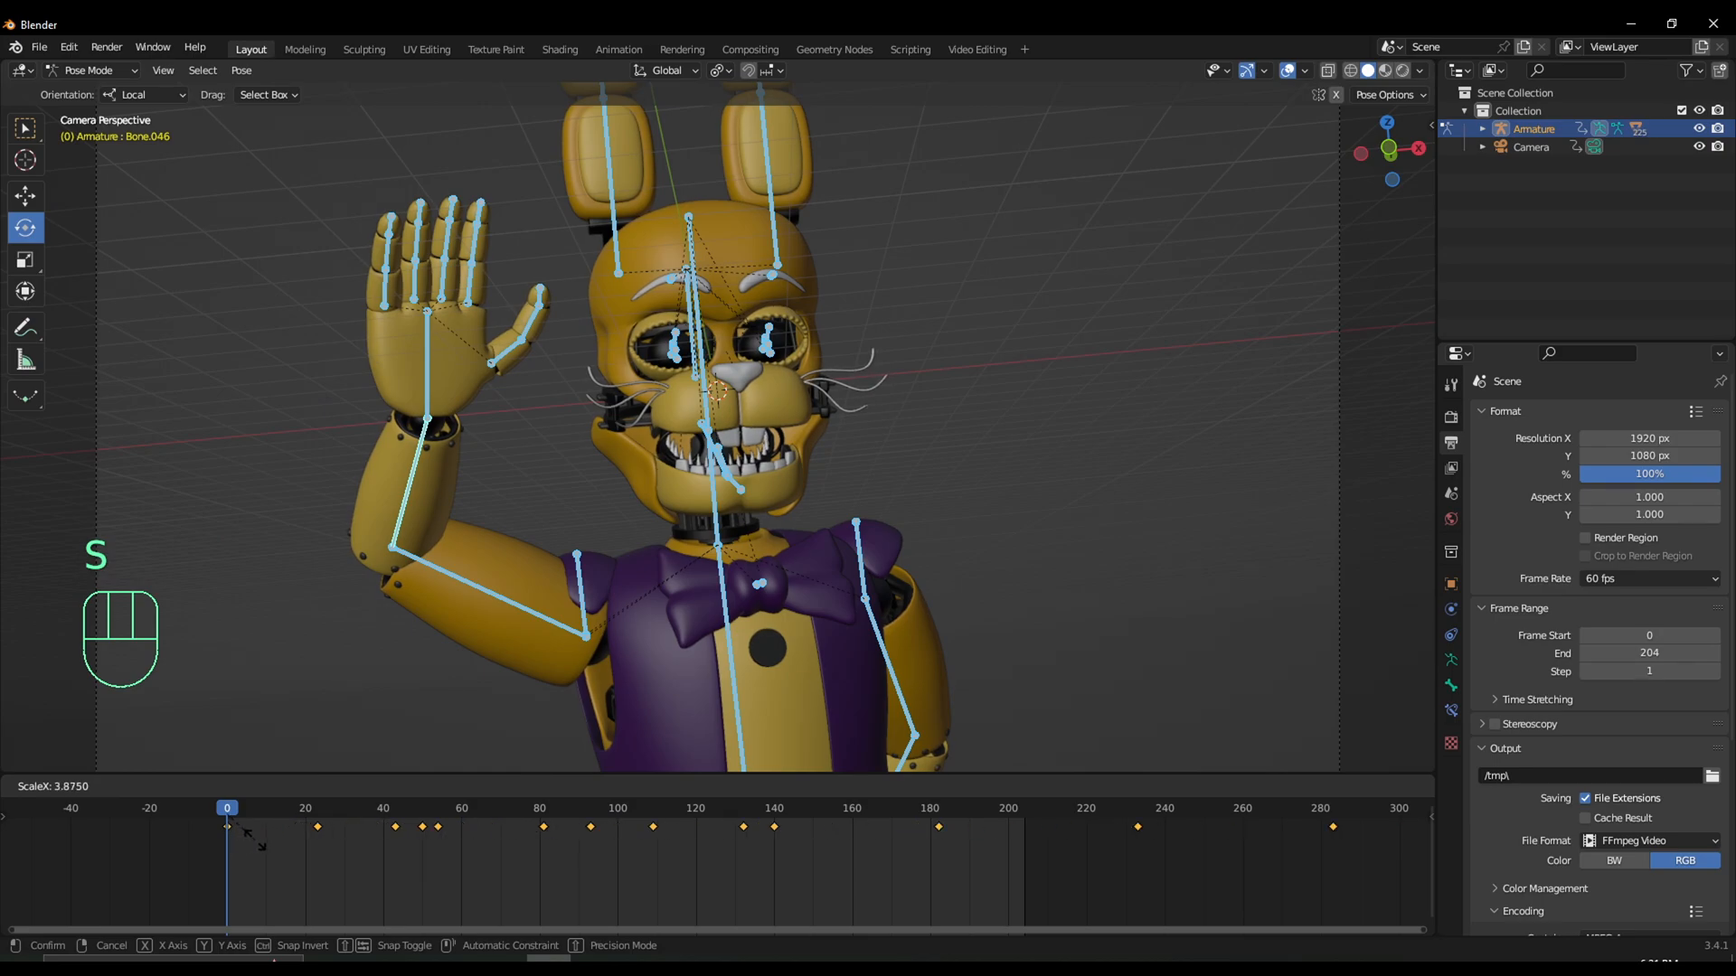
key("space")
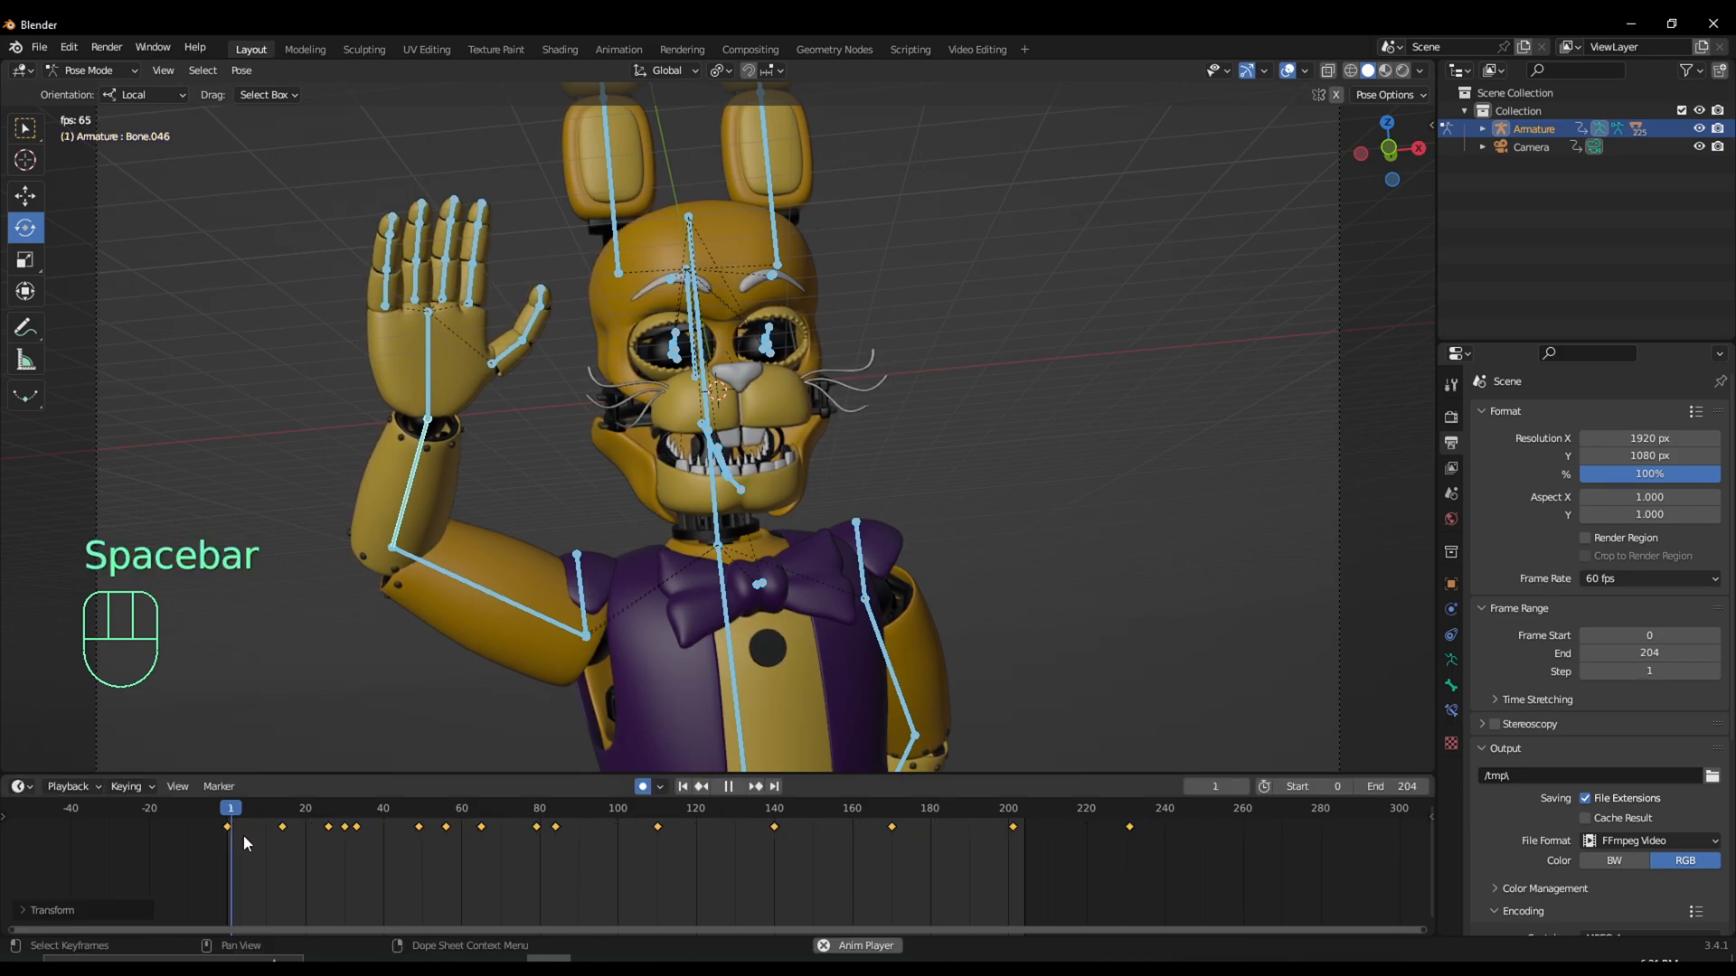
key("space")
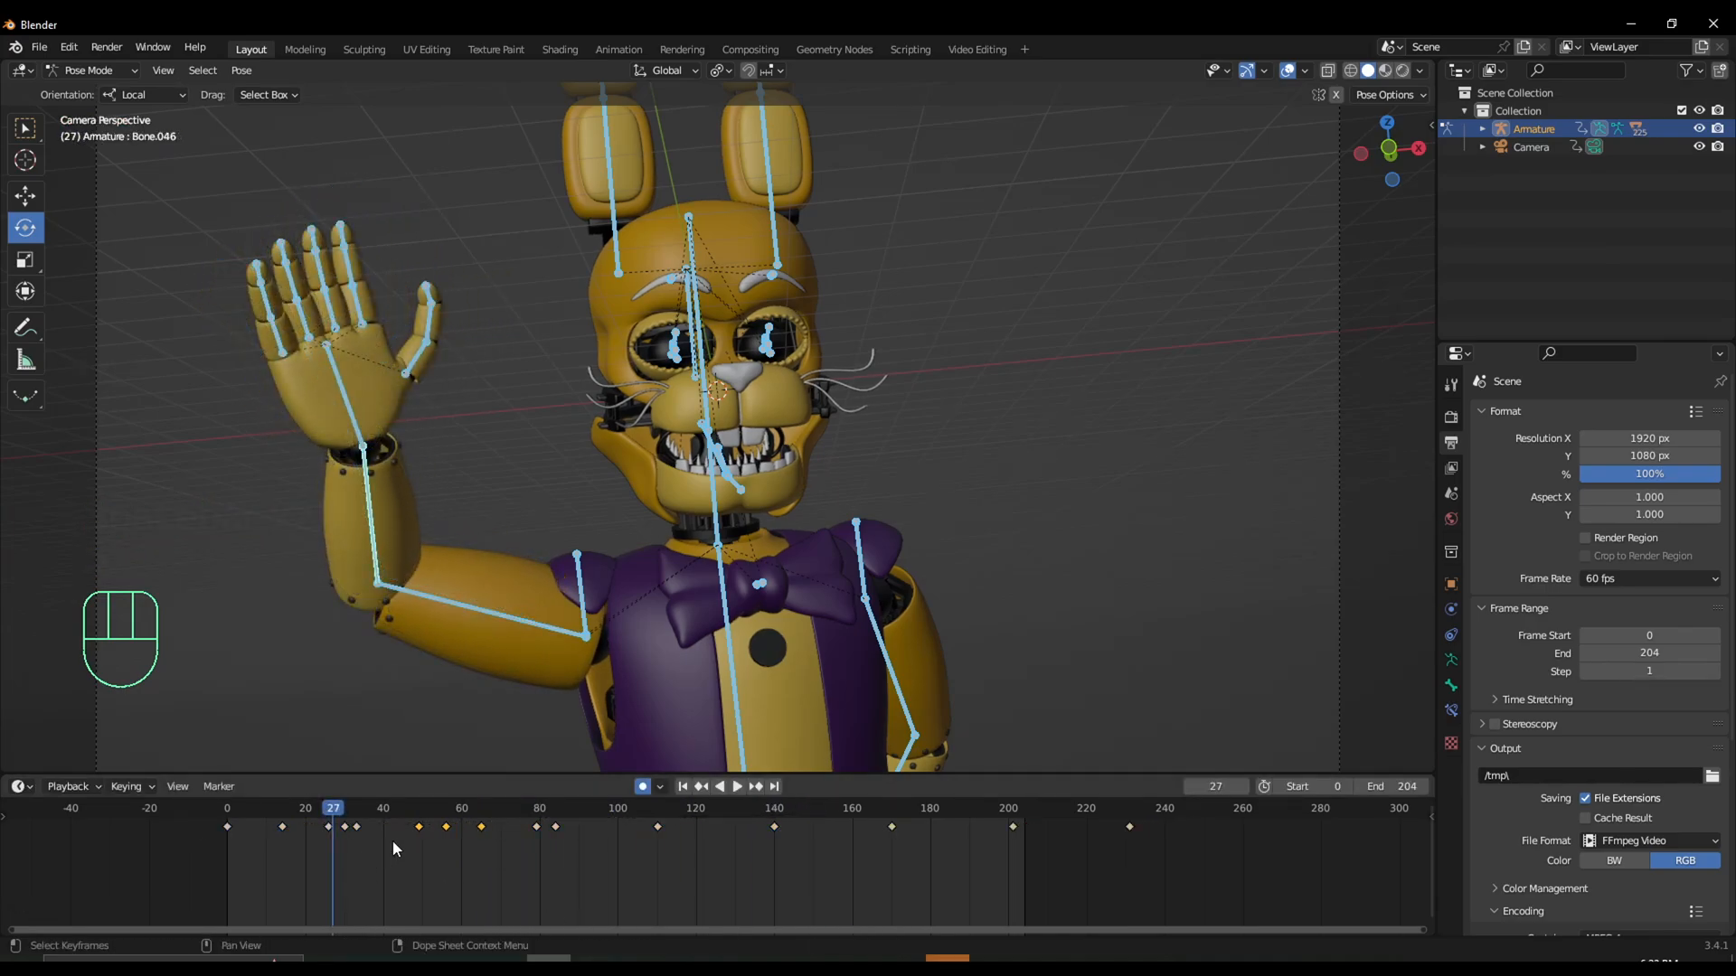
right_click(393, 849)
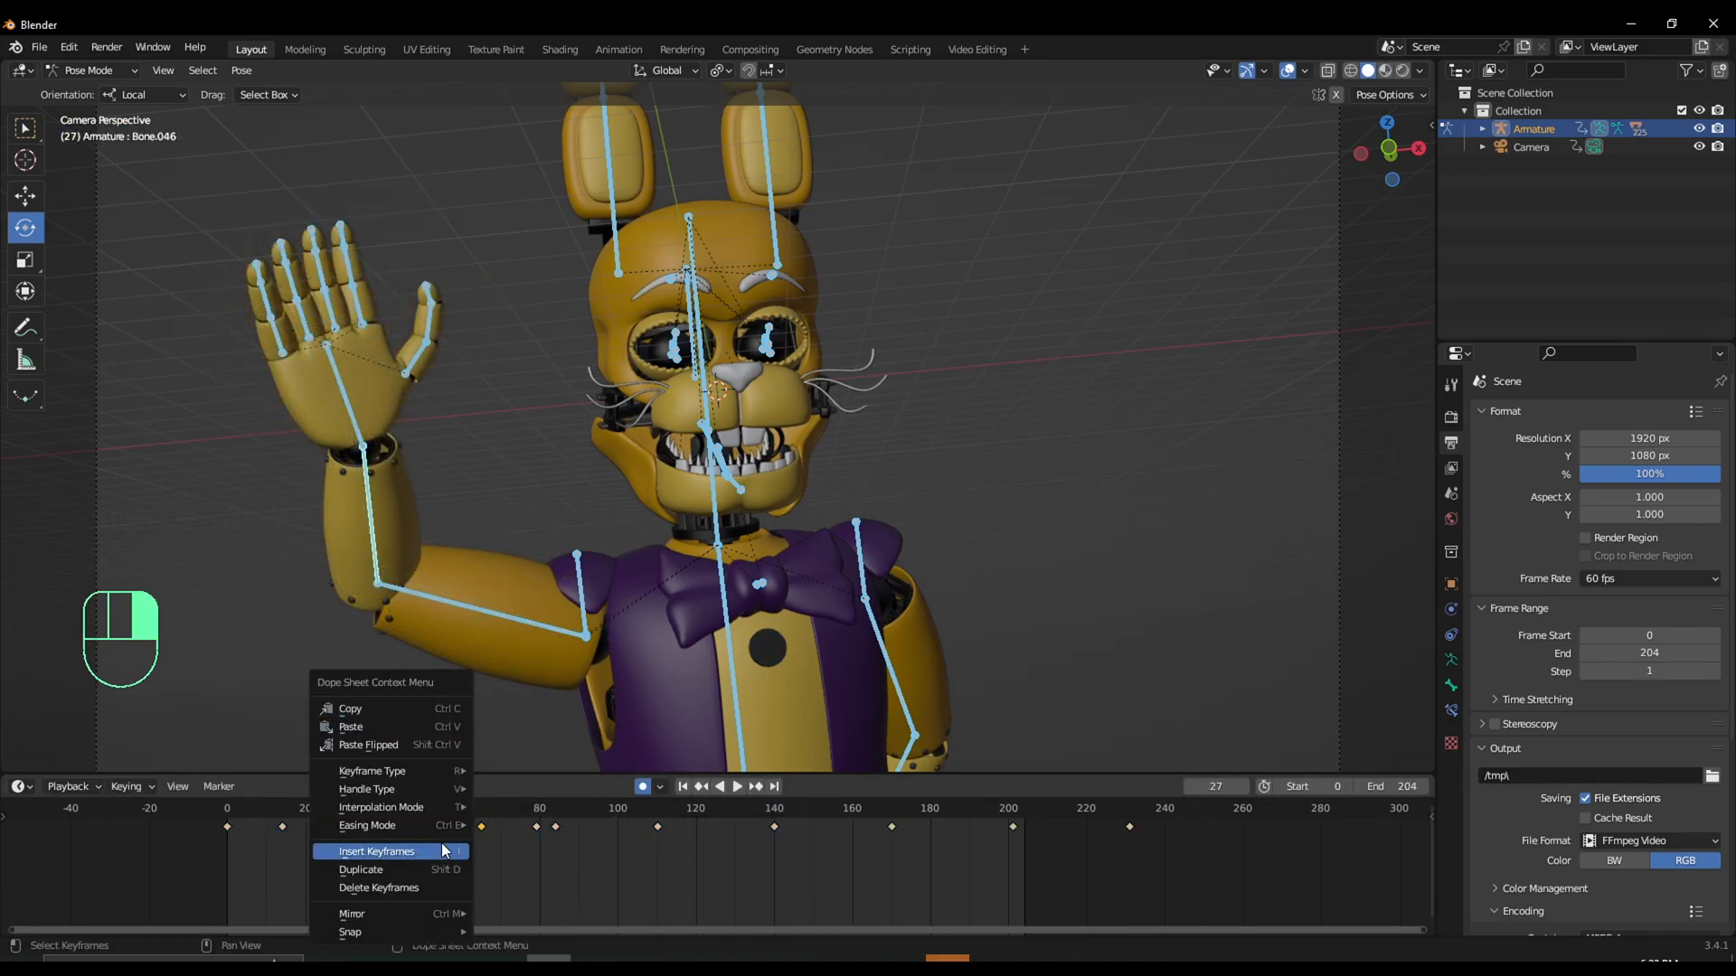
mouse_move(388, 869)
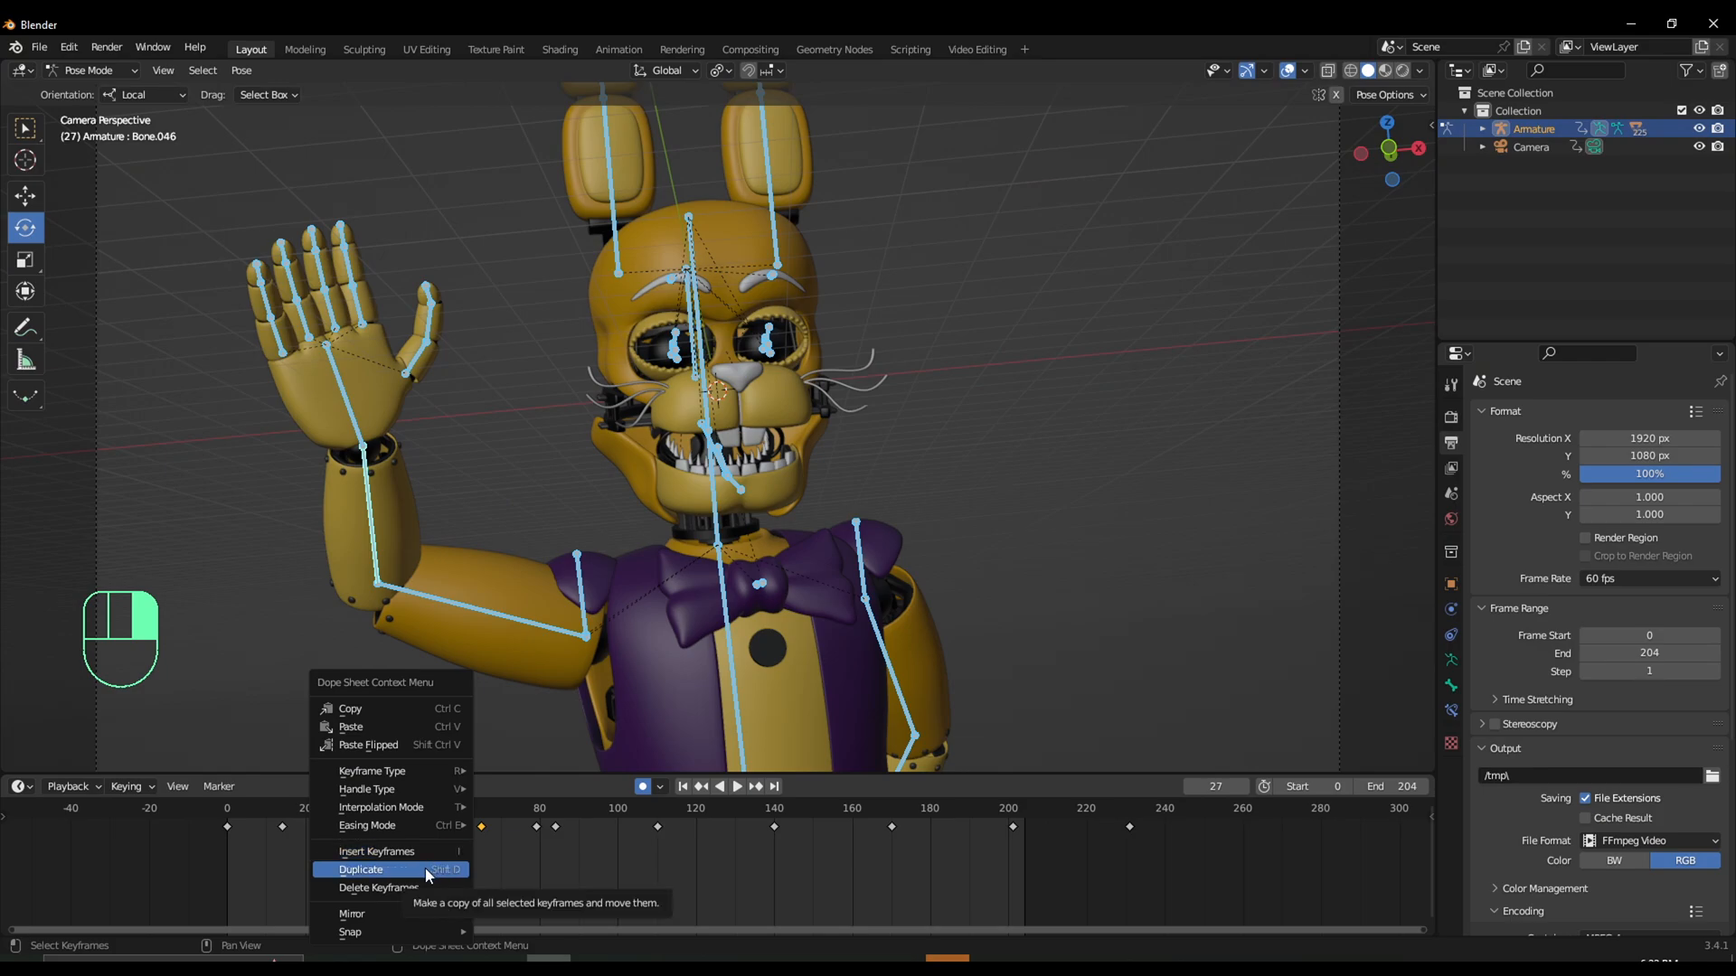
mouse_move(388, 726)
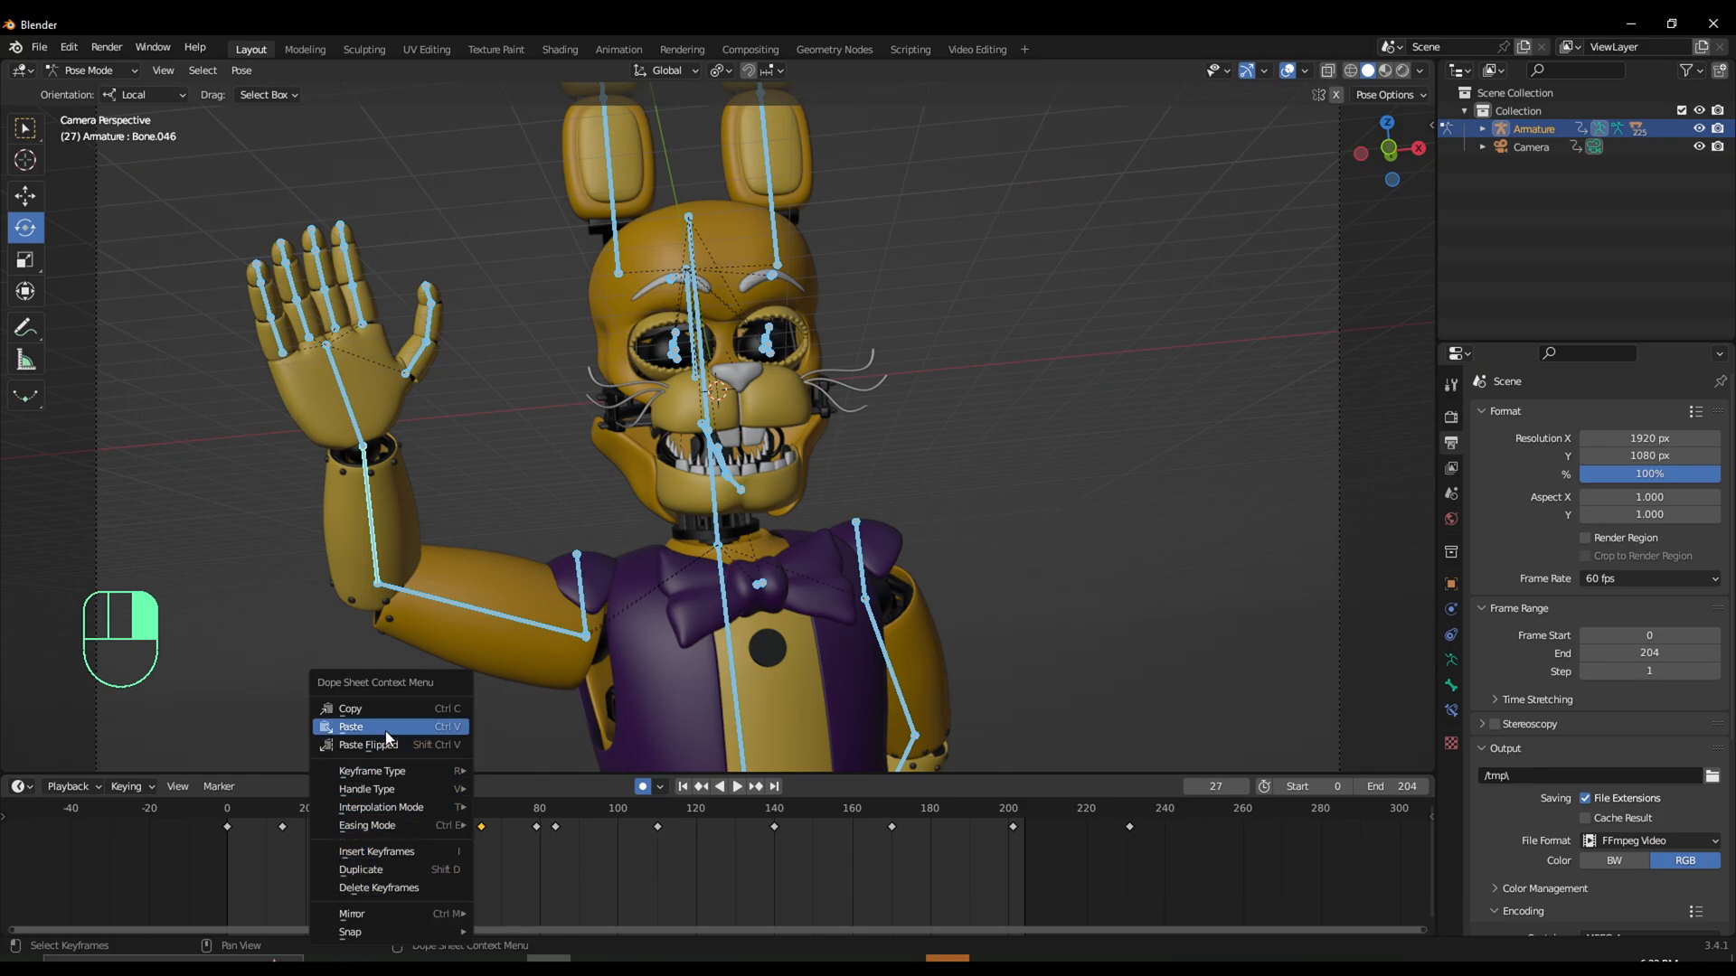
mouse_move(366, 888)
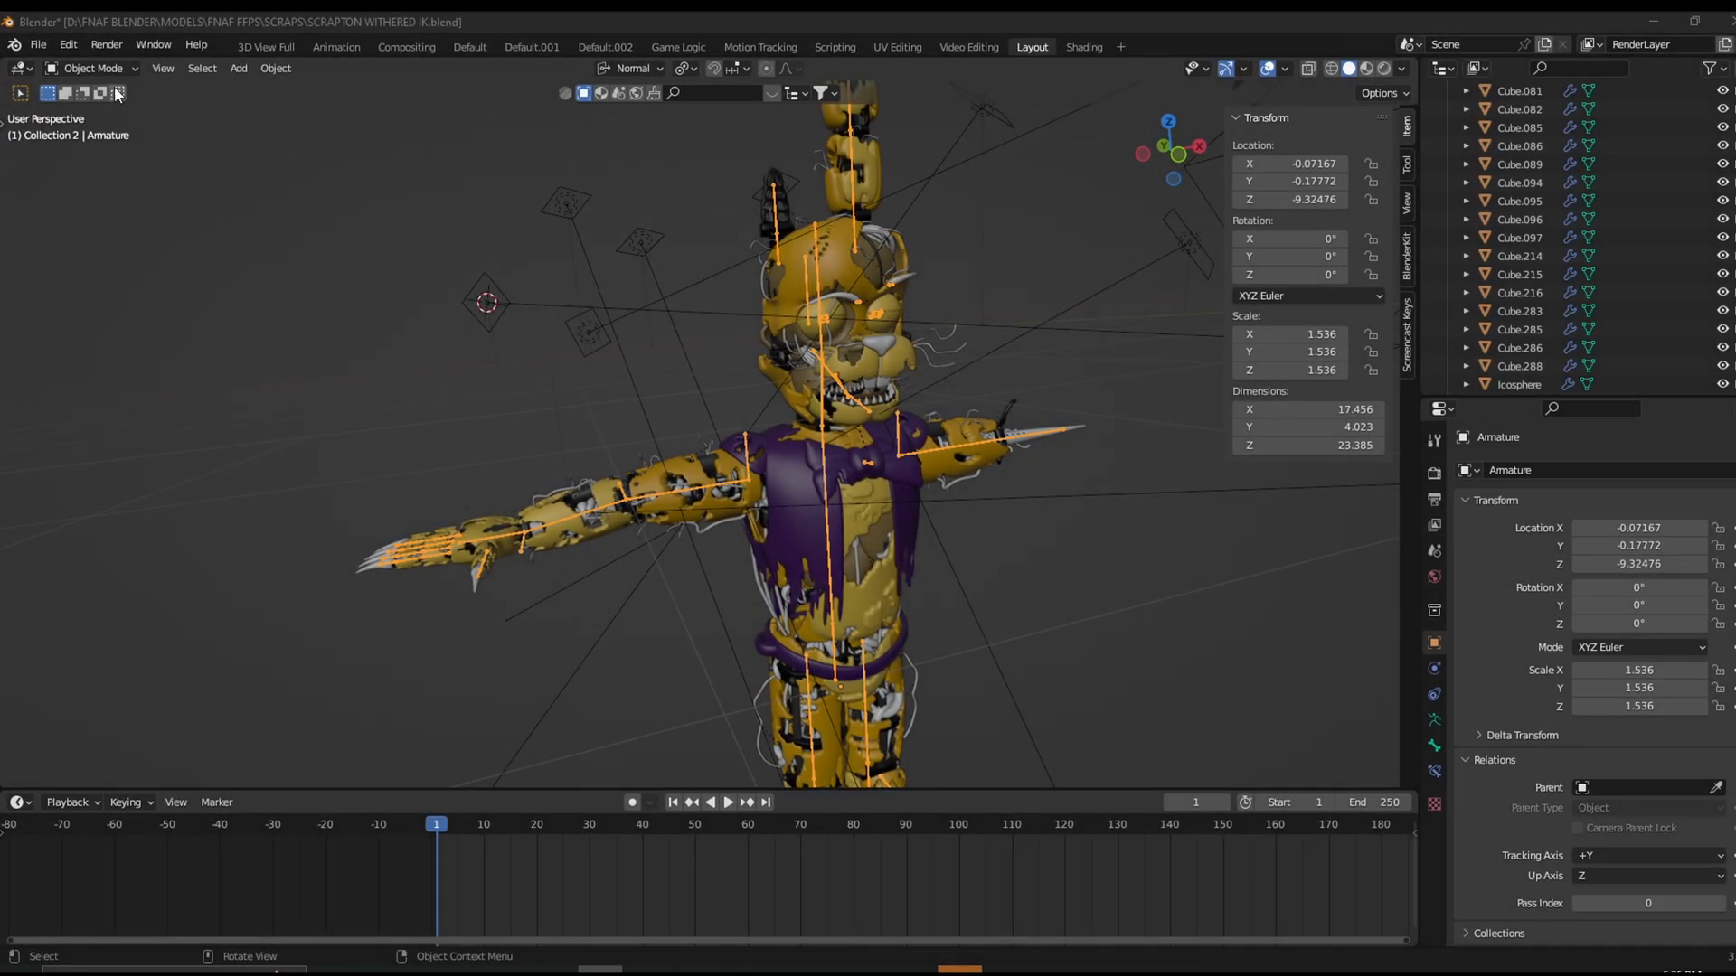
In Pose Mode give Bone.046 an IK constraint toward Bone.065, then parent the arm bones with Keep Offset.
left_click(90, 68)
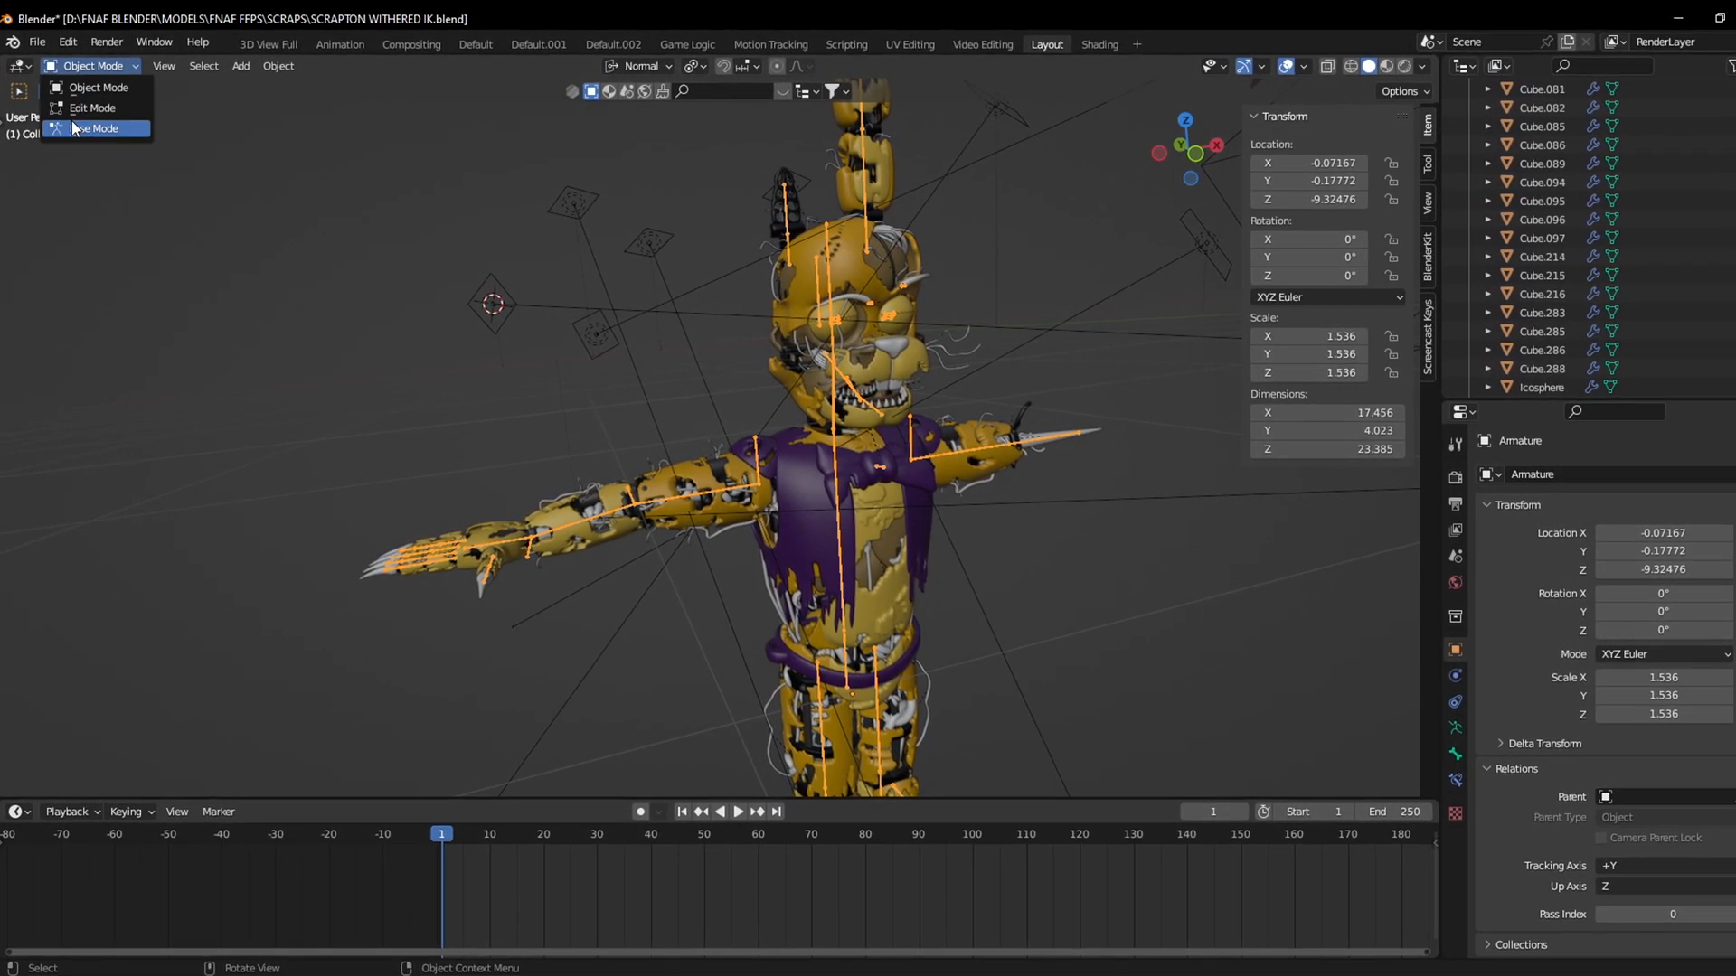
left_click(97, 129)
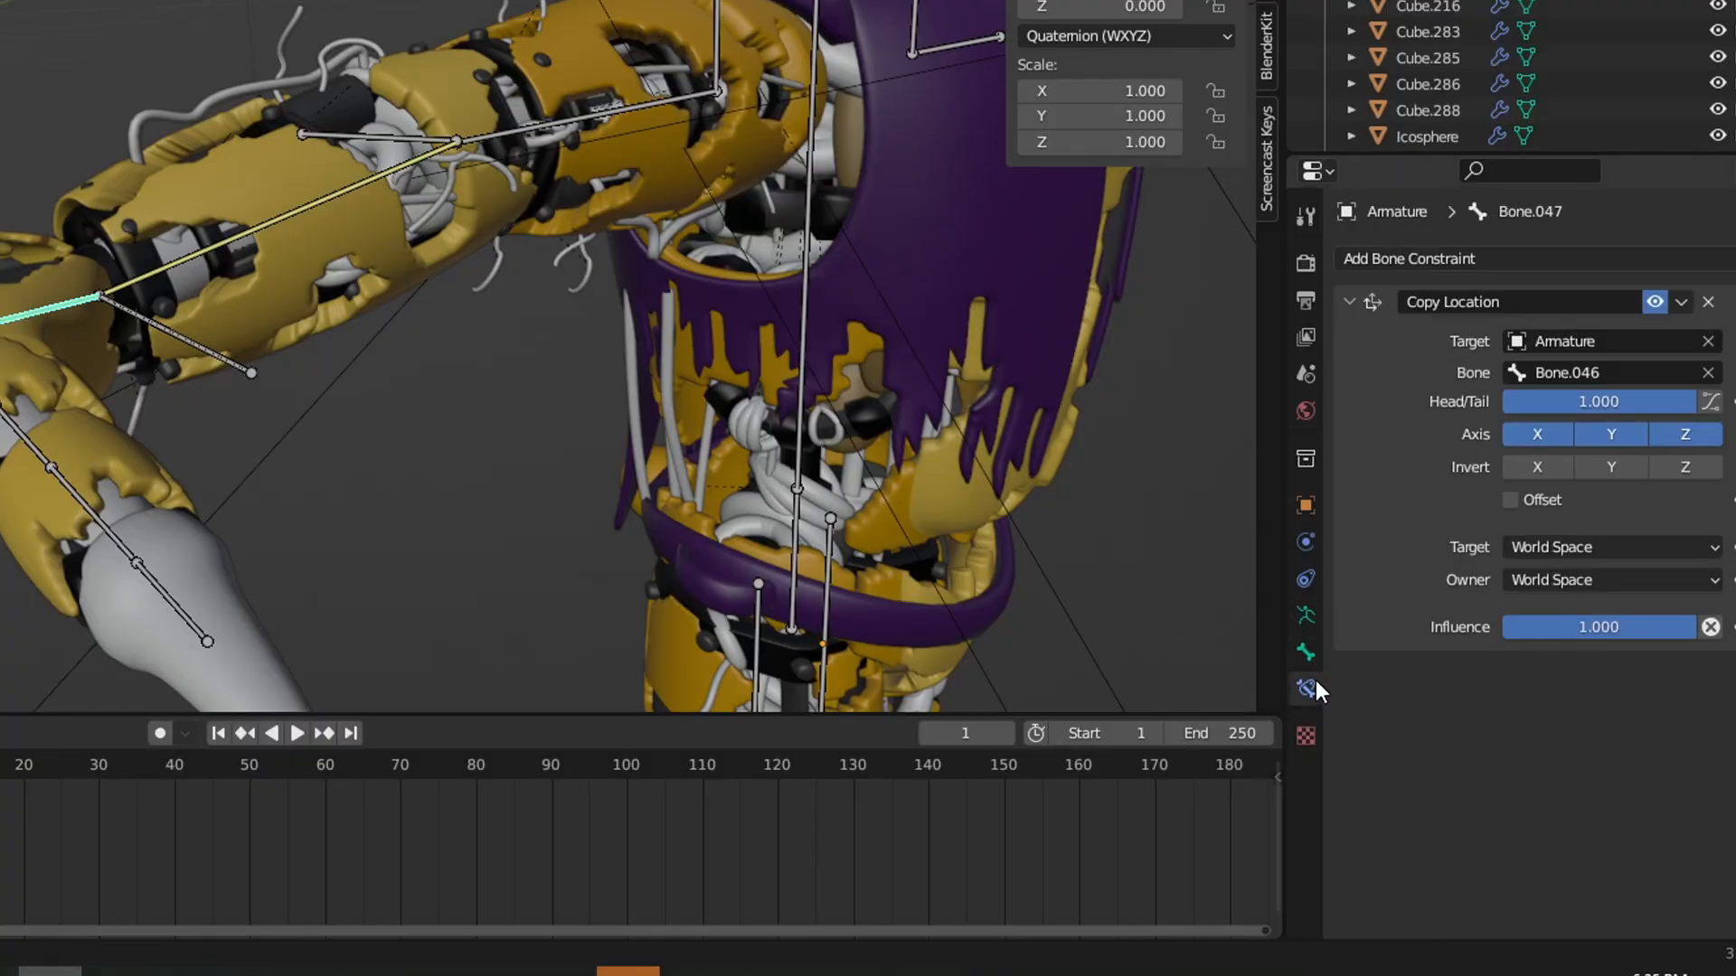
left_click_drag(1627, 626, 1583, 627)
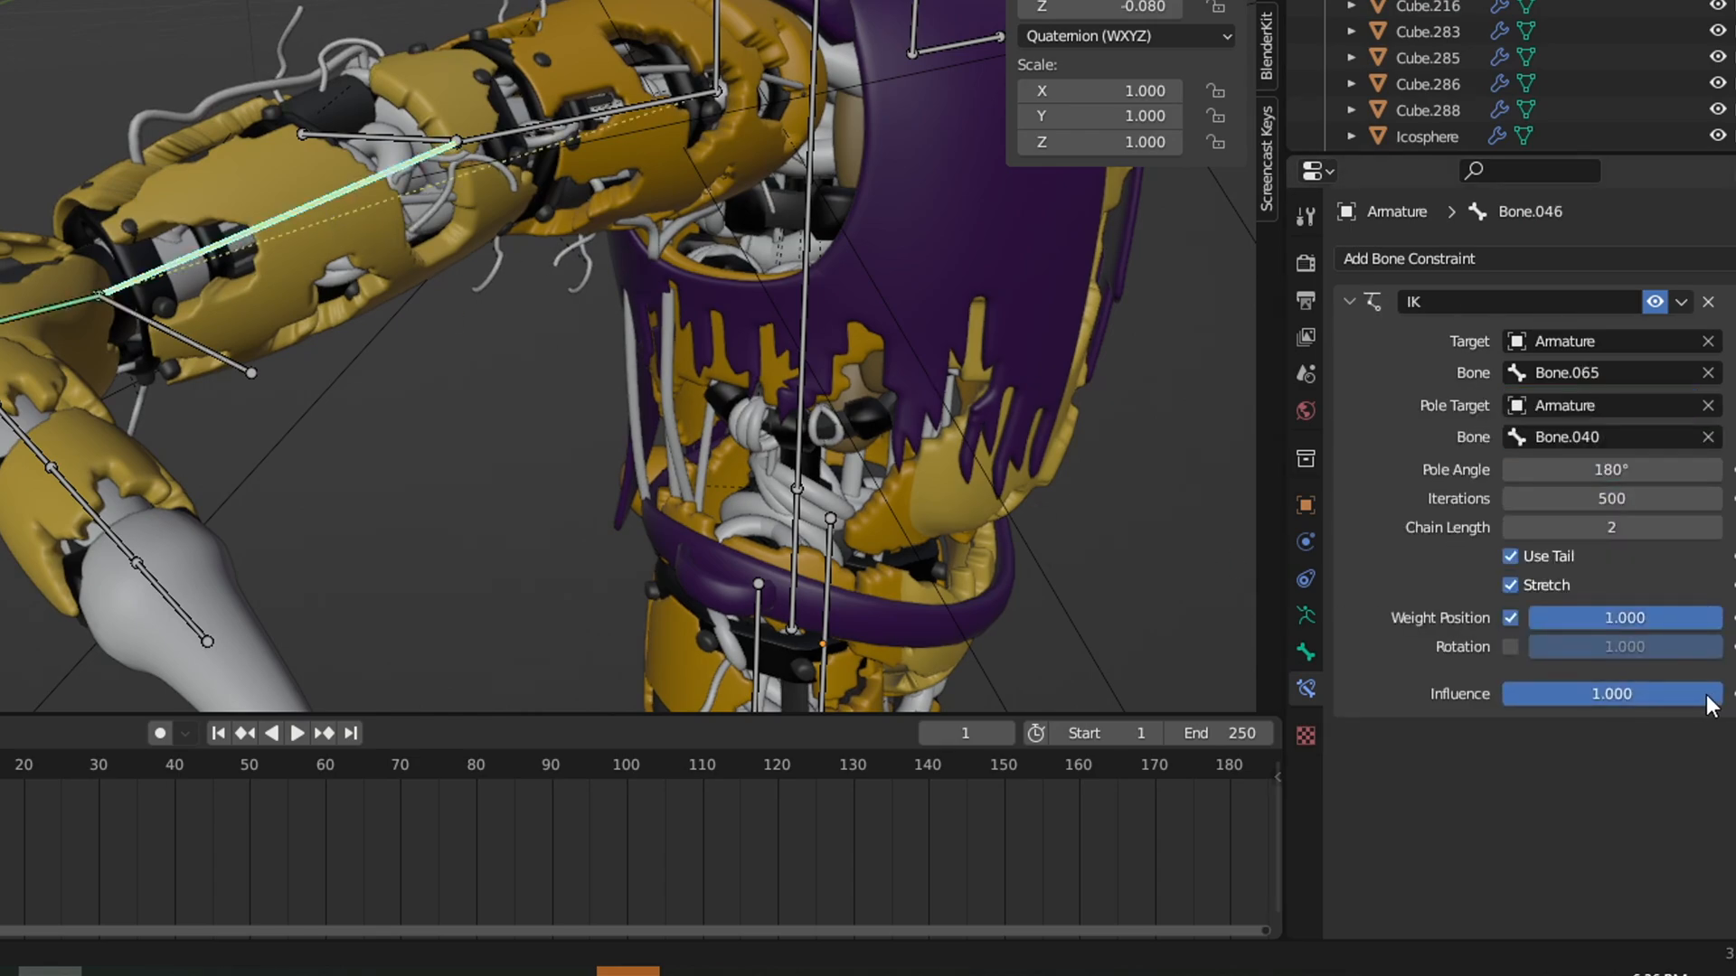
left_click(85, 44)
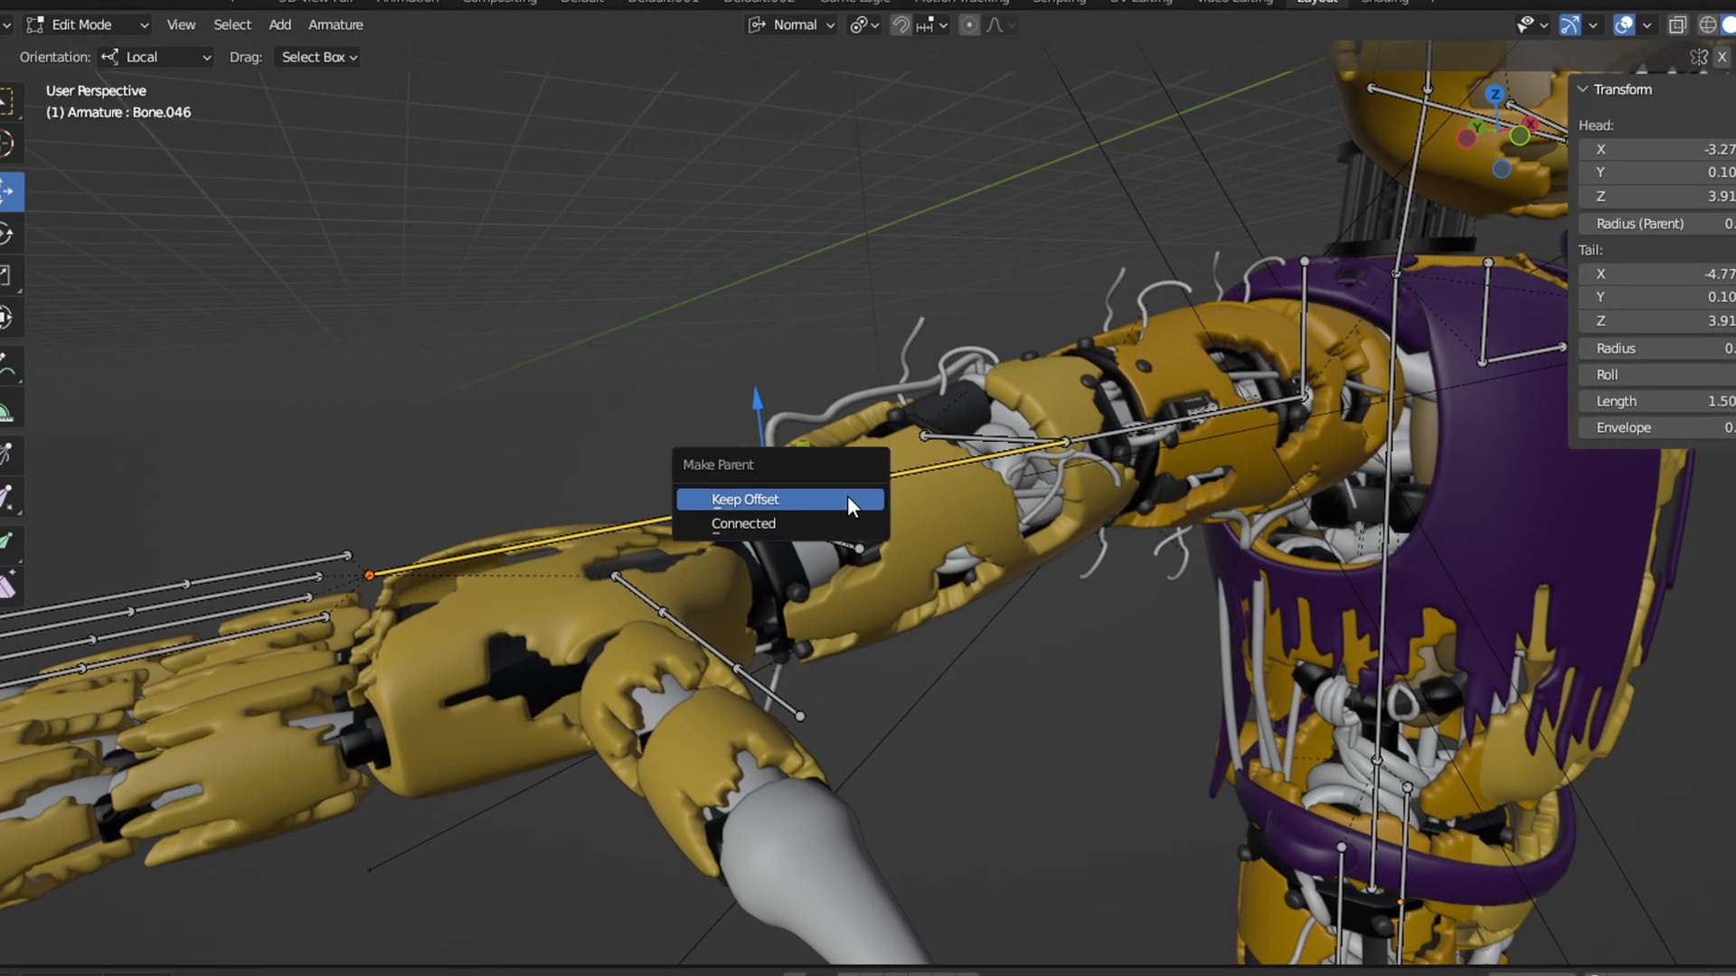
left_click(743, 499)
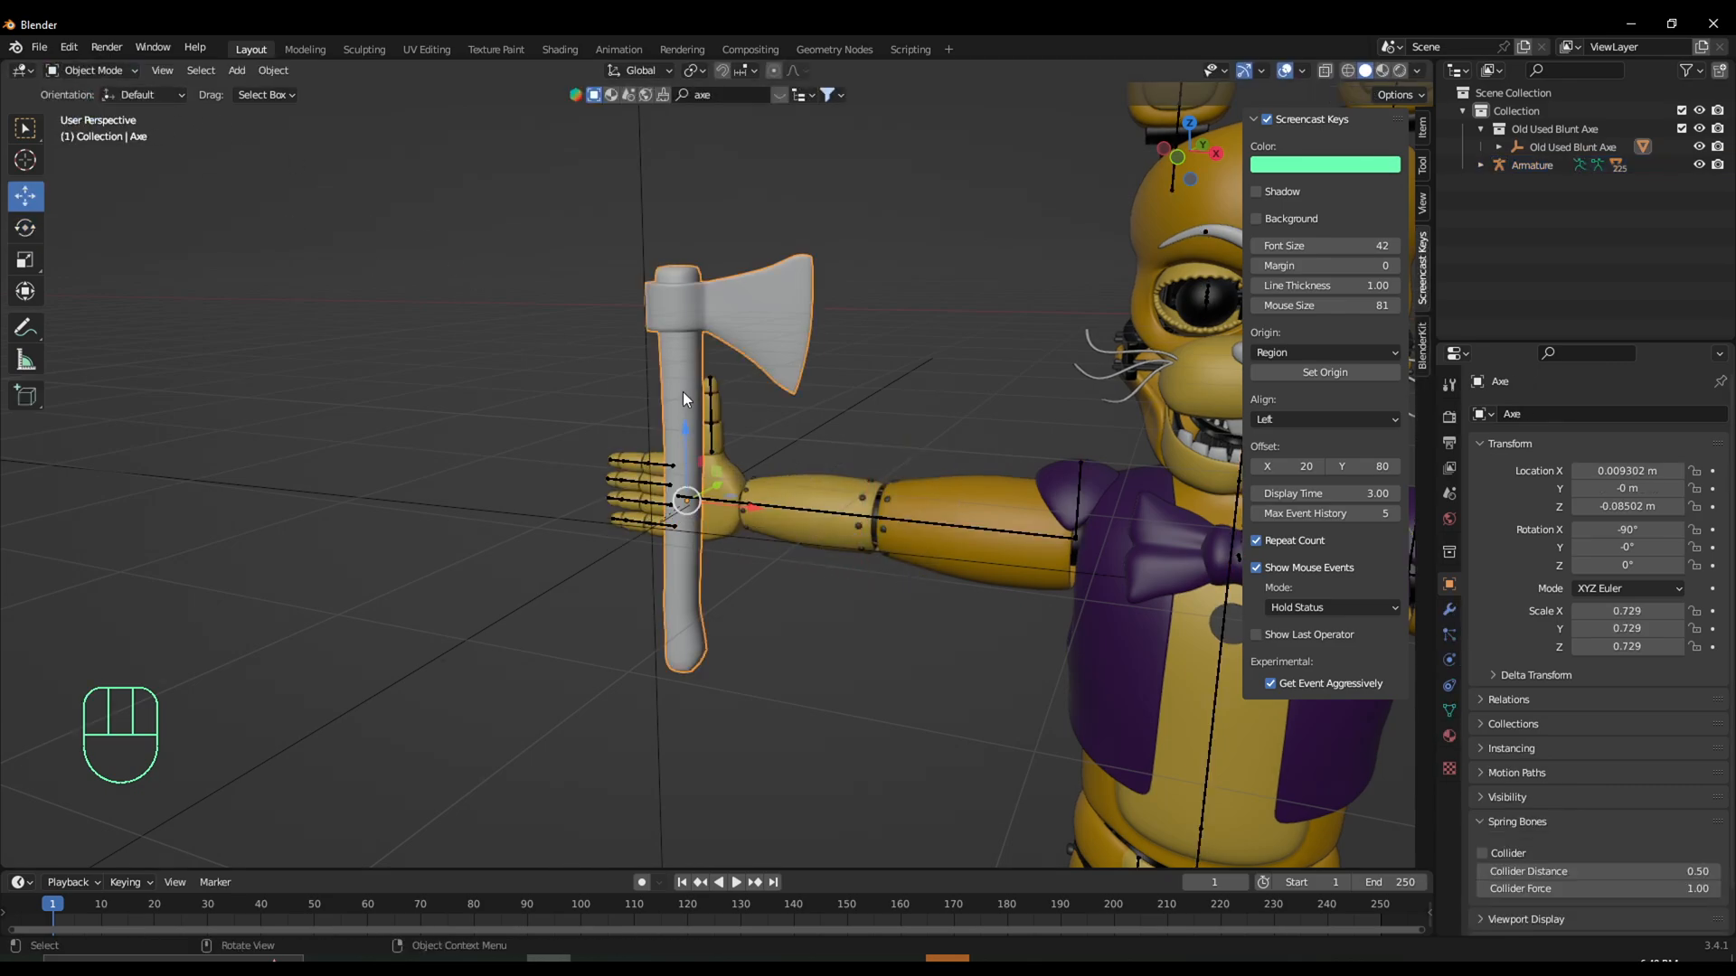
Parent the axe object to the character's hand bone using the Bone option.
left_click(1570, 146)
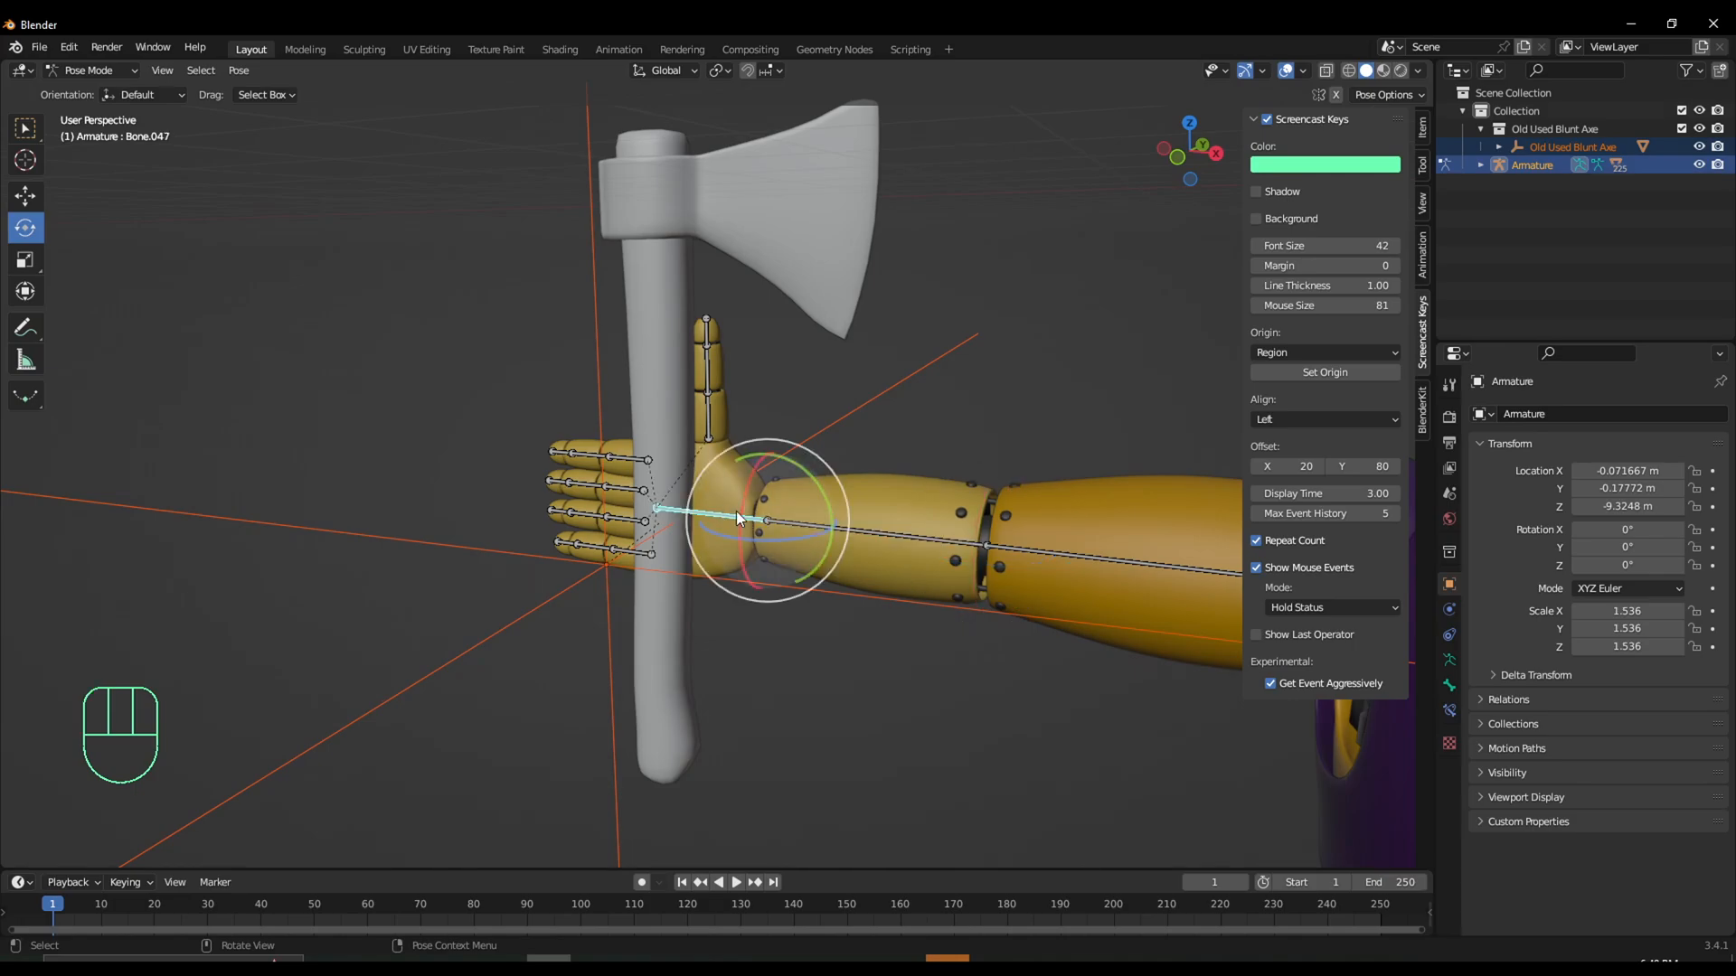
key("ctrl")
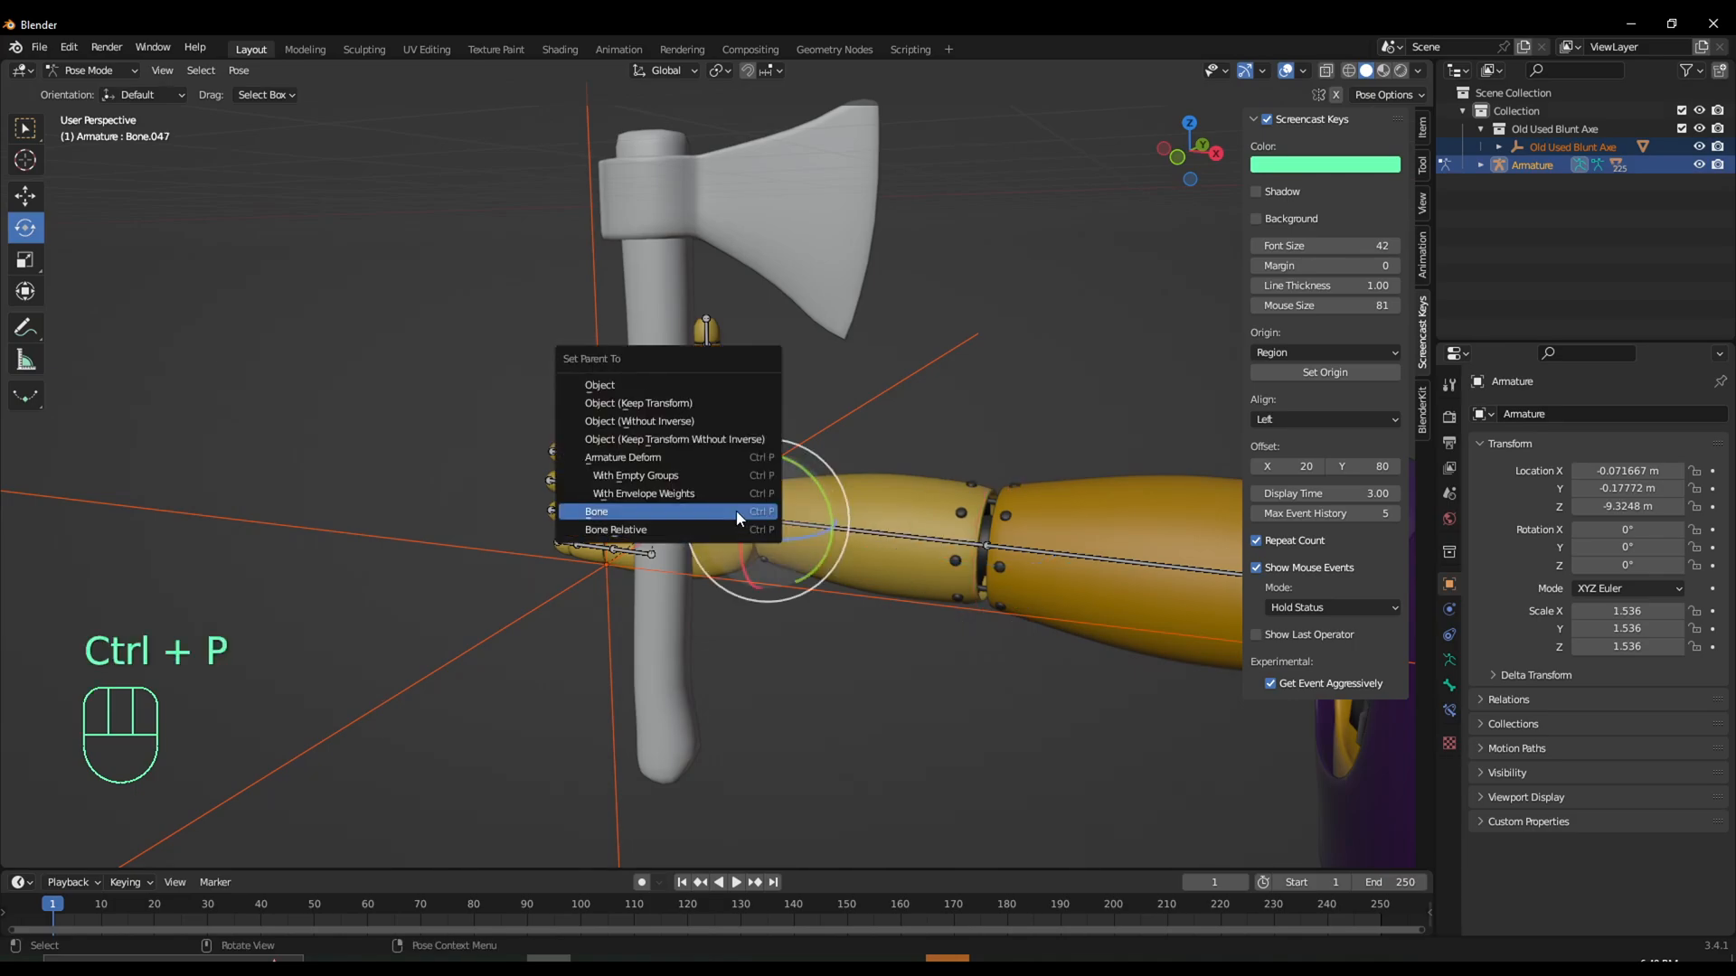
left_click(596, 510)
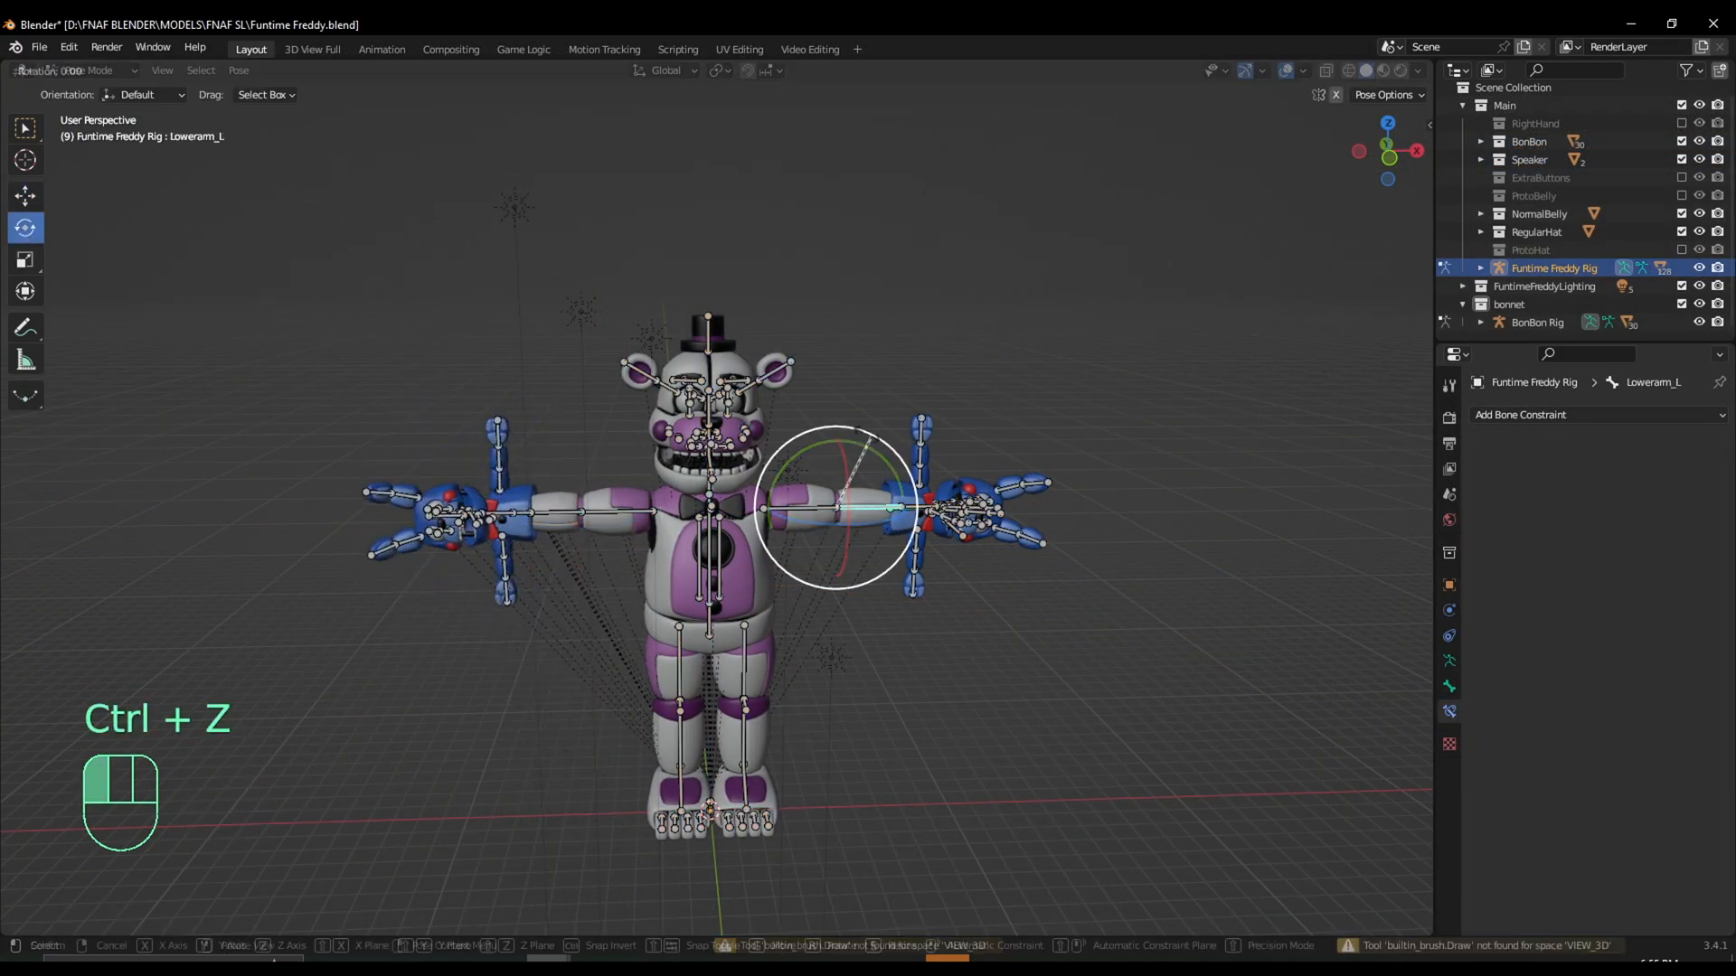
Undo the last rig change, then add a Child Of constraint on BonBon's Spine targeting a Funtime Freddy lower arm bone.
key("ctrl+z")
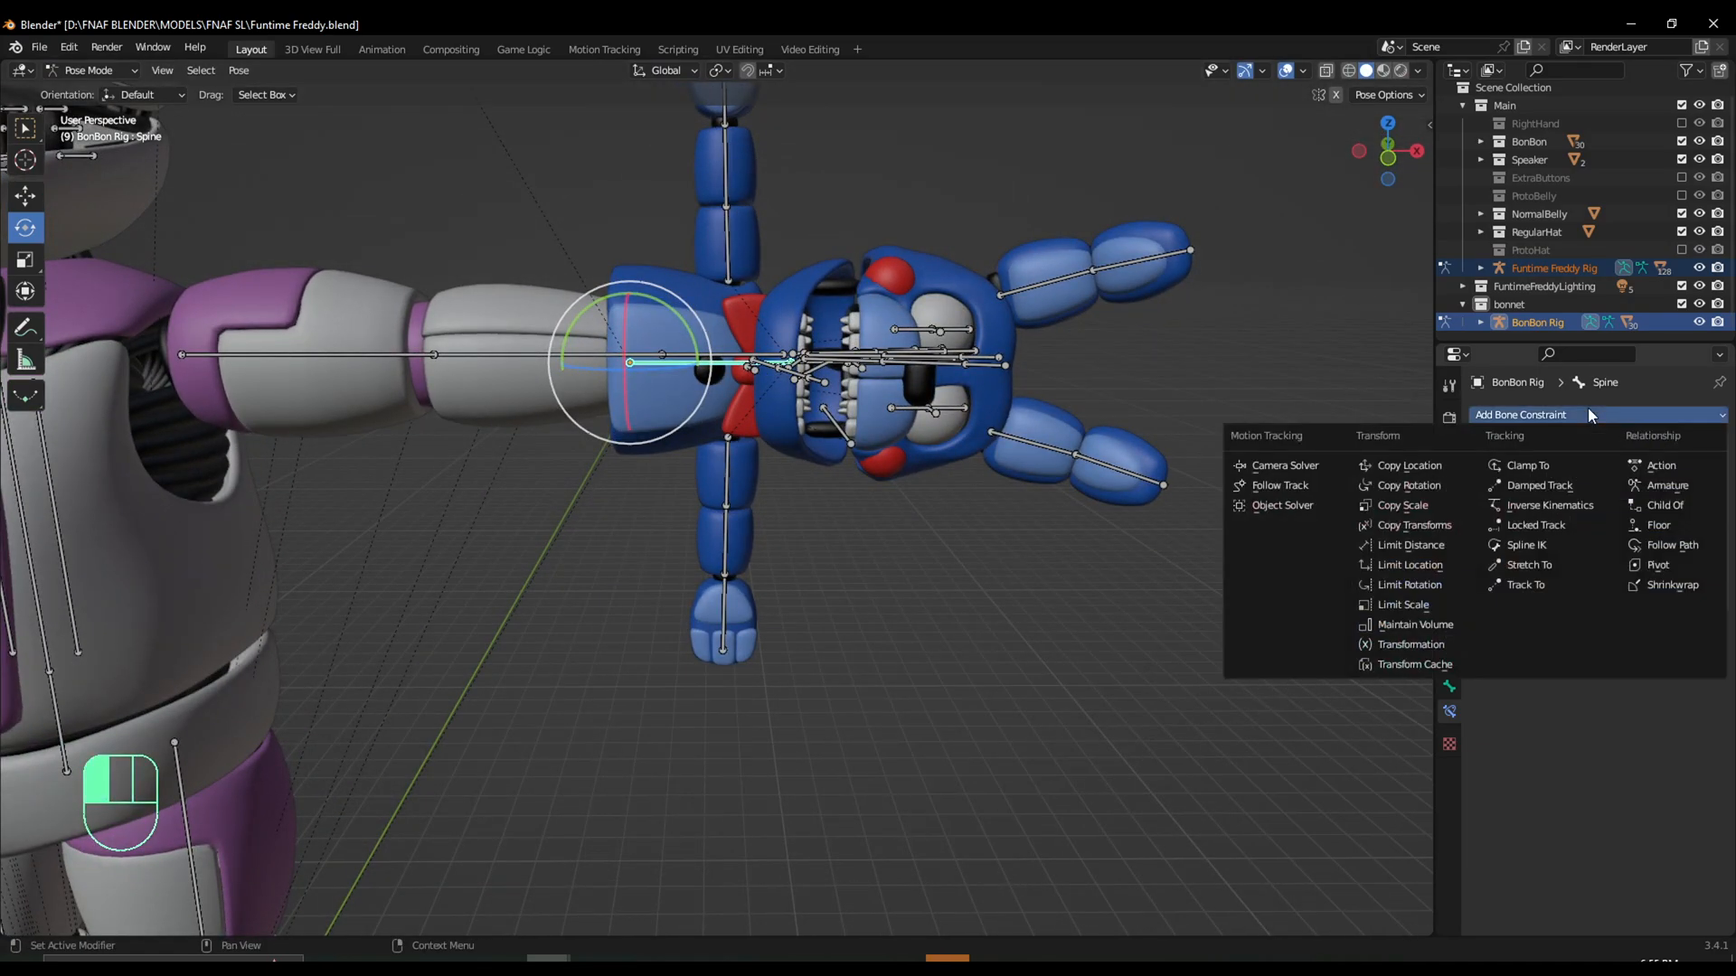
mouse_move(1664, 504)
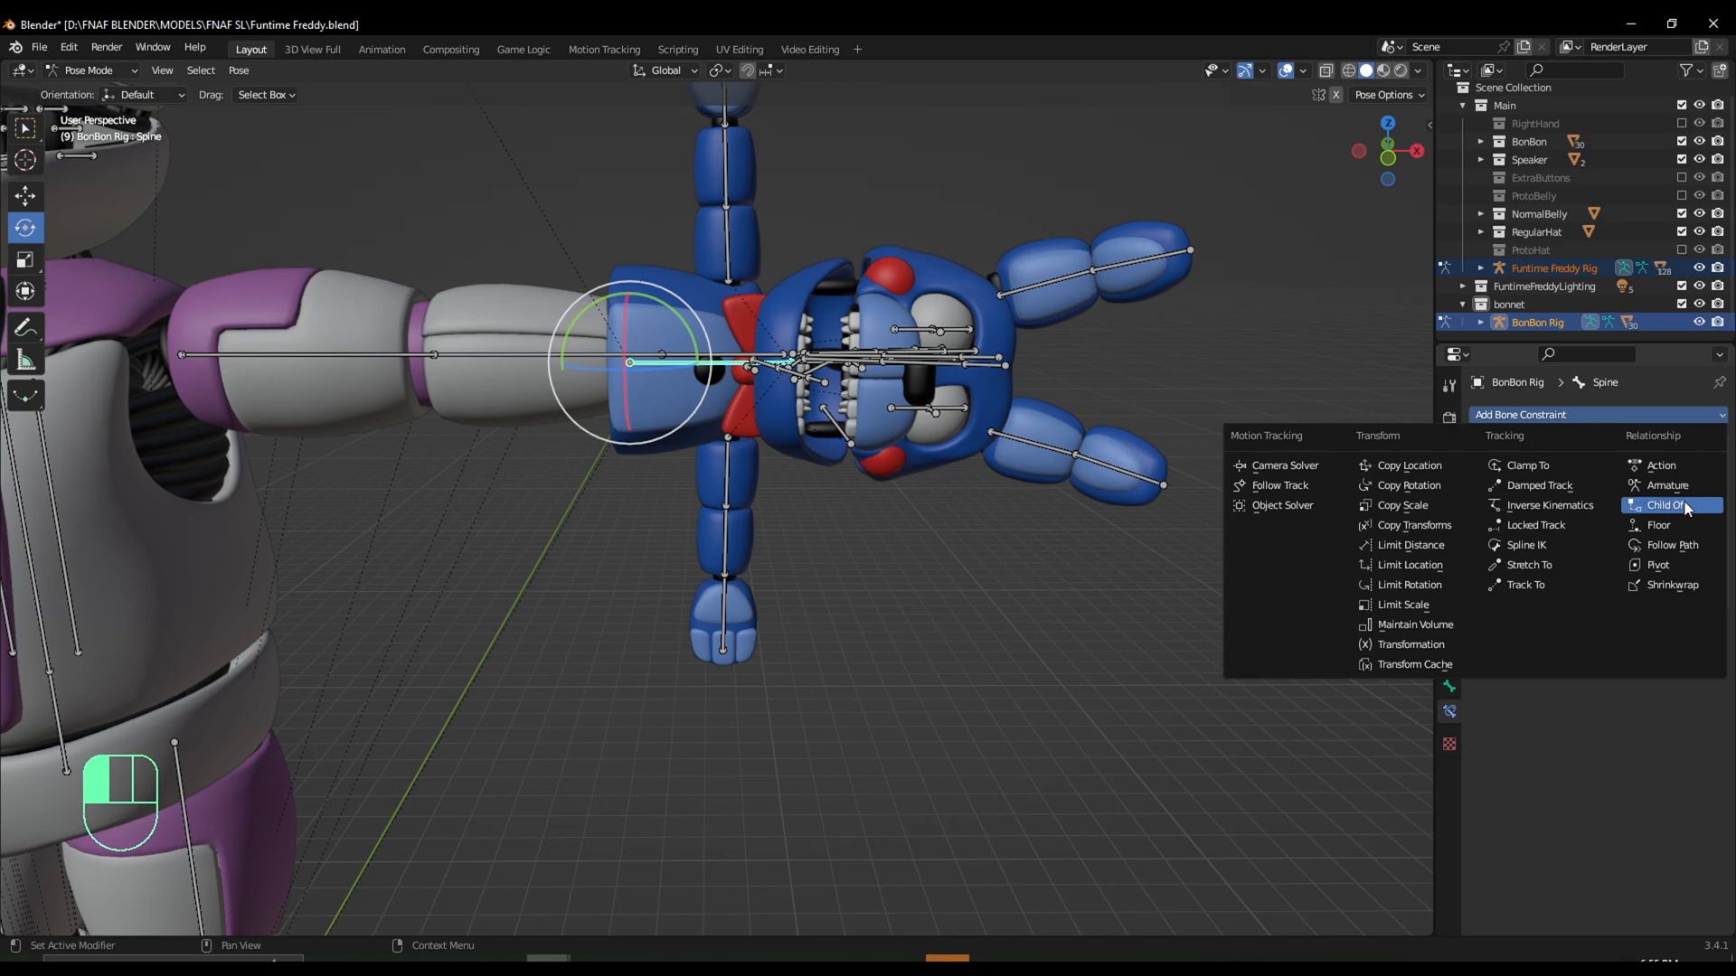
left_click(1666, 504)
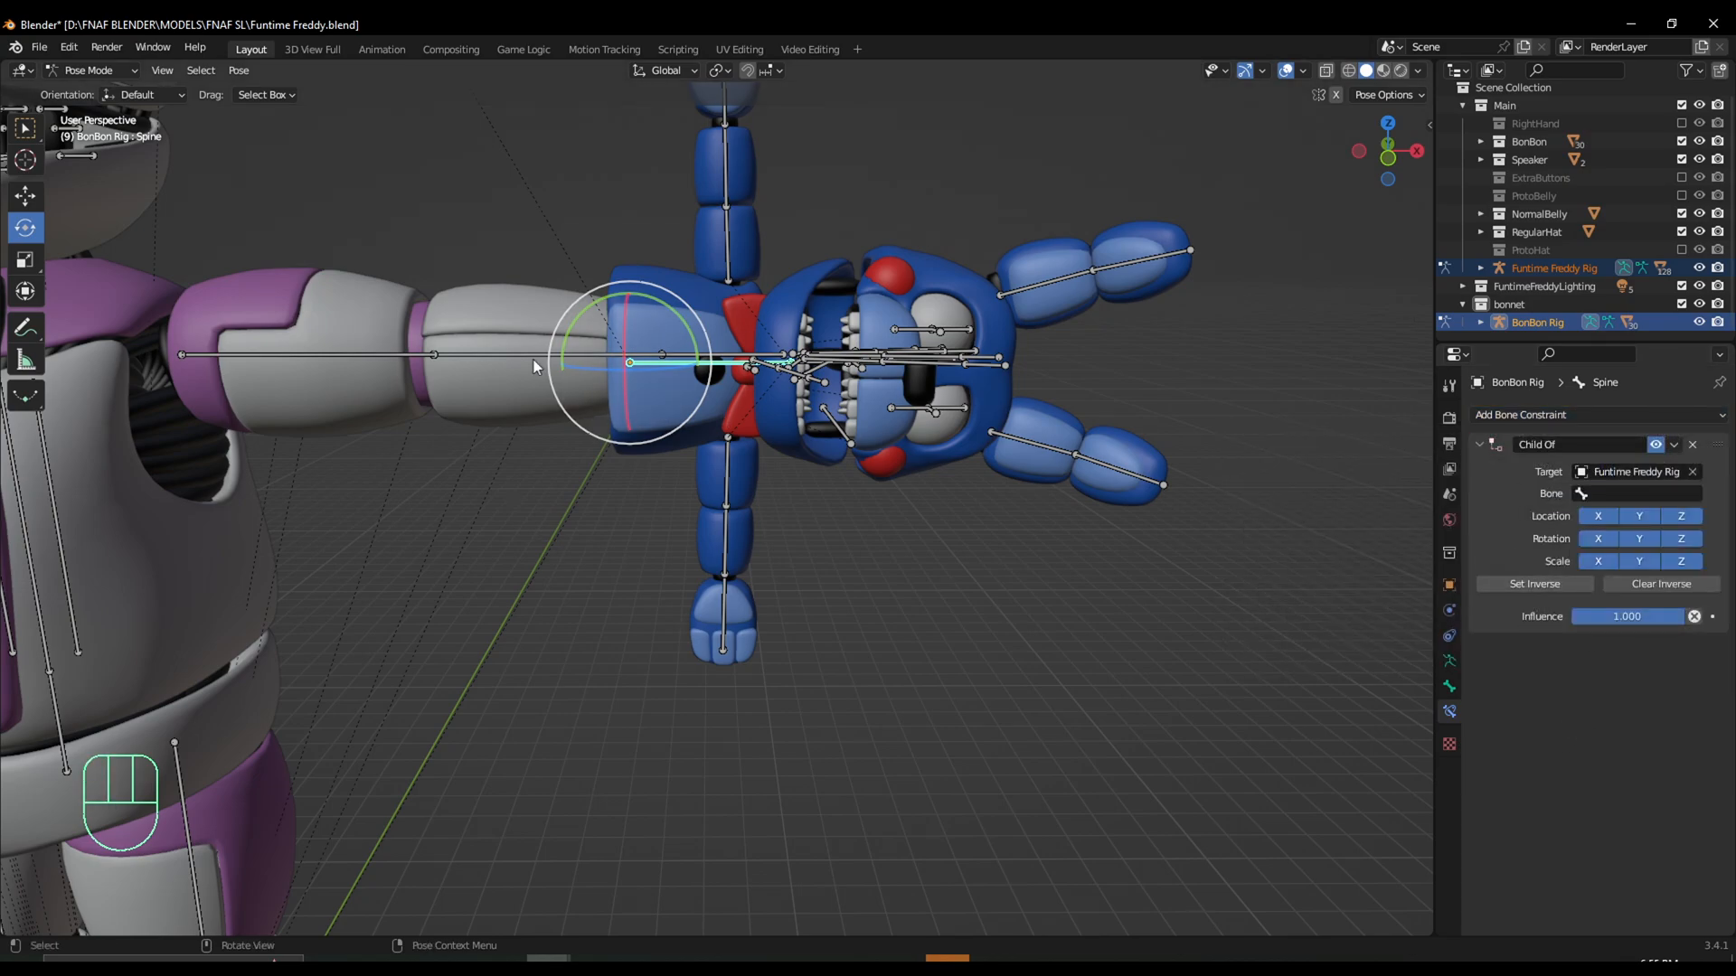
type("lower")
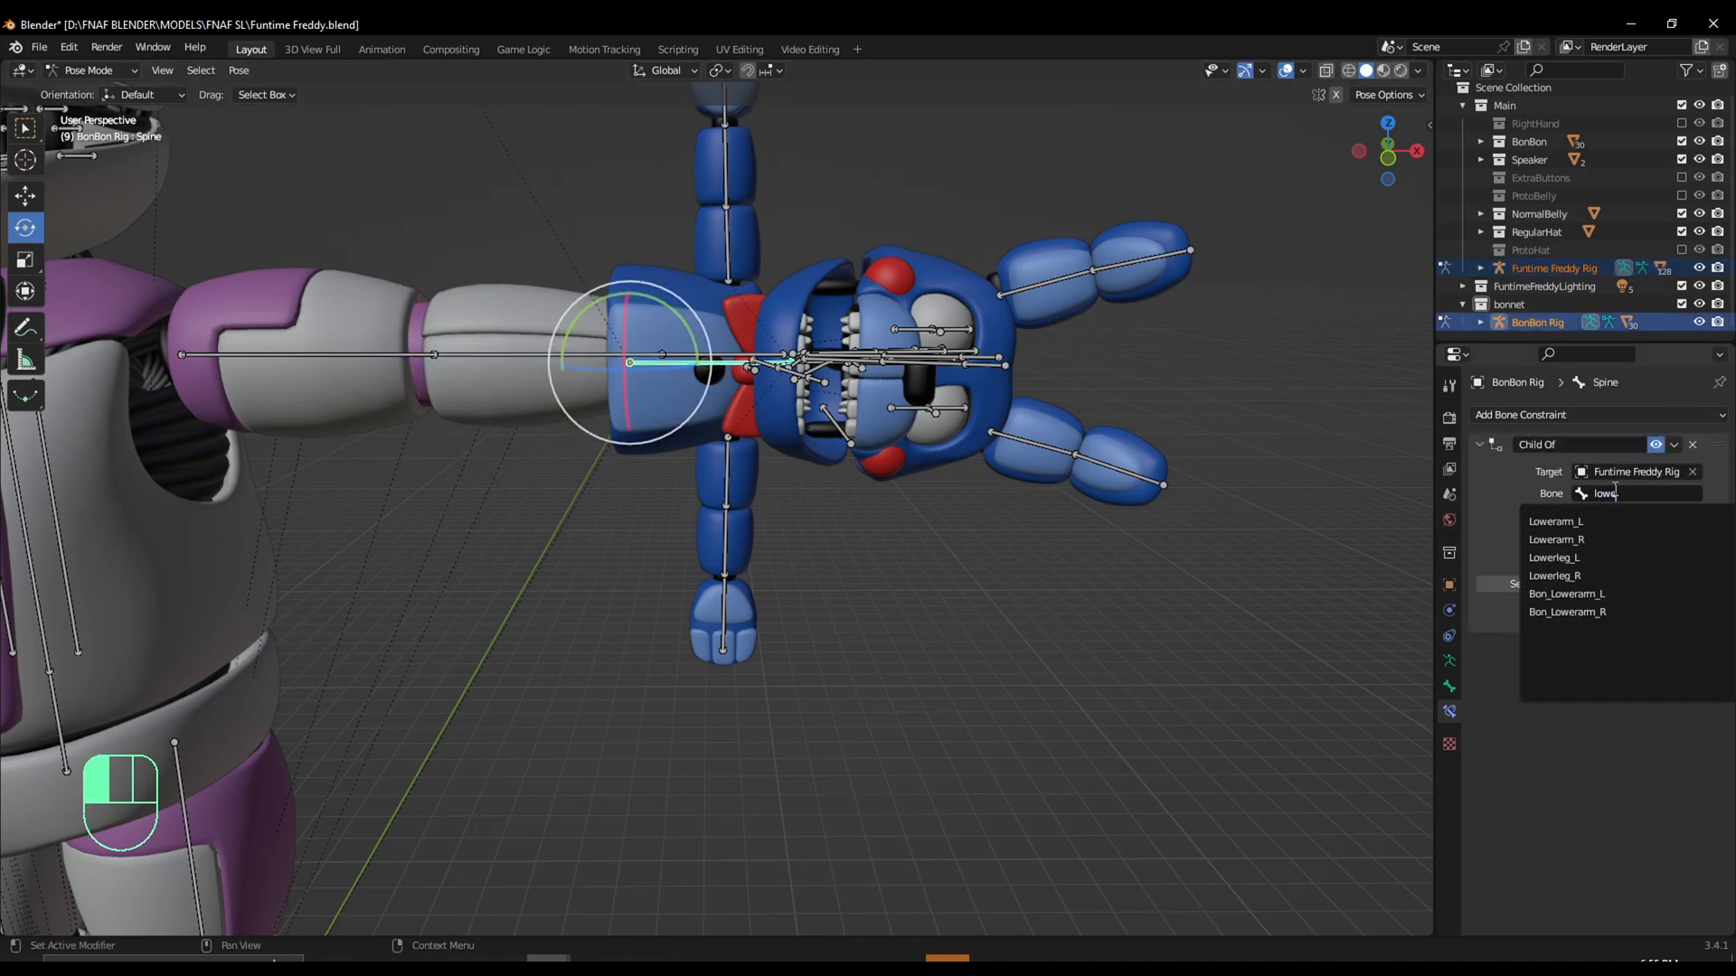
left_click(1555, 522)
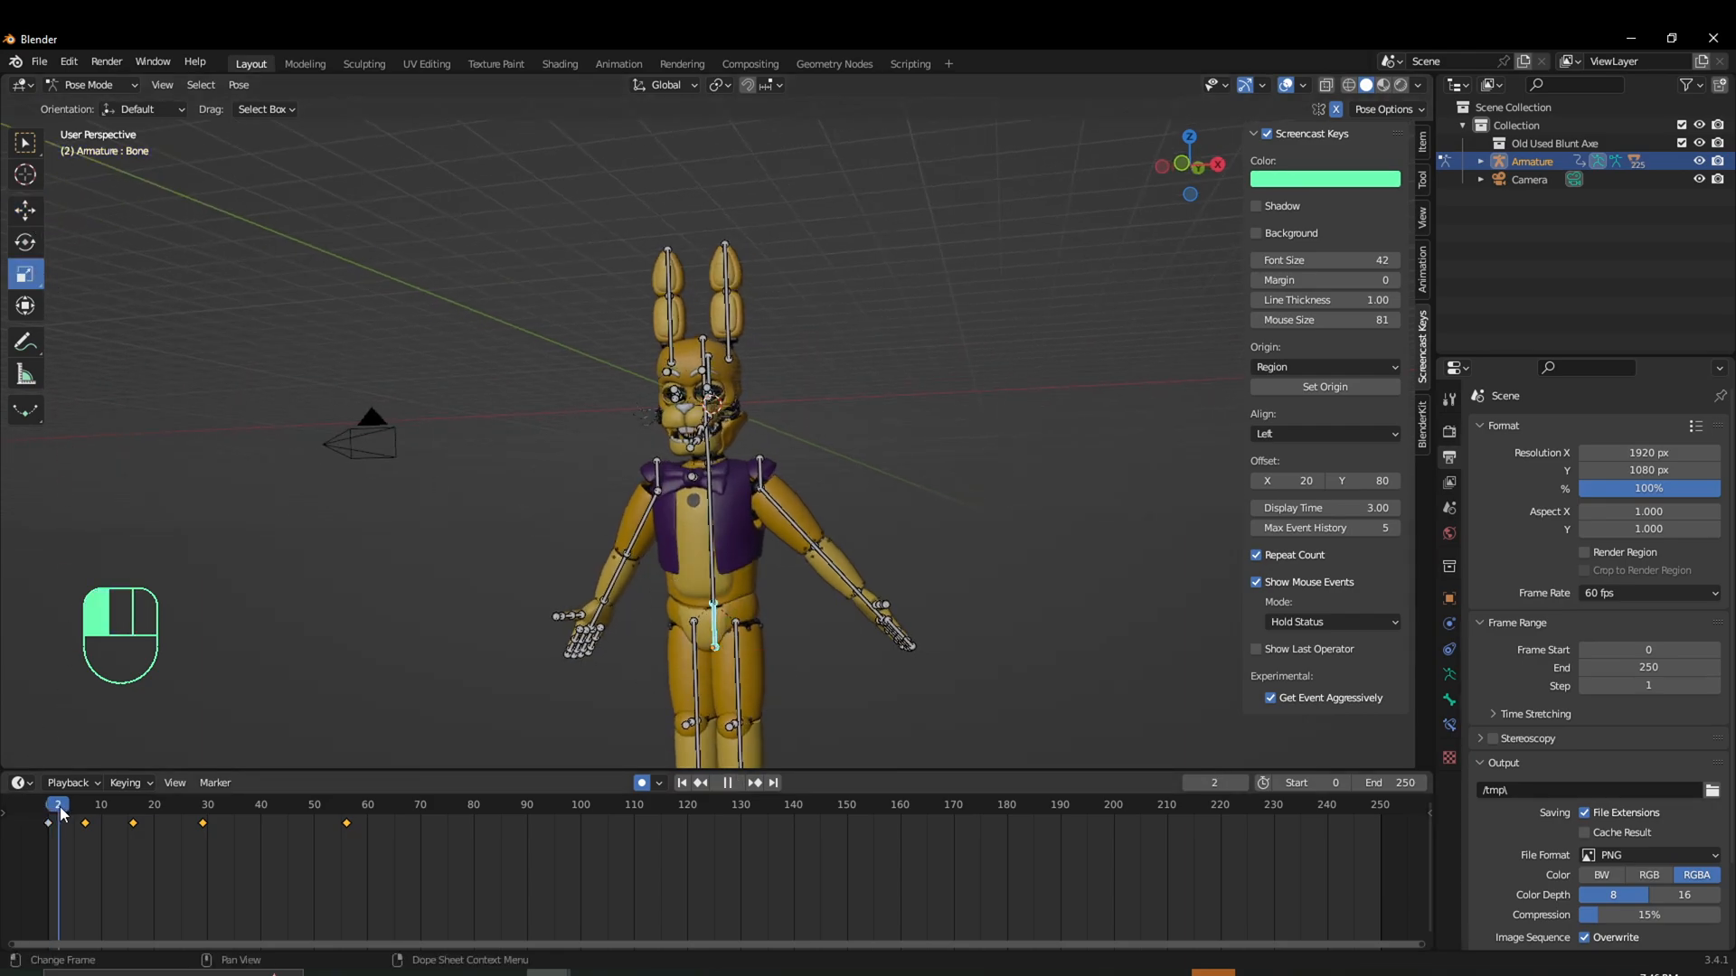
Scrub the timeline, scale the central body bone to about 1.2 around frame 42 and confirm while previewing playback.
left_click(95, 803)
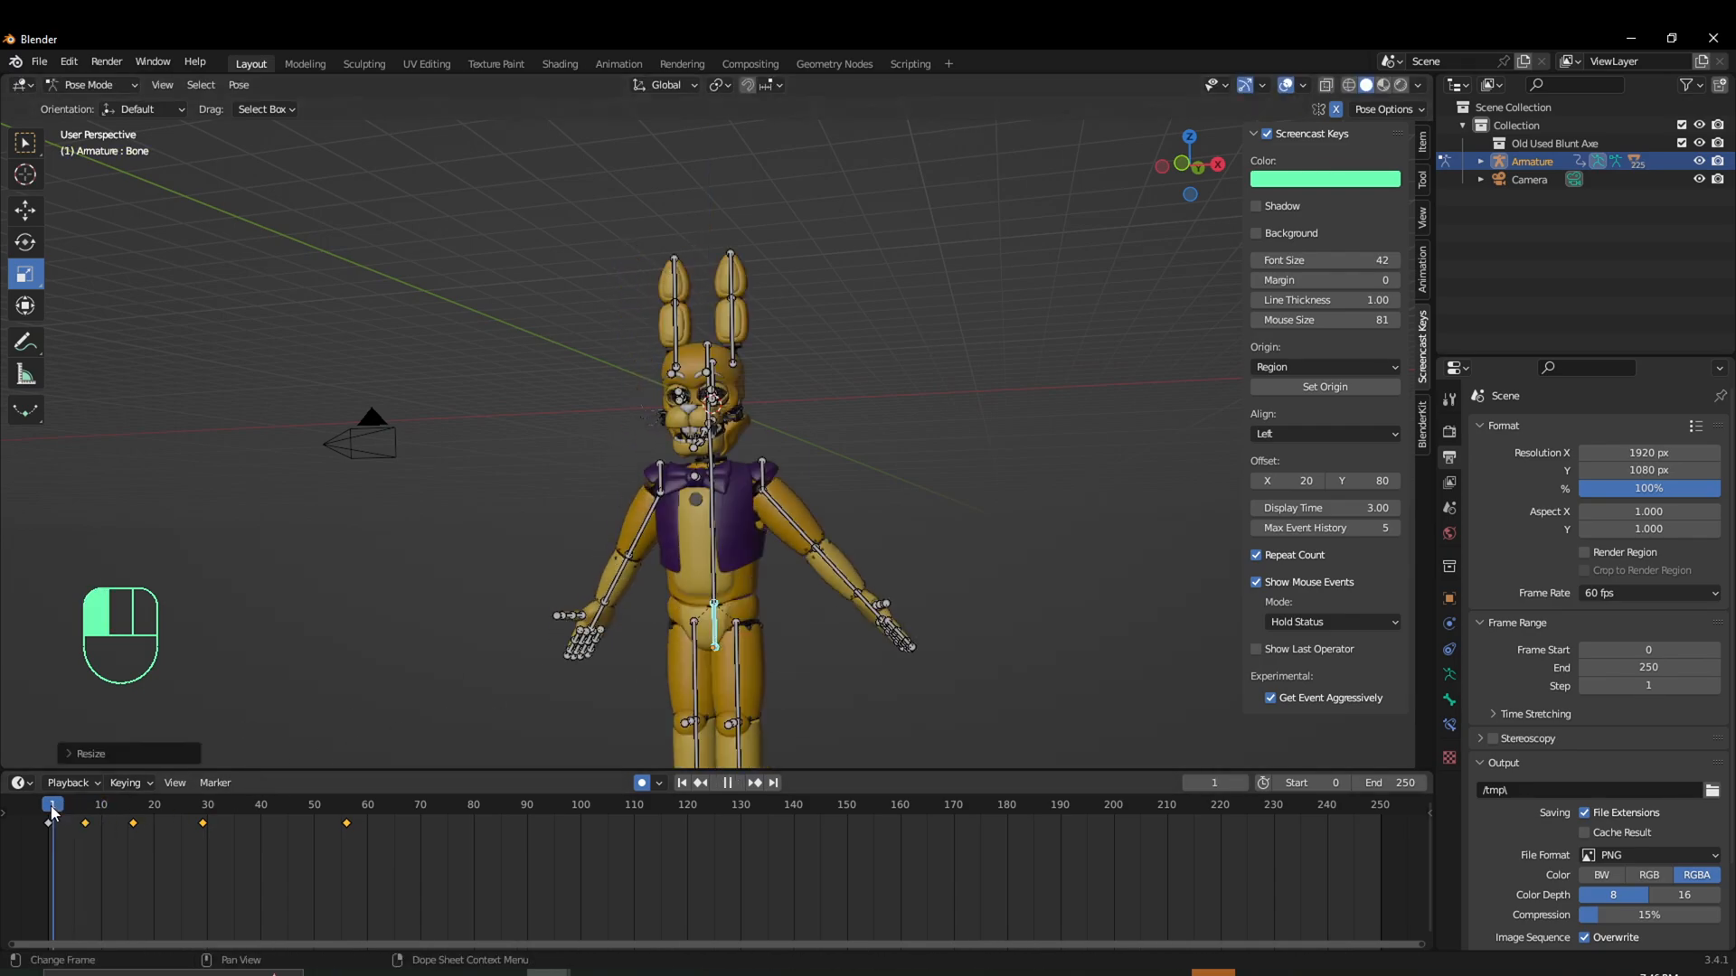
left_click(133, 805)
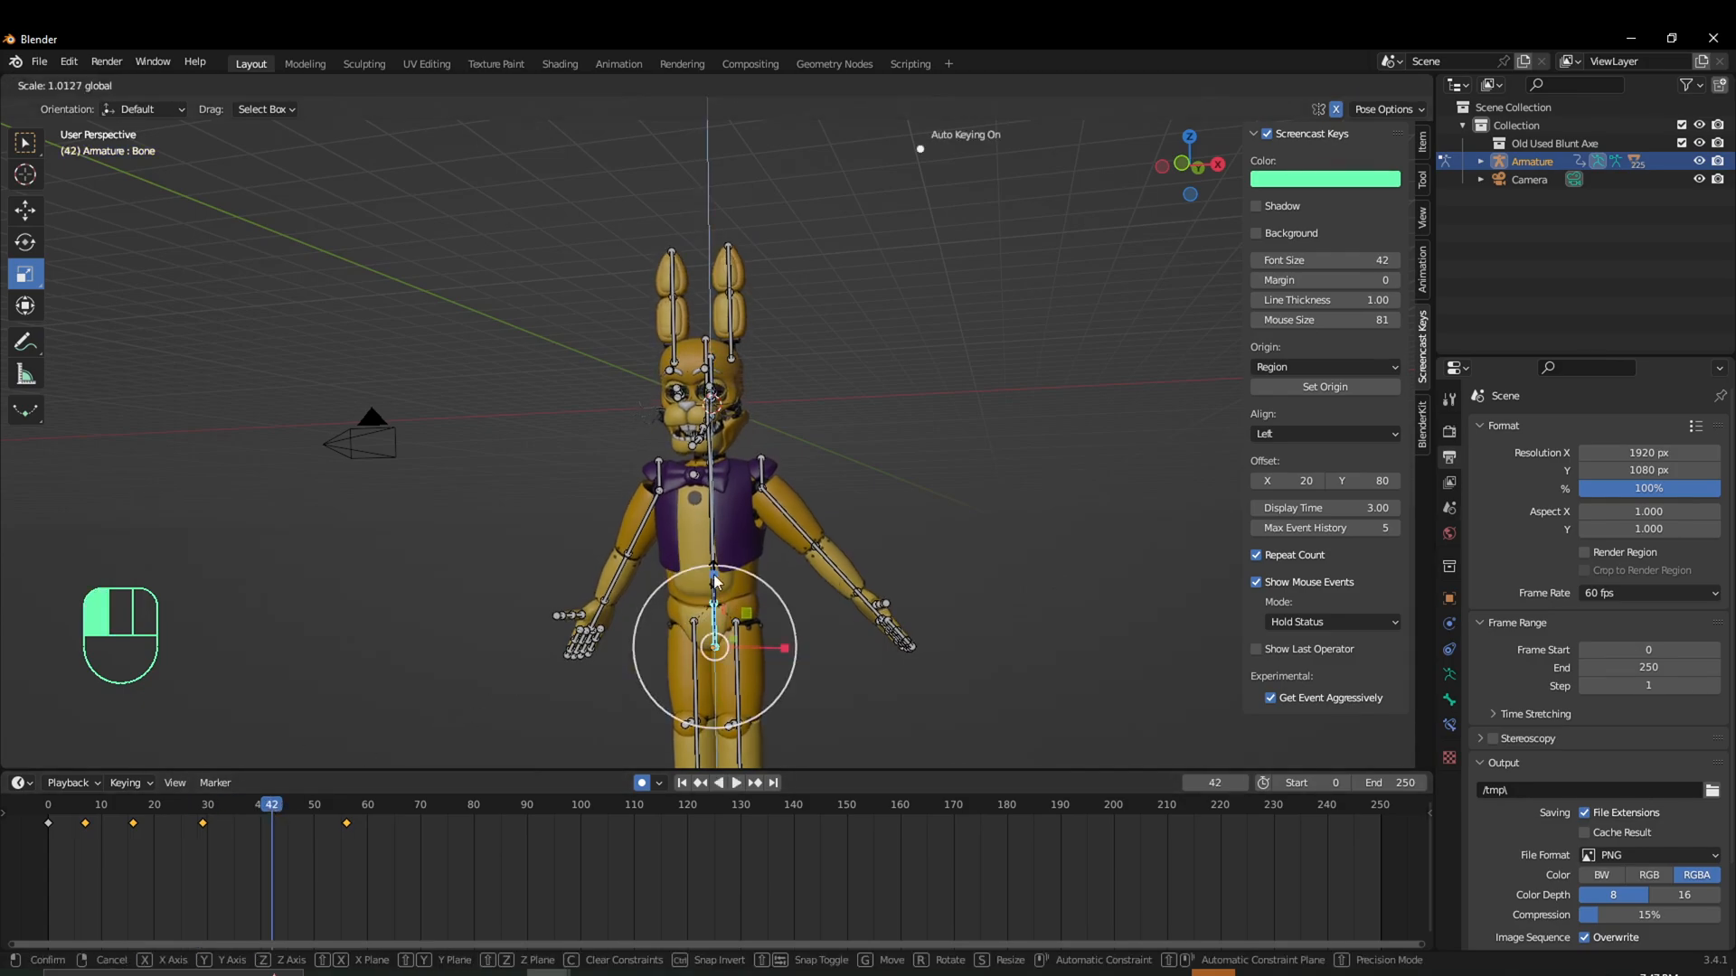
key("space")
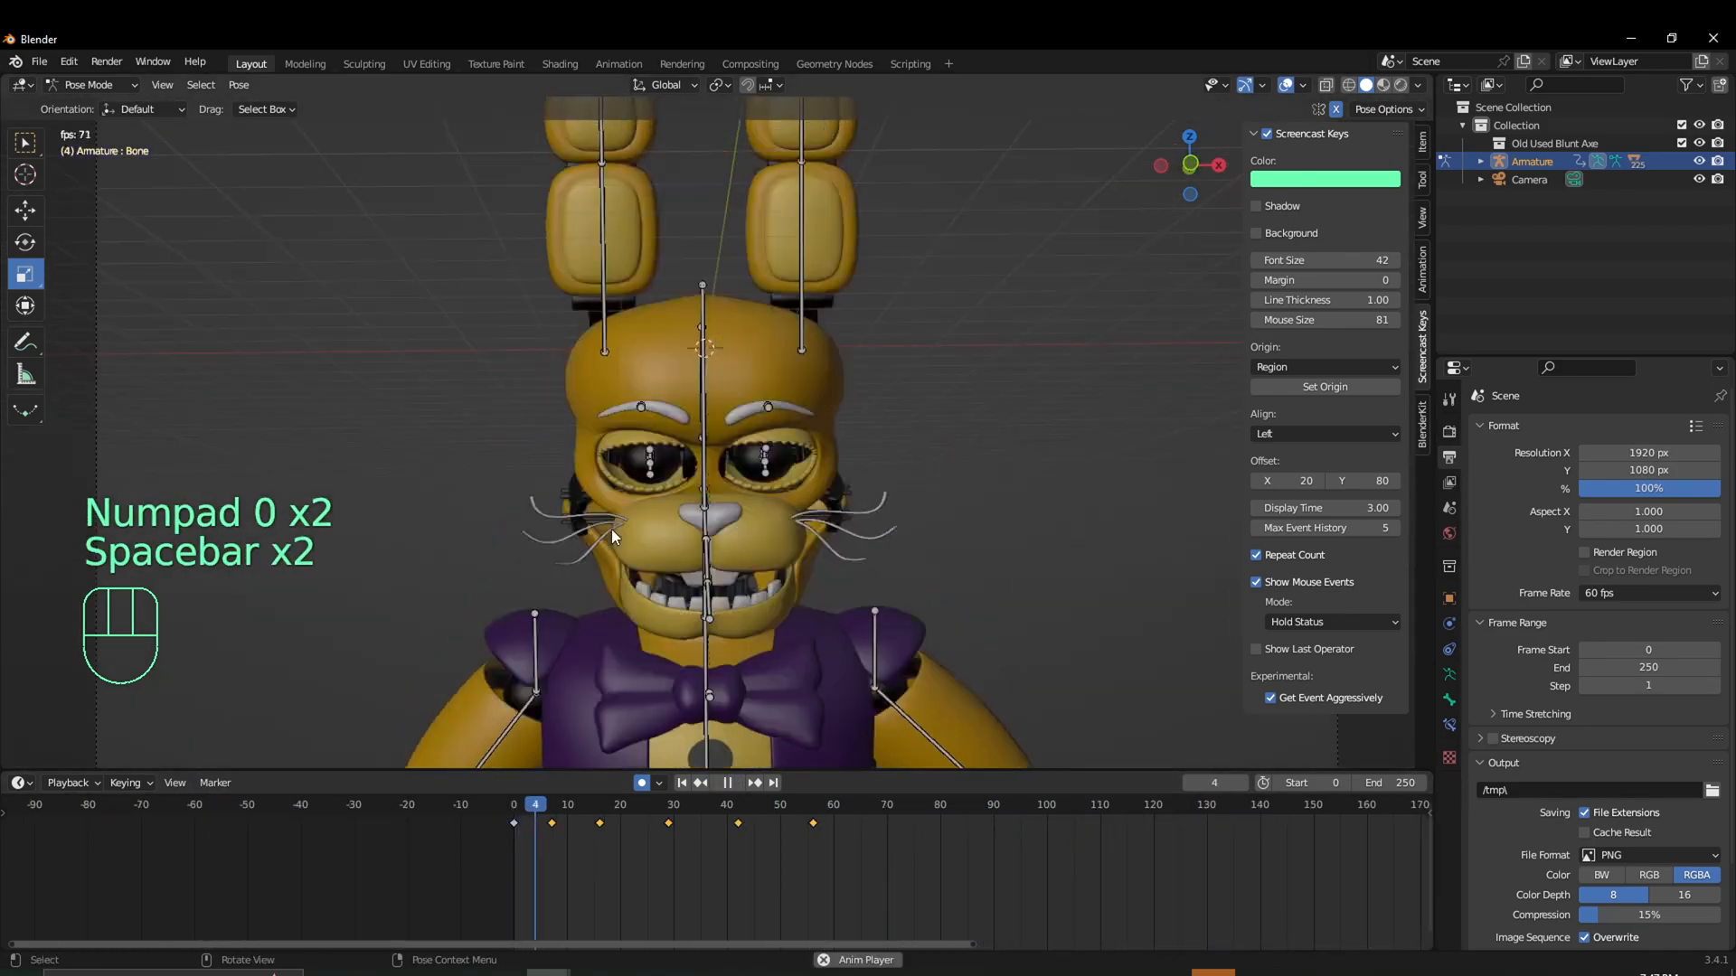
key("space")
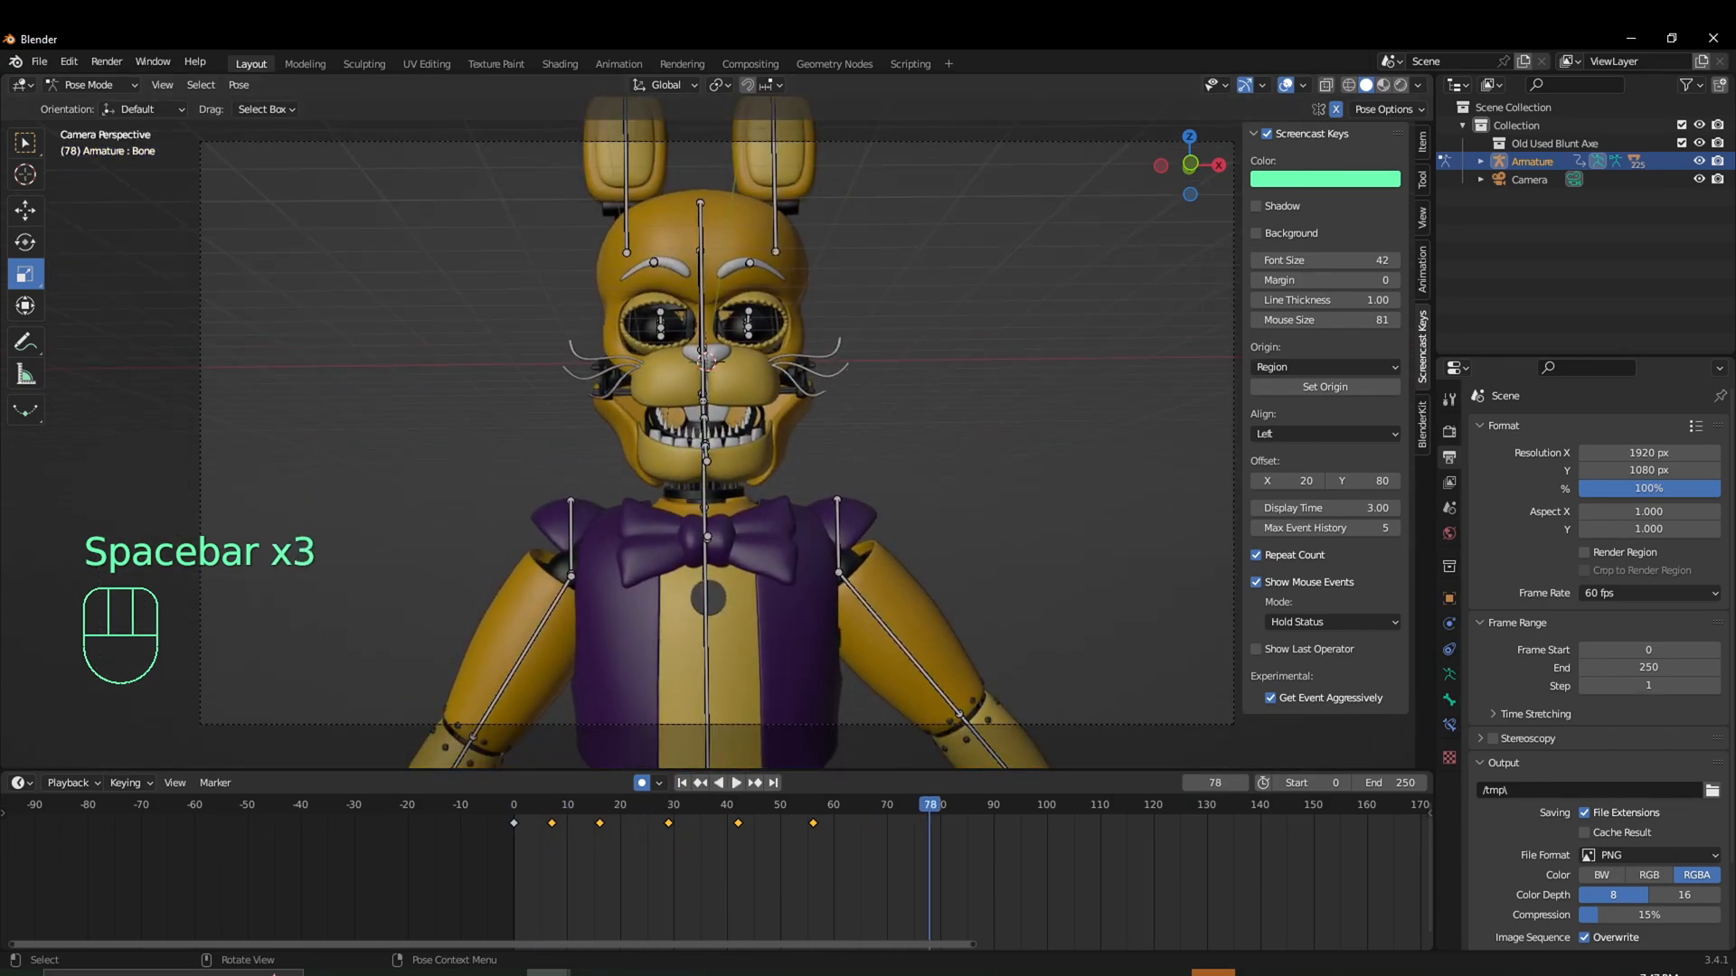
key("space")
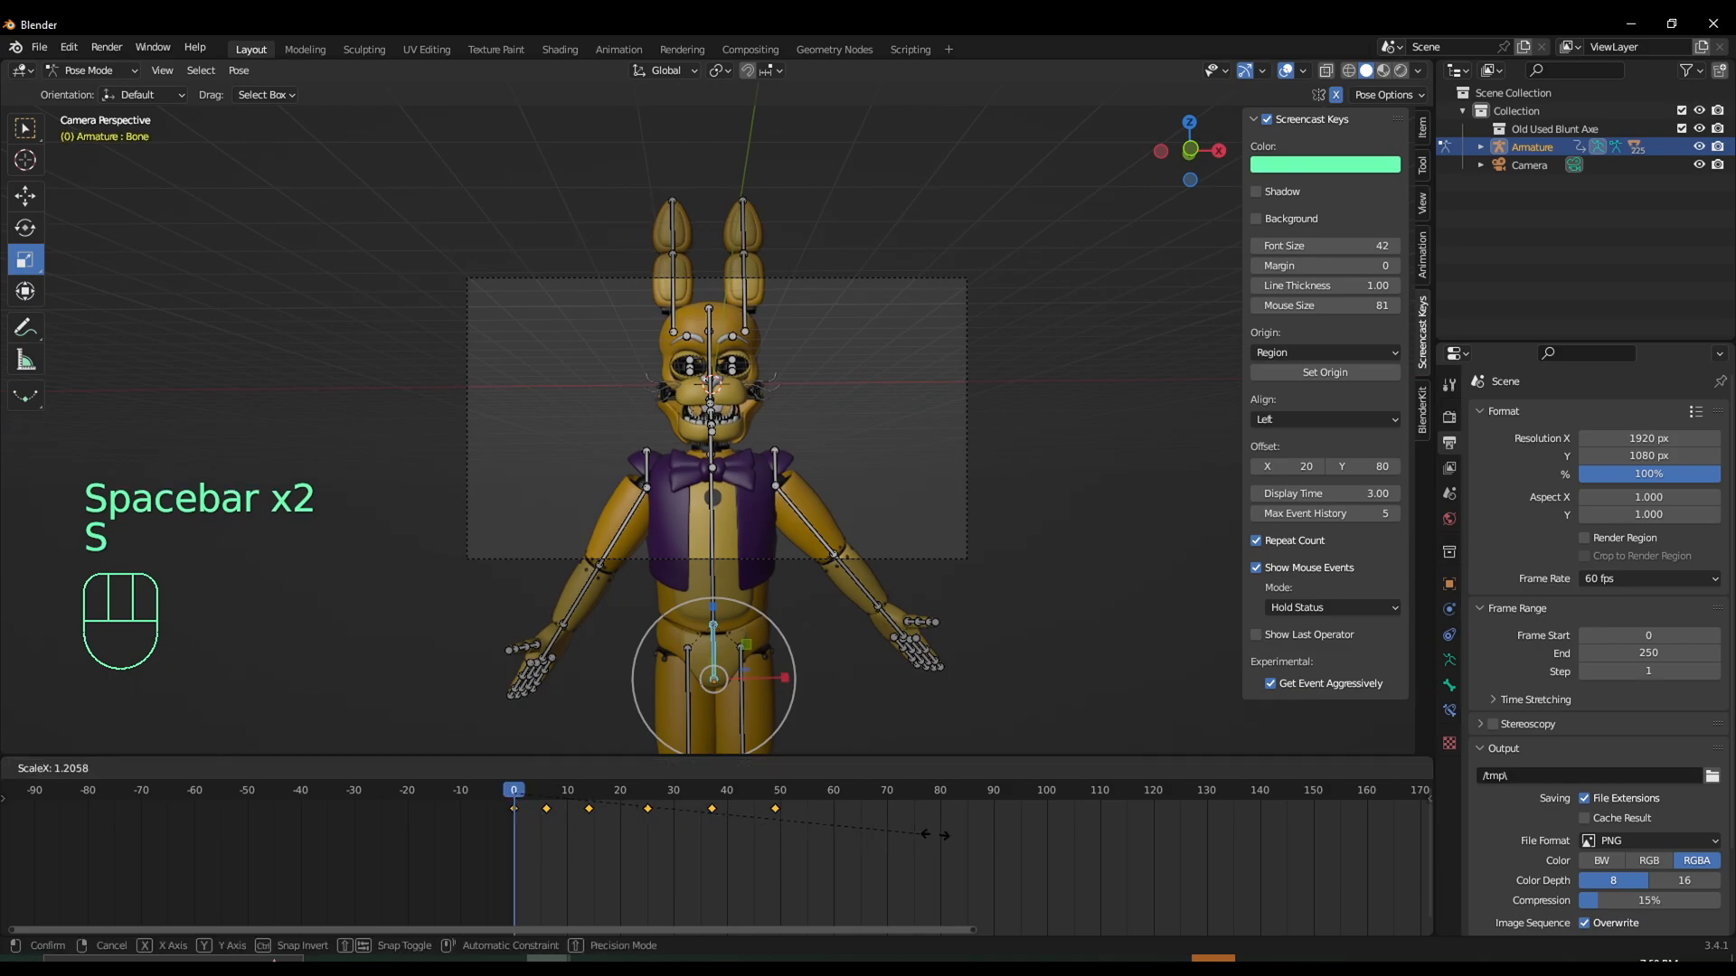
key("space")
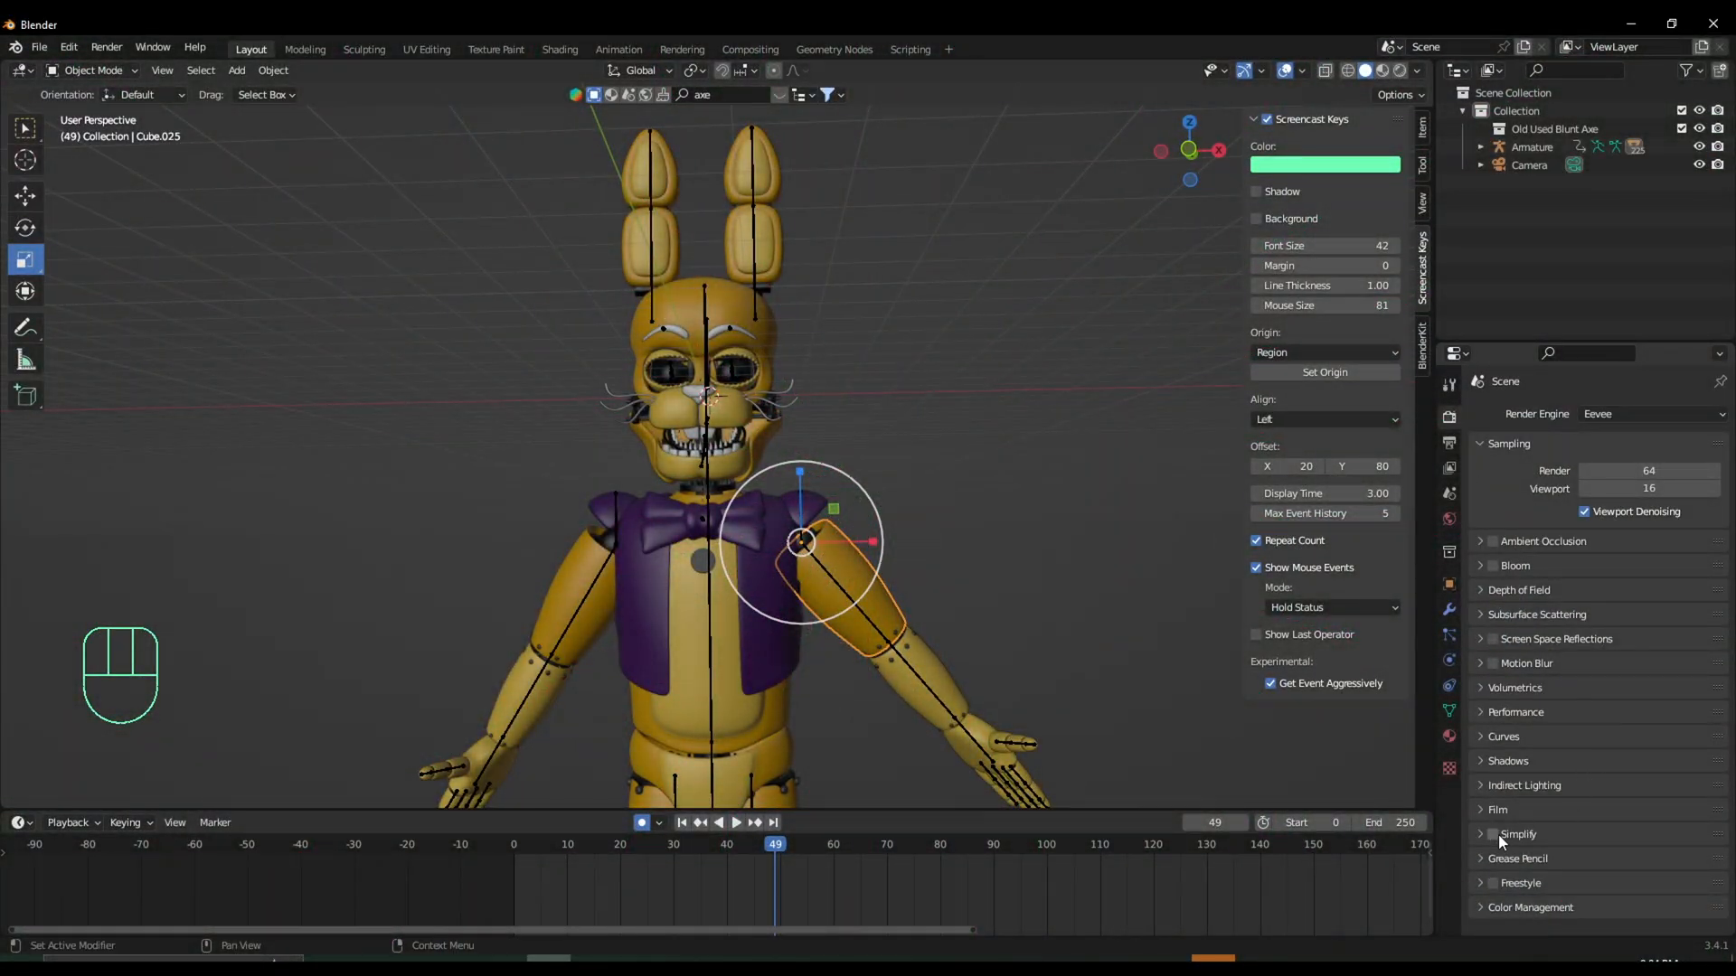
Enable Simplify with Viewport Max Subdivision 0 and Render Max Subdivision 6.
left_click(1493, 833)
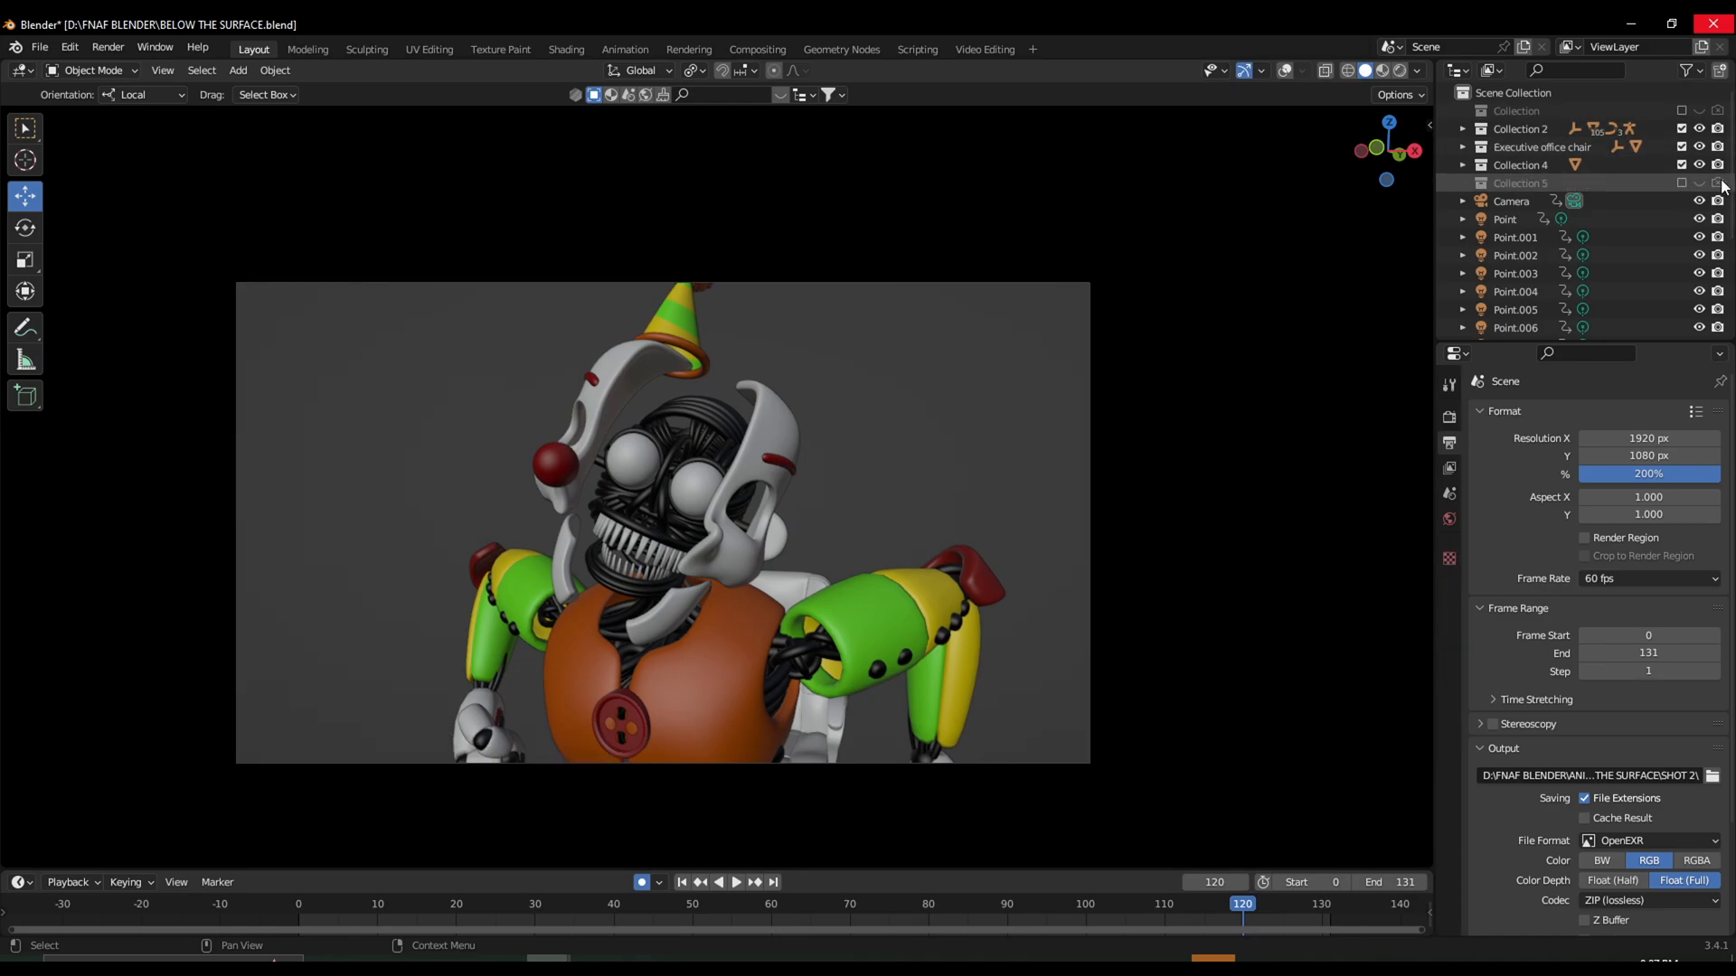
left_click(735, 882)
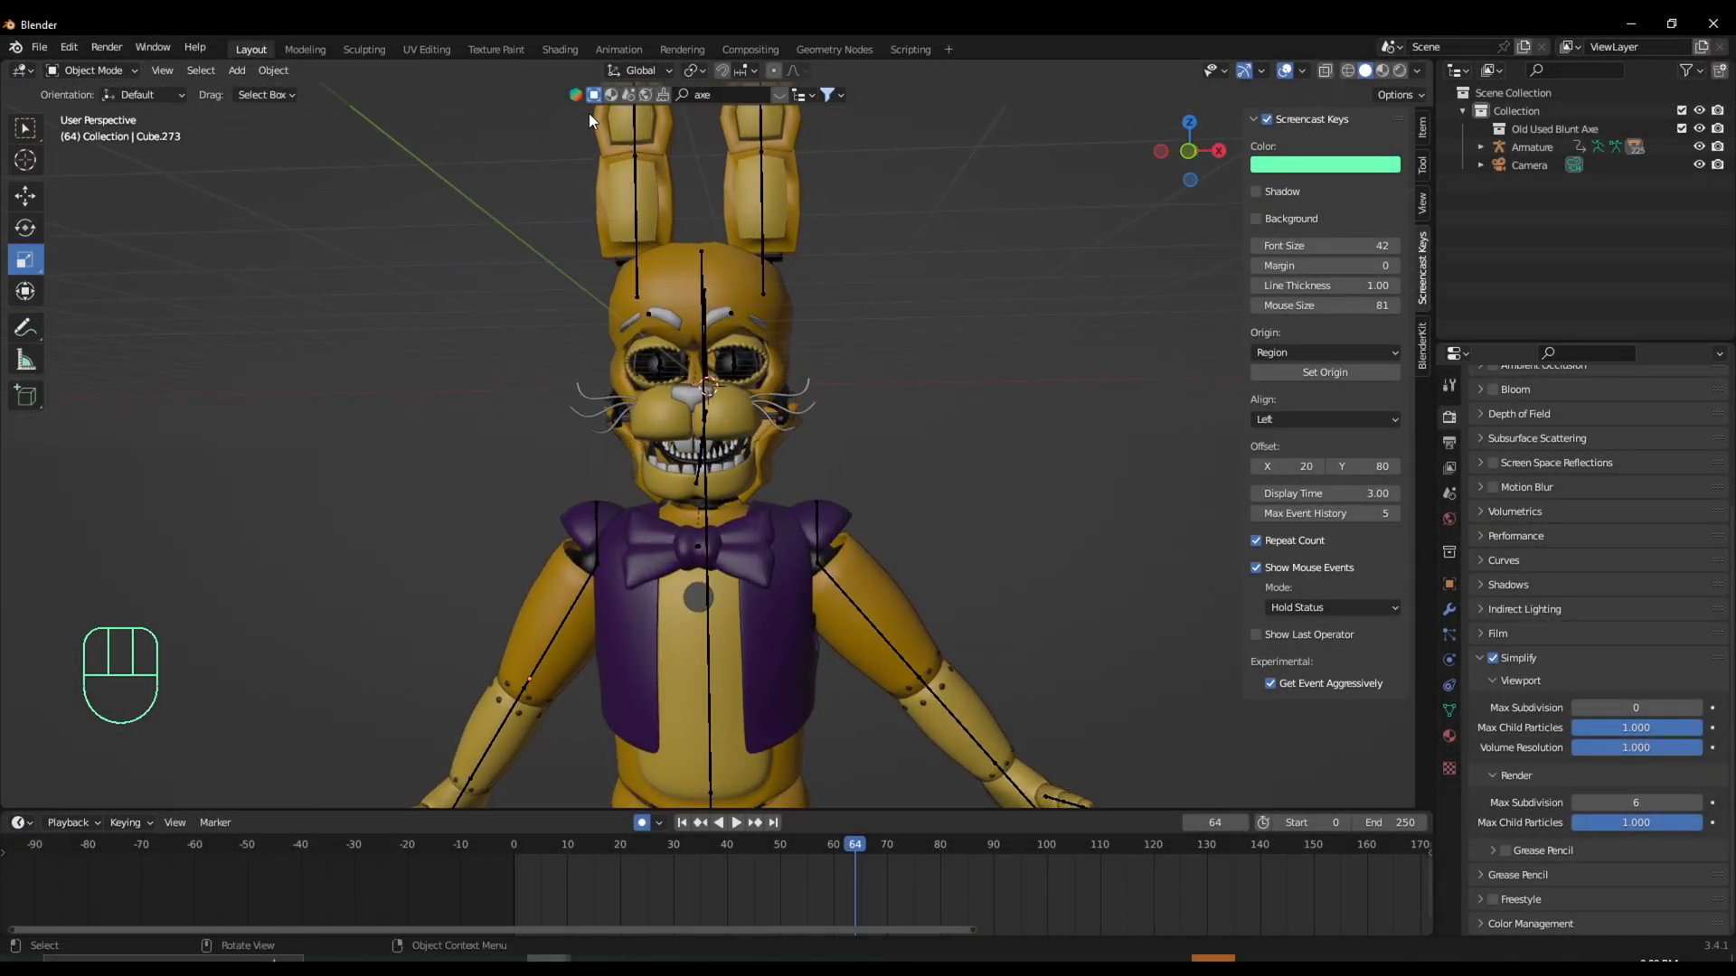
In Preferences set Undo Steps to 100 and the Auto Save Timer to about 56 minutes, then close.
left_click(68, 46)
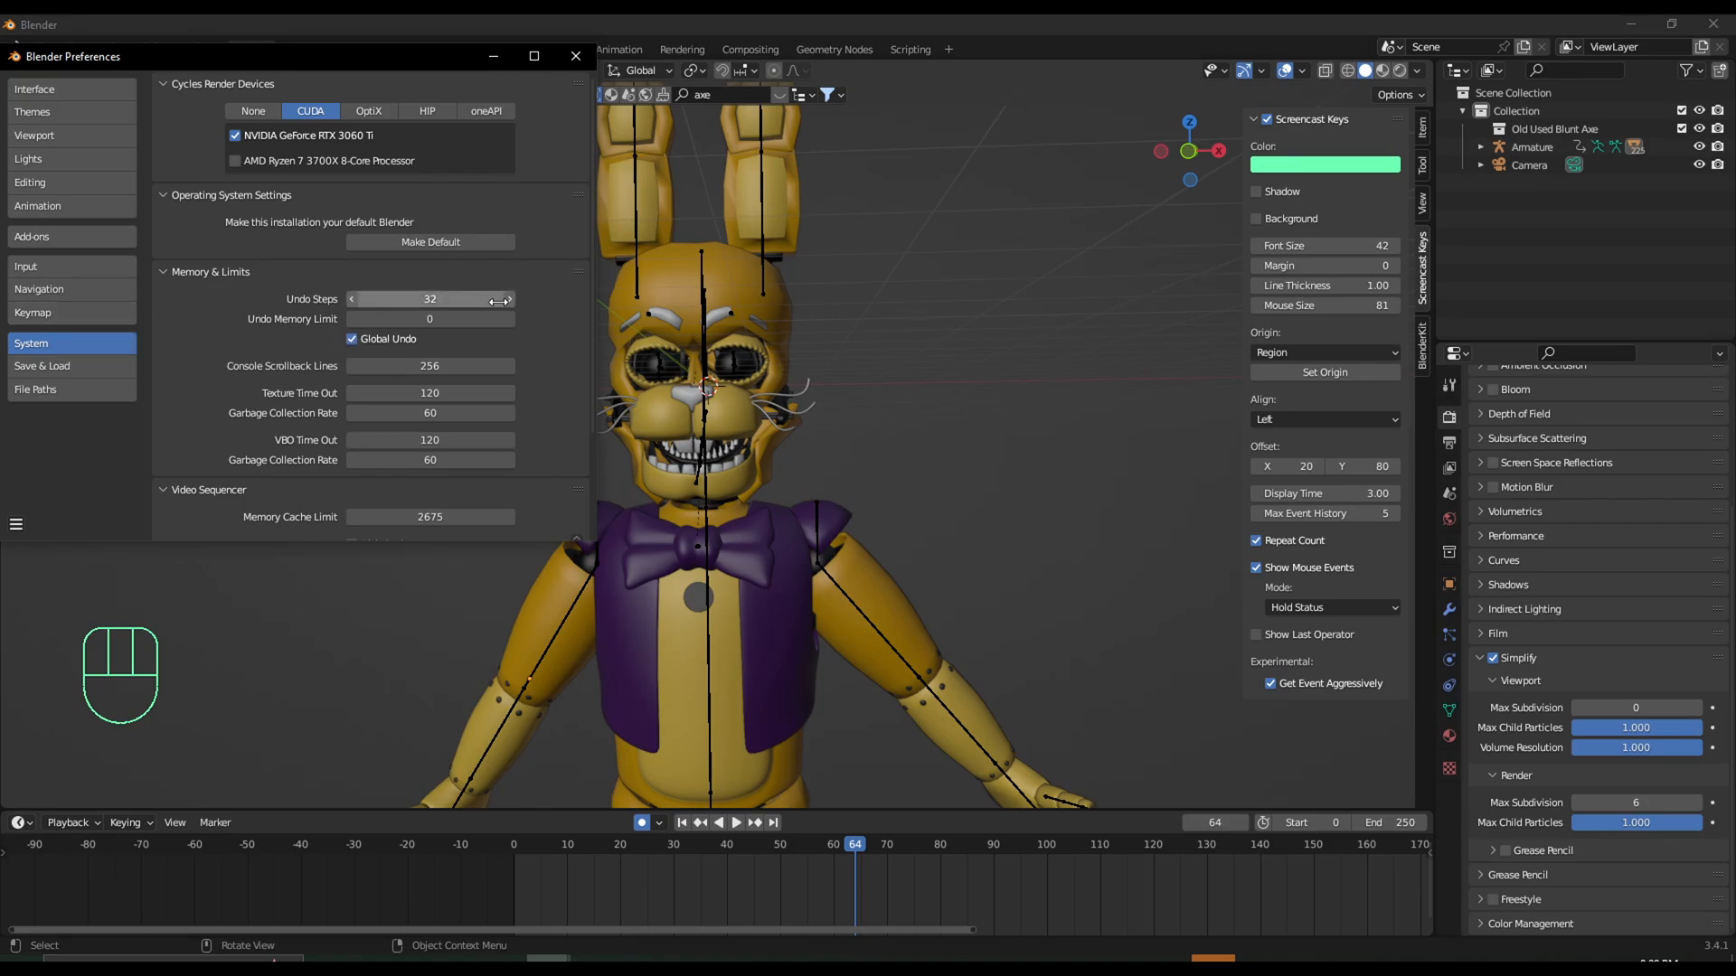
double_click(428, 299)
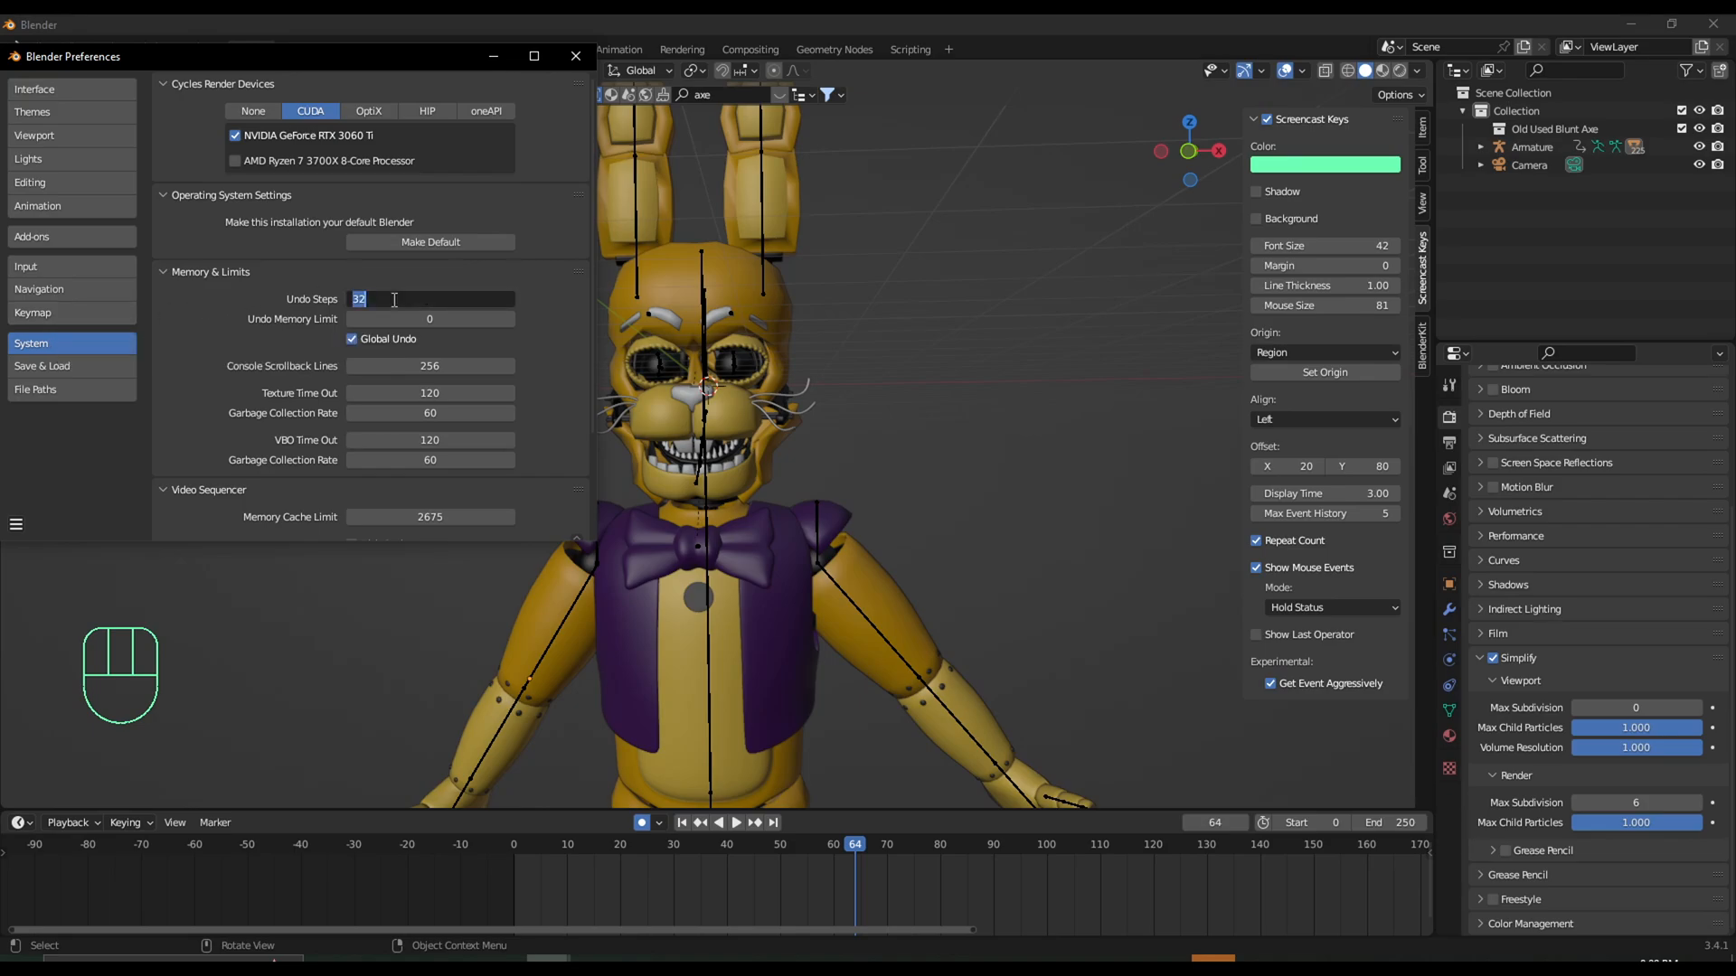
type("100")
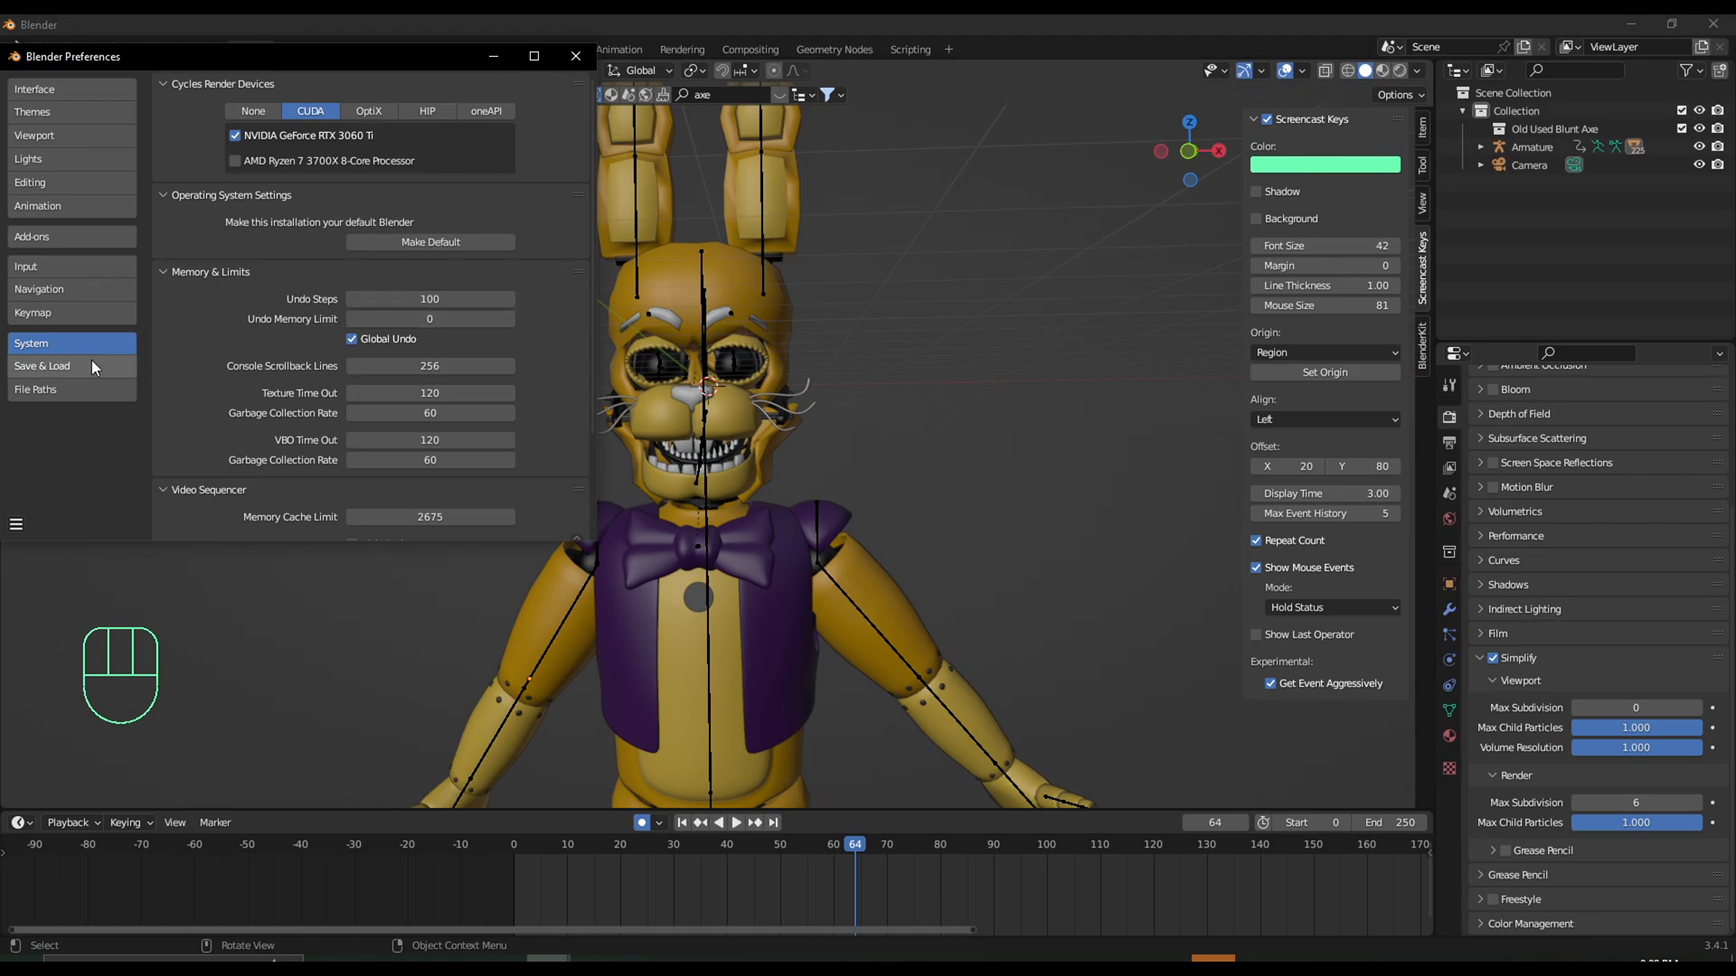
left_click(41, 366)
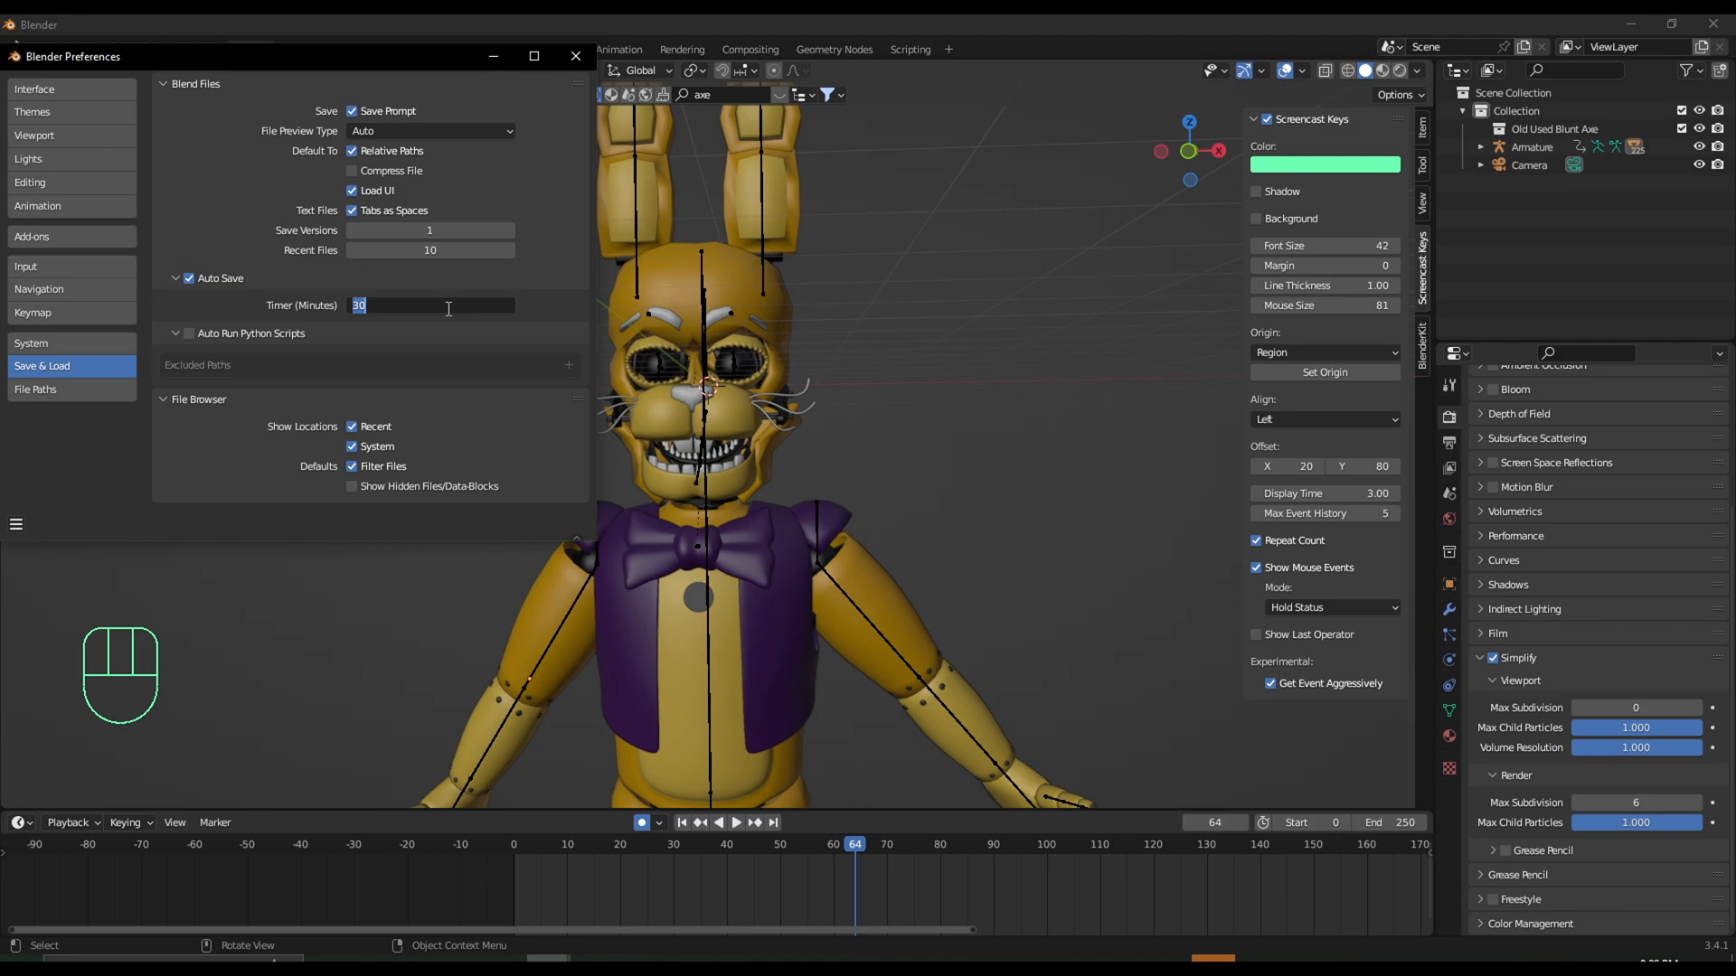
type("60")
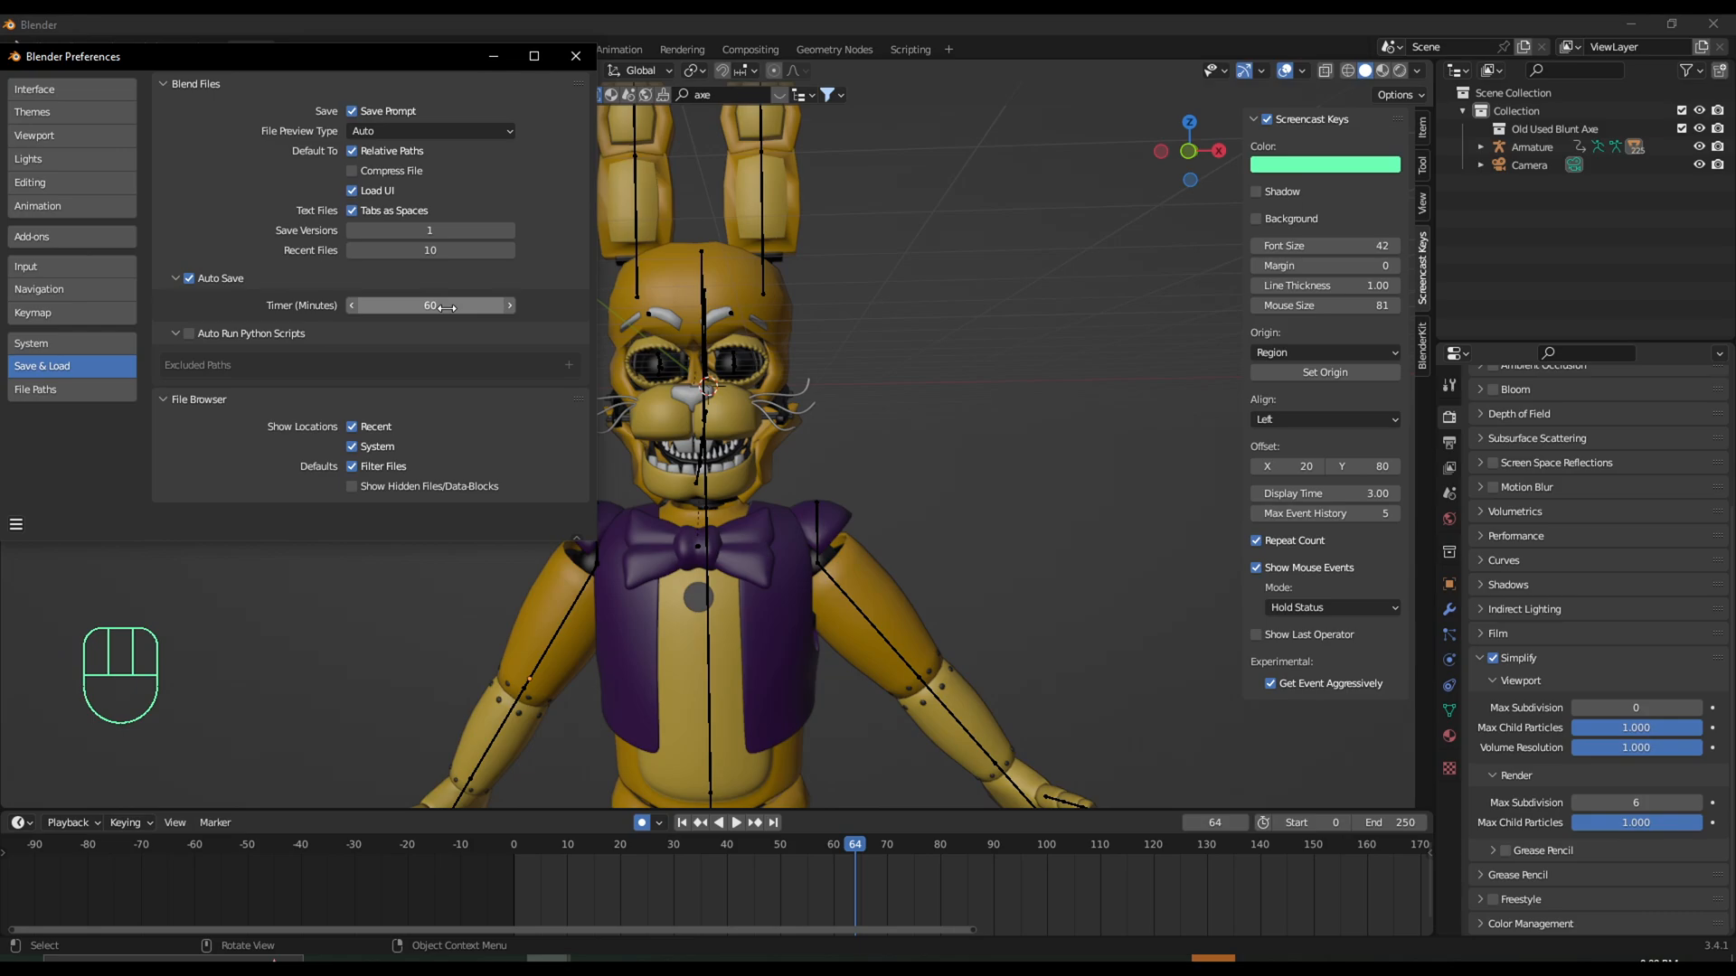
left_click_drag(465, 304, 432, 305)
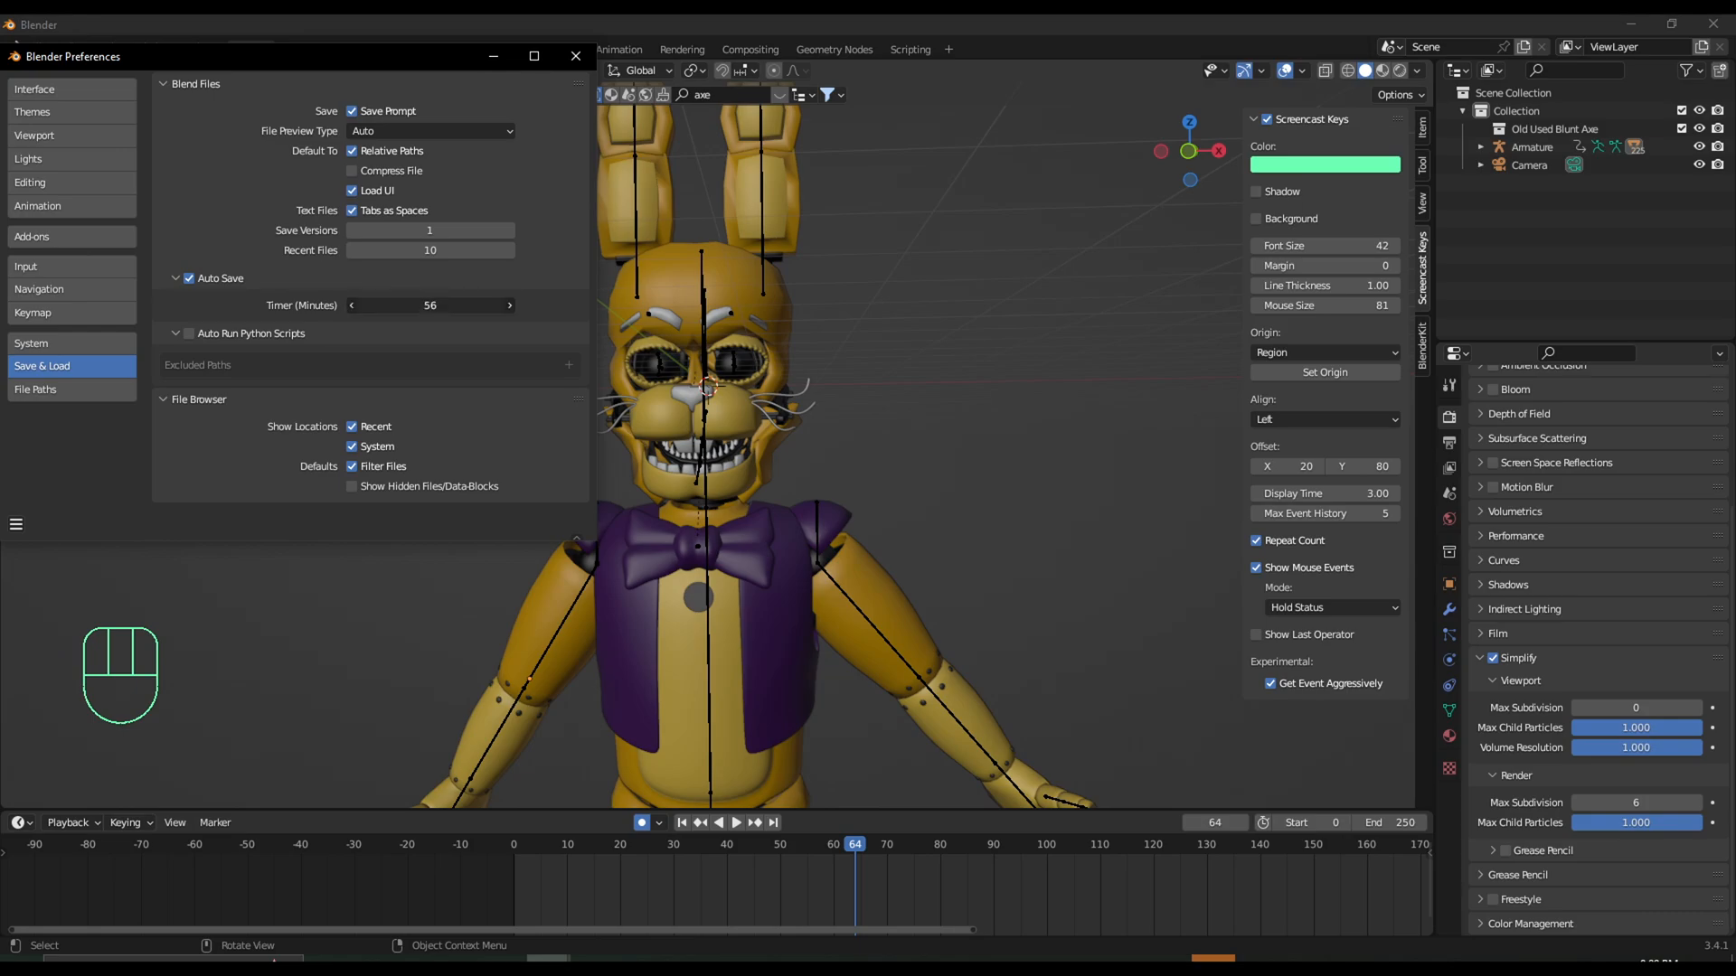
left_click(429, 304)
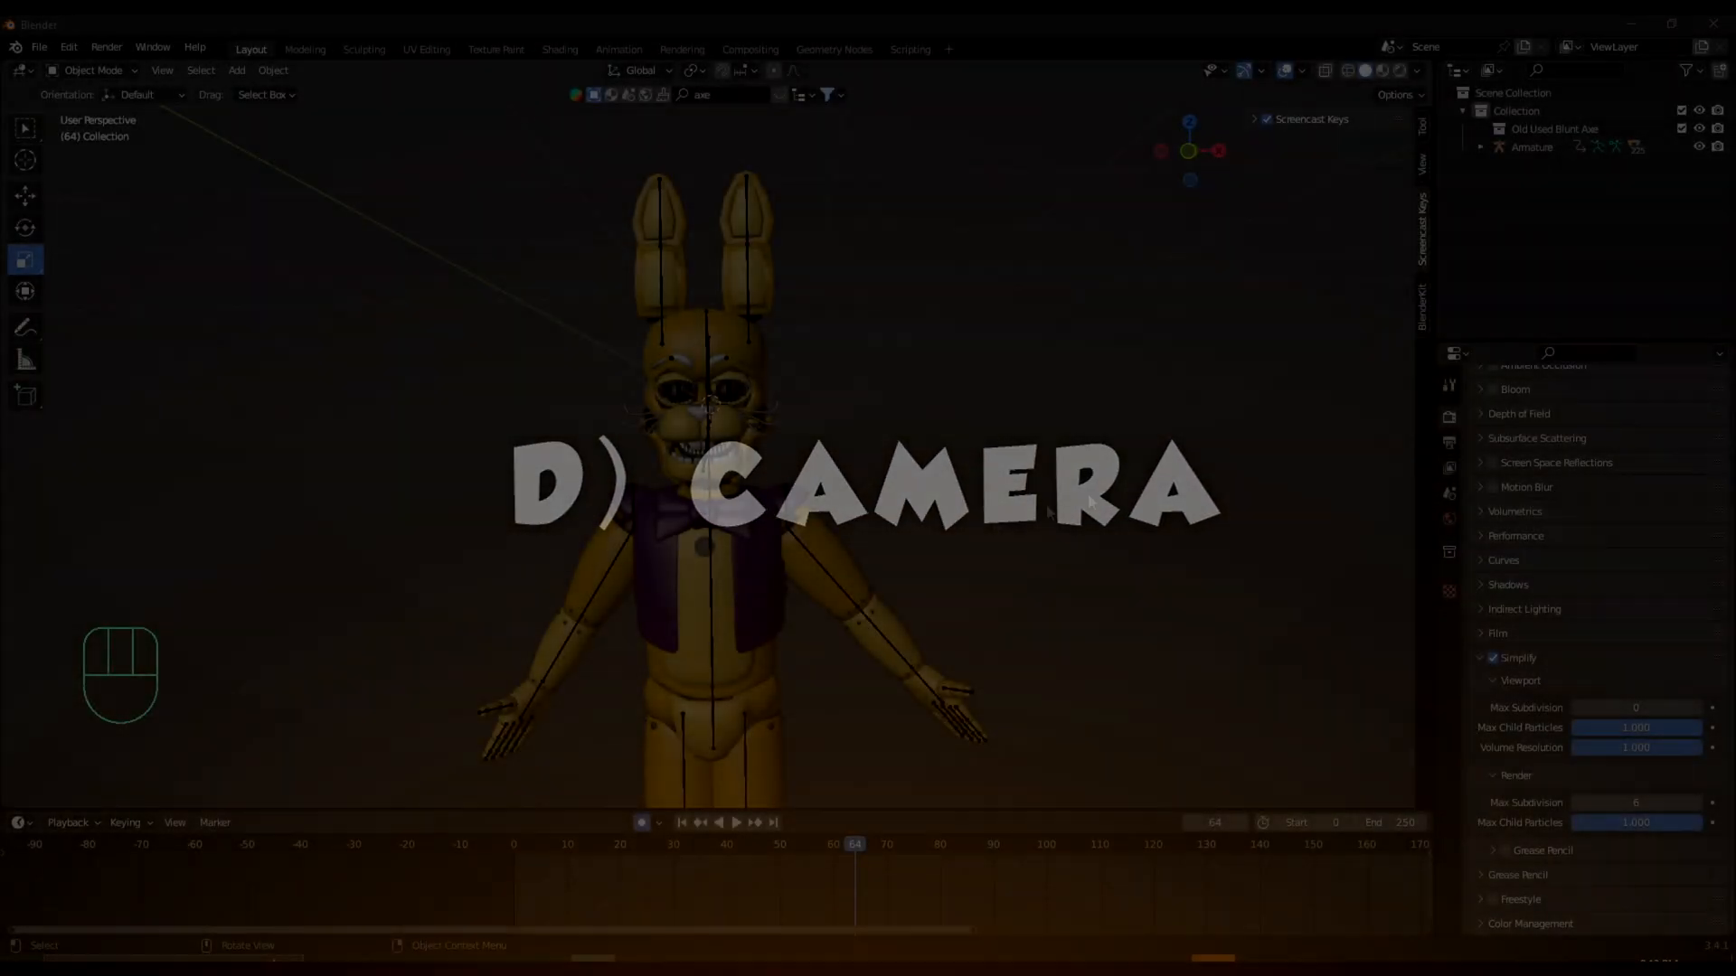
Add a camera framing the rabbit's head and keyframe its location and rotation at several frames.
left_click(235, 70)
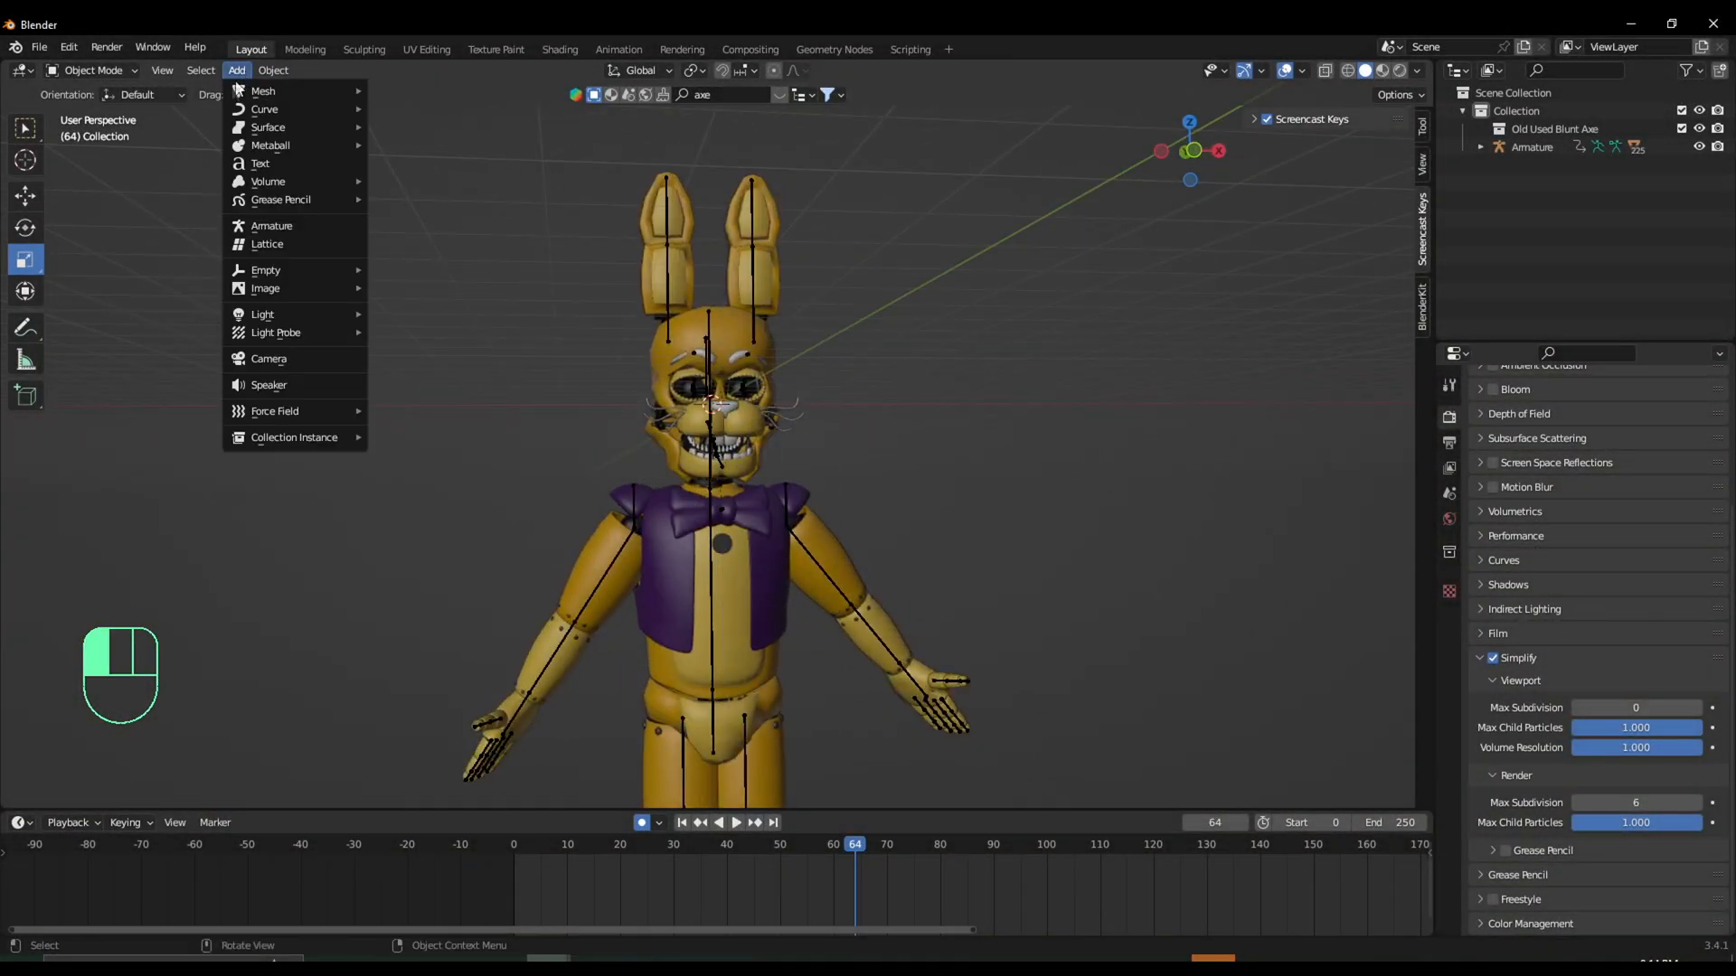
left_click(268, 359)
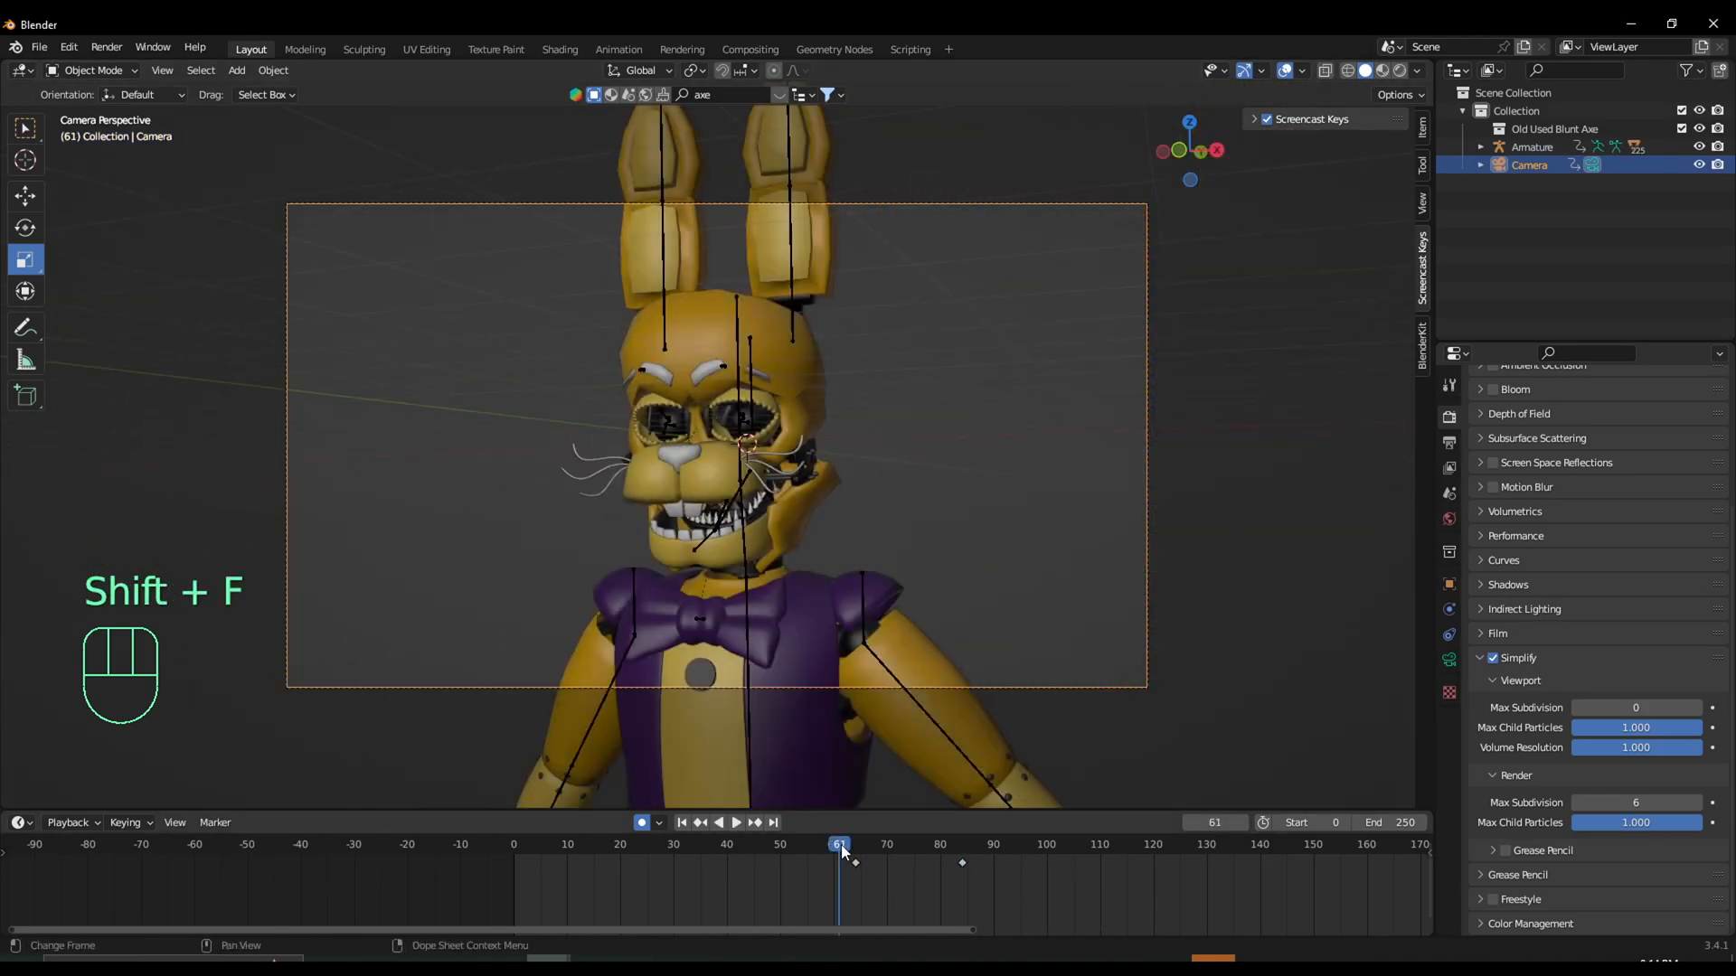
key("space")
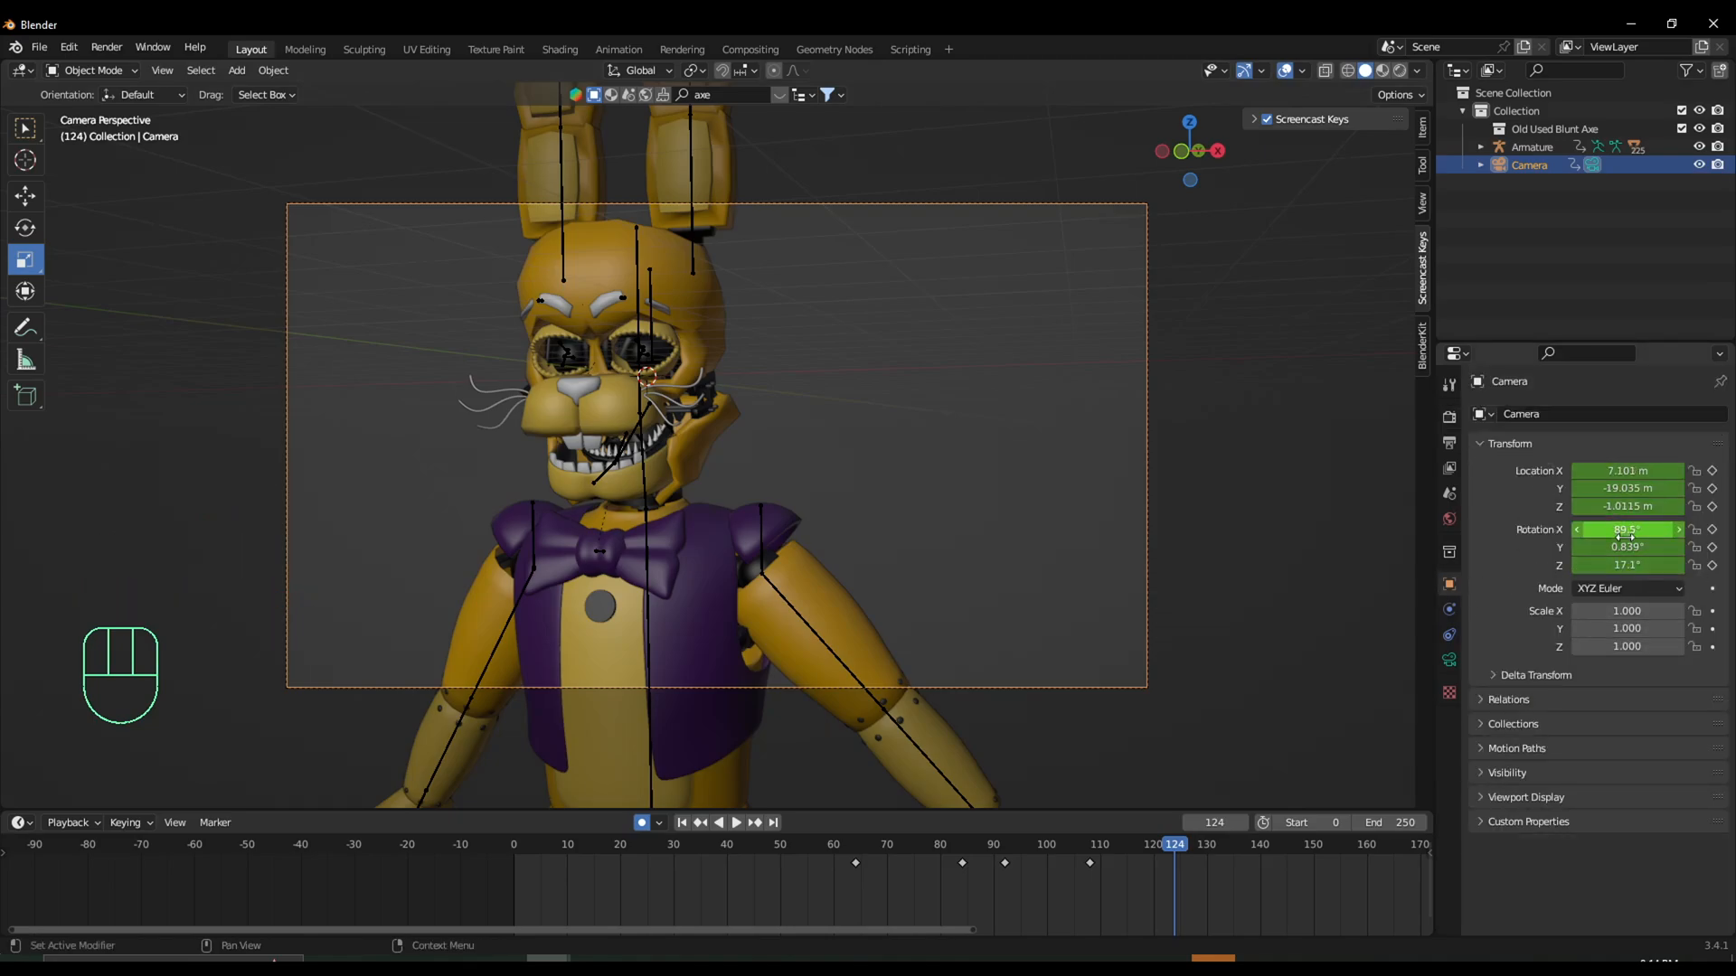
key("space")
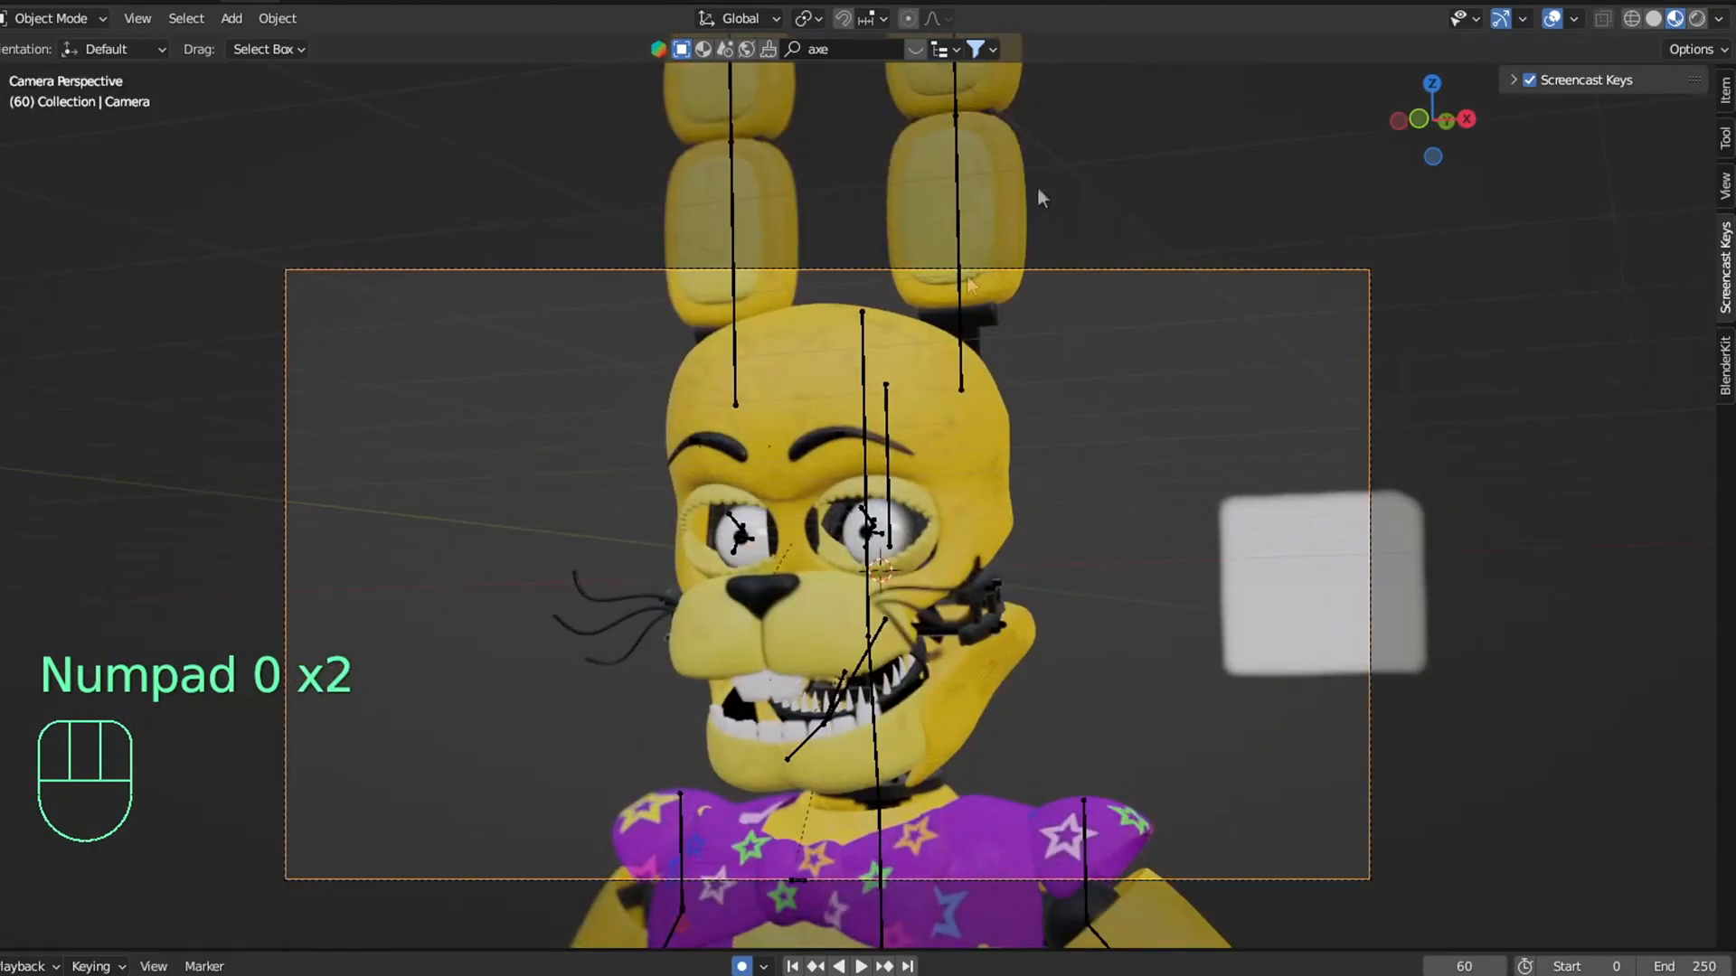
Focus the camera's depth of field on the Empty at f-stop 0.5 and keyframe focal length from 70 mm to about 71 mm.
left_click(231, 18)
type("em")
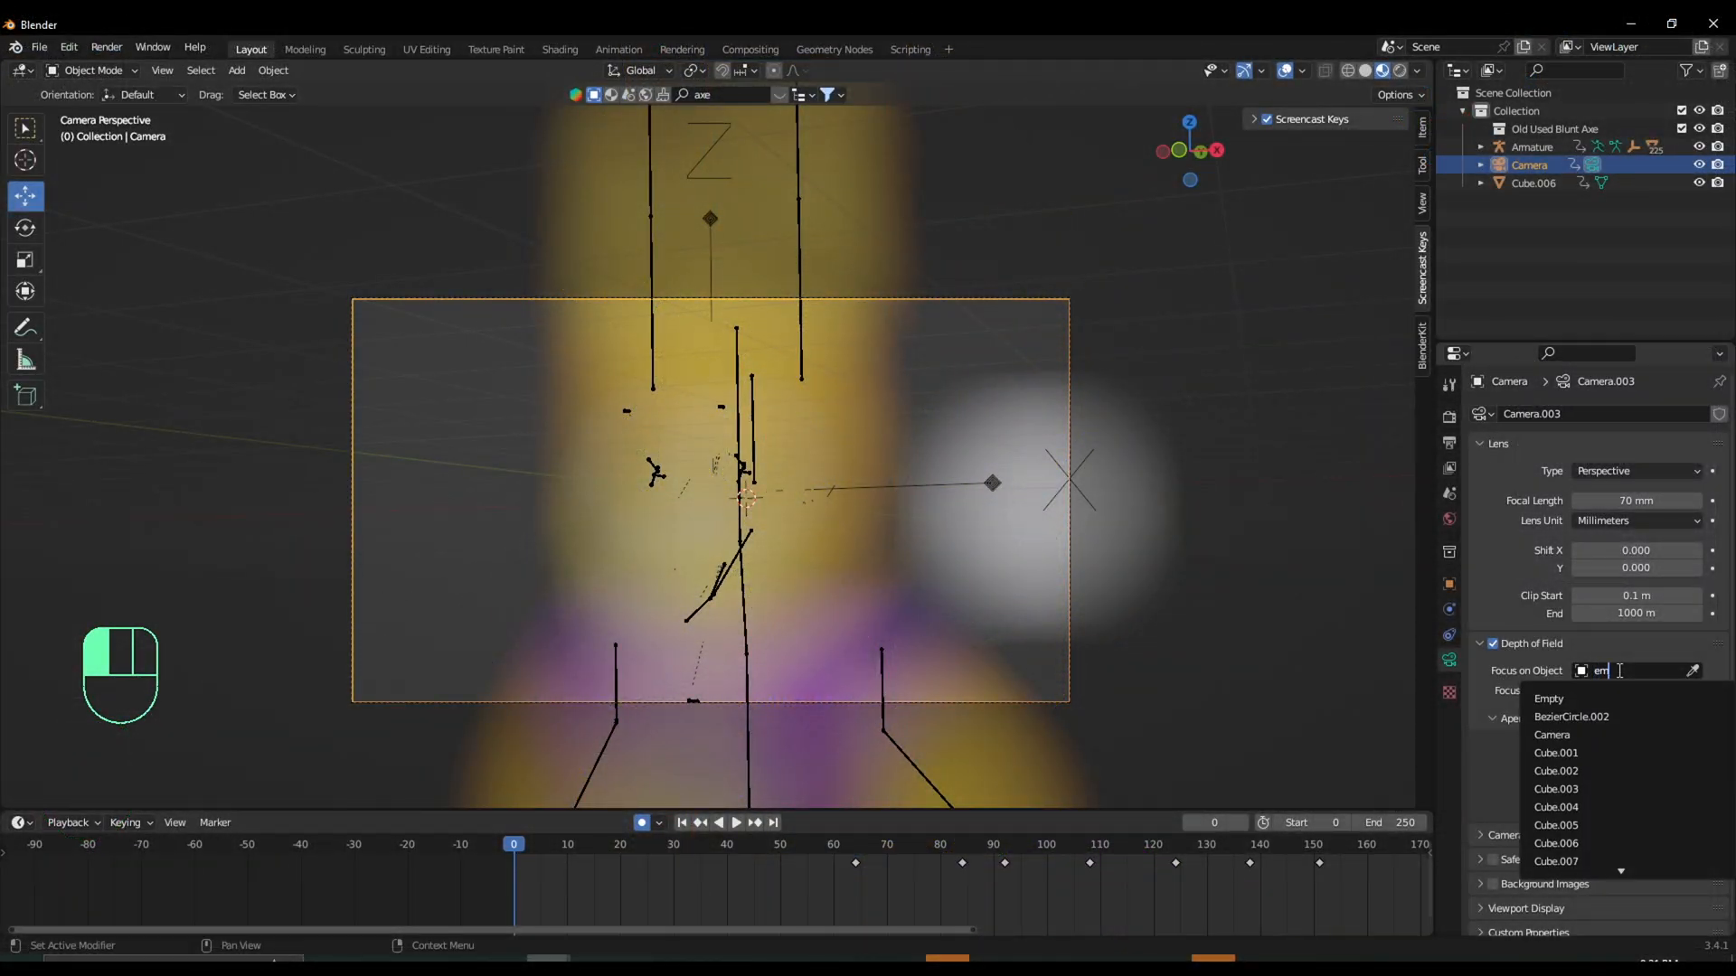
left_click(1548, 699)
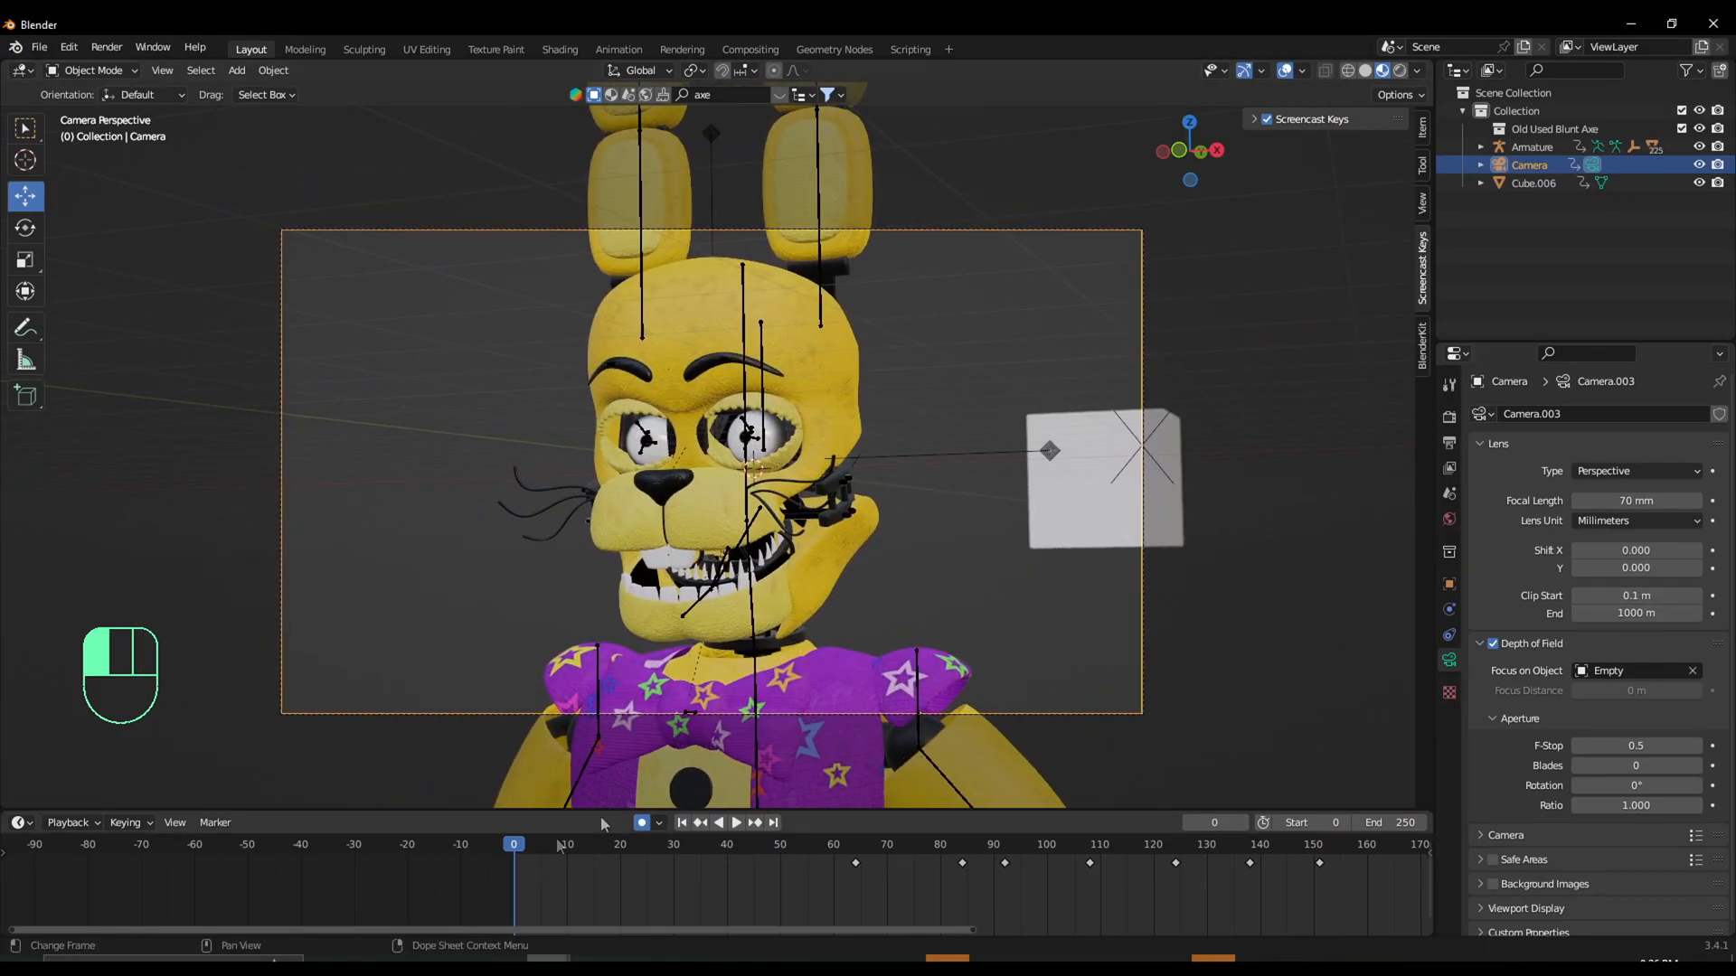
mouse_move(1636, 500)
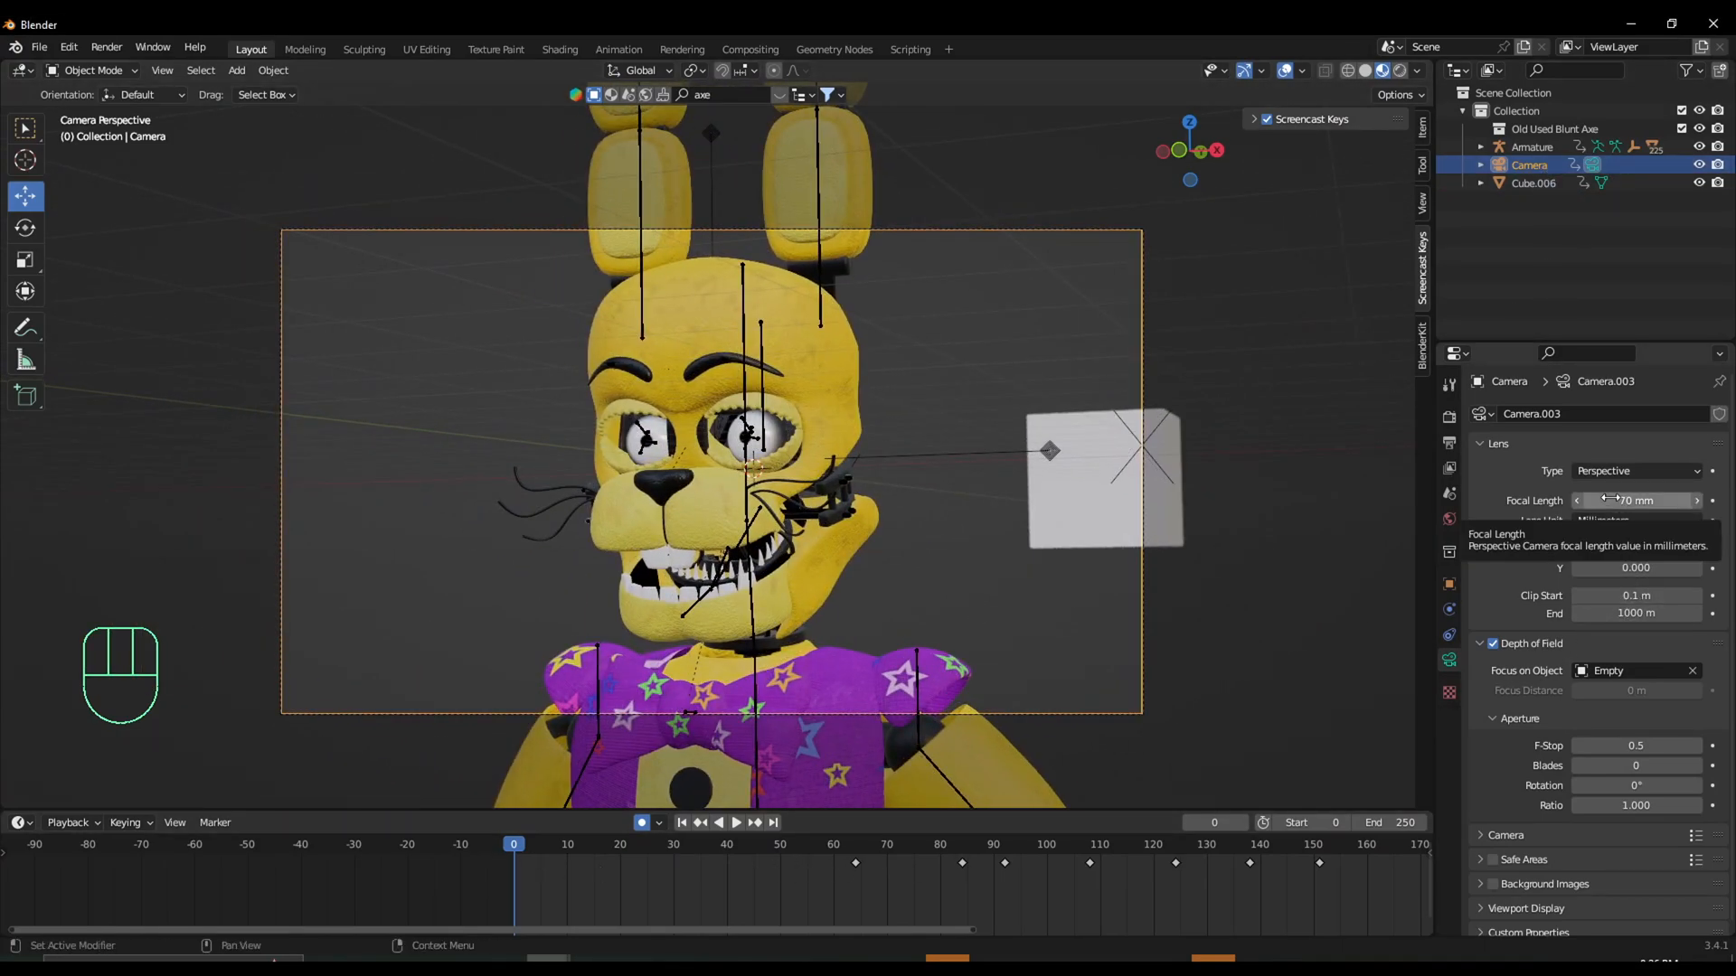
left_click(1636, 500)
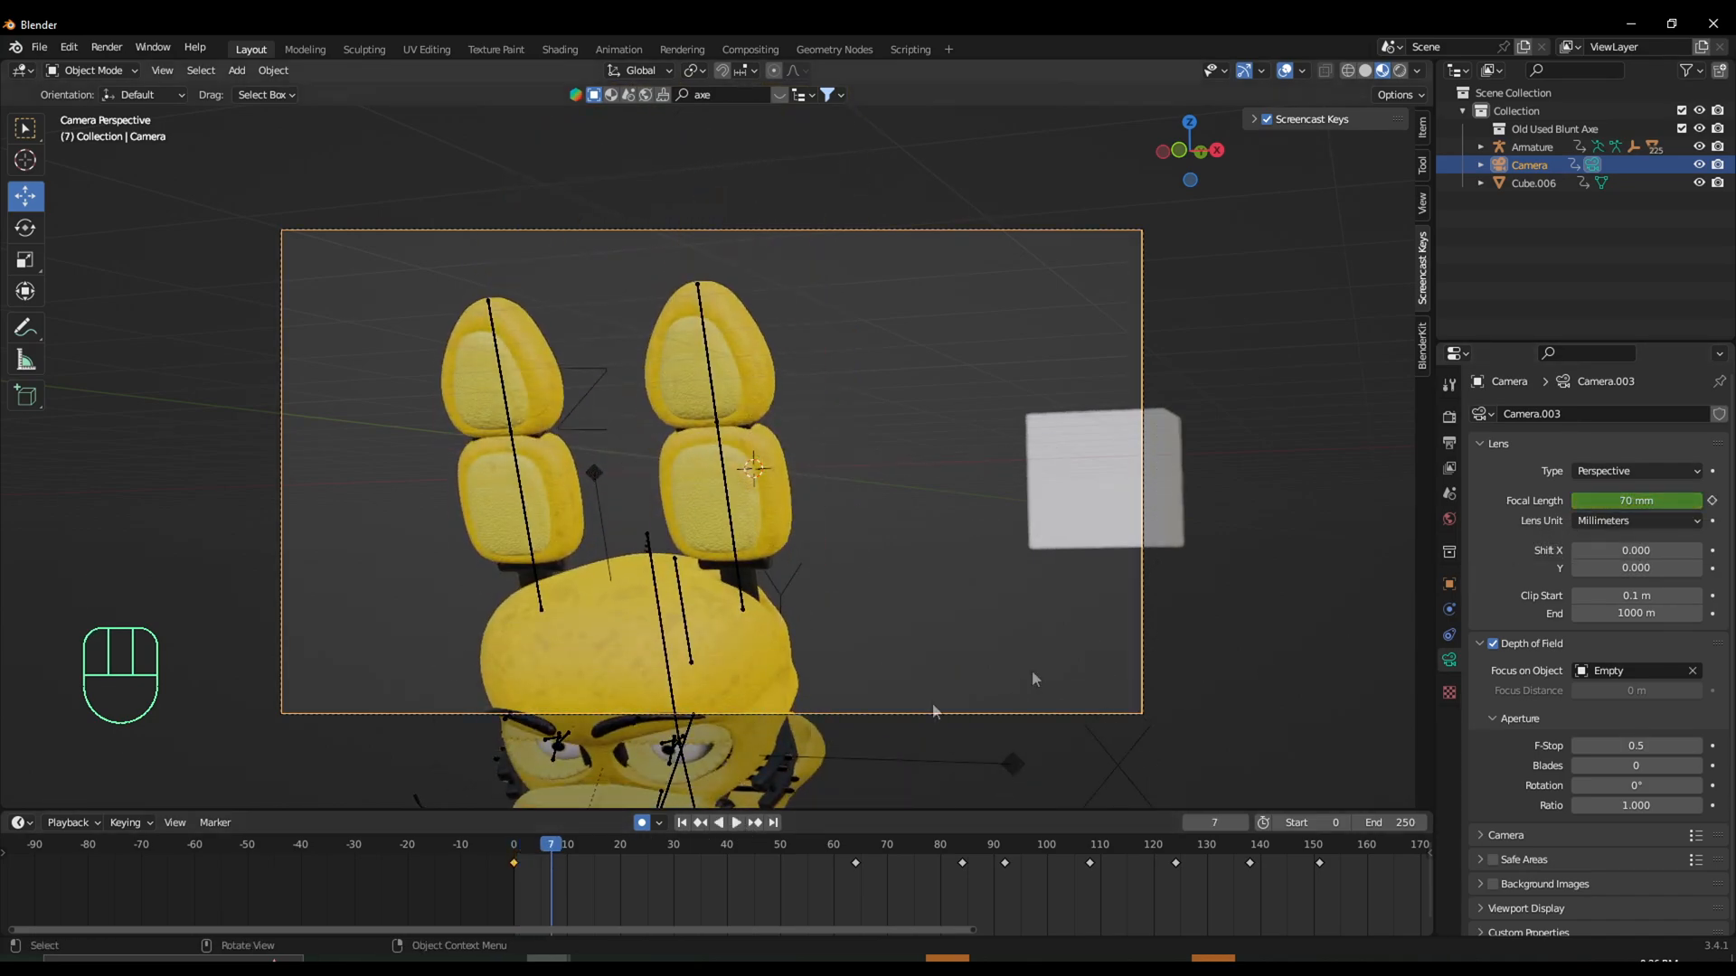
left_click_drag(1636, 500, 1594, 500)
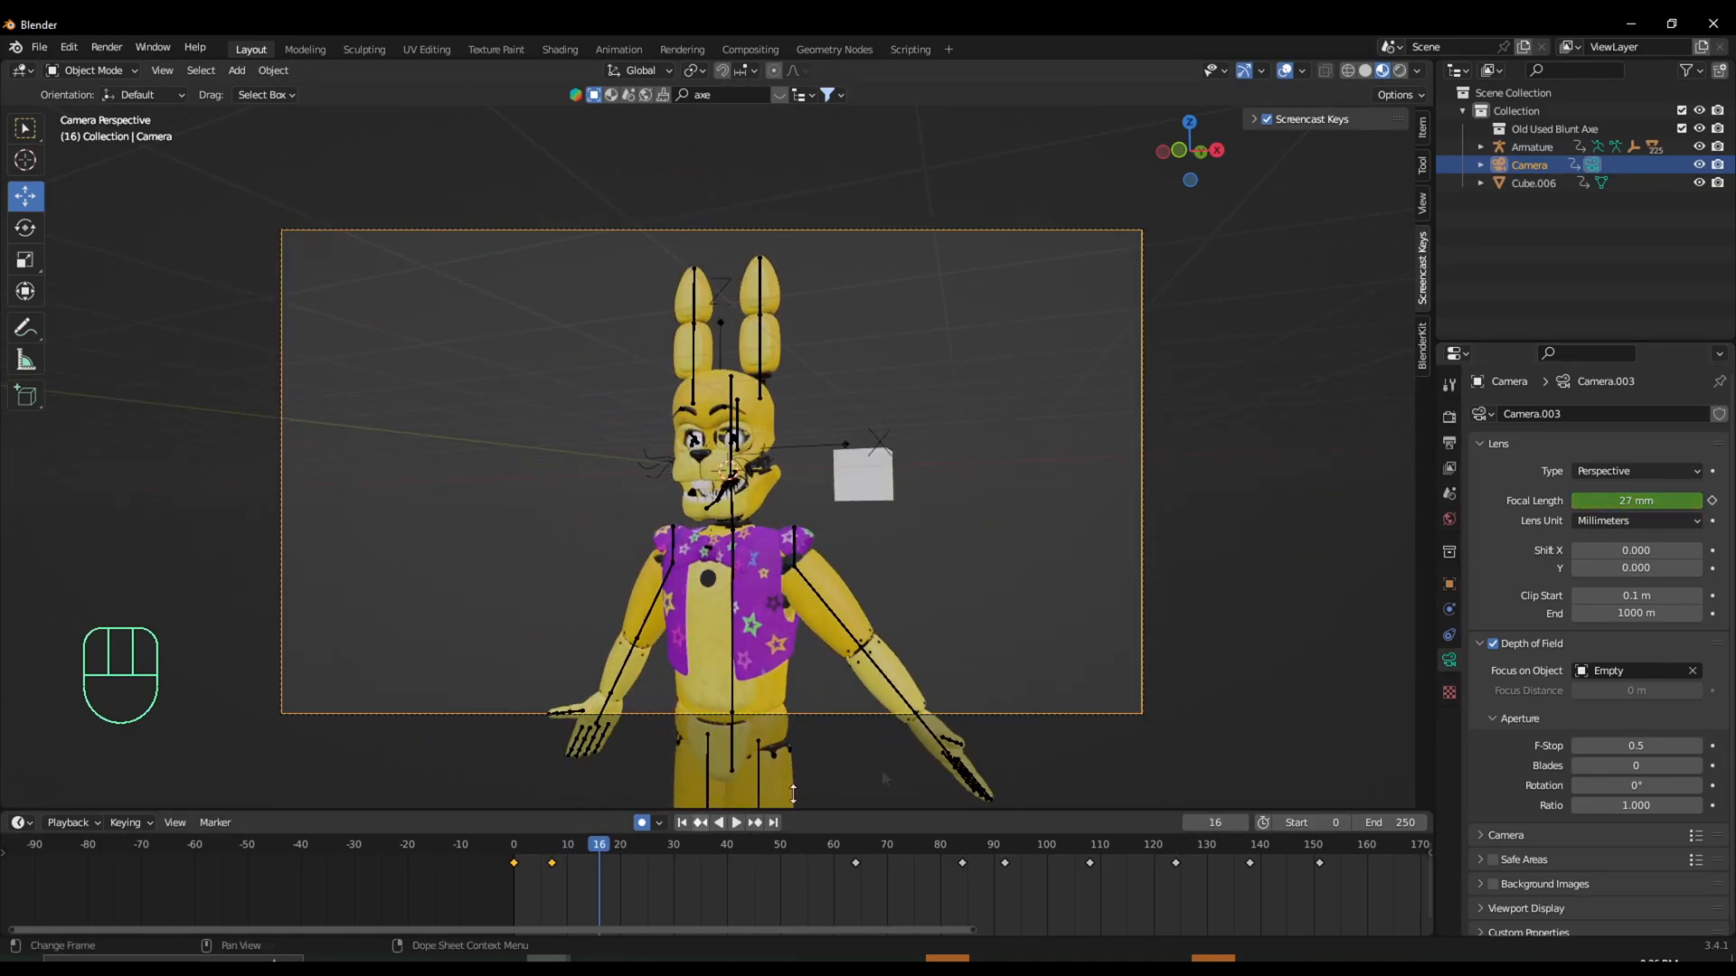
left_click_drag(1635, 499, 1671, 500)
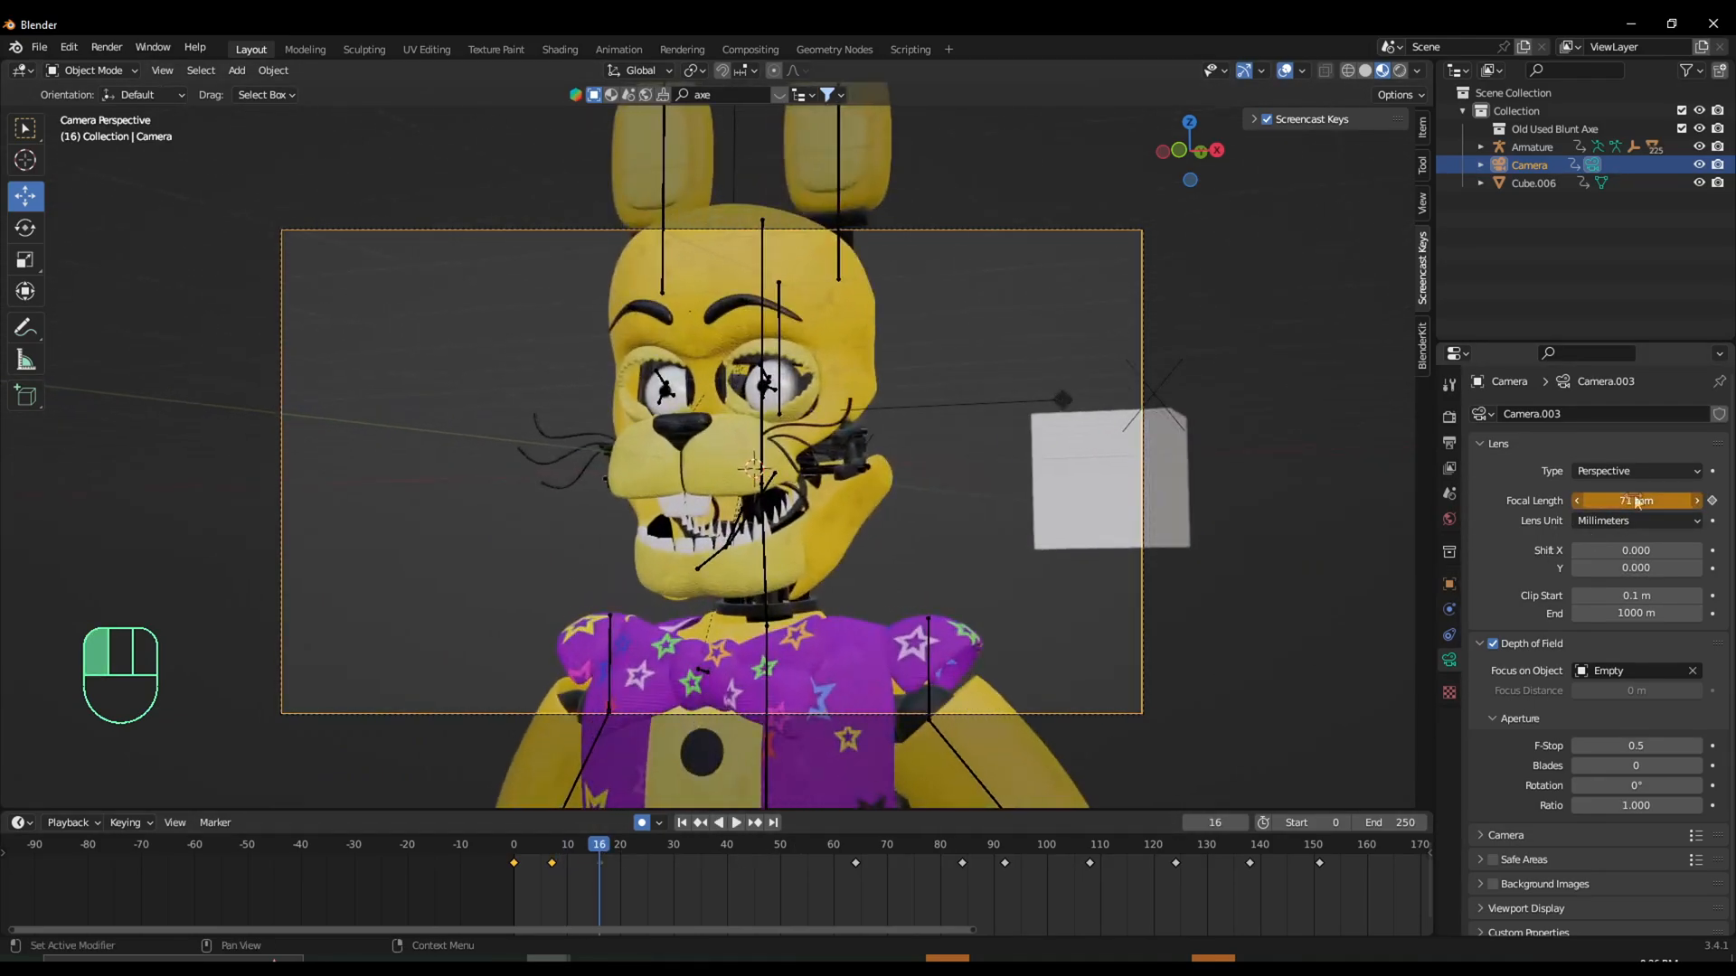
key("space")
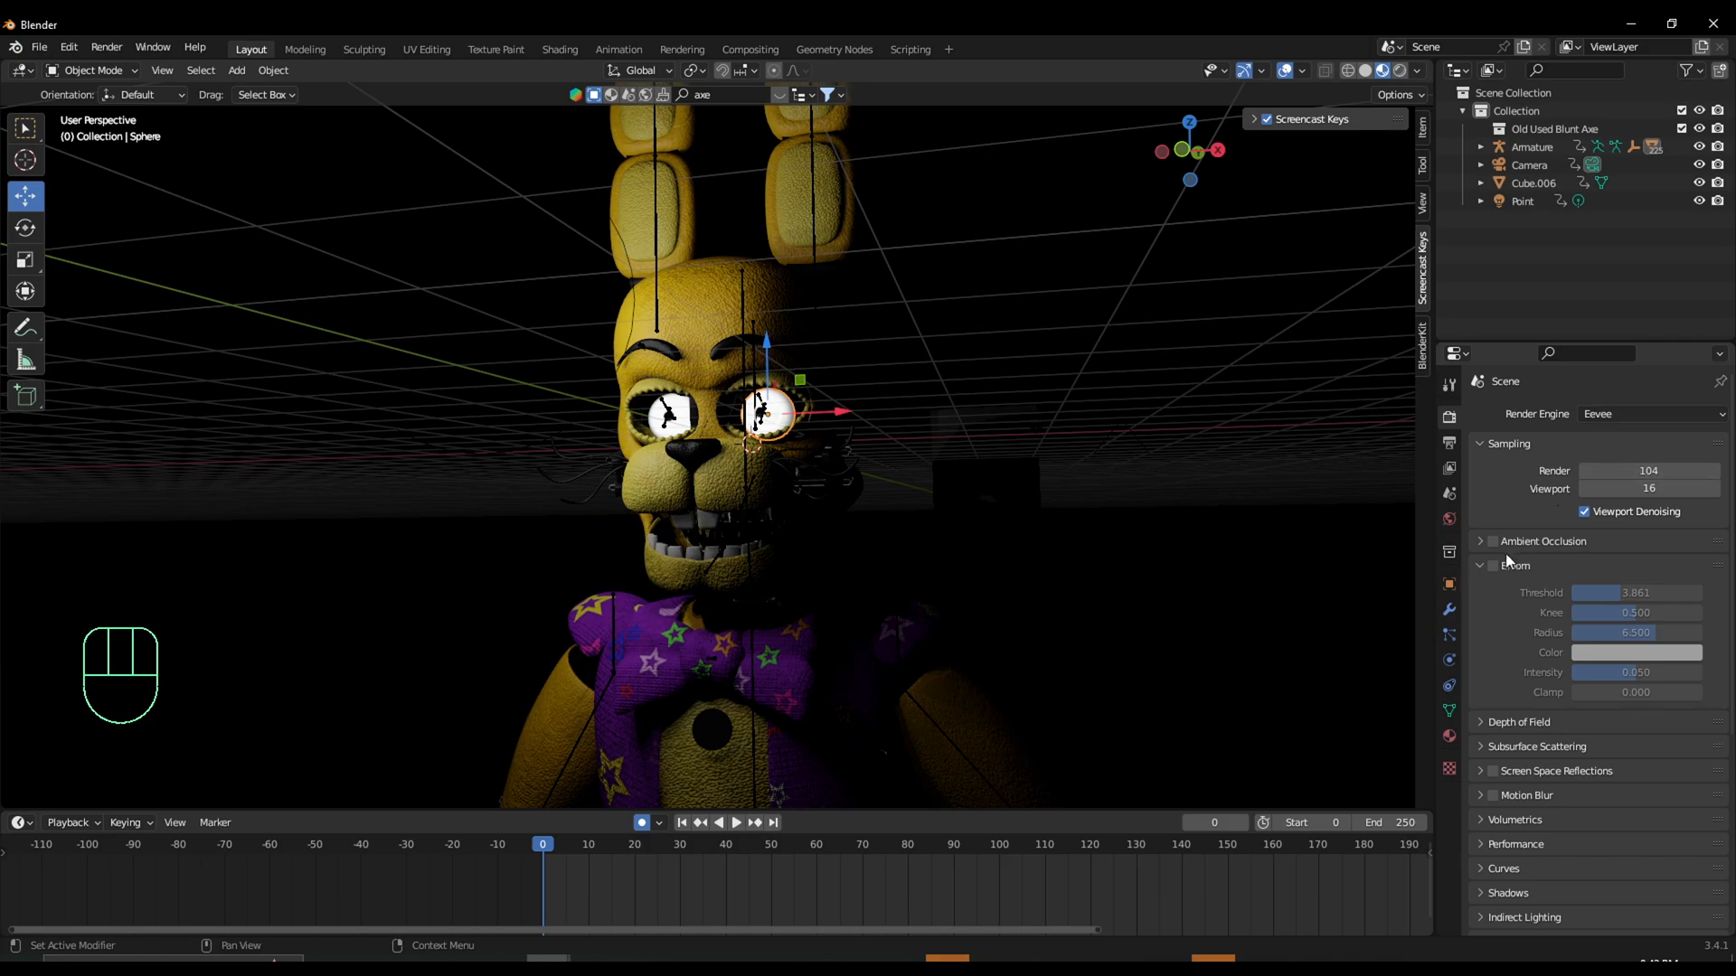
Tint bloom pale blue then switch it off, and enable motion blur starting on frame with shutter 0.85.
left_click(1635, 651)
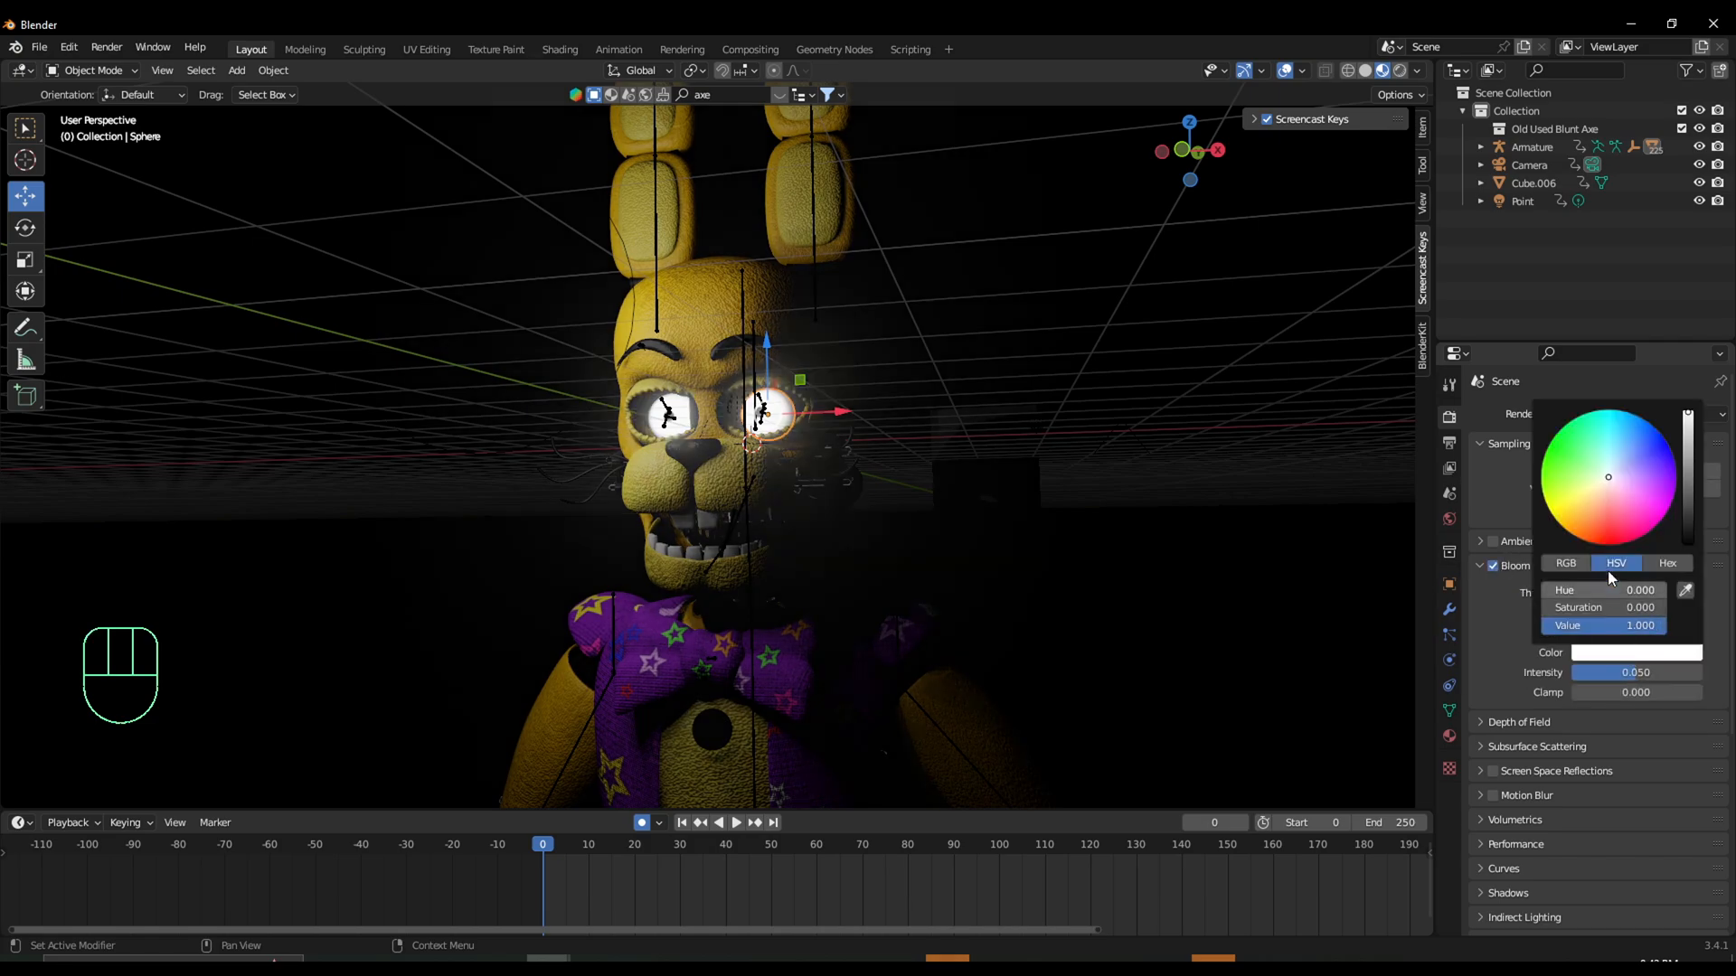
left_click(1612, 473)
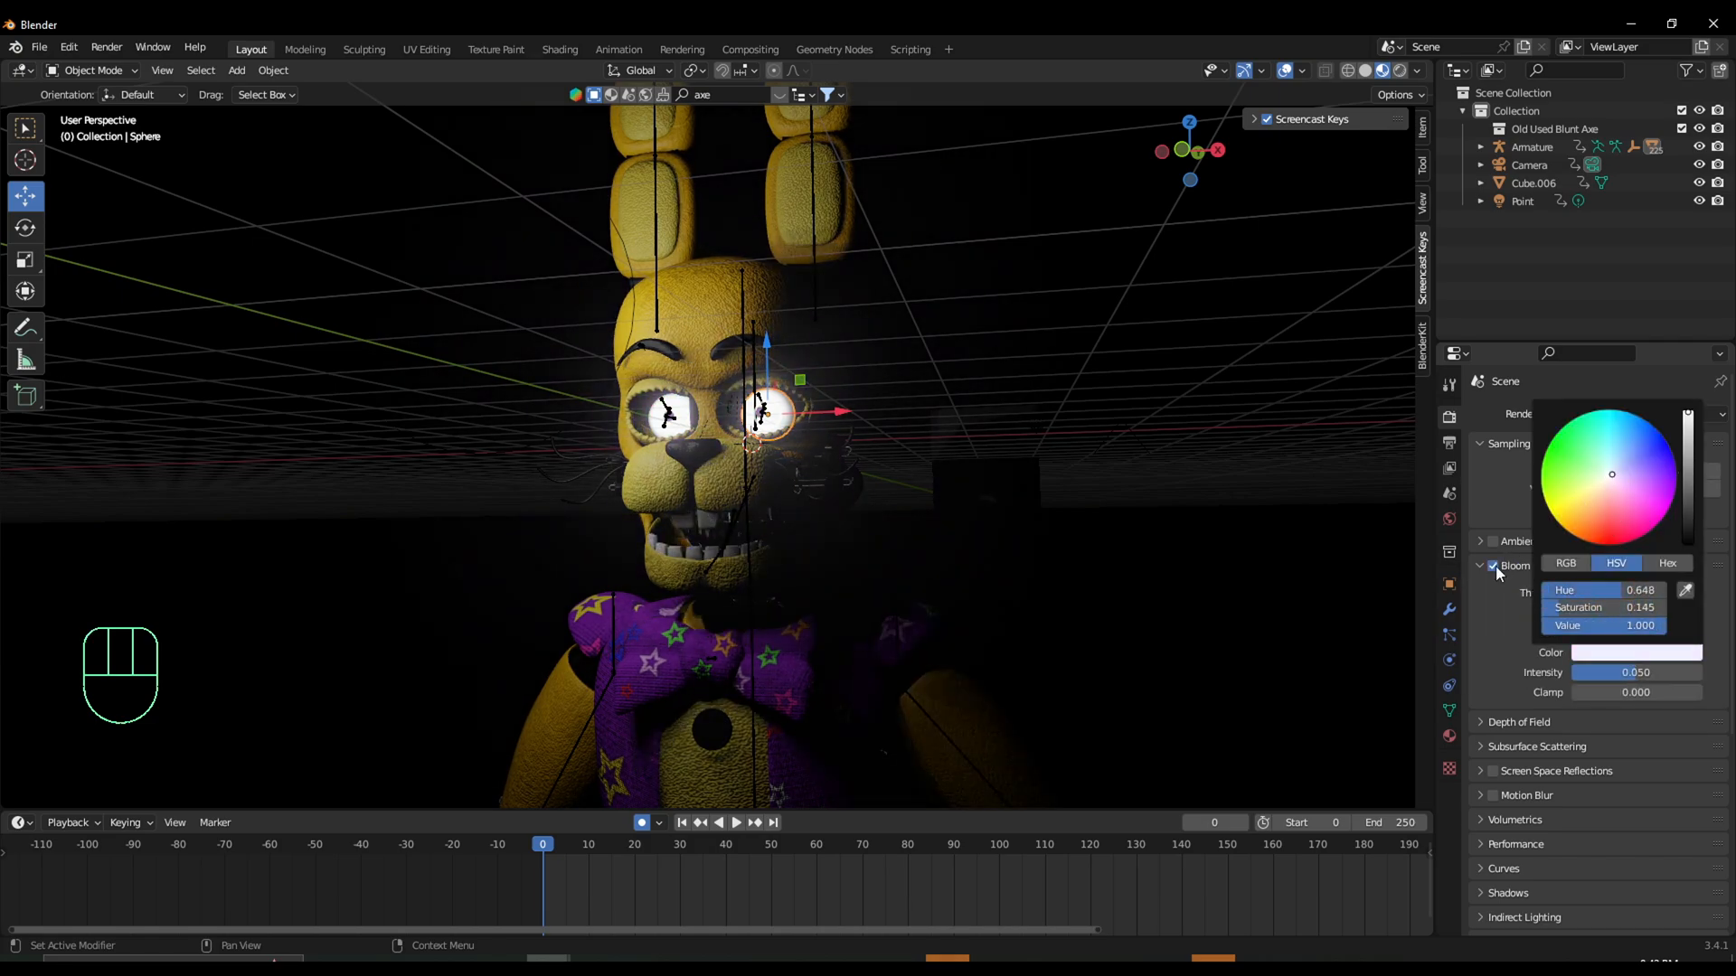
left_click(1070, 517)
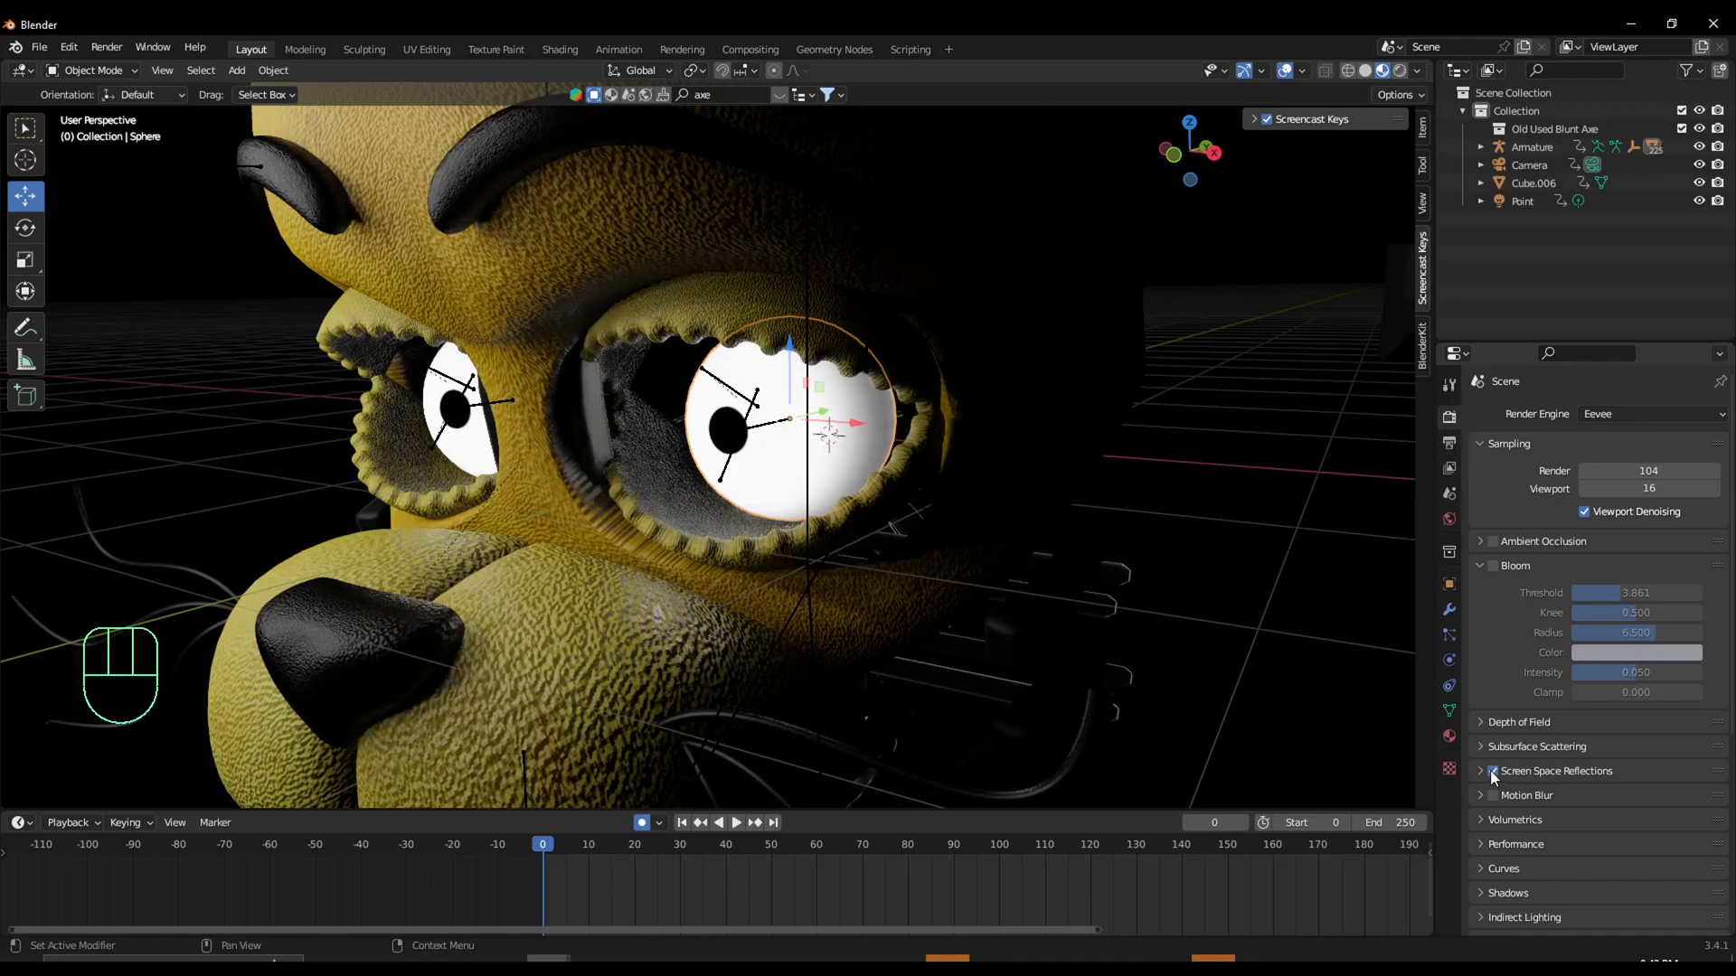
left_click(1494, 795)
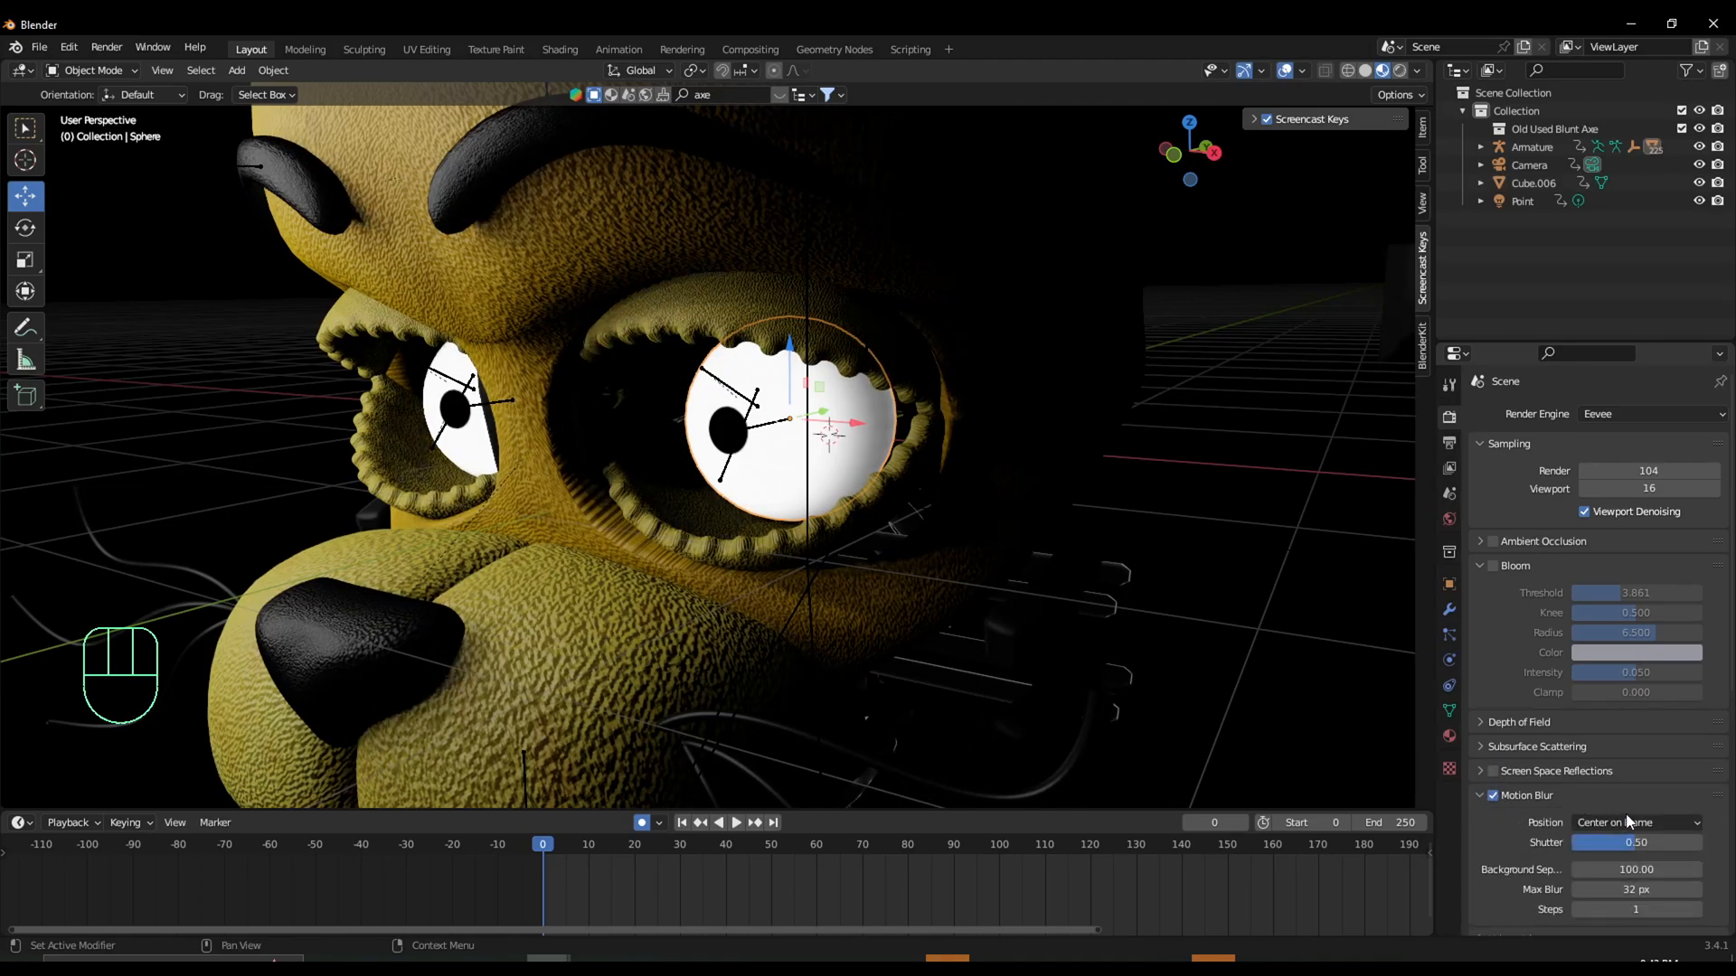
left_click(1637, 822)
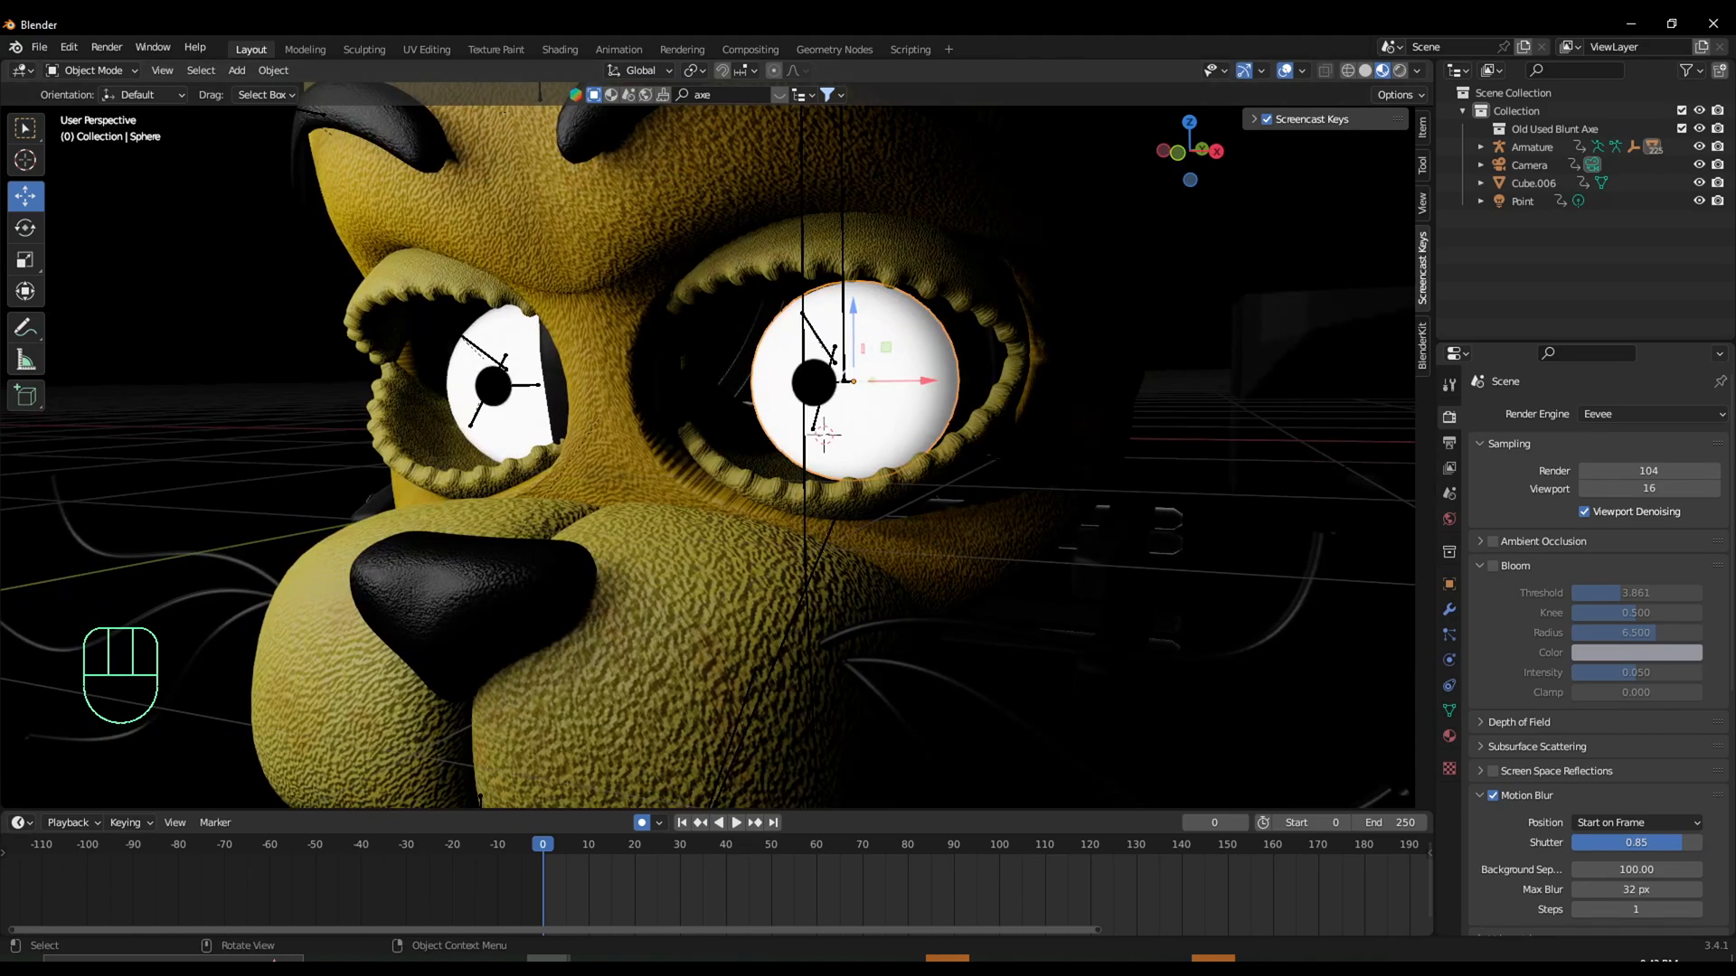
scroll("down", 3)
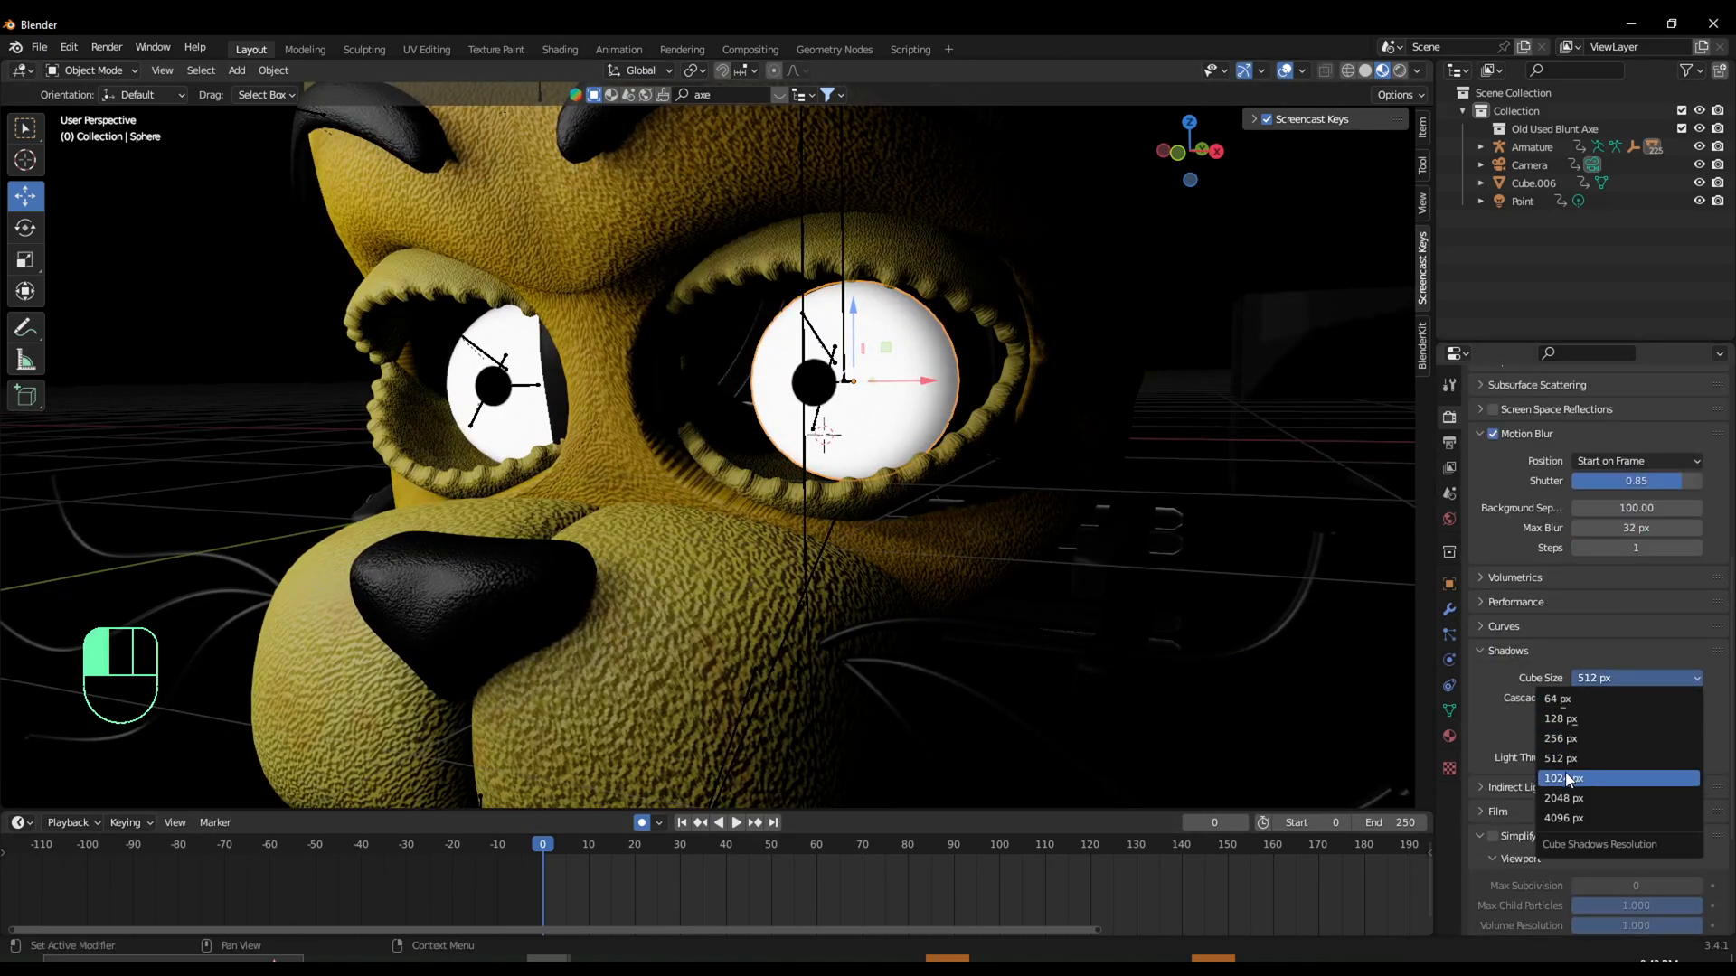
Set shadow cube size to 1024 px and toggle the transparent background in the Film panel.
left_click(1563, 778)
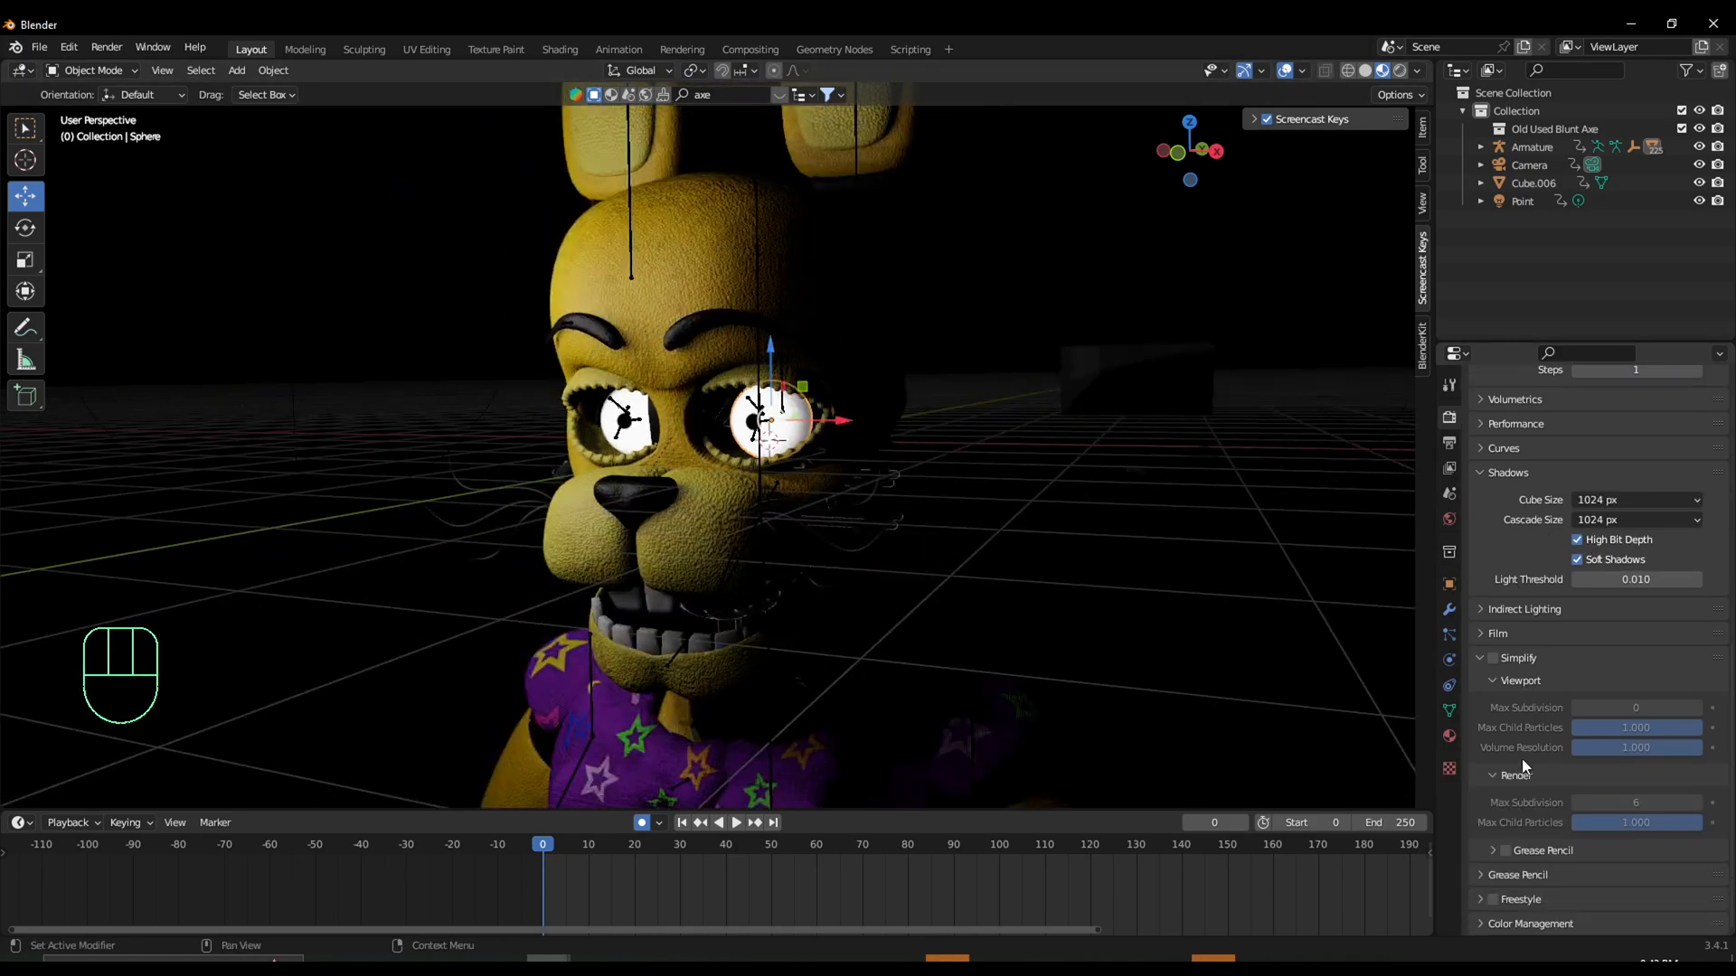
left_click(1495, 632)
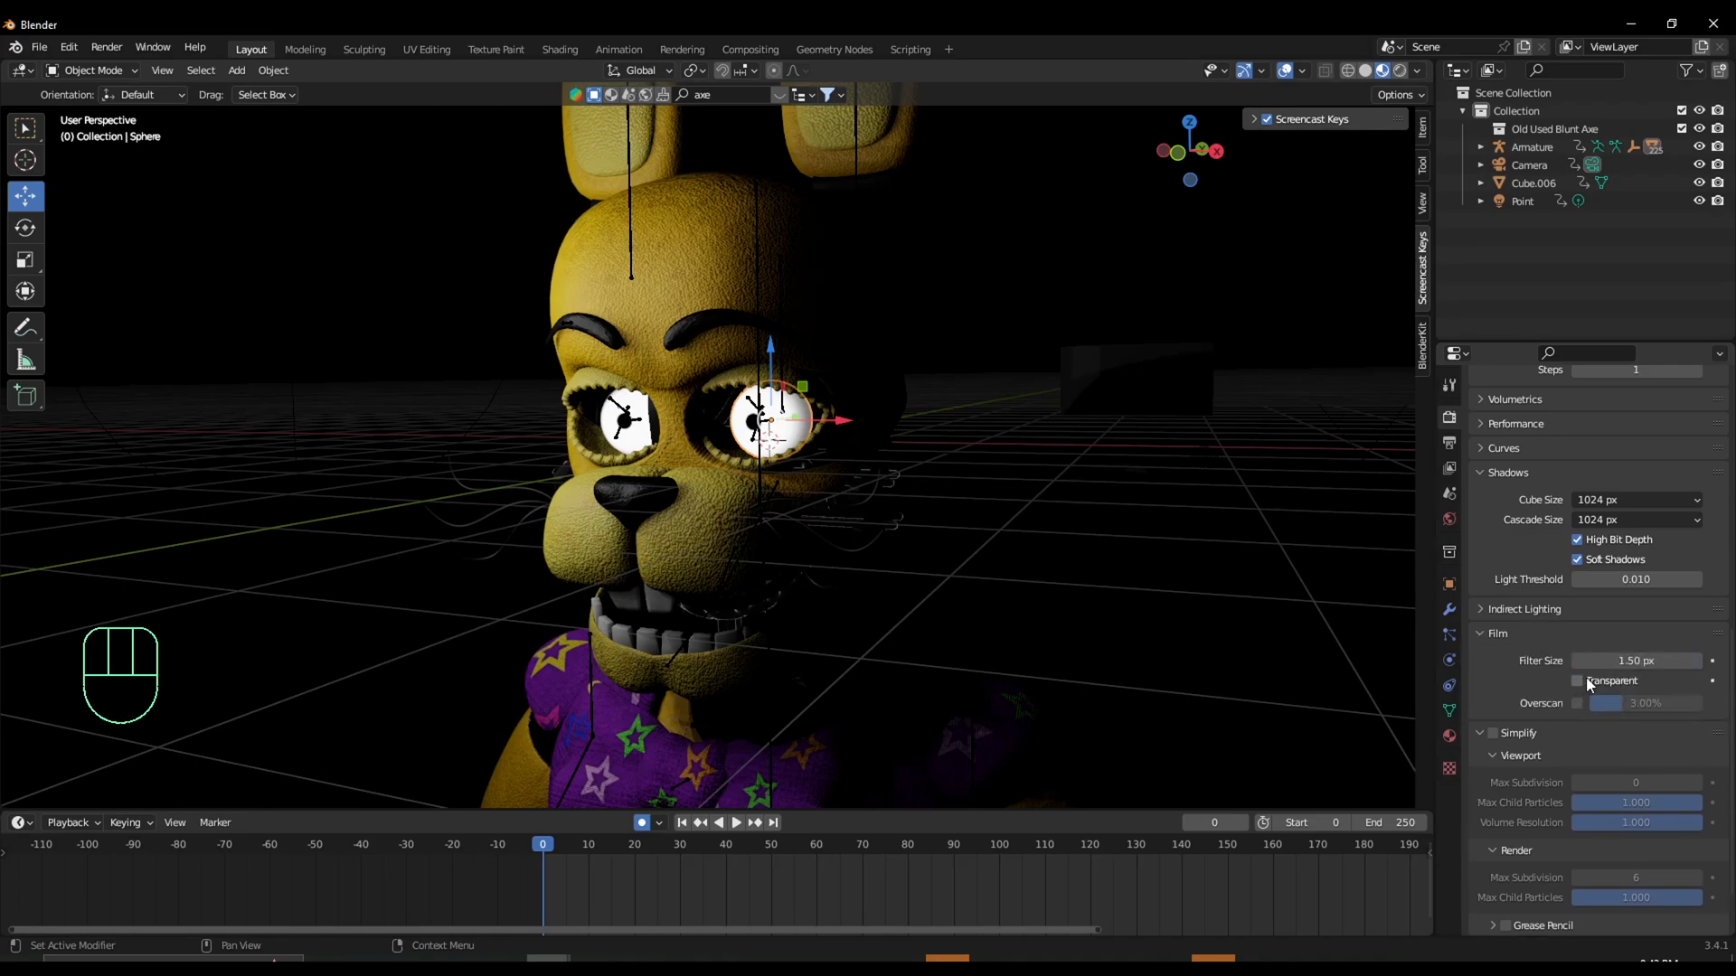
left_click(1576, 681)
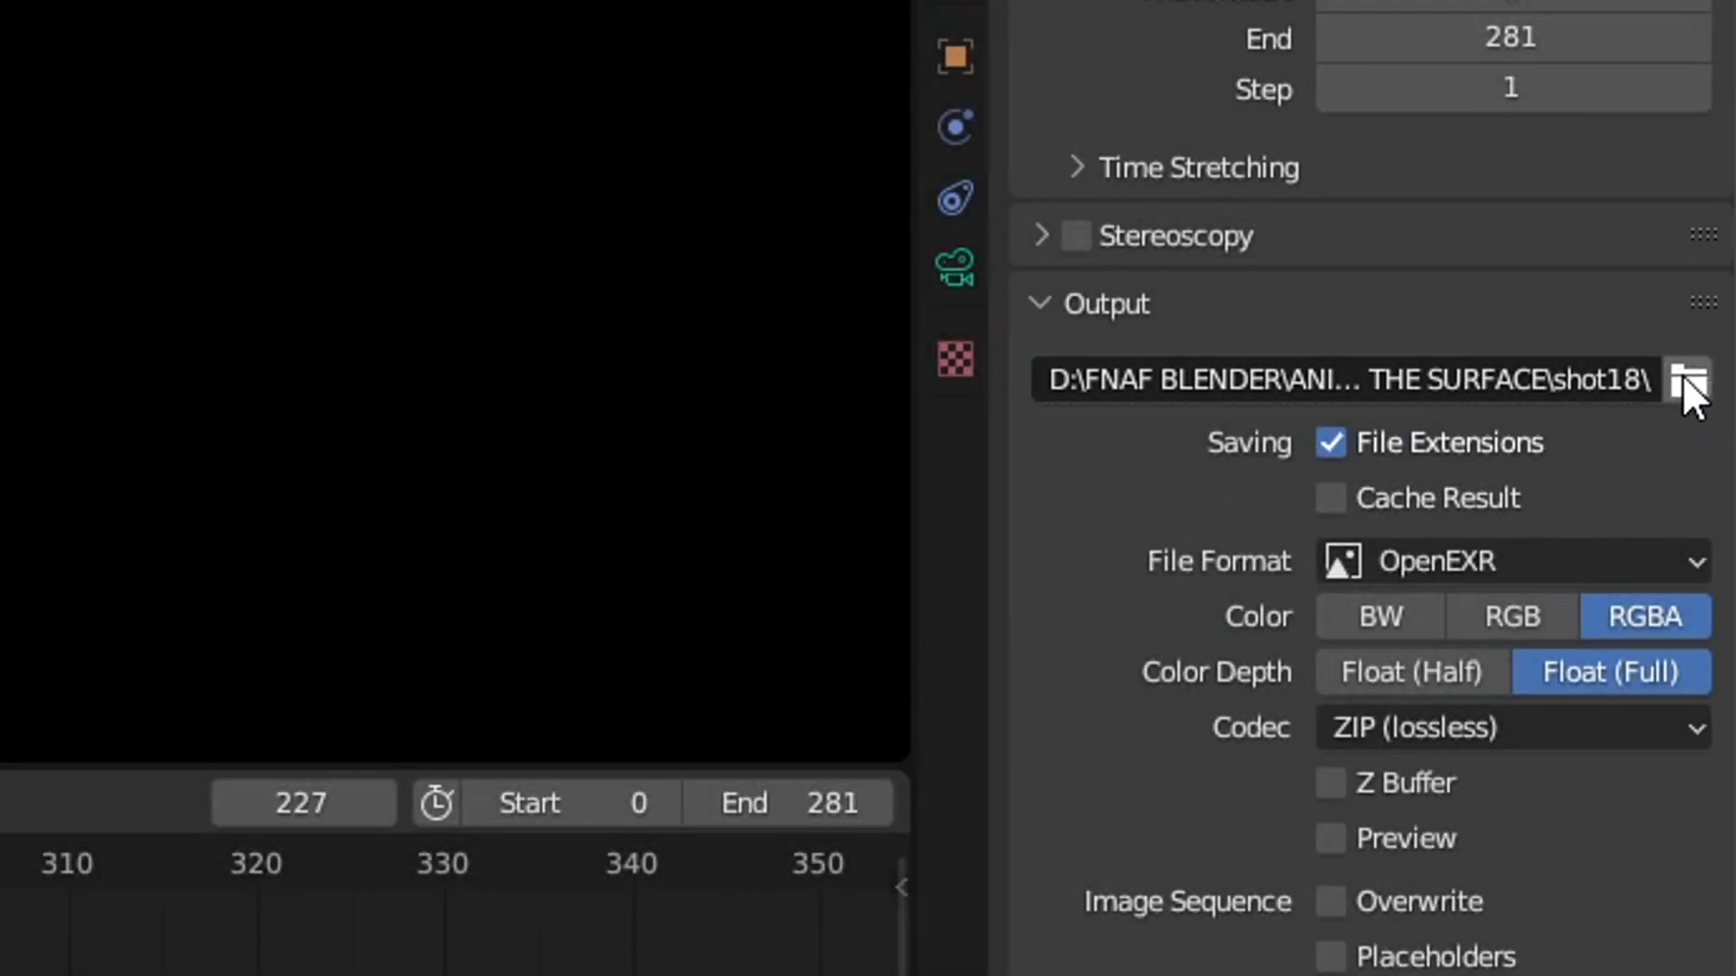
Browse the shot18 output folder to confirm the EXR frames exist, then return to the scene.
left_click(1687, 380)
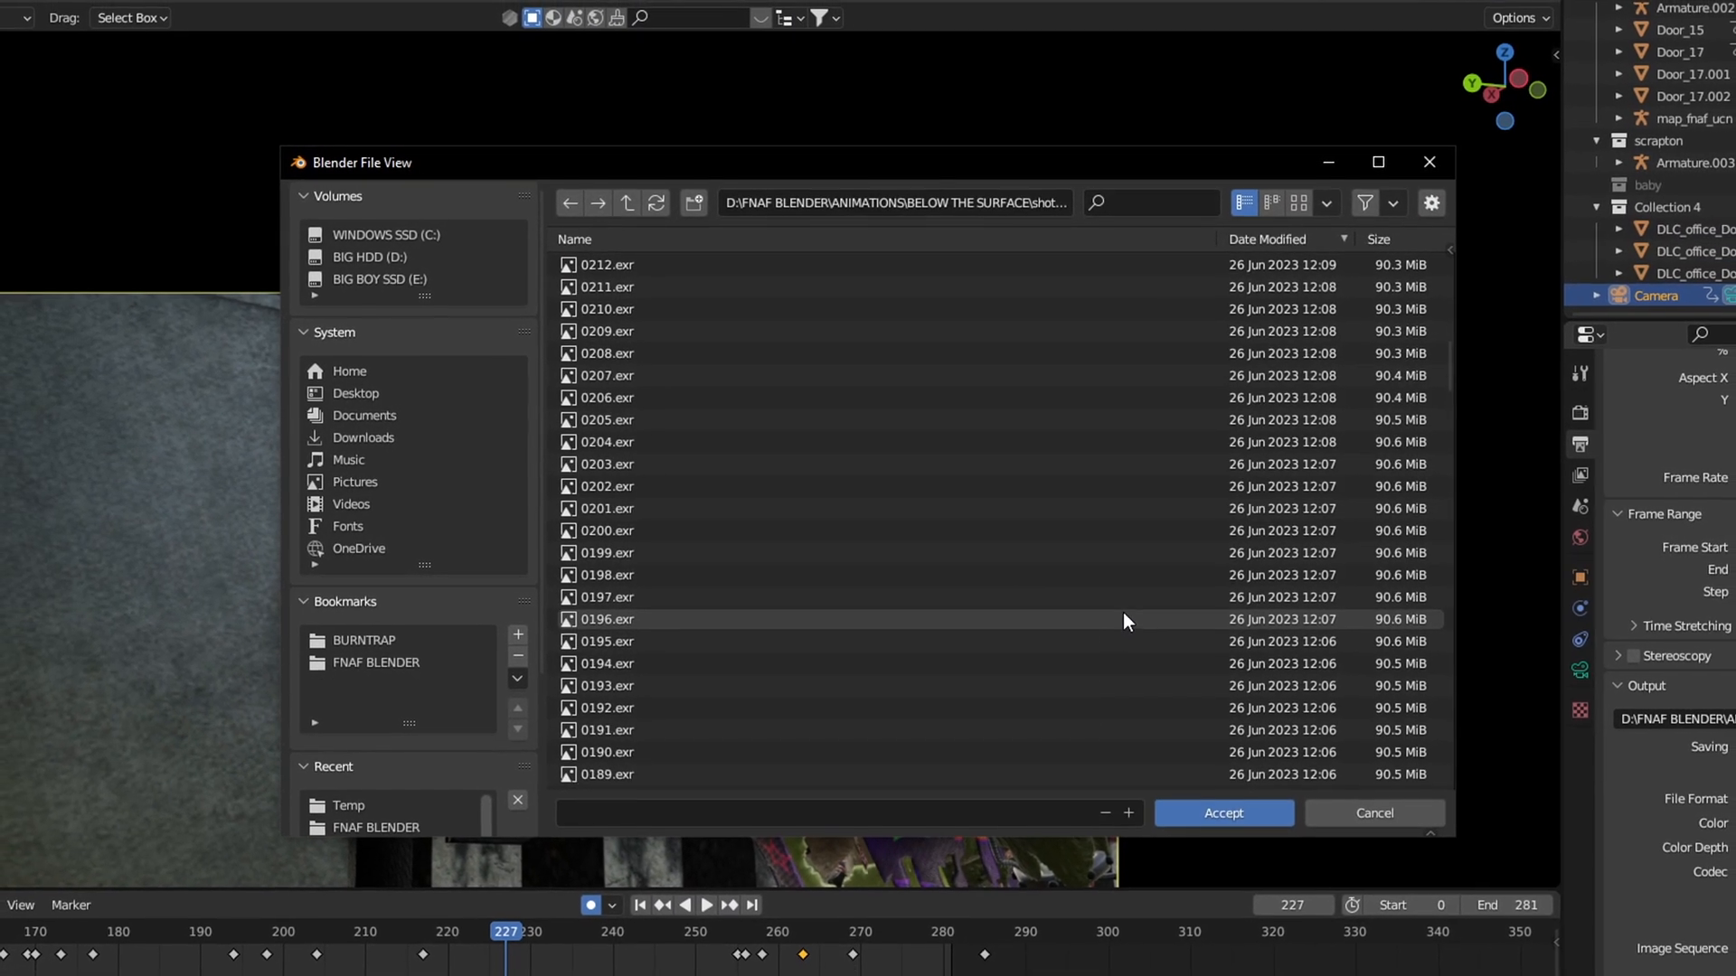
left_click(1372, 812)
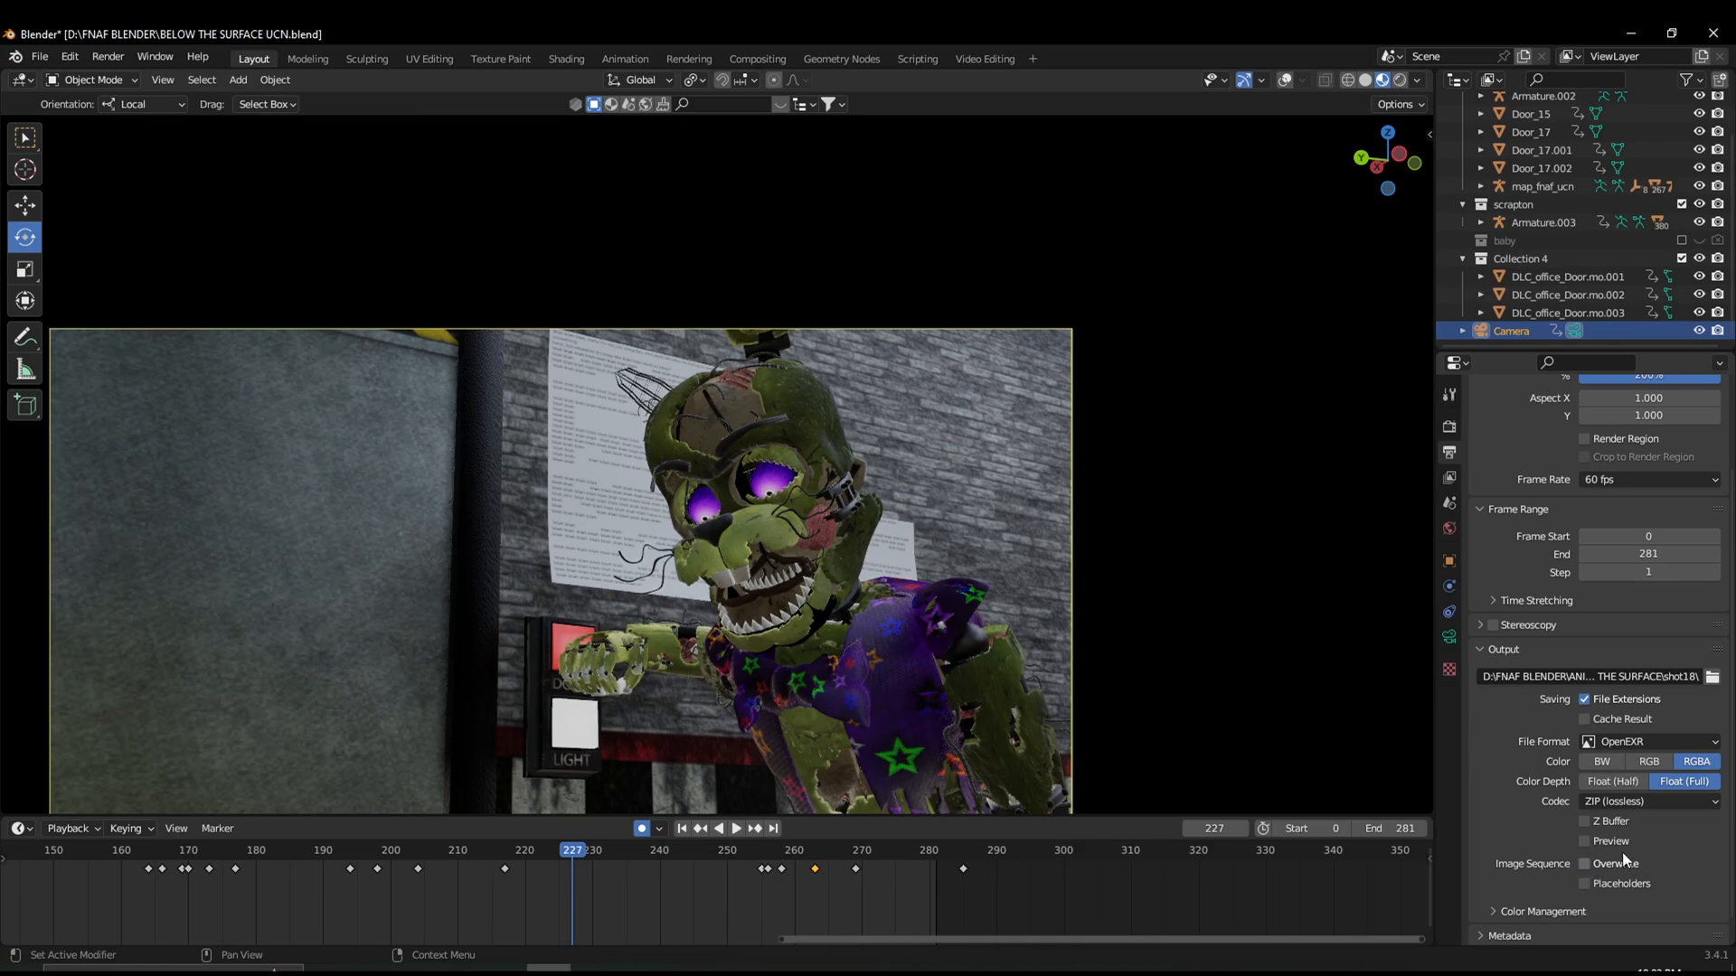
mouse_move(1617, 863)
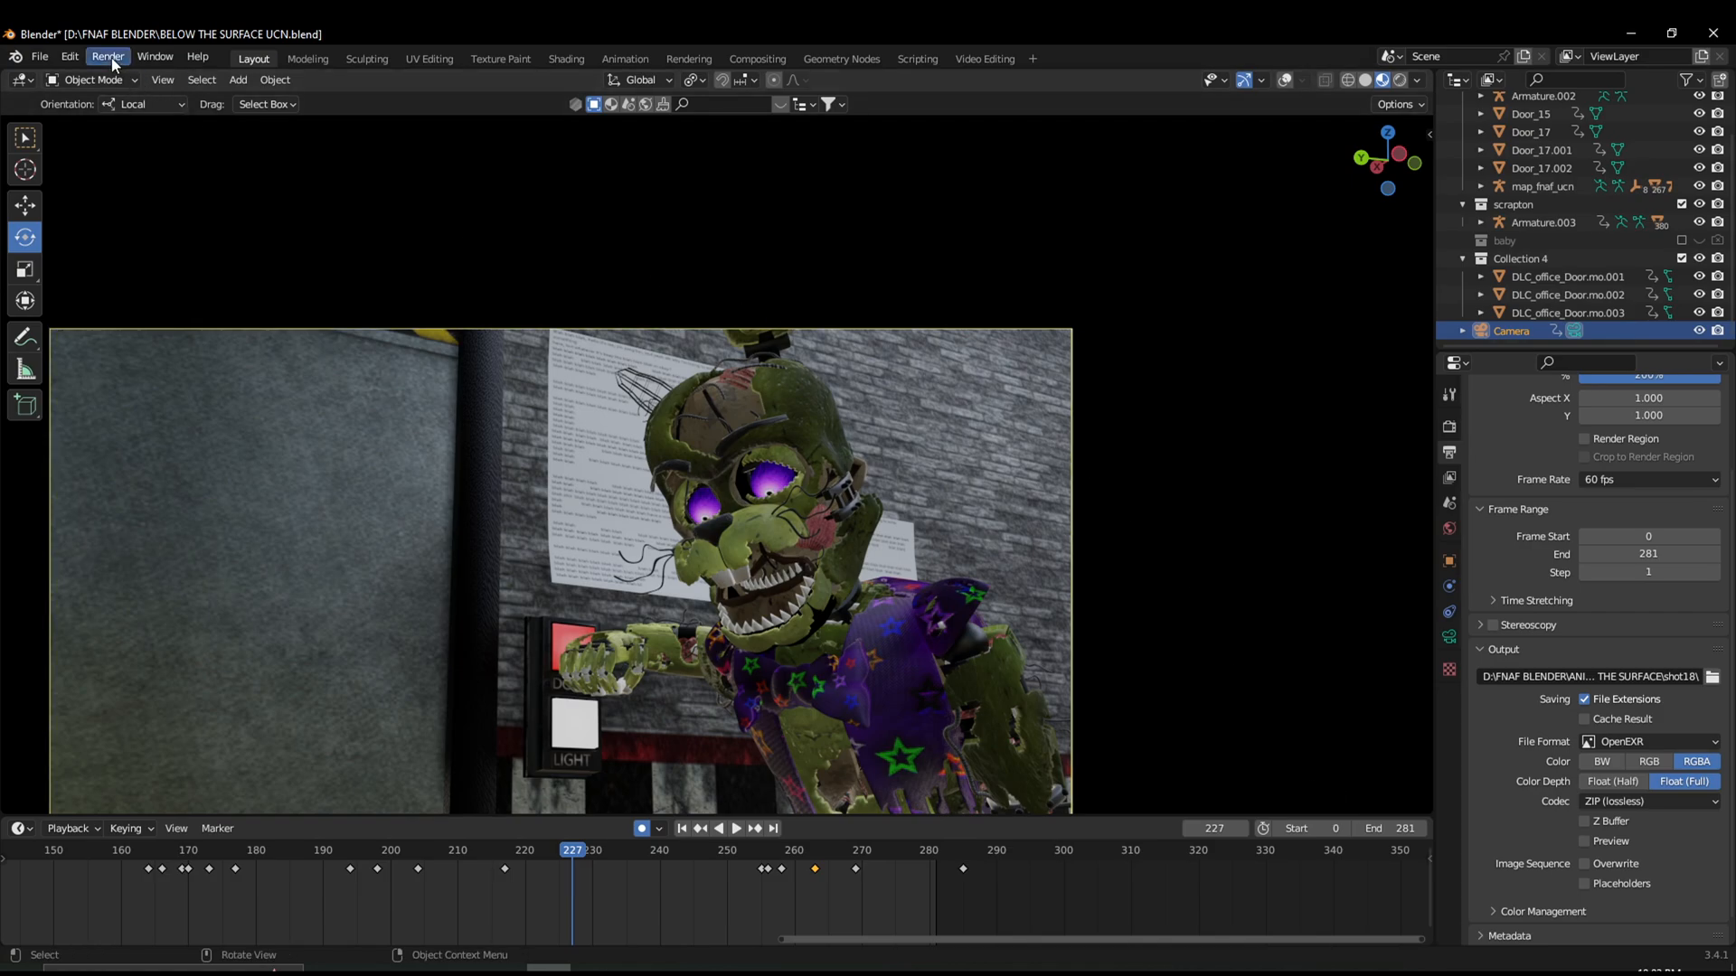
left_click(107, 56)
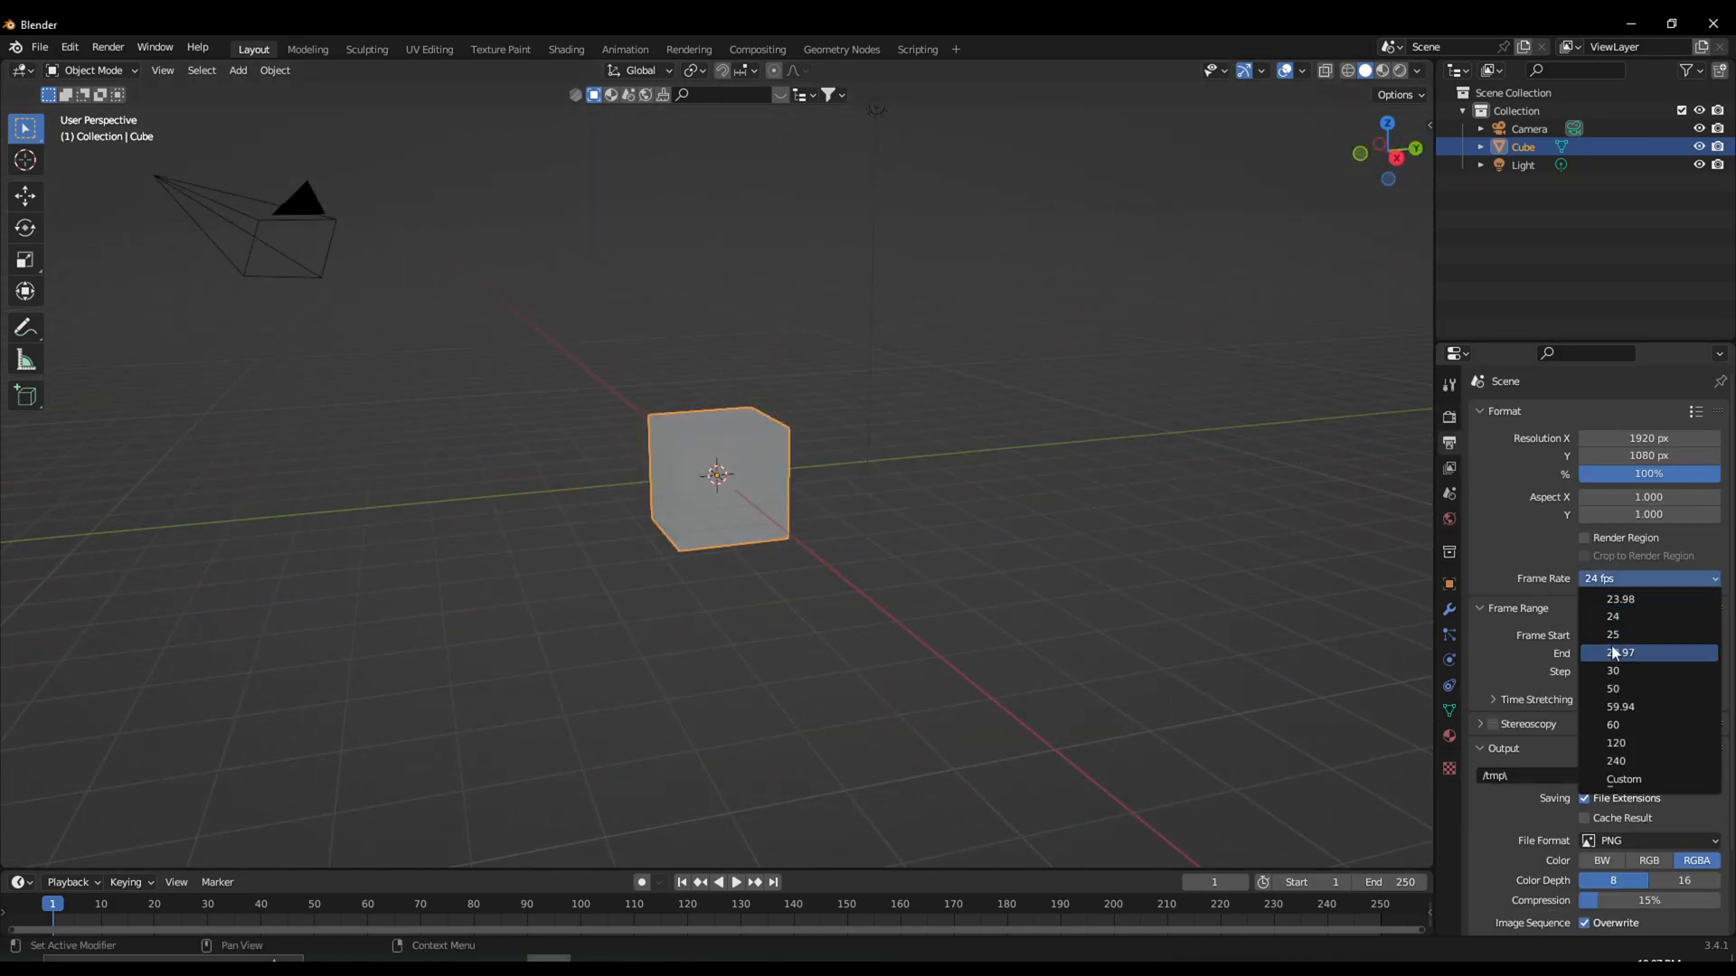
Set the scene to 60 fps and add the shot18 EXR frames from BELOW THE SURFACE as an image strip.
left_click(981, 48)
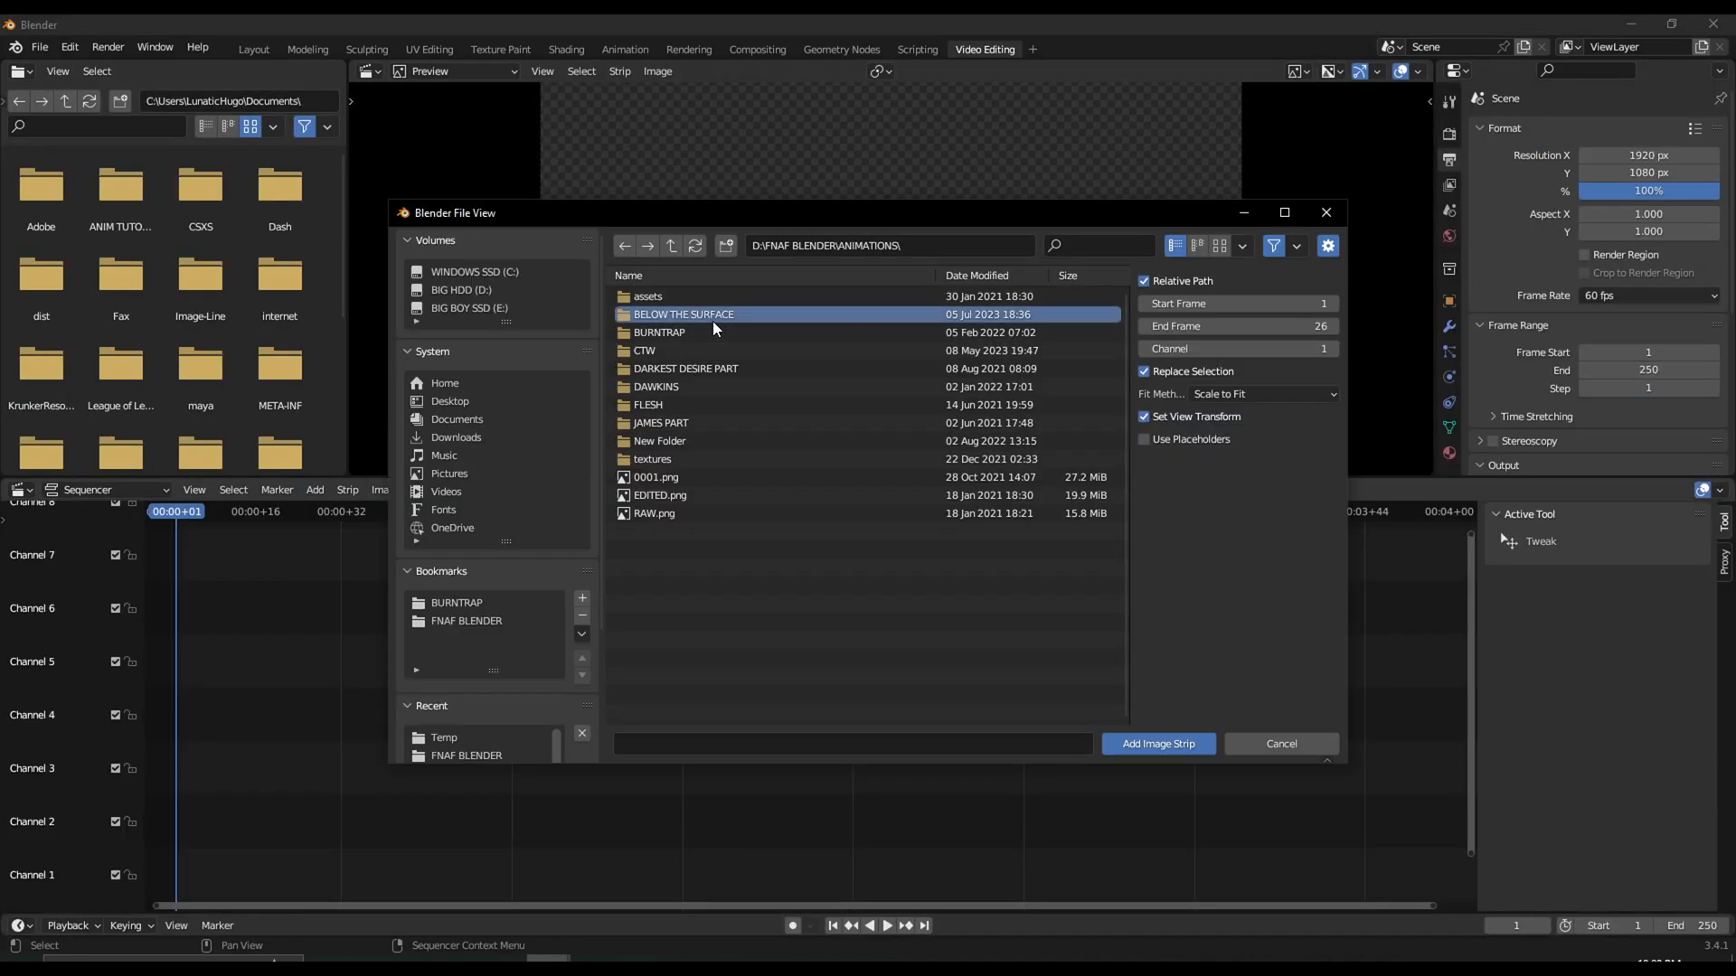
double_click(683, 315)
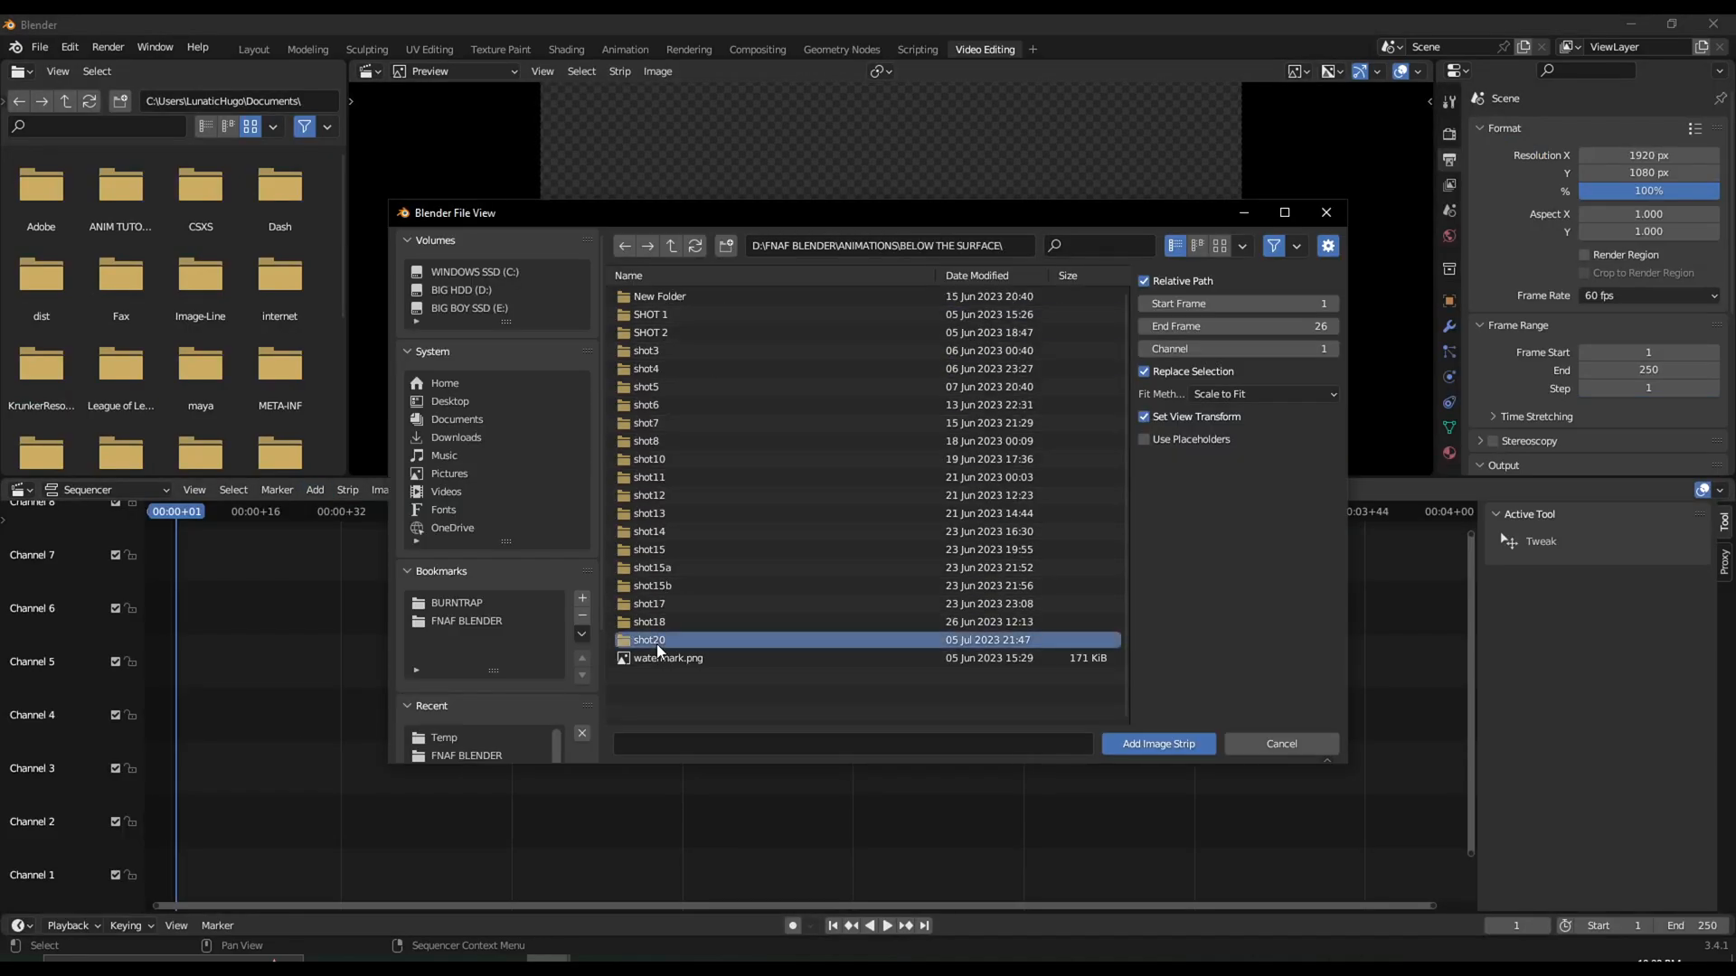
double_click(649, 640)
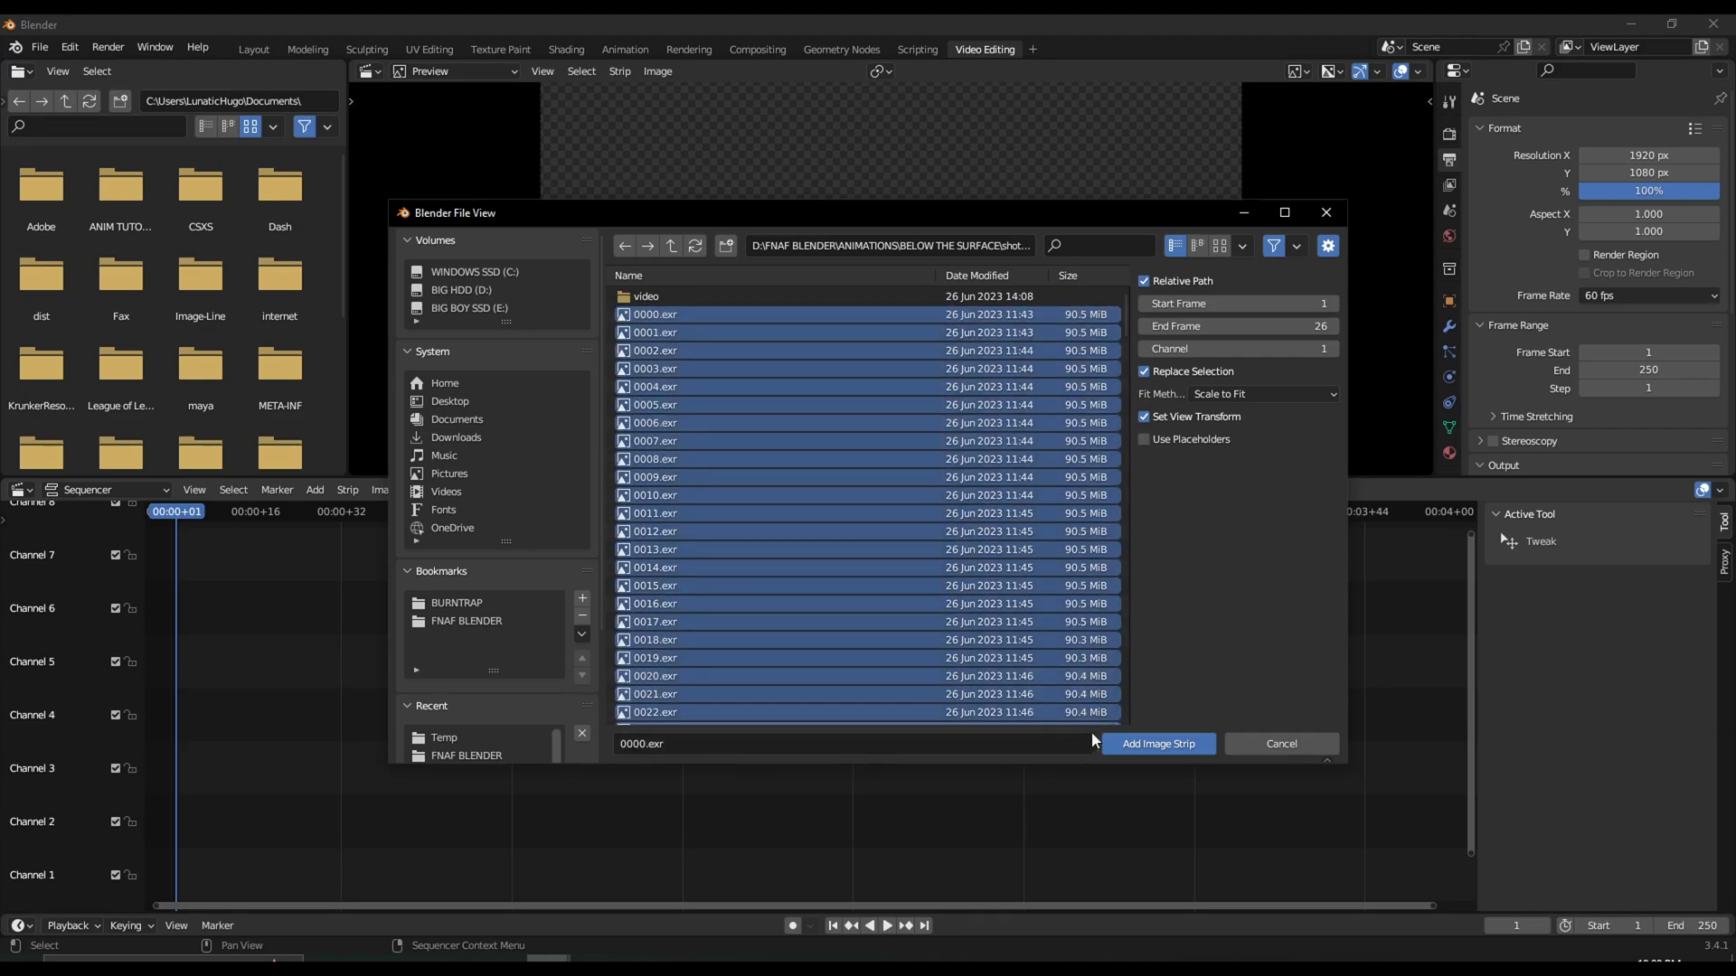
left_click(1155, 744)
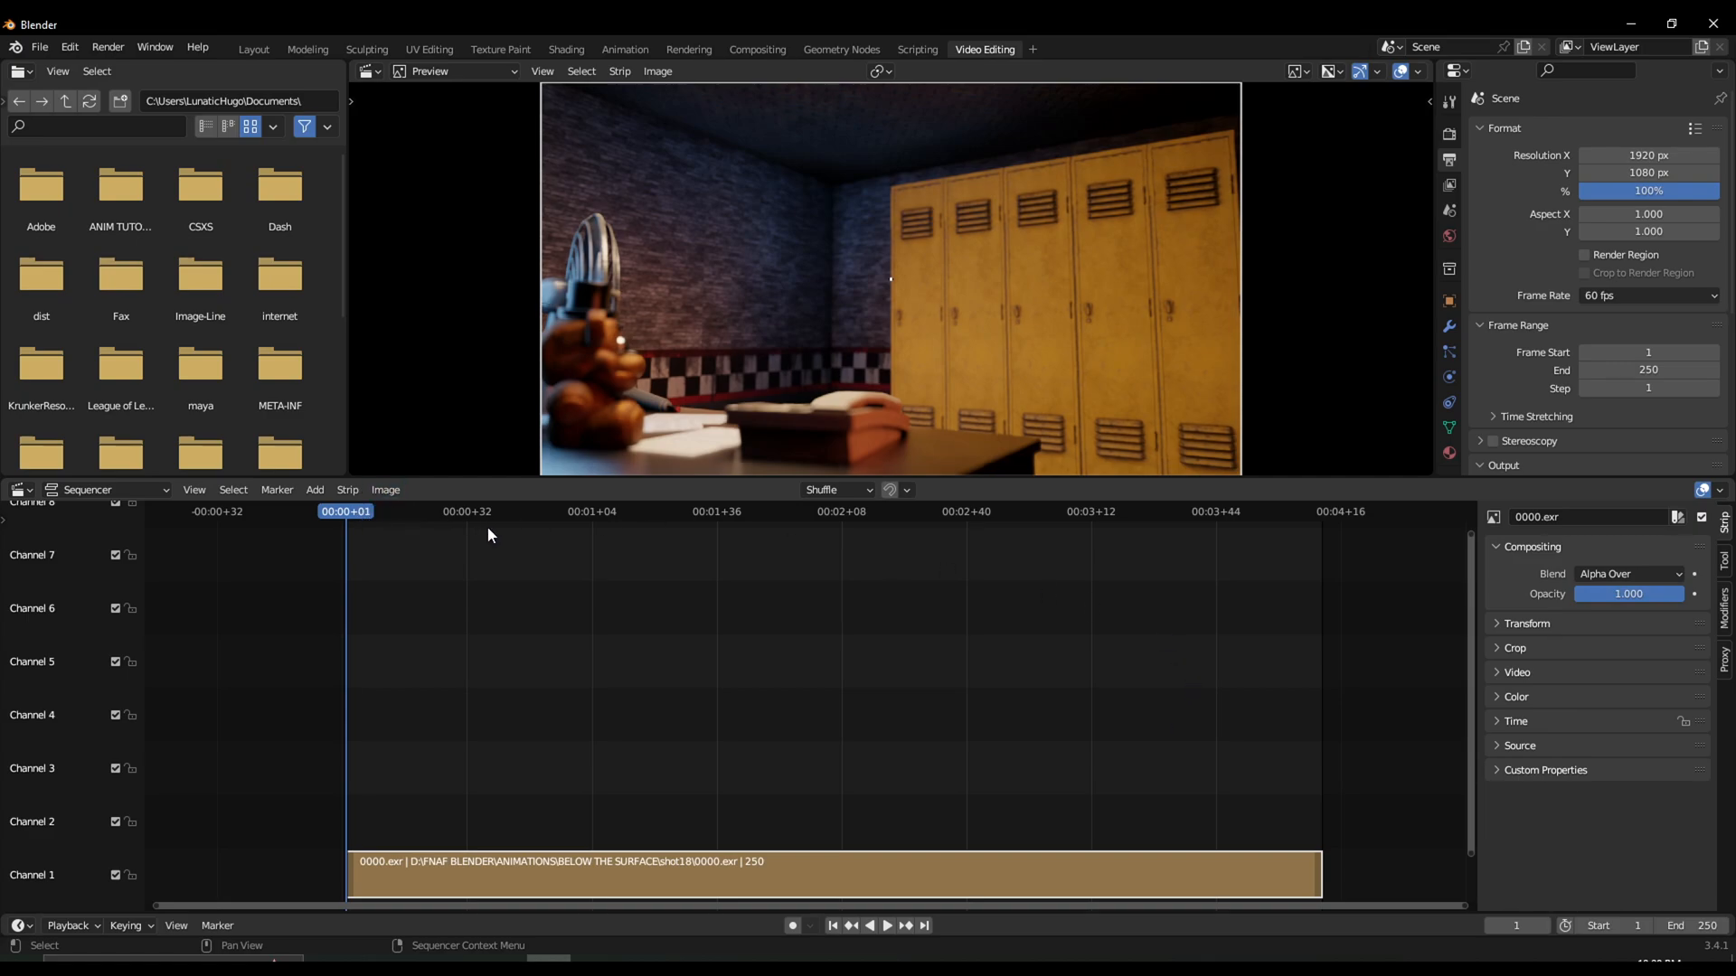
Preview the sequence and switch the output file format to FFmpeg Video.
left_click(460, 512)
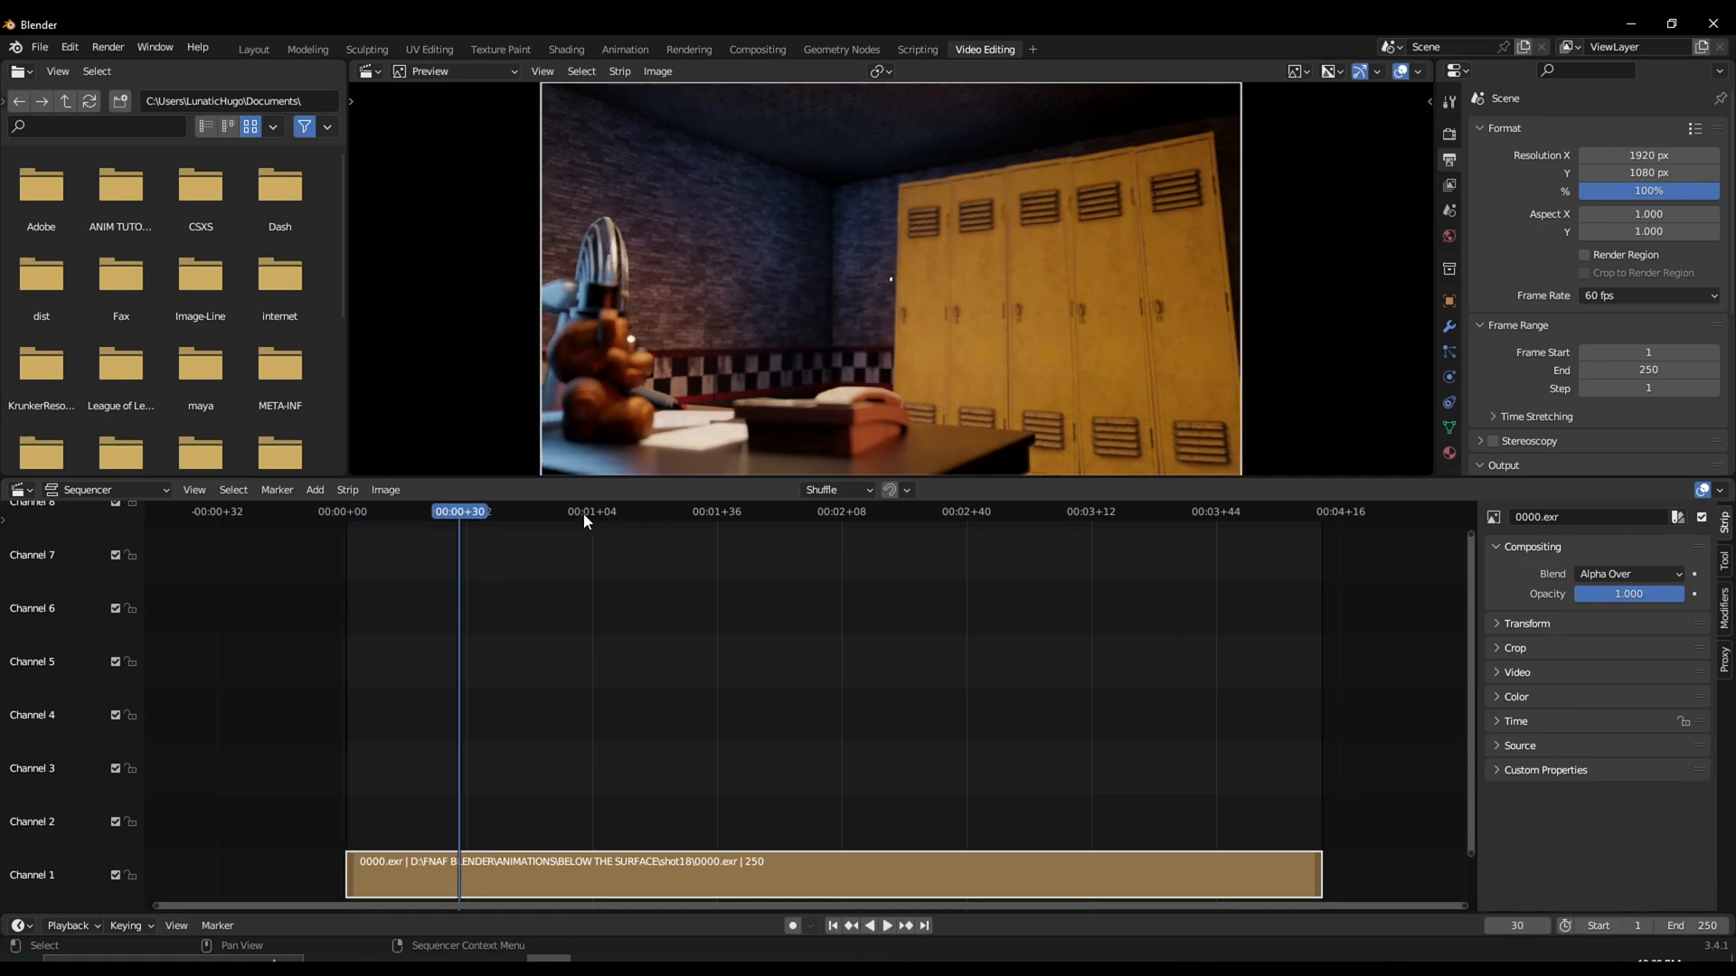
left_click(887, 926)
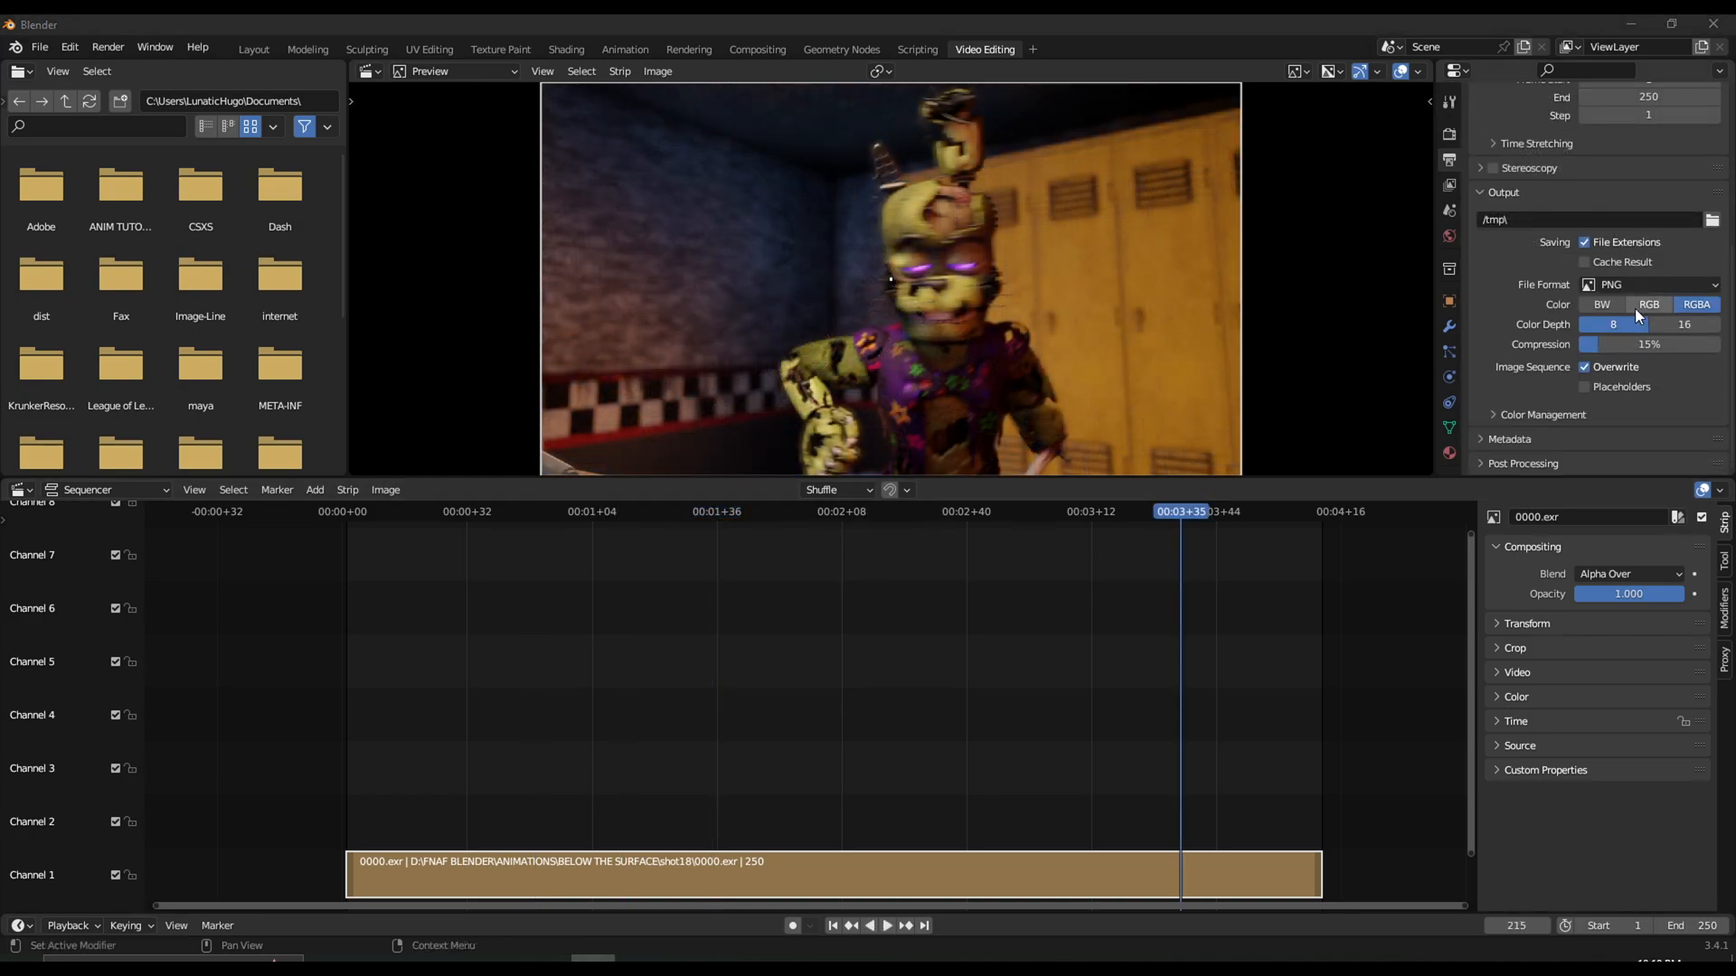
left_click(1649, 284)
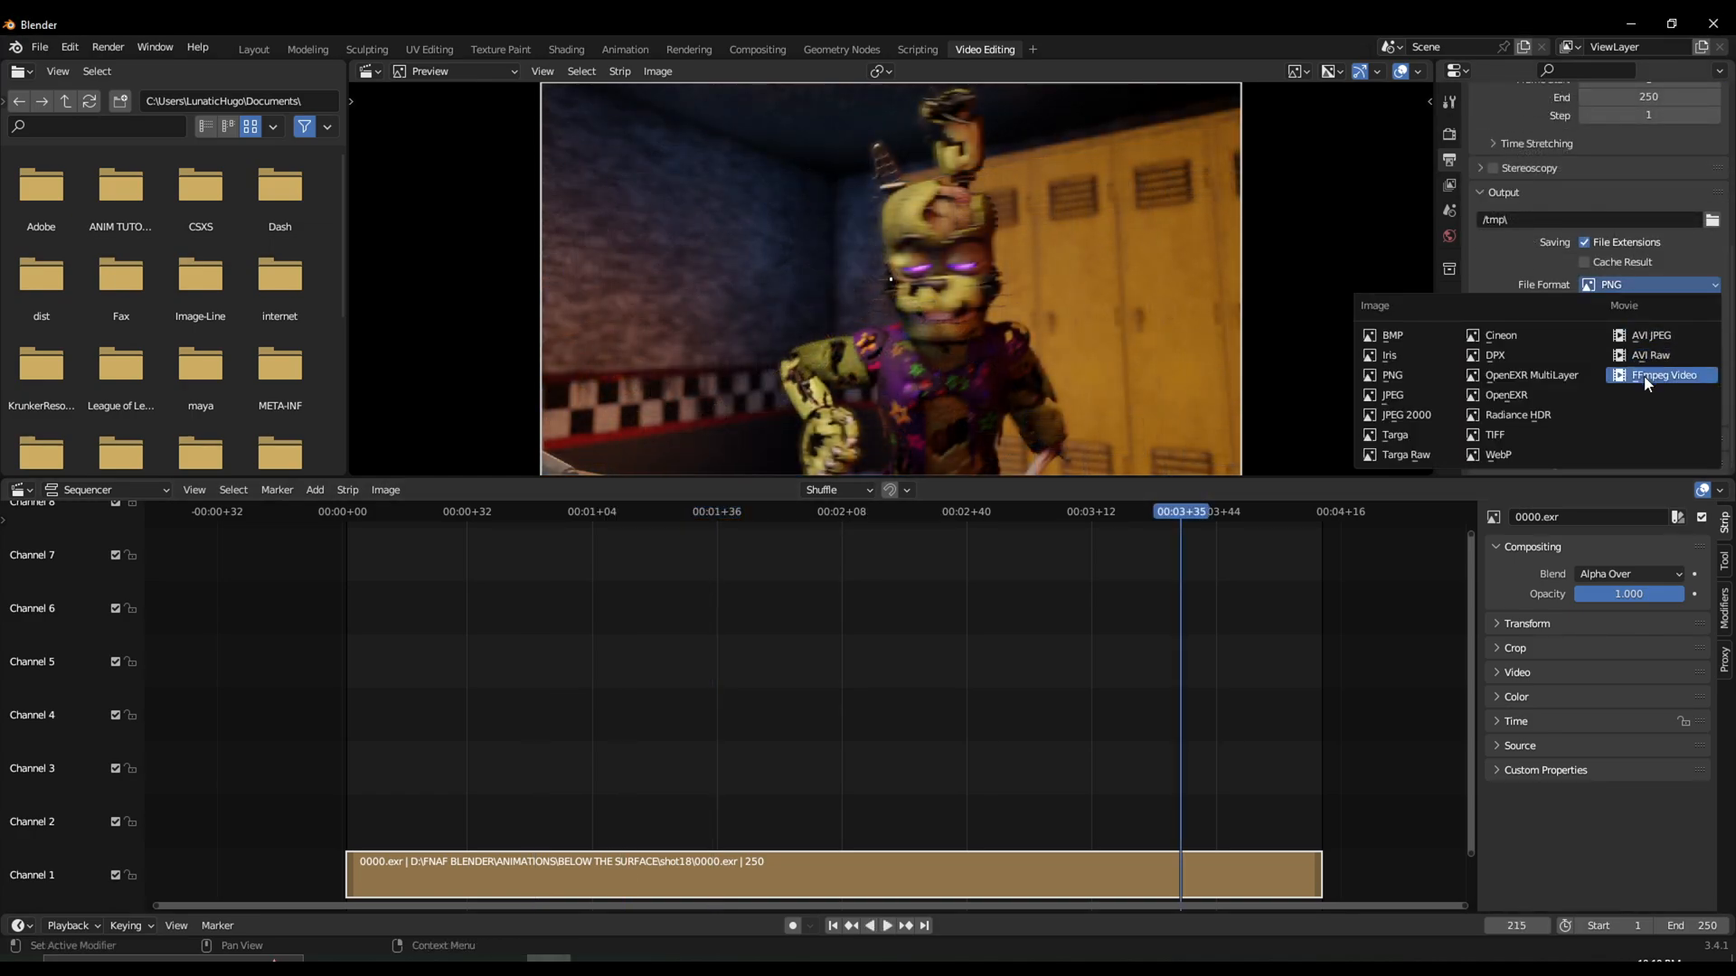
left_click(1661, 375)
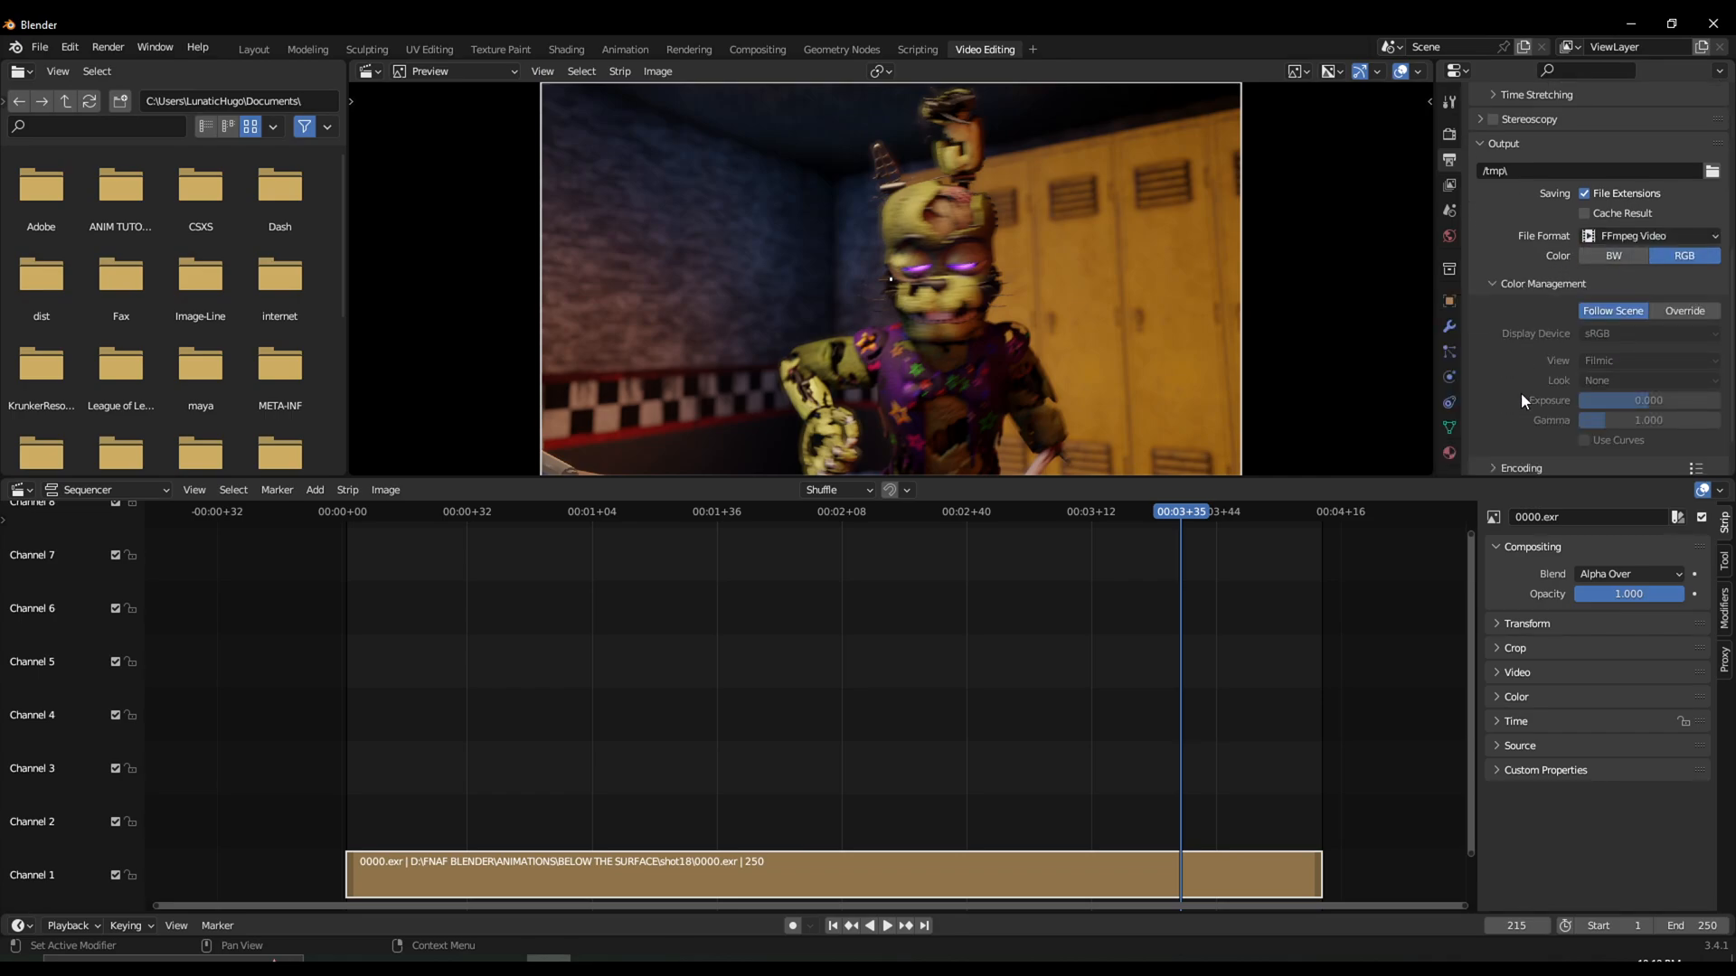
Use the MPEG-4 container with perceptually lossless quality and realtime encoding speed.
left_click(1648, 350)
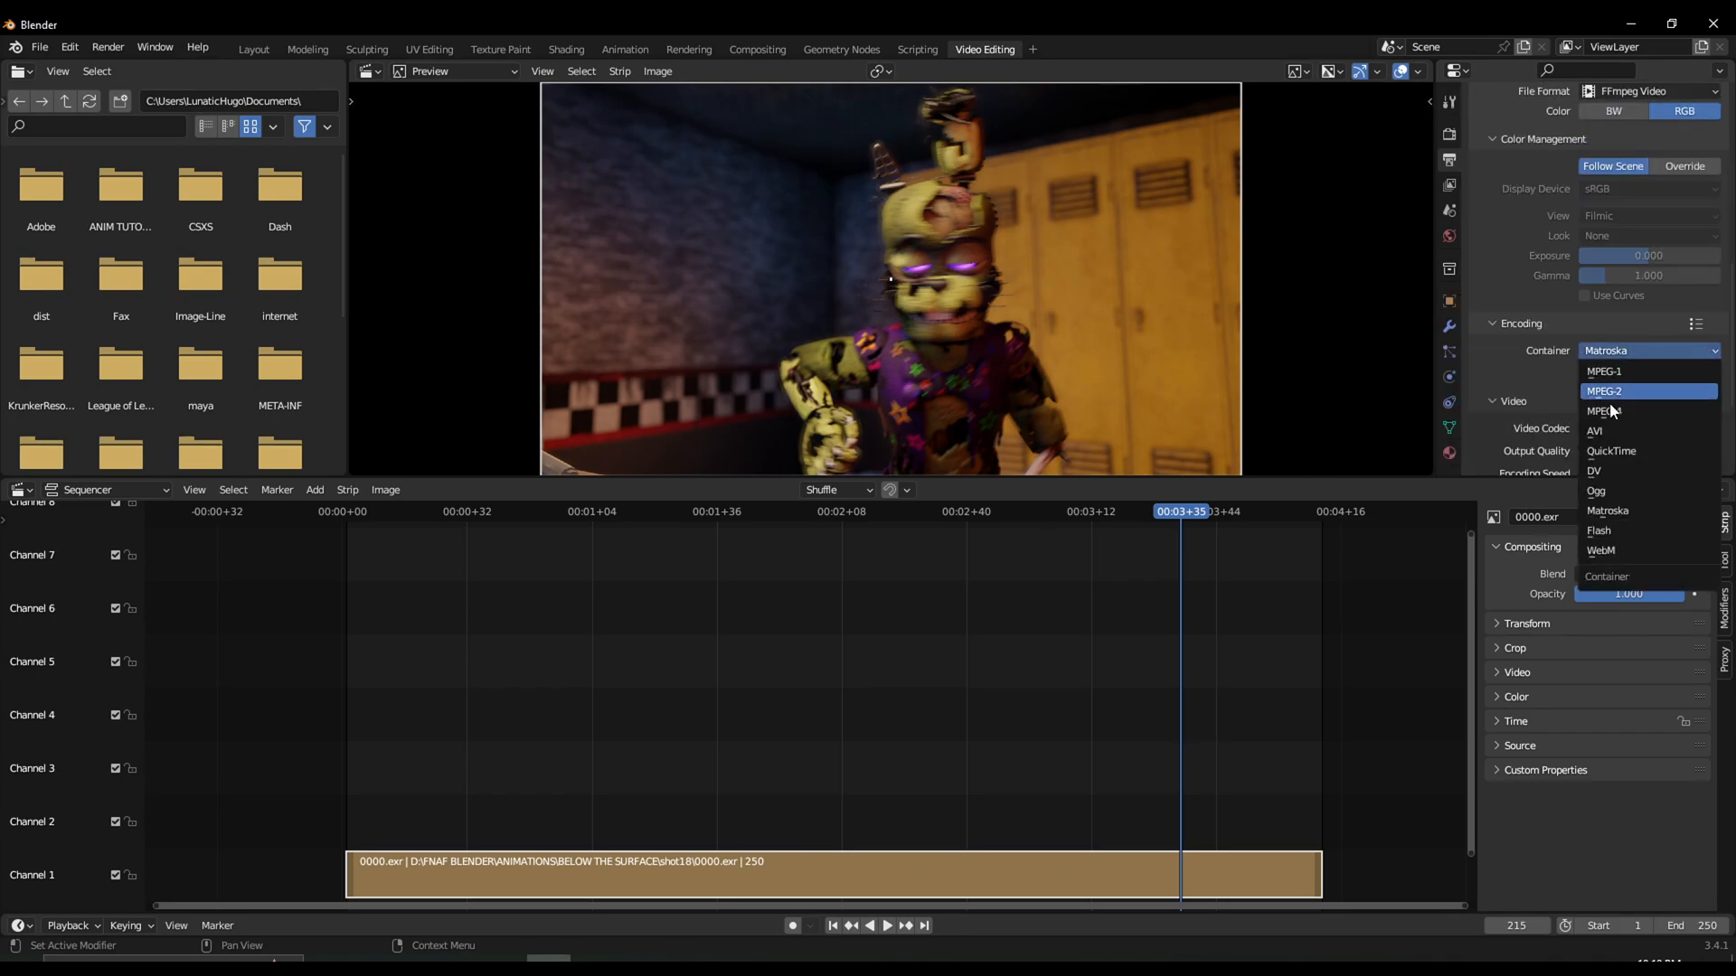
left_click(1606, 411)
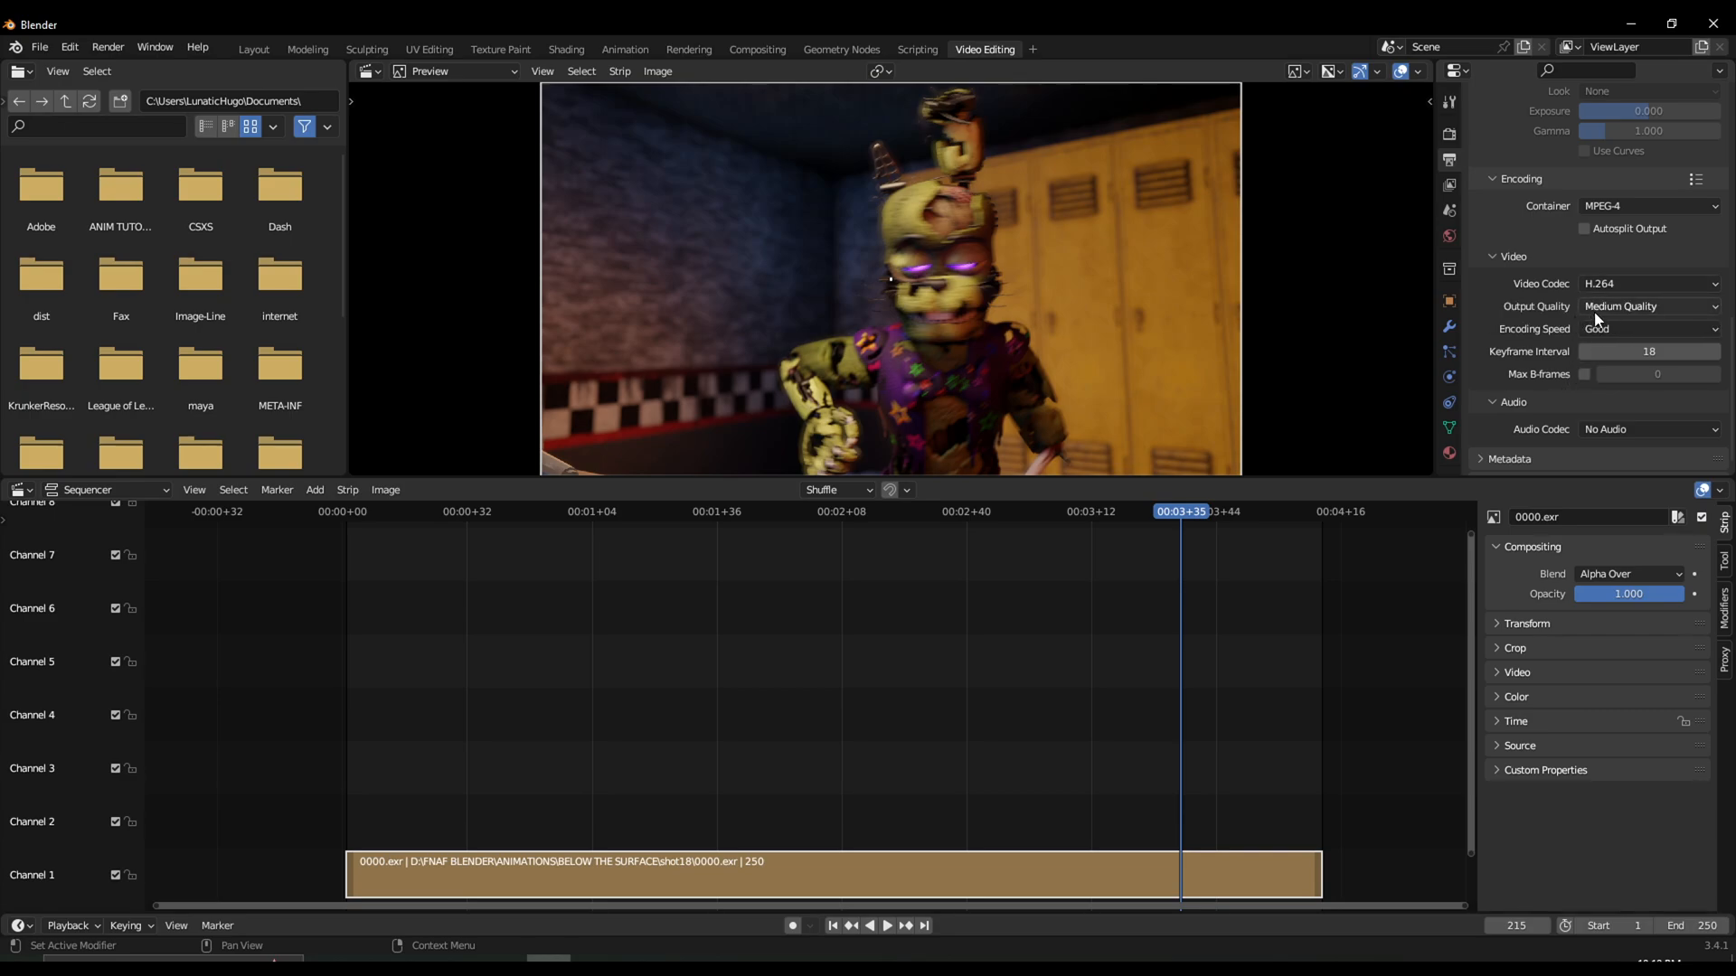
left_click(1647, 307)
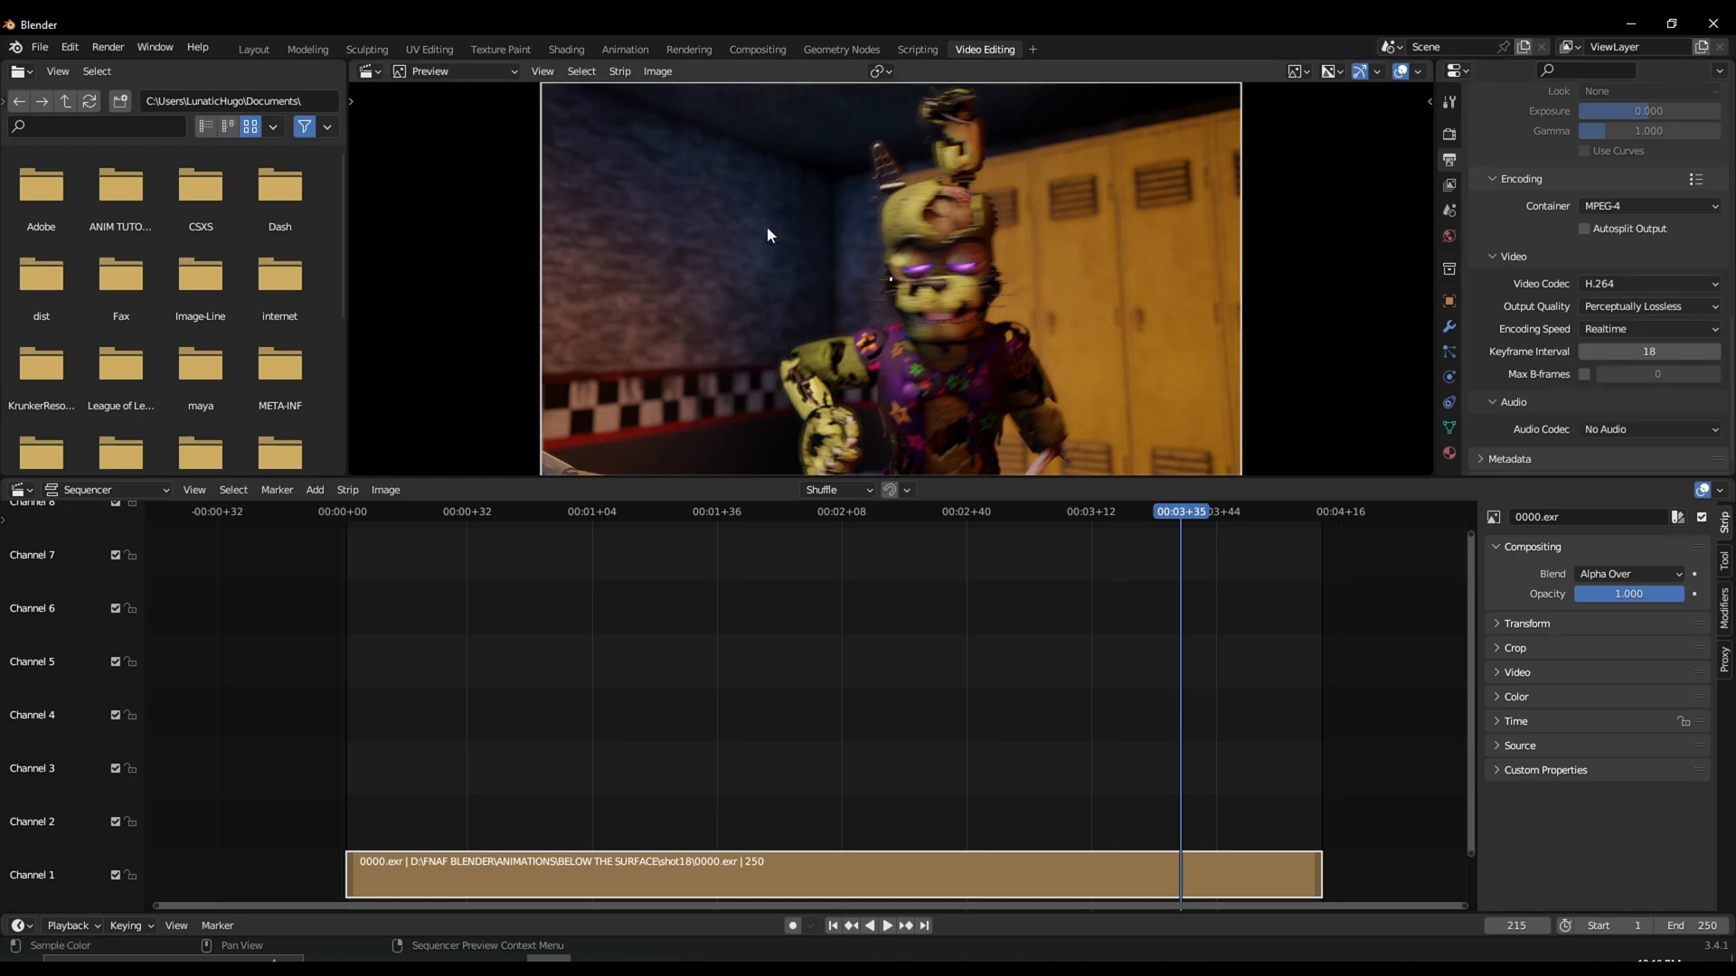
left_click(108, 46)
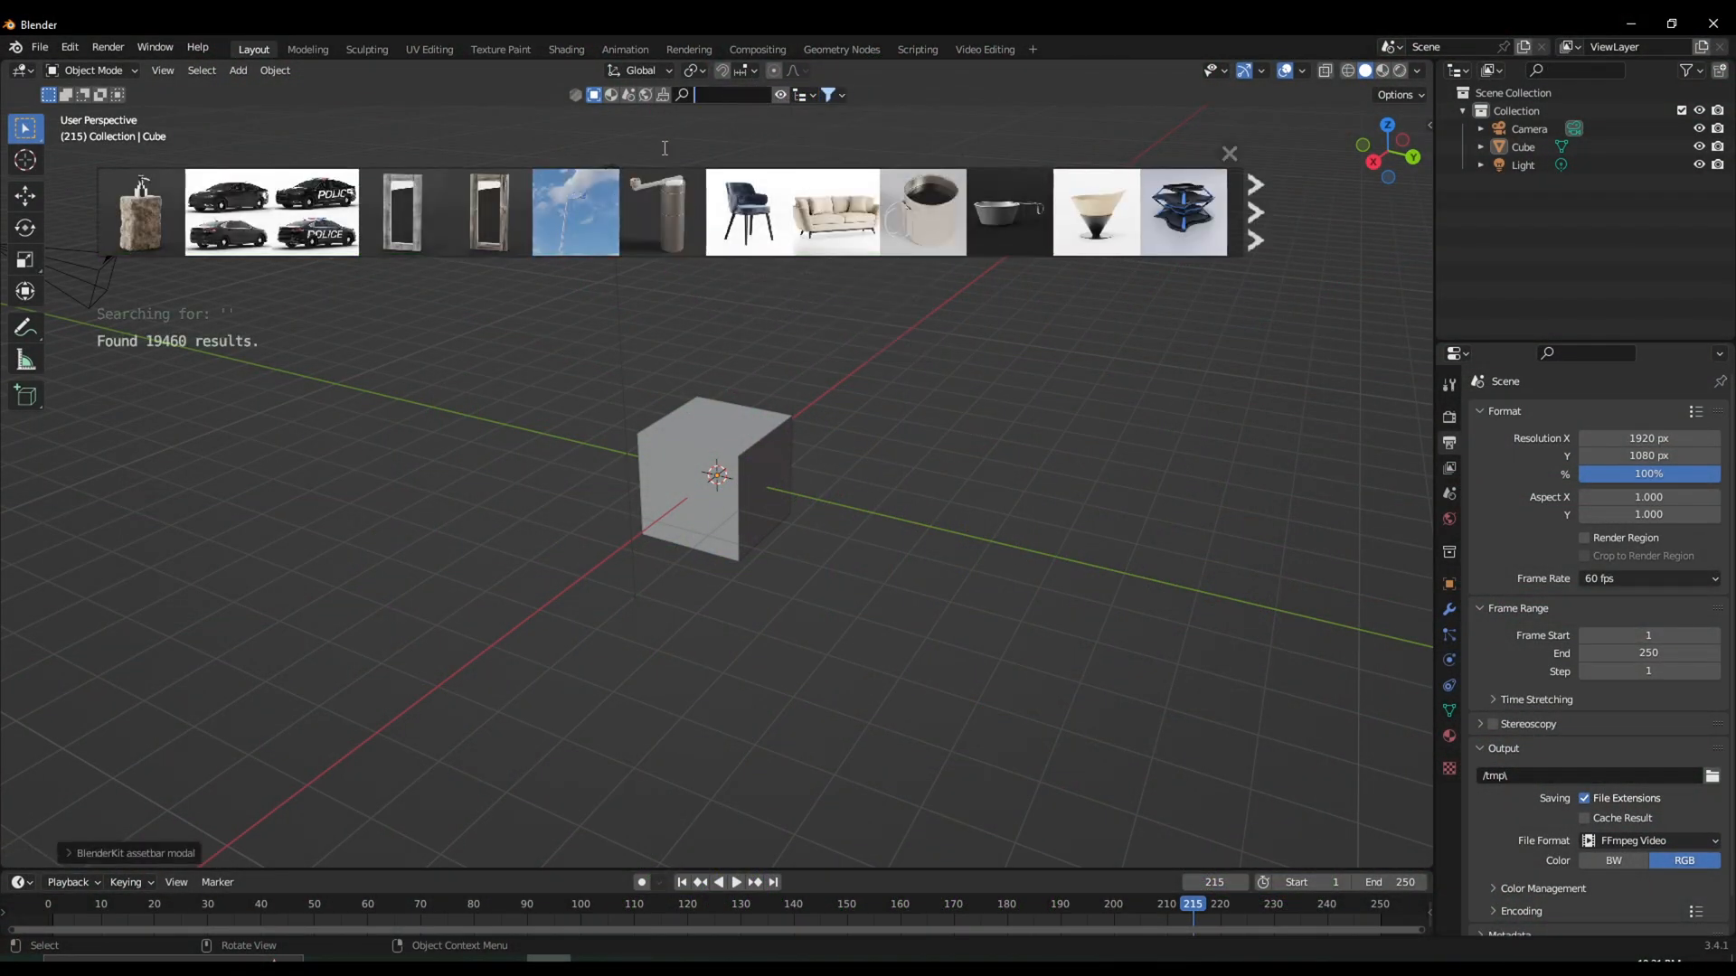
Search the BlenderKit library for car, then plant, assets.
type("car")
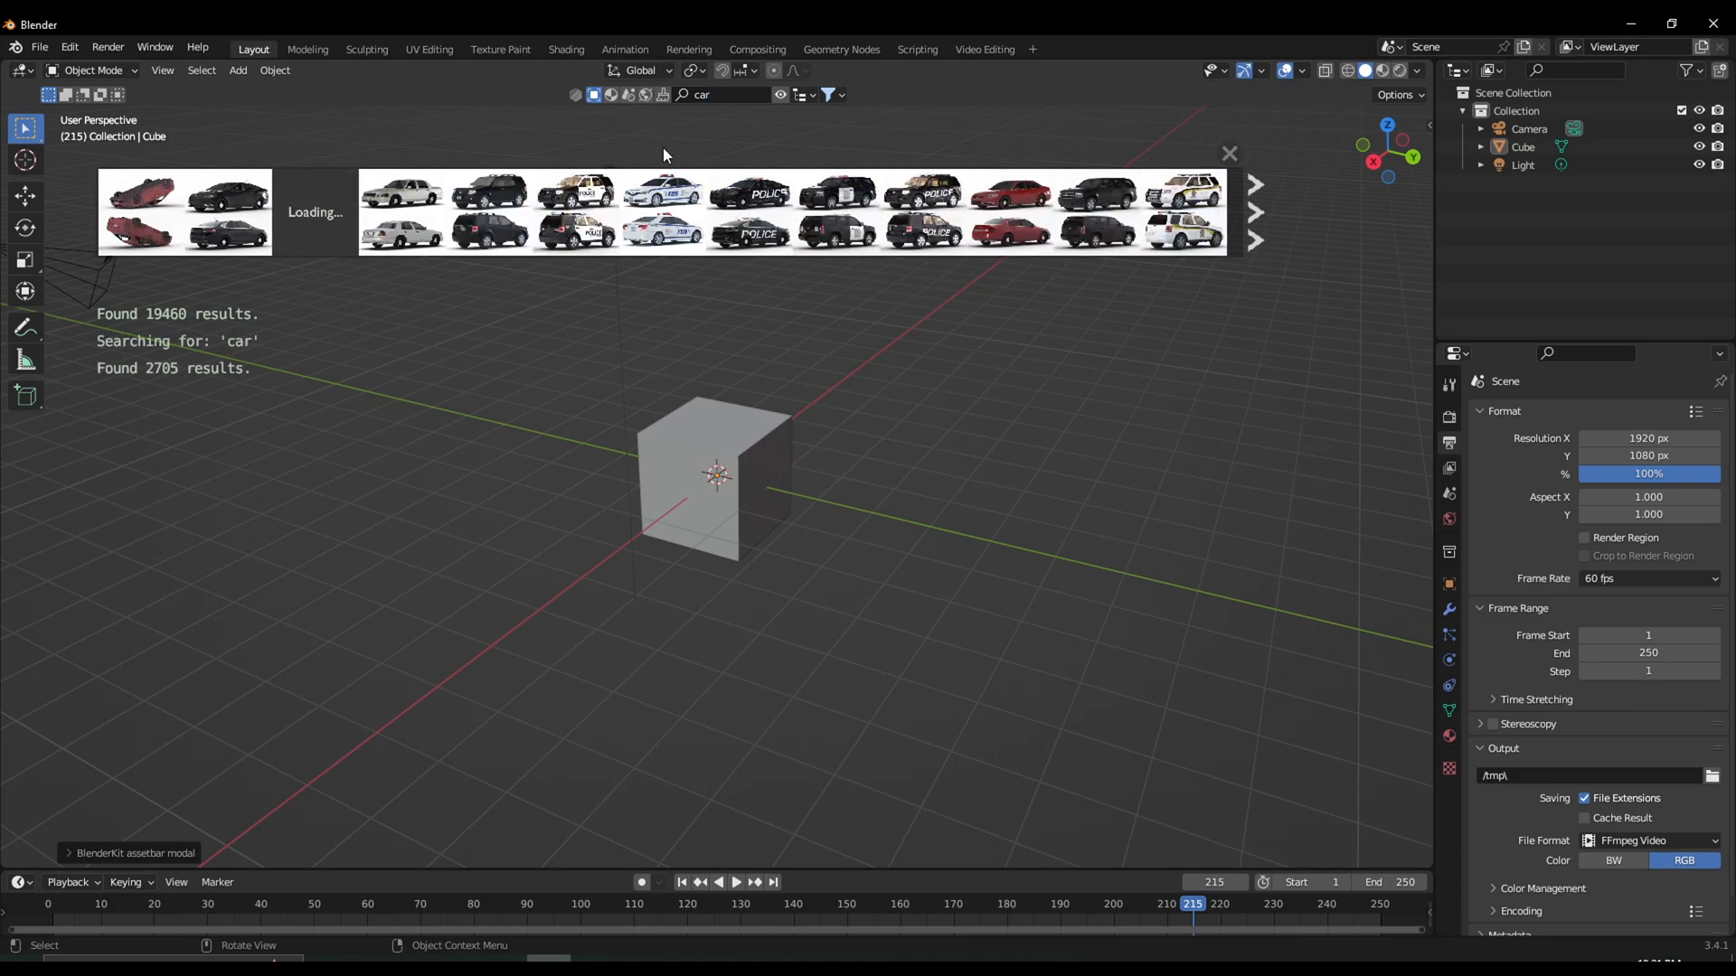
left_click(726, 94)
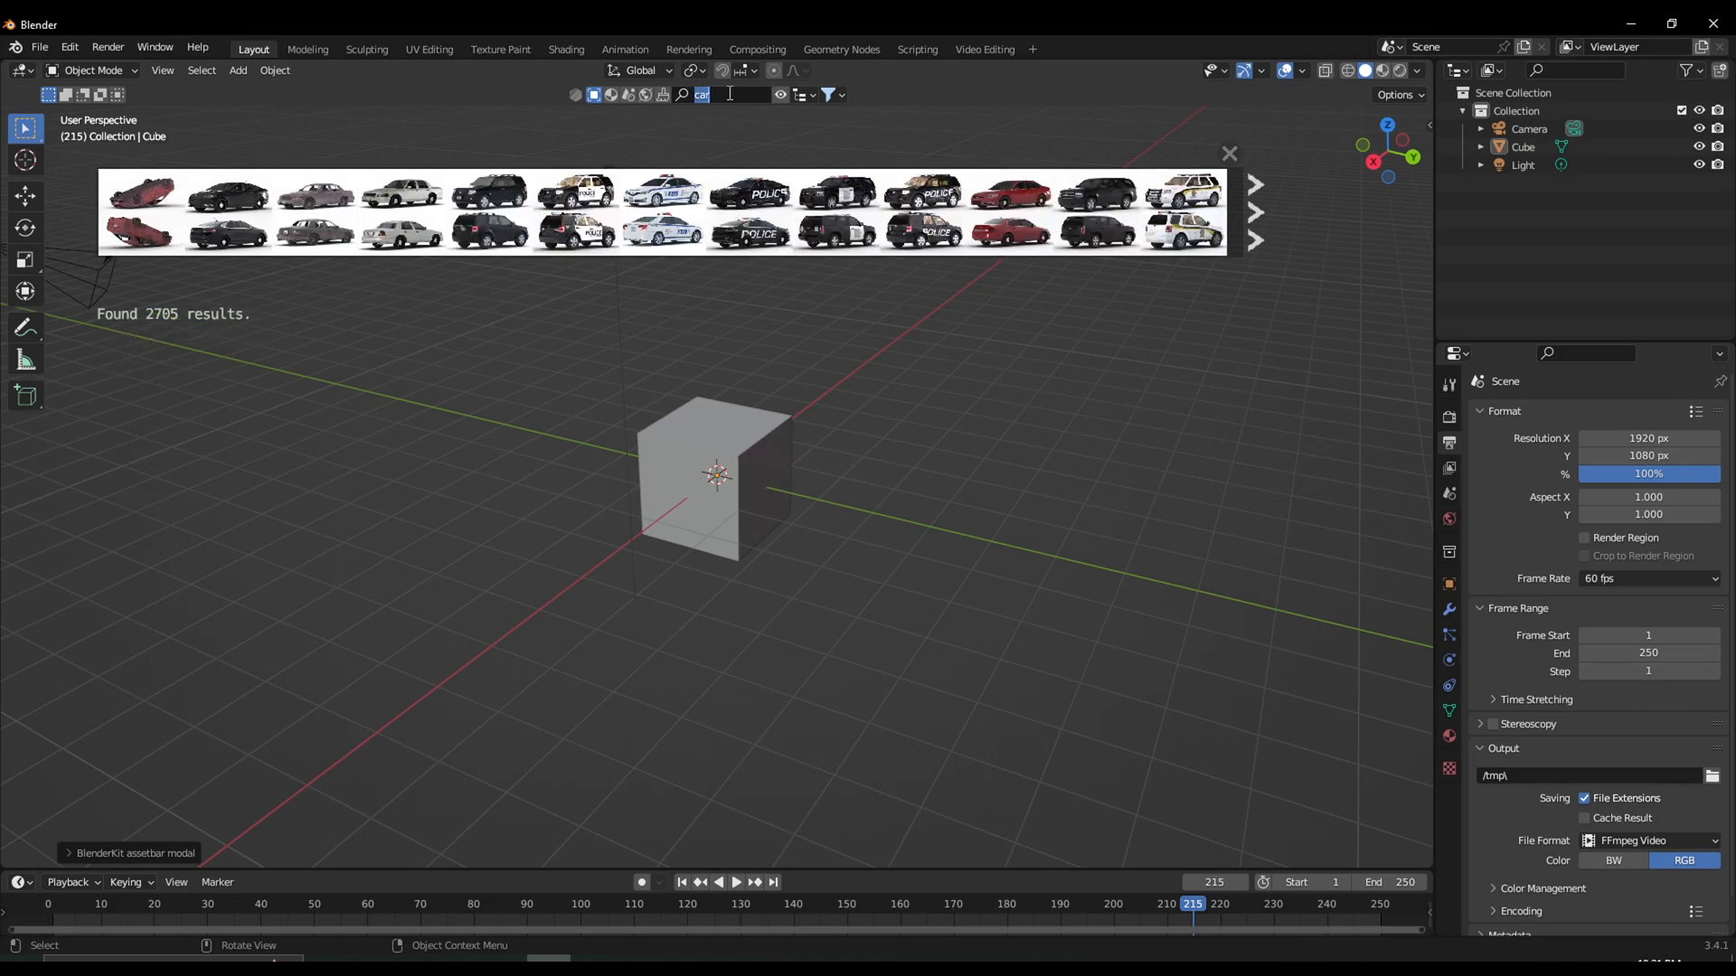
type("plant")
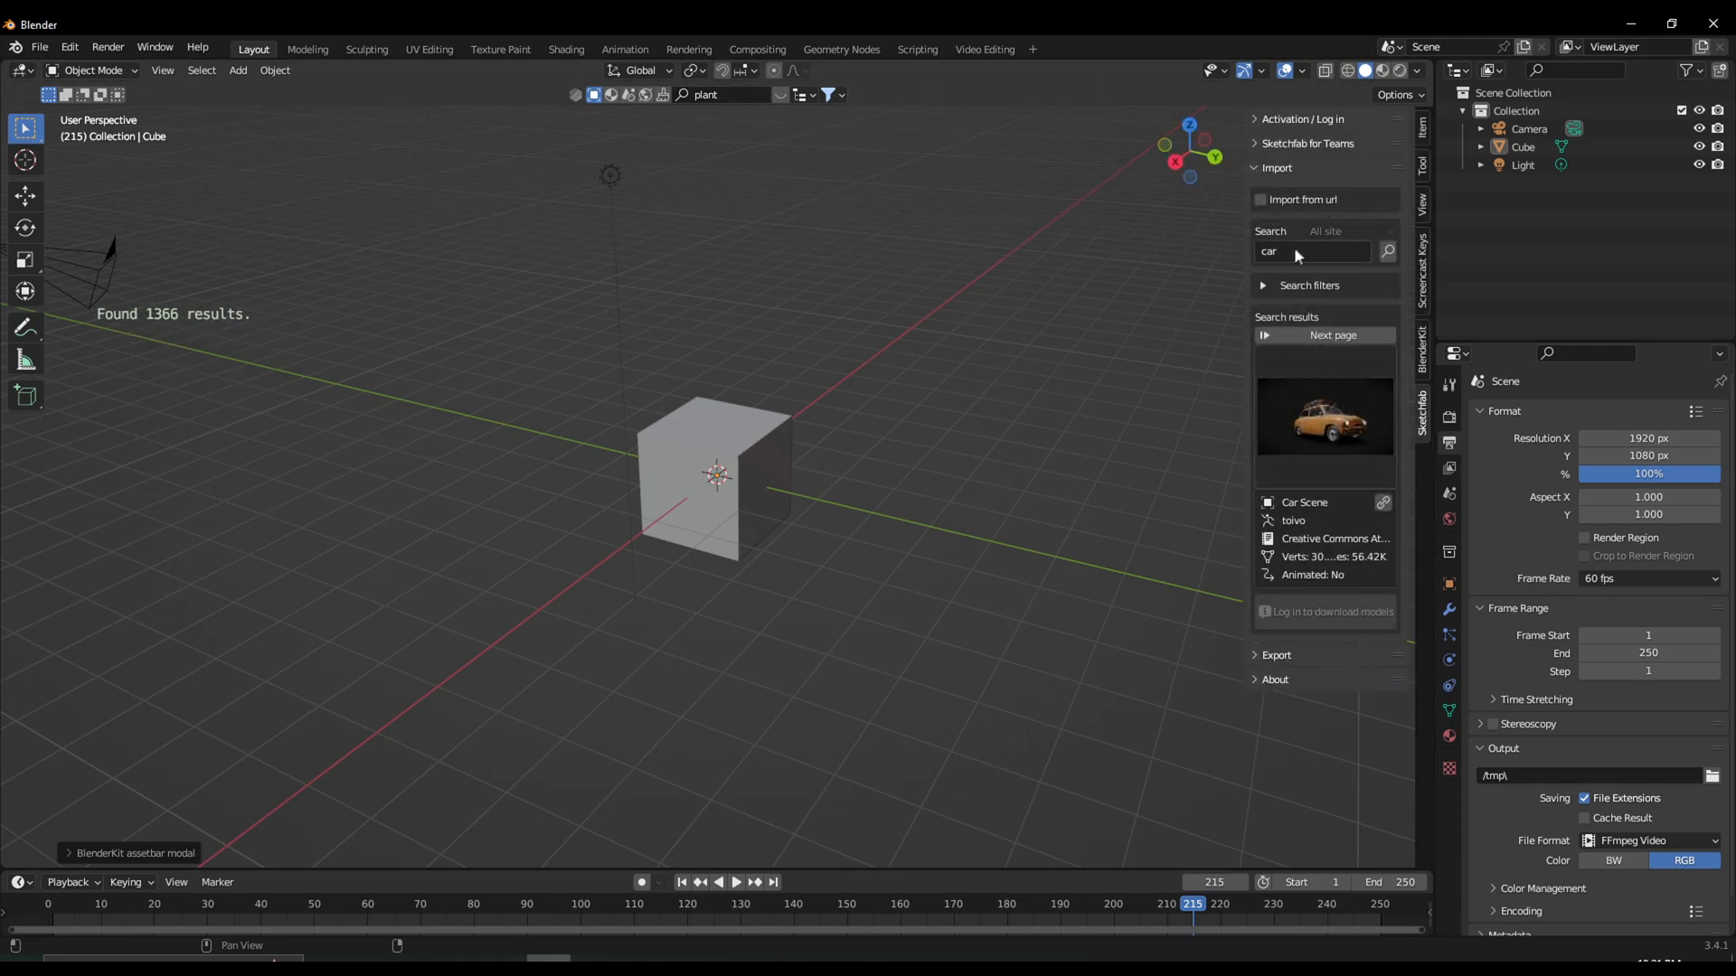
Search the Sketchfab panel for axe models, bringing up a Dwarven Axe result.
type("axe")
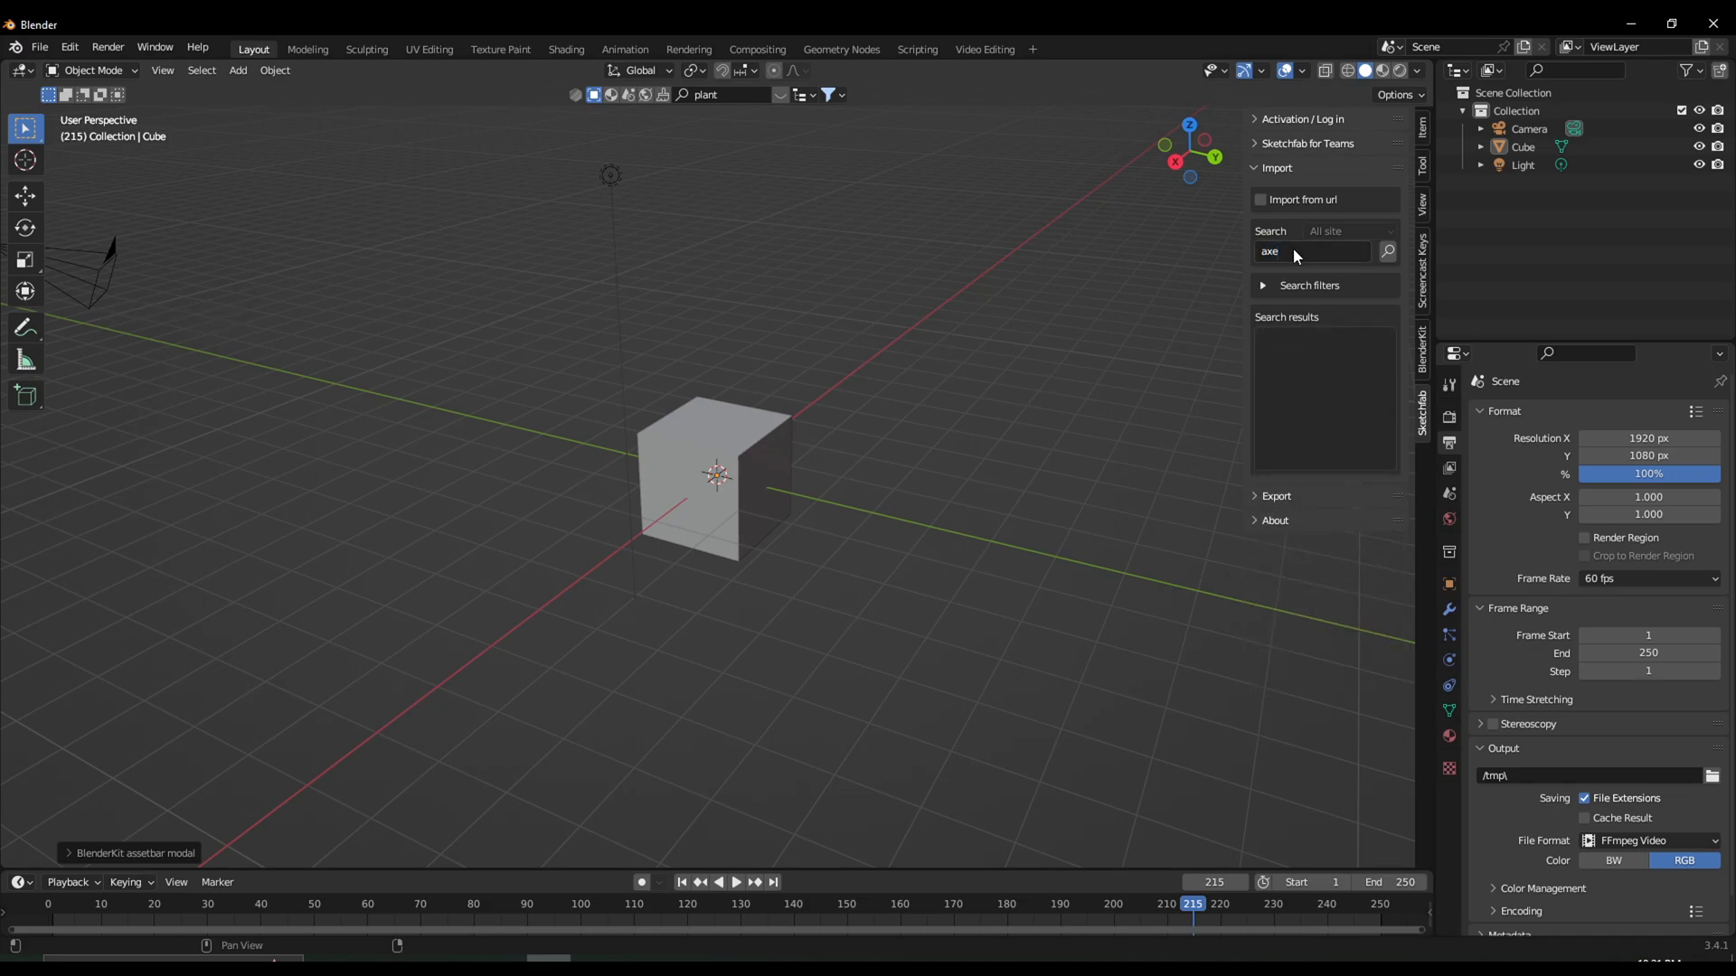
left_click(1387, 252)
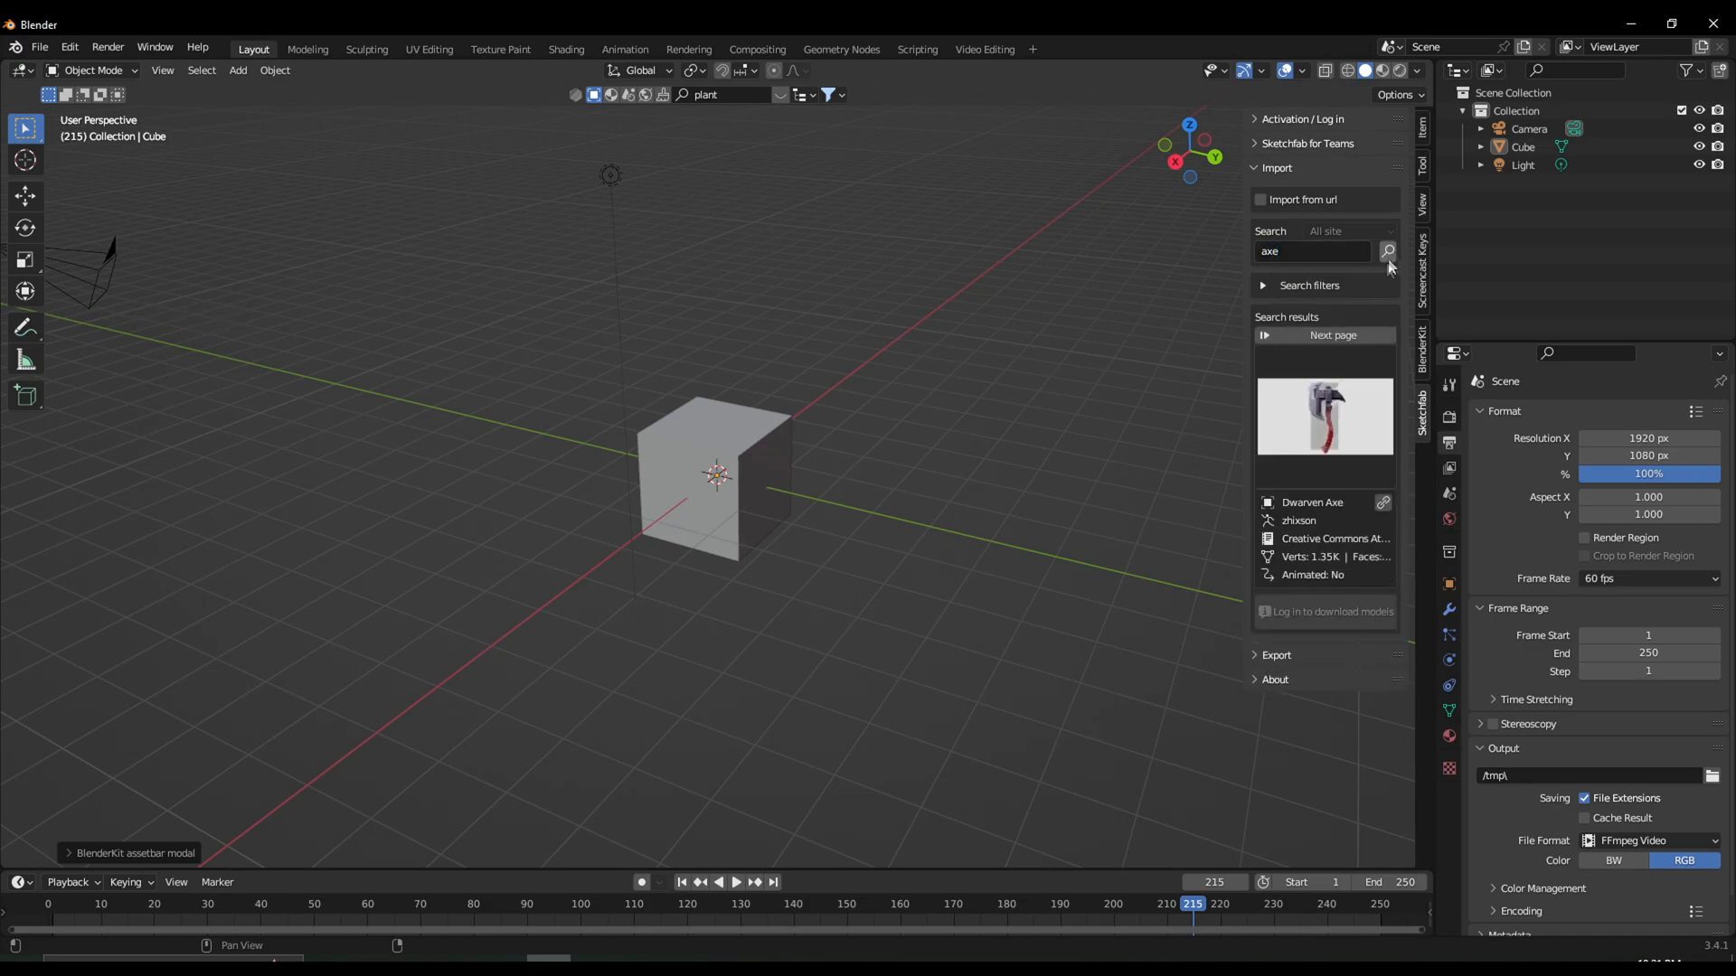
left_click(1386, 250)
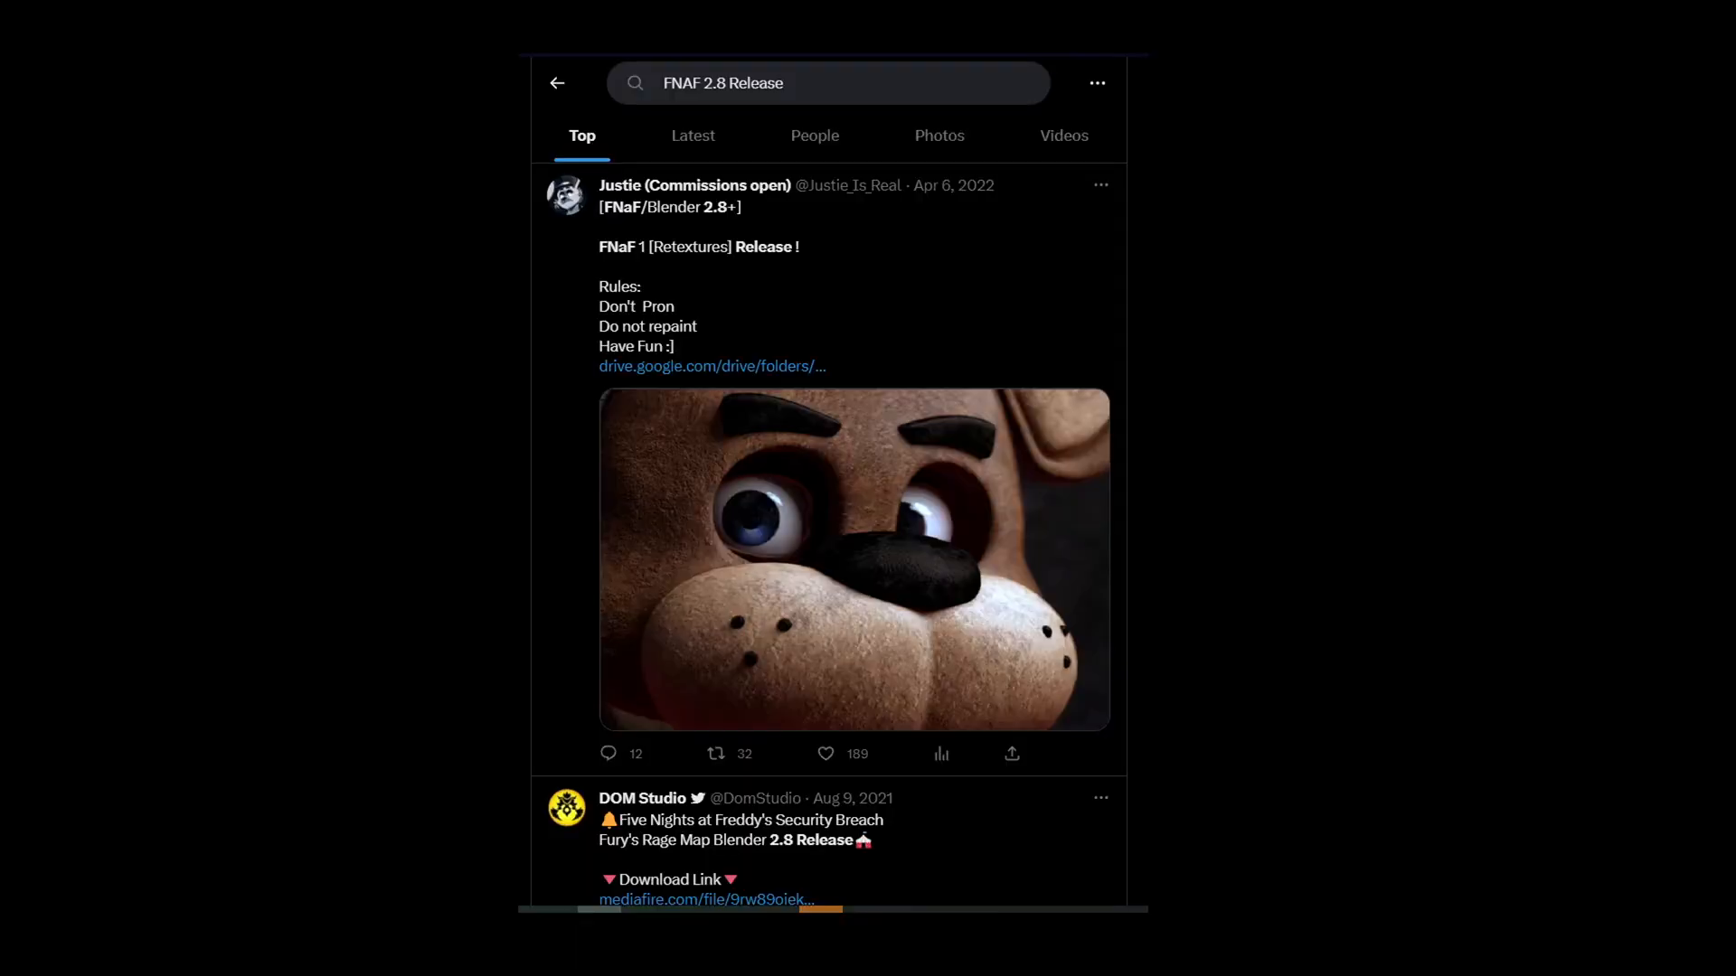
Scroll through the FNAF 2.8 Release results to a Glamrock Freddy Blender 2.8+ model post.
scroll("down", 3)
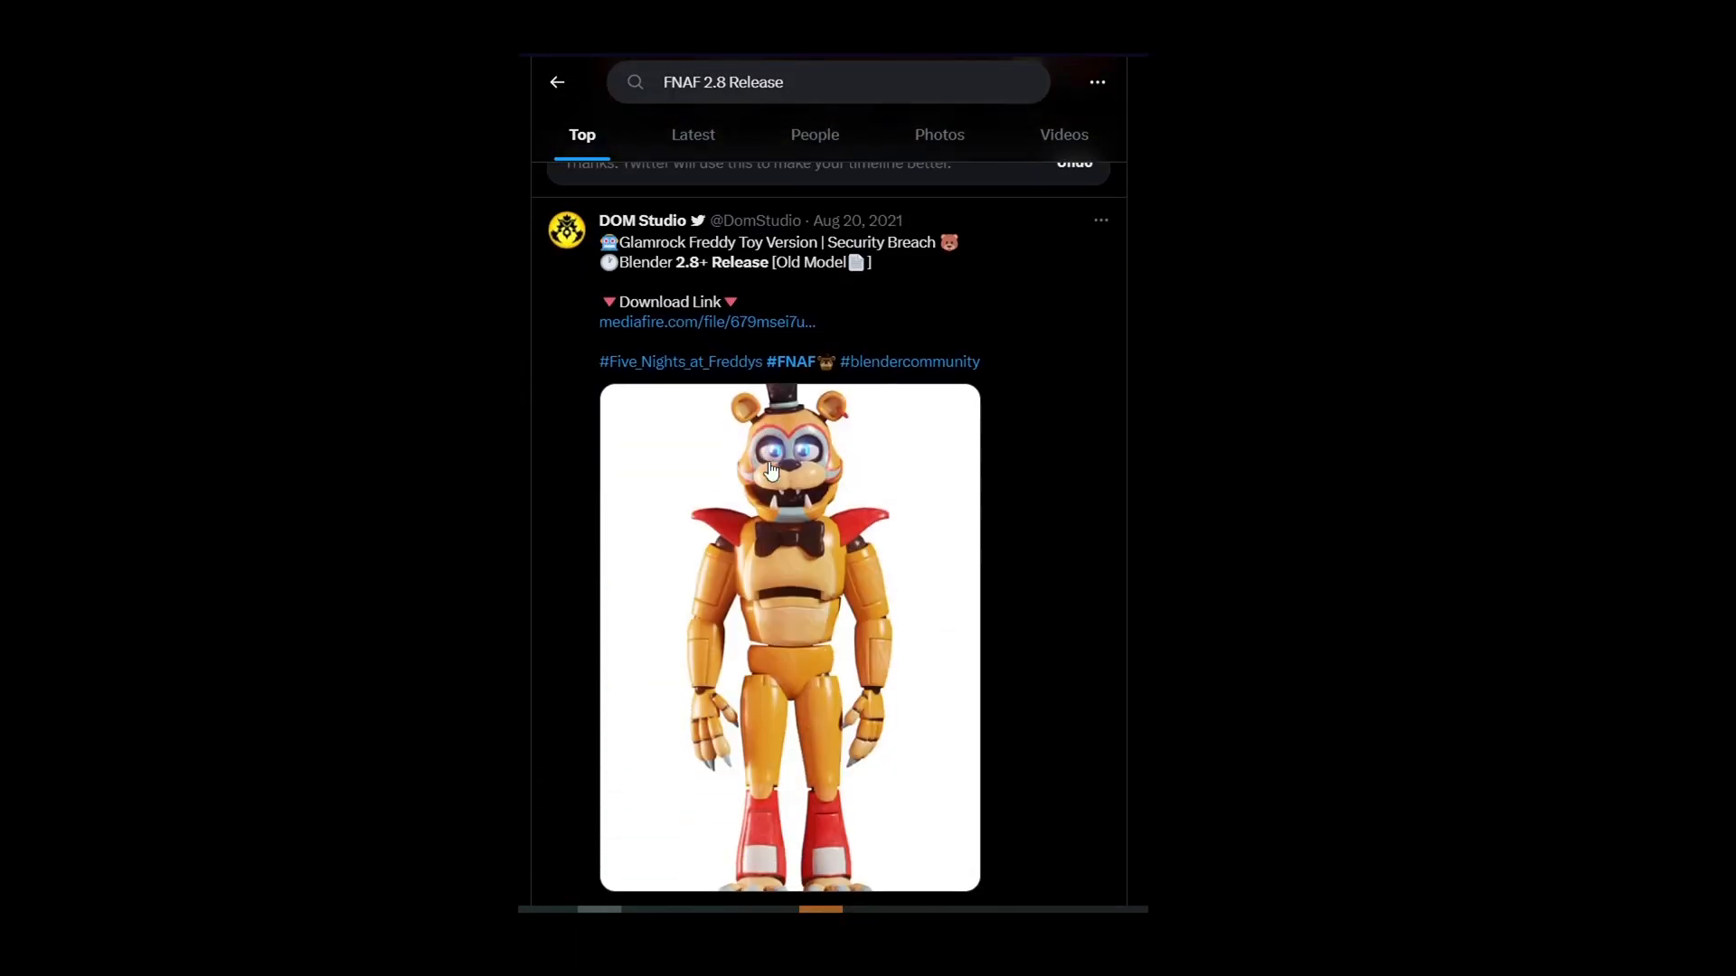